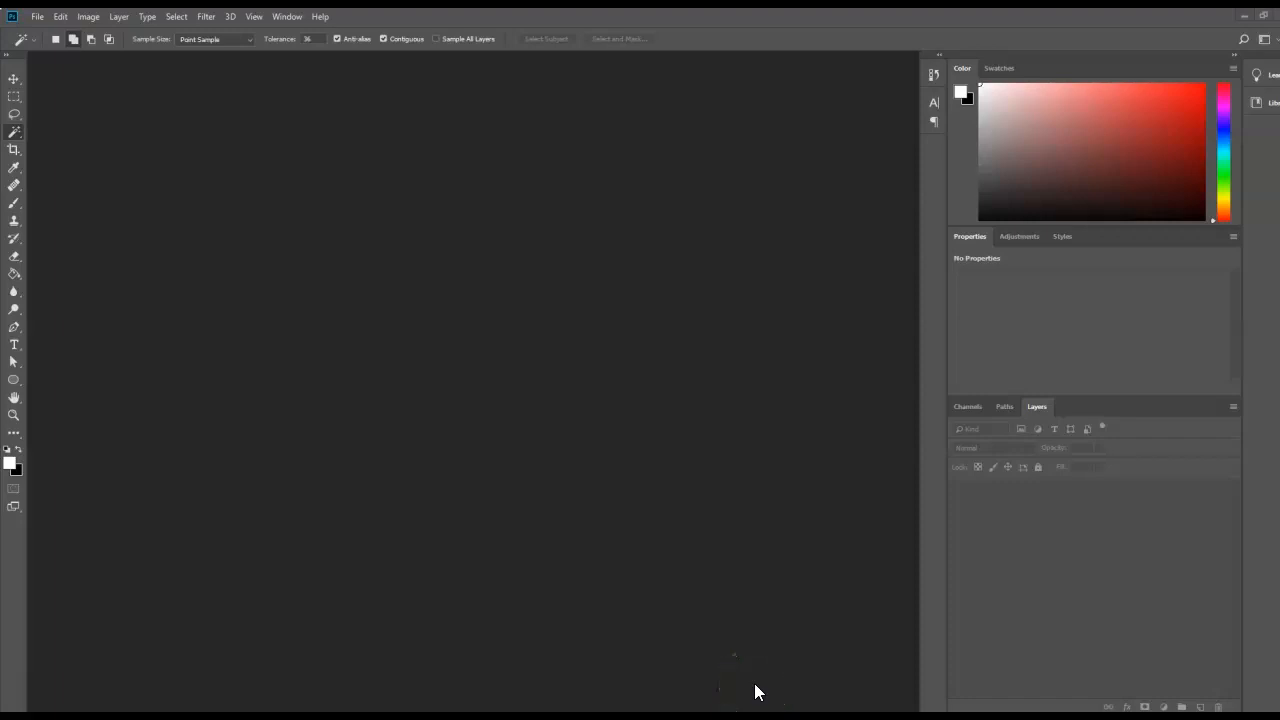
{"action": "mouse_move", "coordinate": [752, 680]}
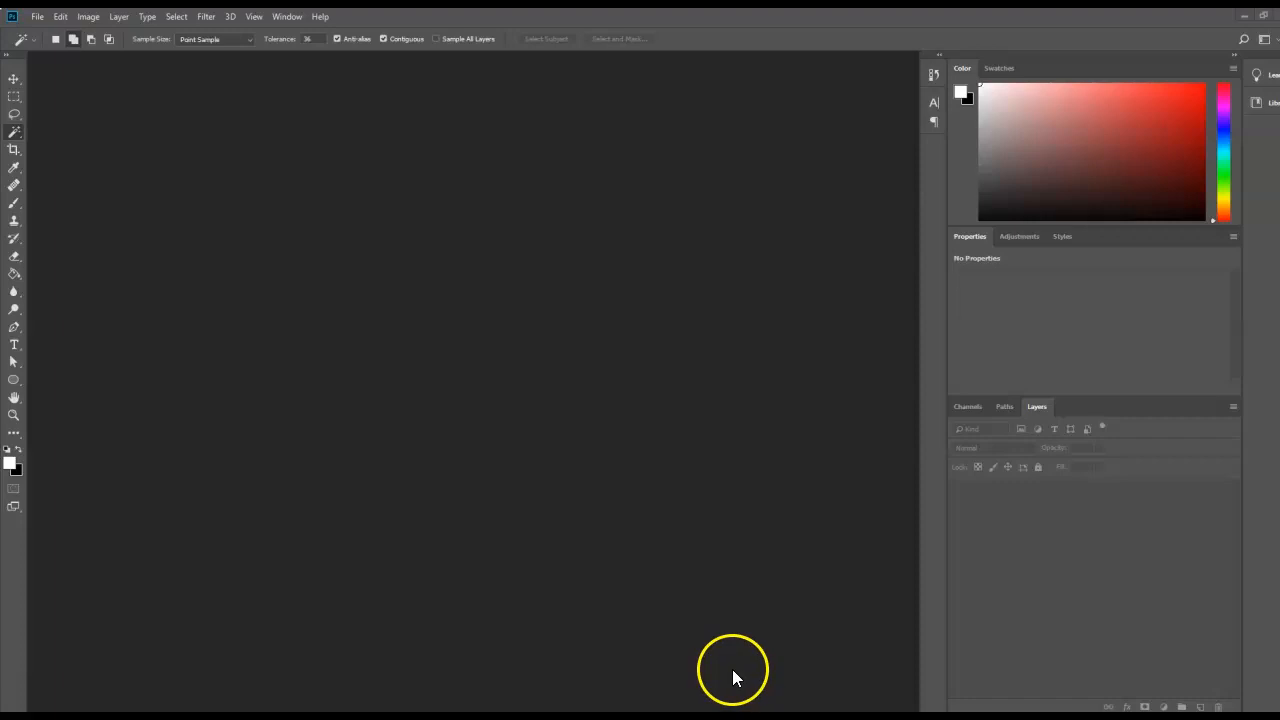
{"action": "mouse_move", "coordinate": [738, 672]}
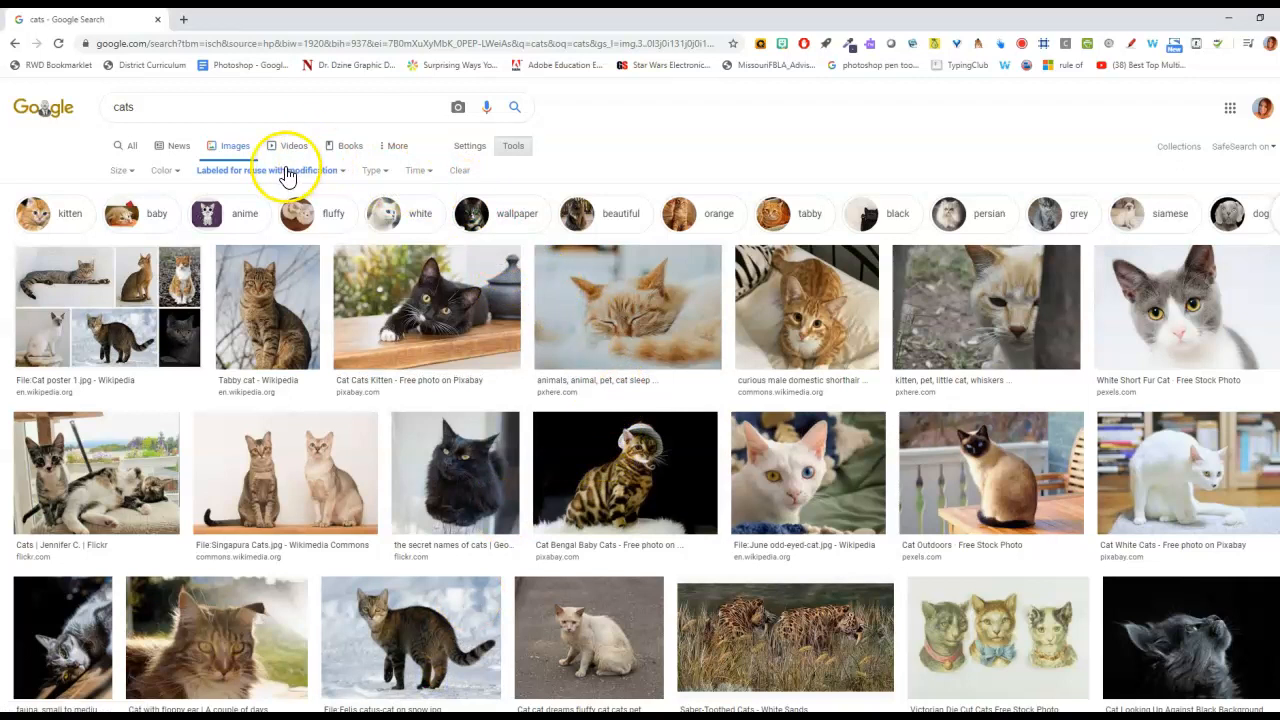
{"action": "mouse_move", "coordinate": [252, 234]}
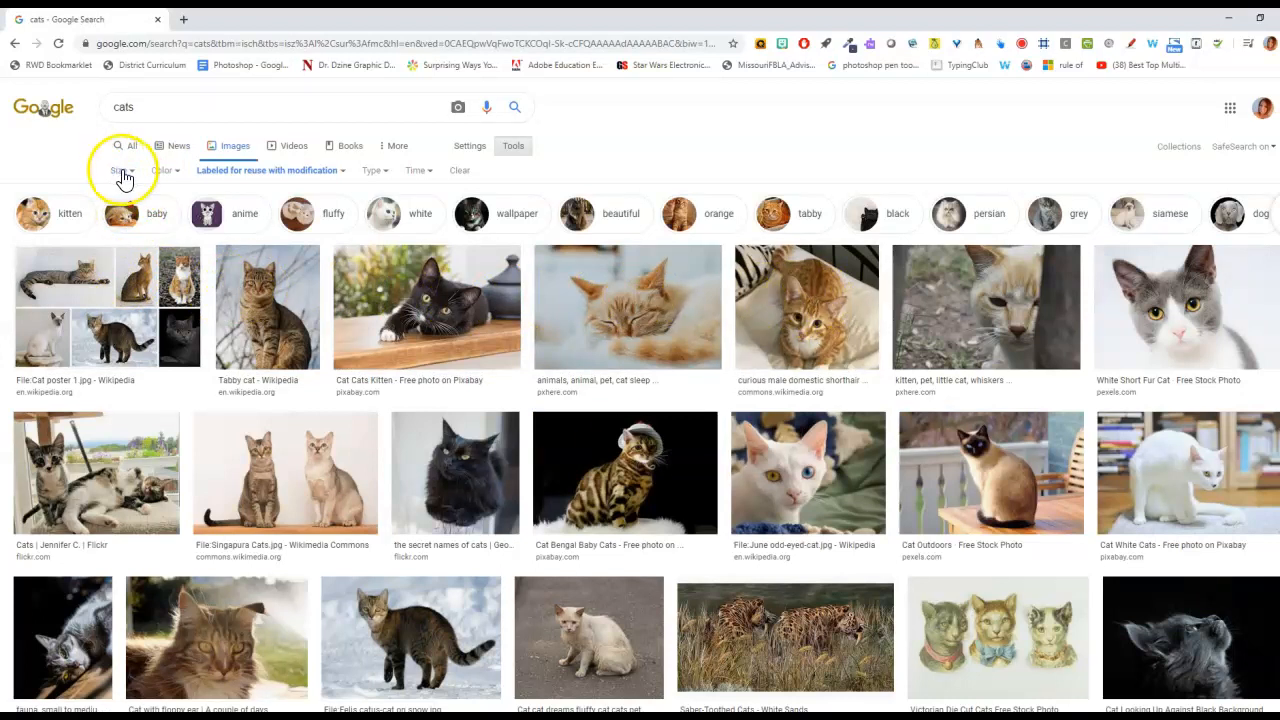
Review the Size and Usage Rights filters, keeping 'Labeled for reuse with modification'
{"action": "left_click", "coordinate": [120, 170]}
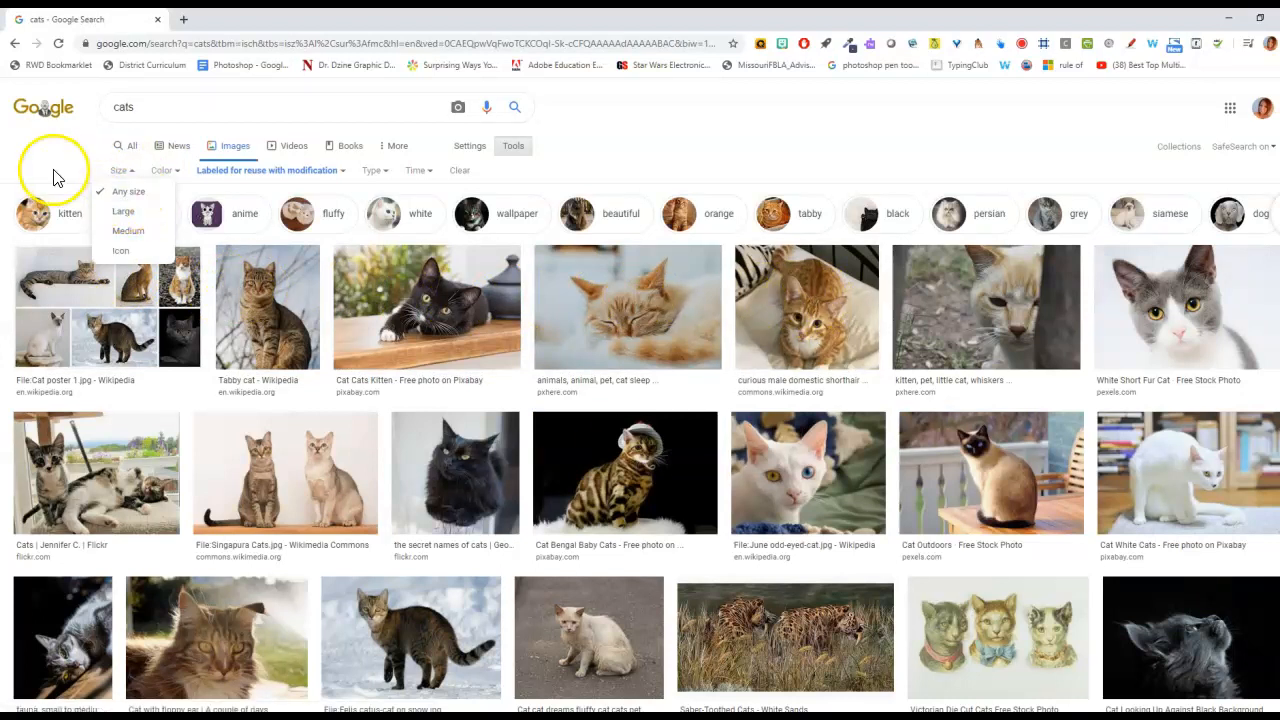
{"action": "left_click", "coordinate": [268, 170]}
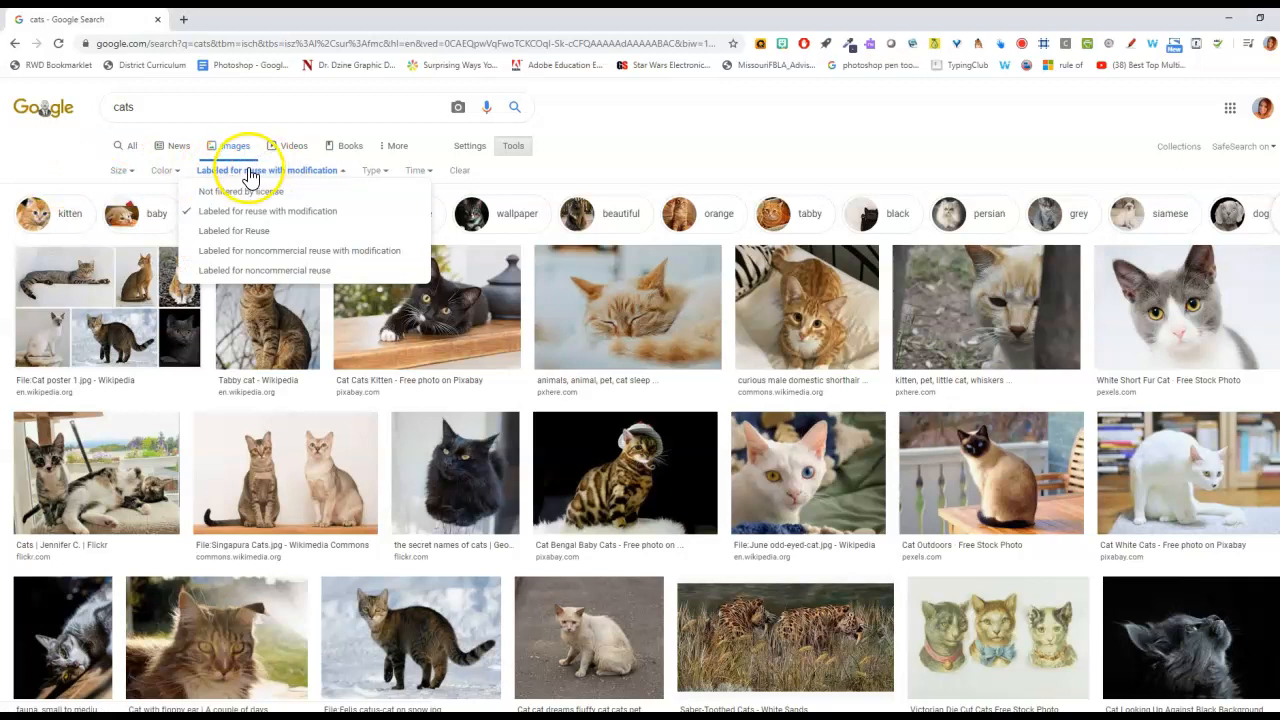
{"action": "left_click", "coordinate": [270, 170]}
{"action": "type", "text": "unsafewebsite.com"}
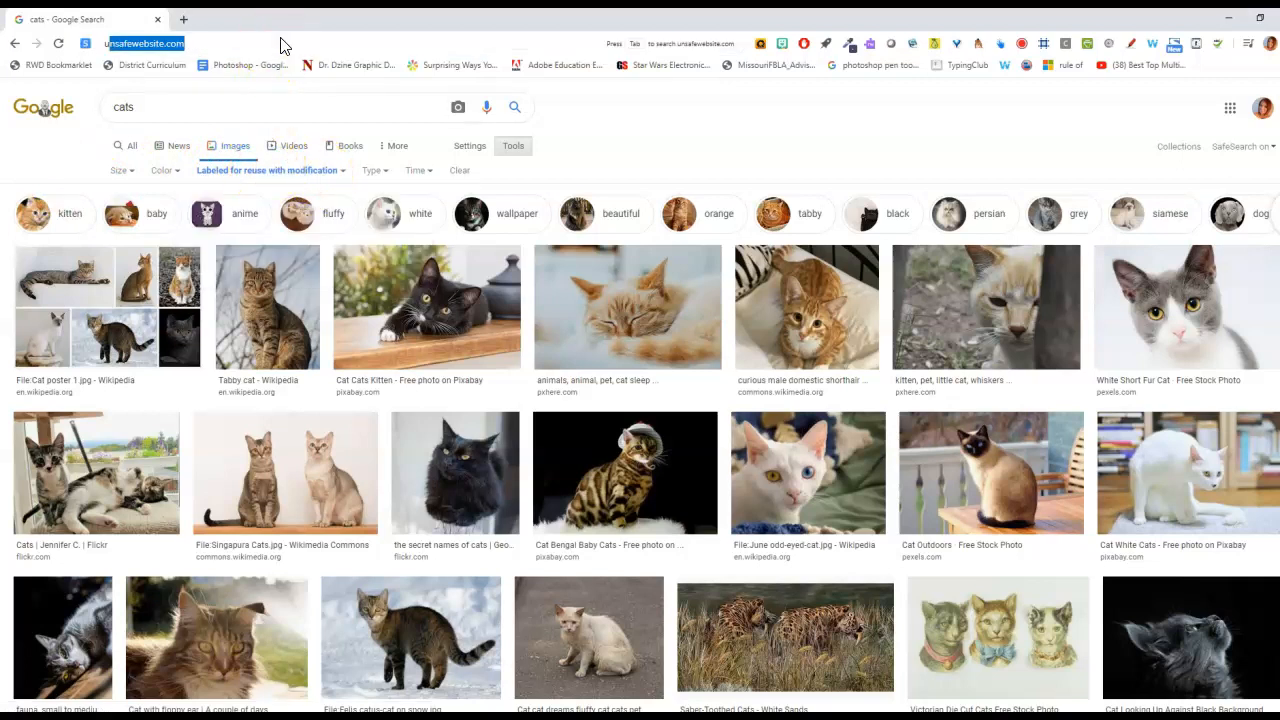
Visit a result site and sign in with the school Google account on the blocked page
{"action": "left_click", "coordinate": [144, 44]}
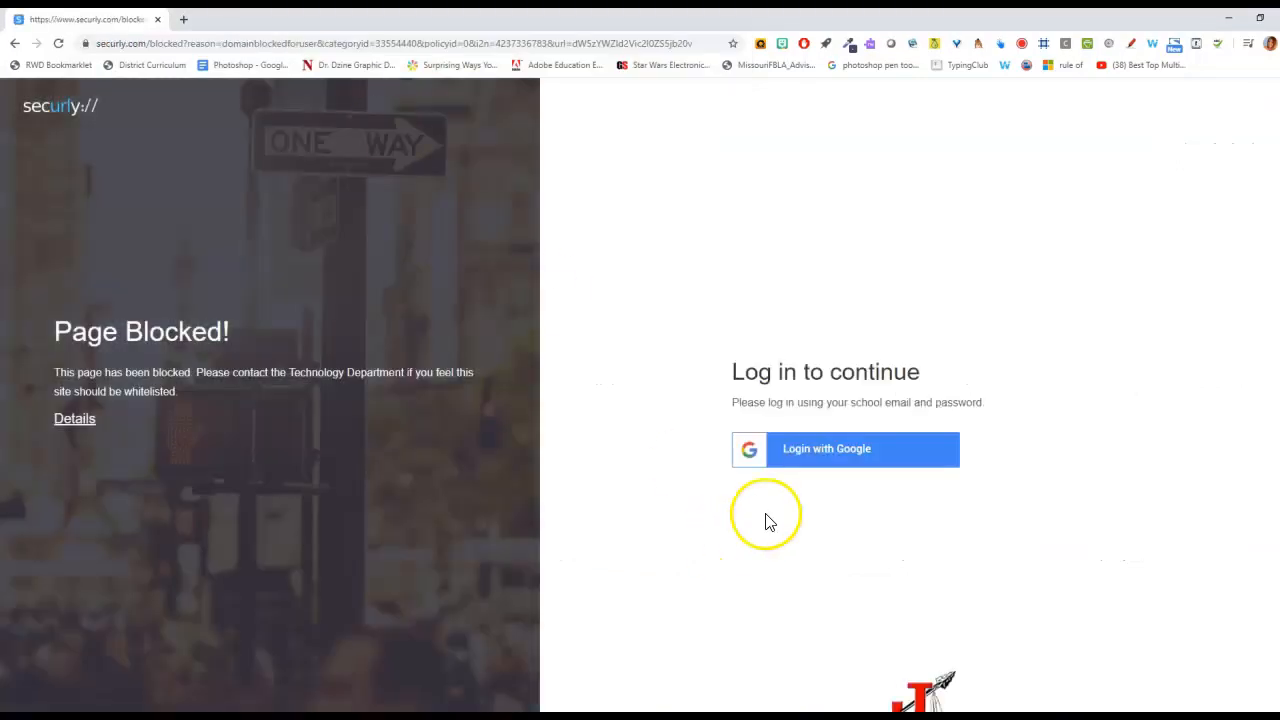
{"action": "left_click", "coordinate": [844, 448]}
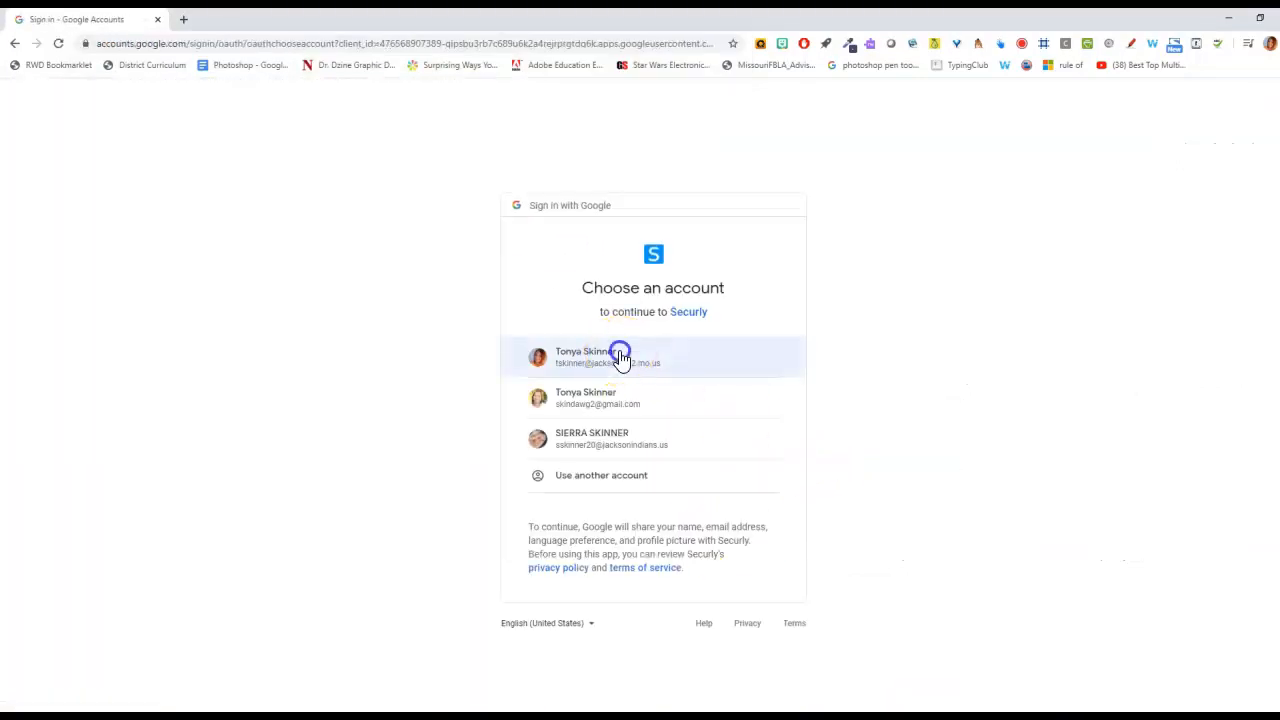
{"action": "left_click", "coordinate": [620, 356]}
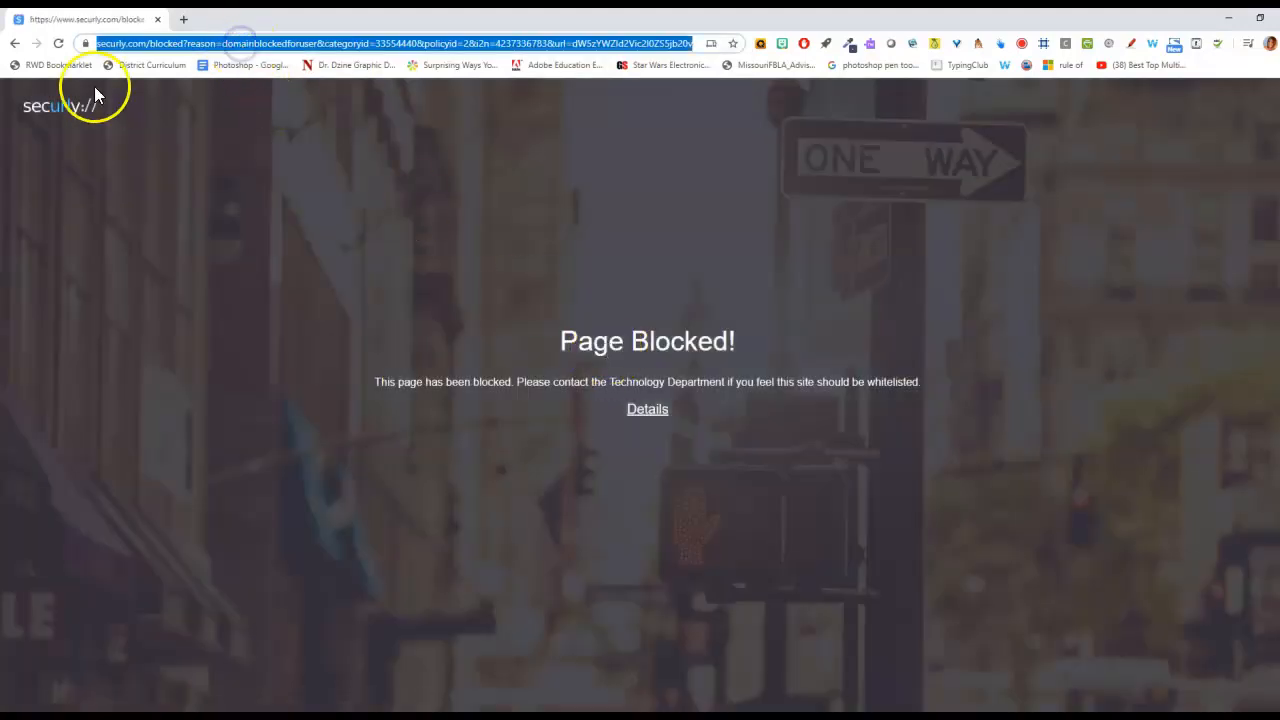
{"action": "mouse_move", "coordinate": [512, 160]}
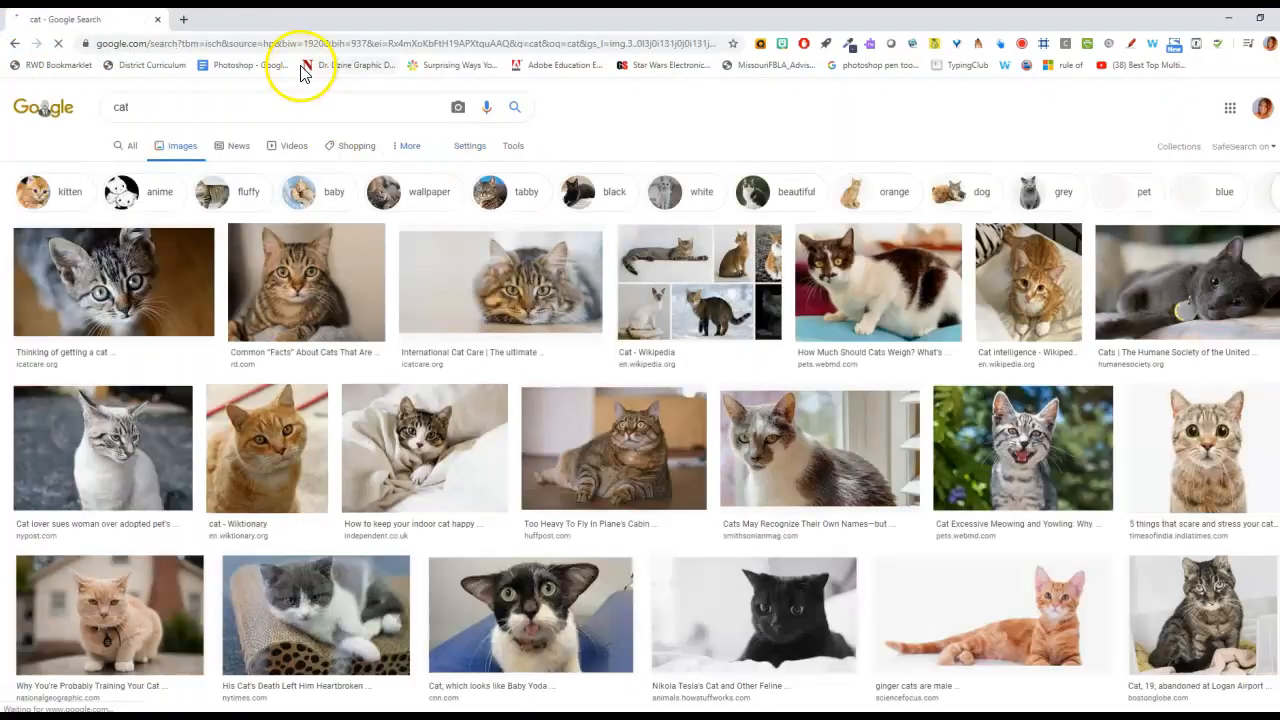
Limit the cat image results to Large size via Tools
{"action": "left_click", "coordinate": [512, 144]}
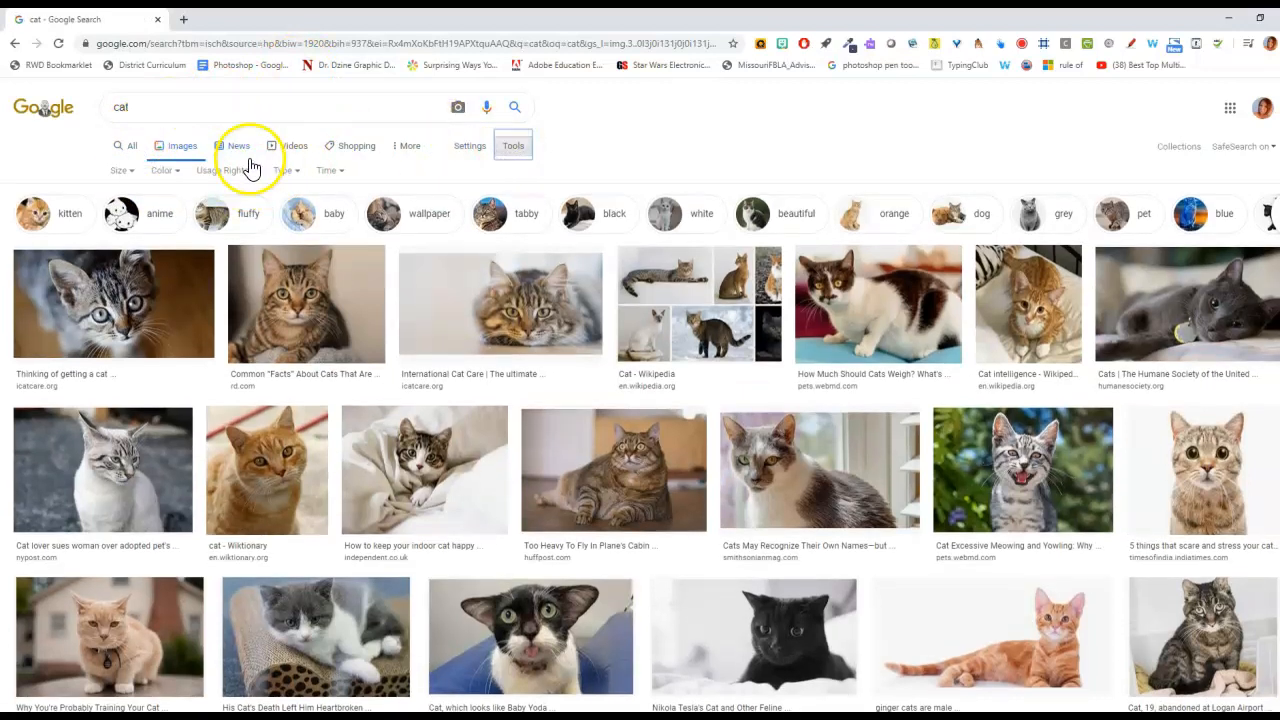
{"action": "left_click", "coordinate": [120, 170]}
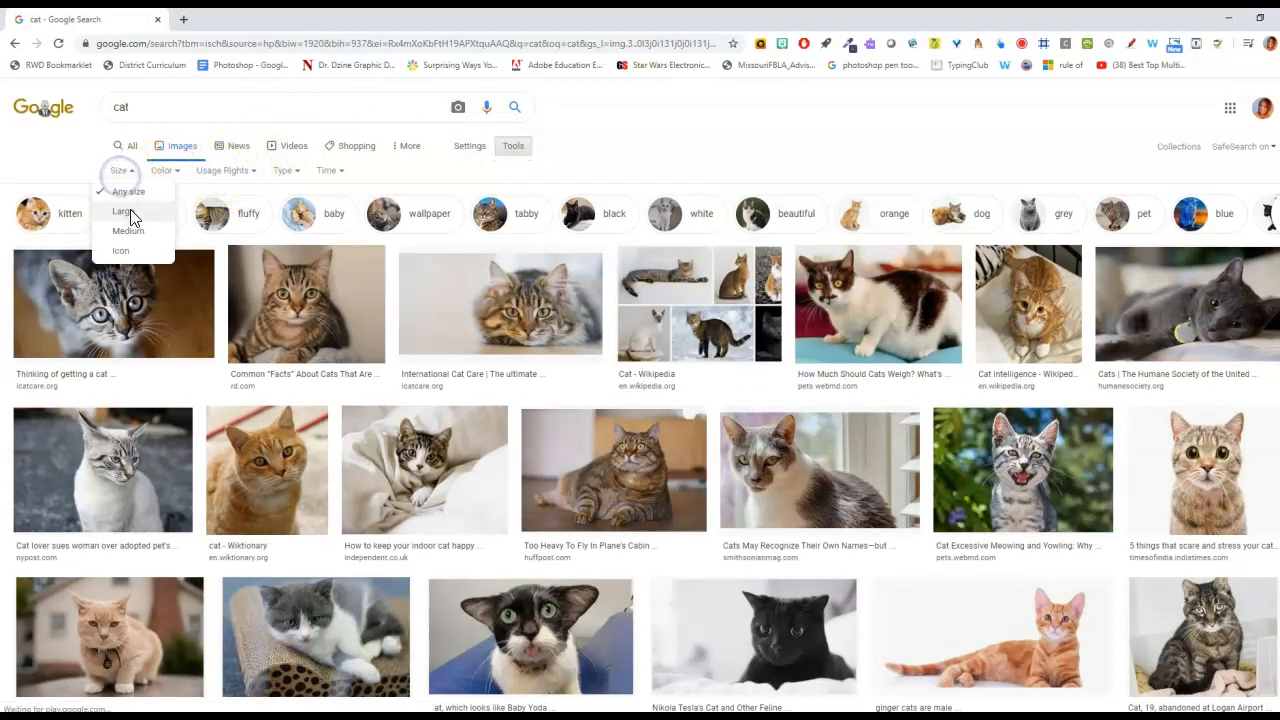
{"action": "left_click", "coordinate": [124, 212]}
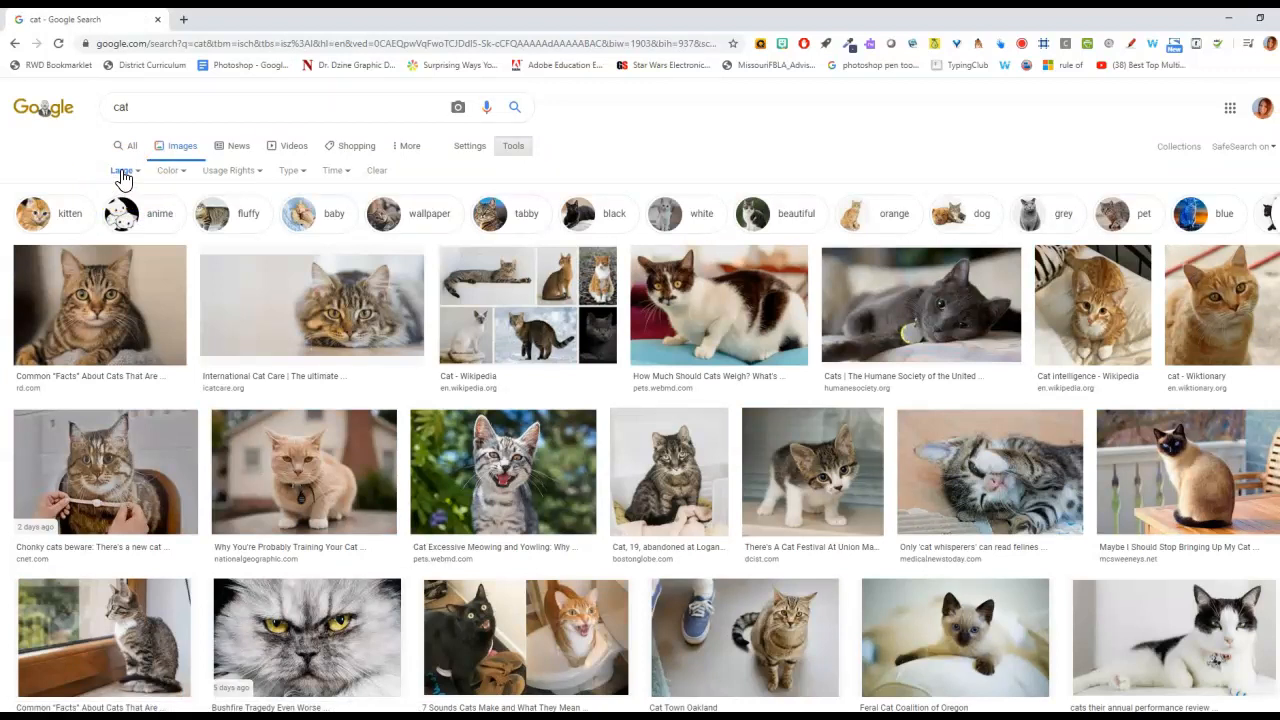
{"action": "mouse_move", "coordinate": [248, 400]}
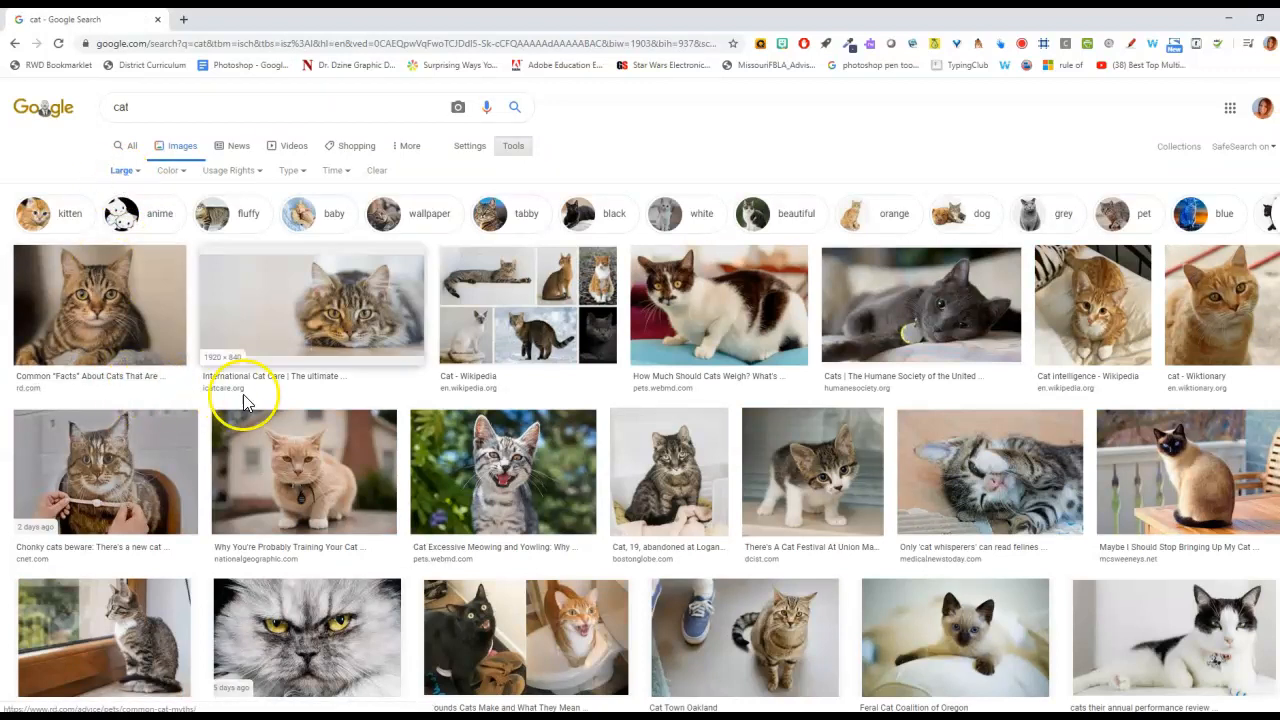
{"action": "mouse_move", "coordinate": [896, 416]}
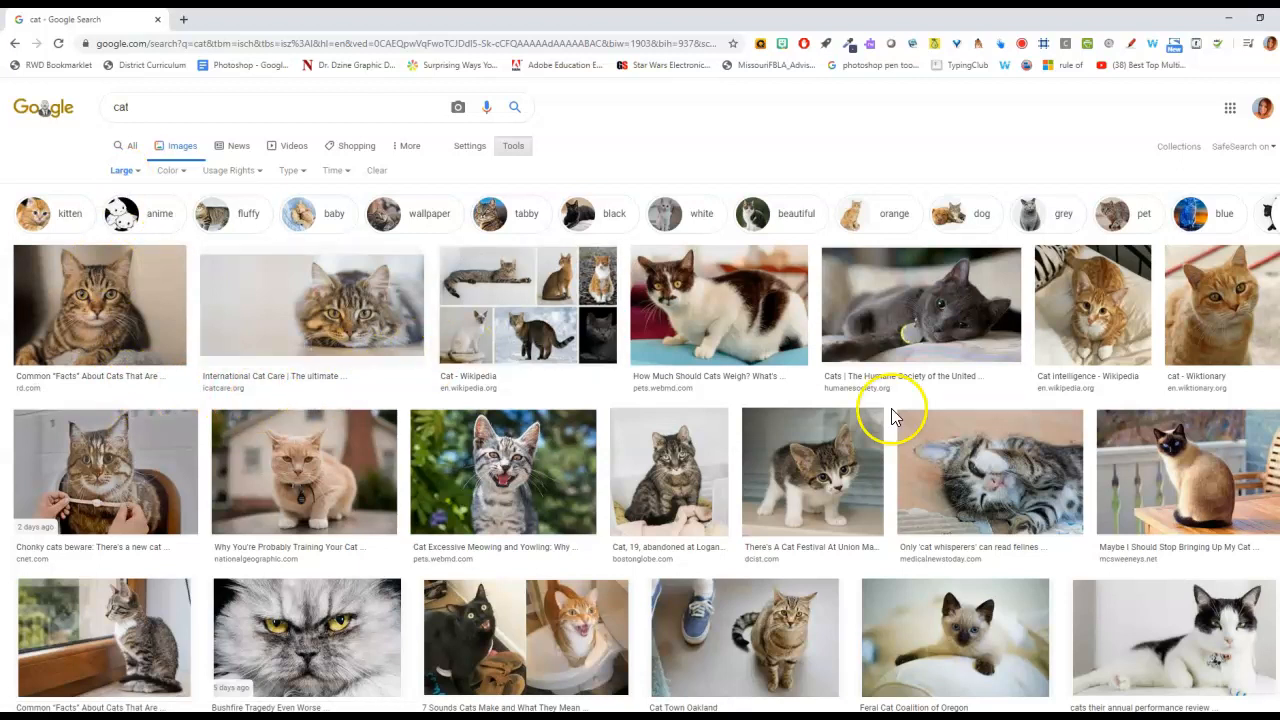
{"action": "mouse_move", "coordinate": [1092, 324]}
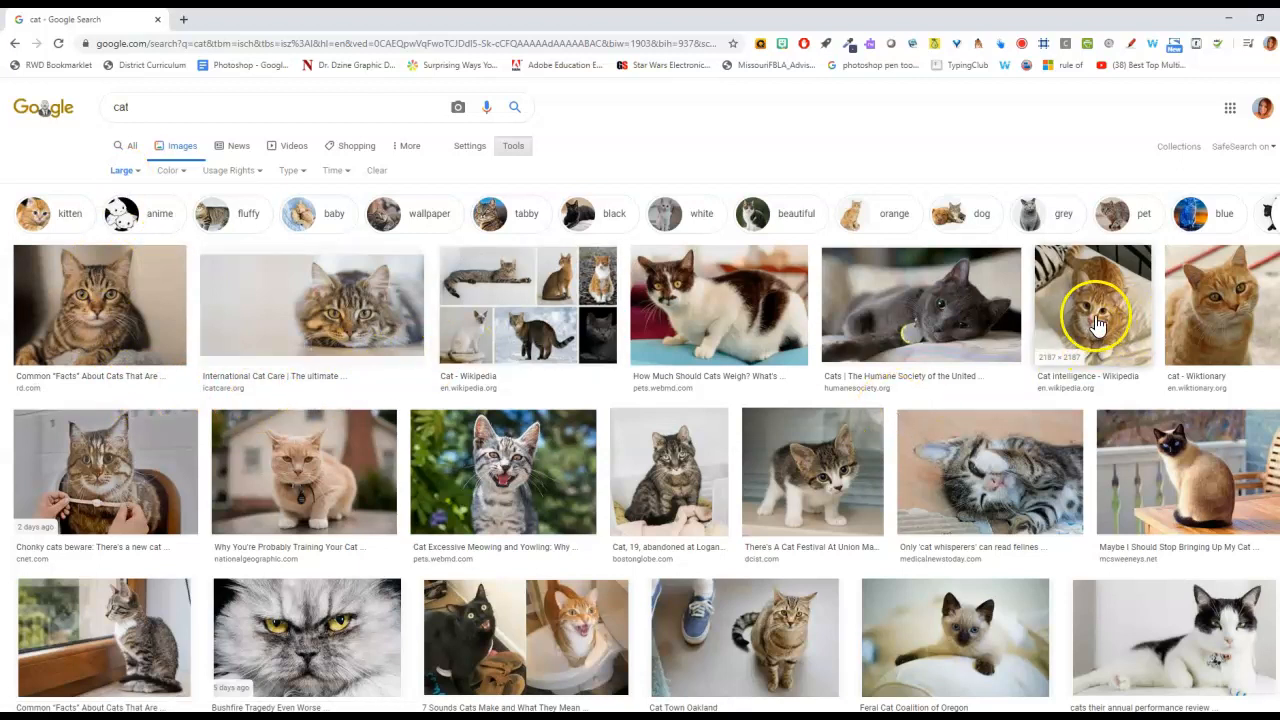
Preview the orange tabby 'Cat intelligence - Wikipedia' photo
{"action": "left_click", "coordinate": [1092, 304]}
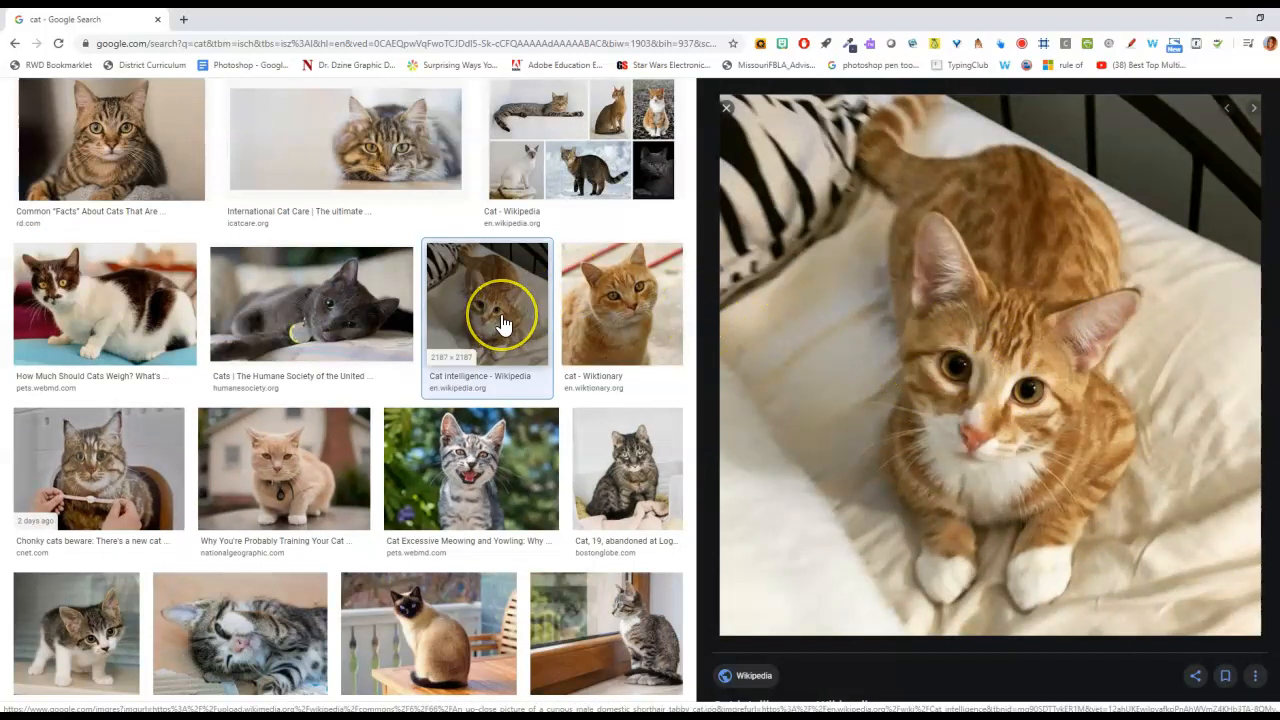
{"action": "right_click", "coordinate": [488, 304]}
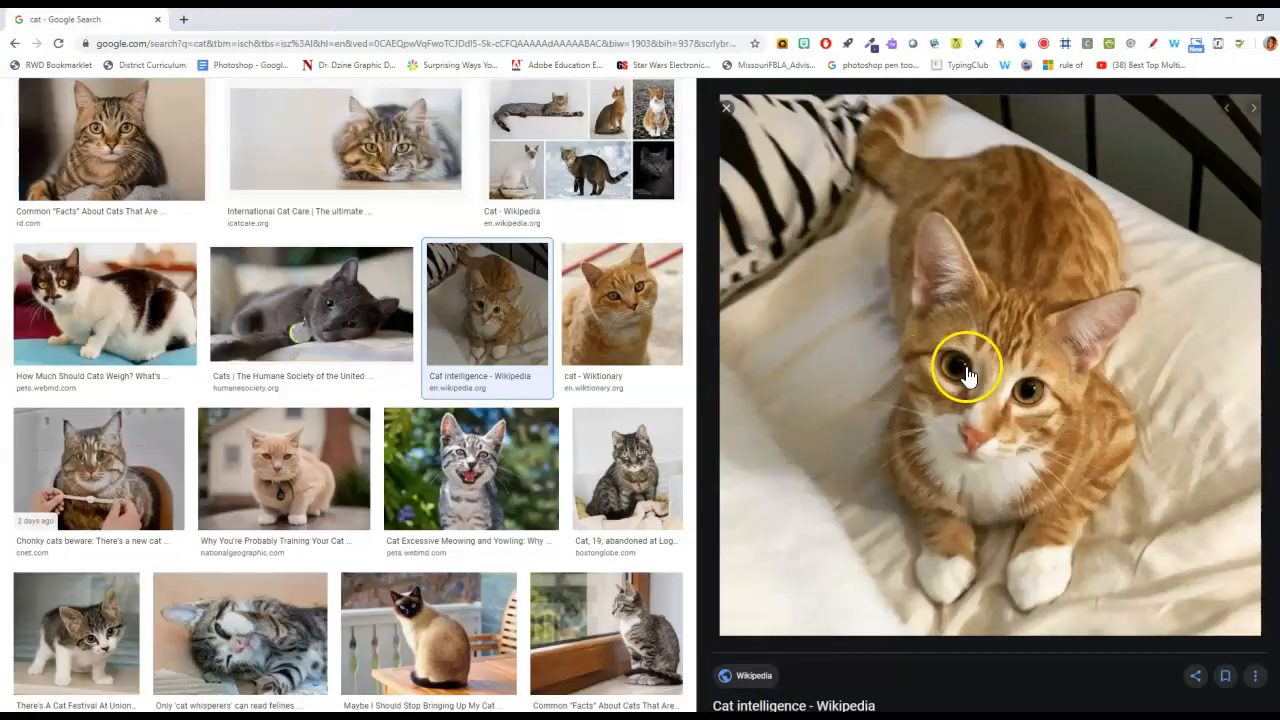
View the full-size cat image in a new tab and start saving it
{"action": "right_click", "coordinate": [964, 370]}
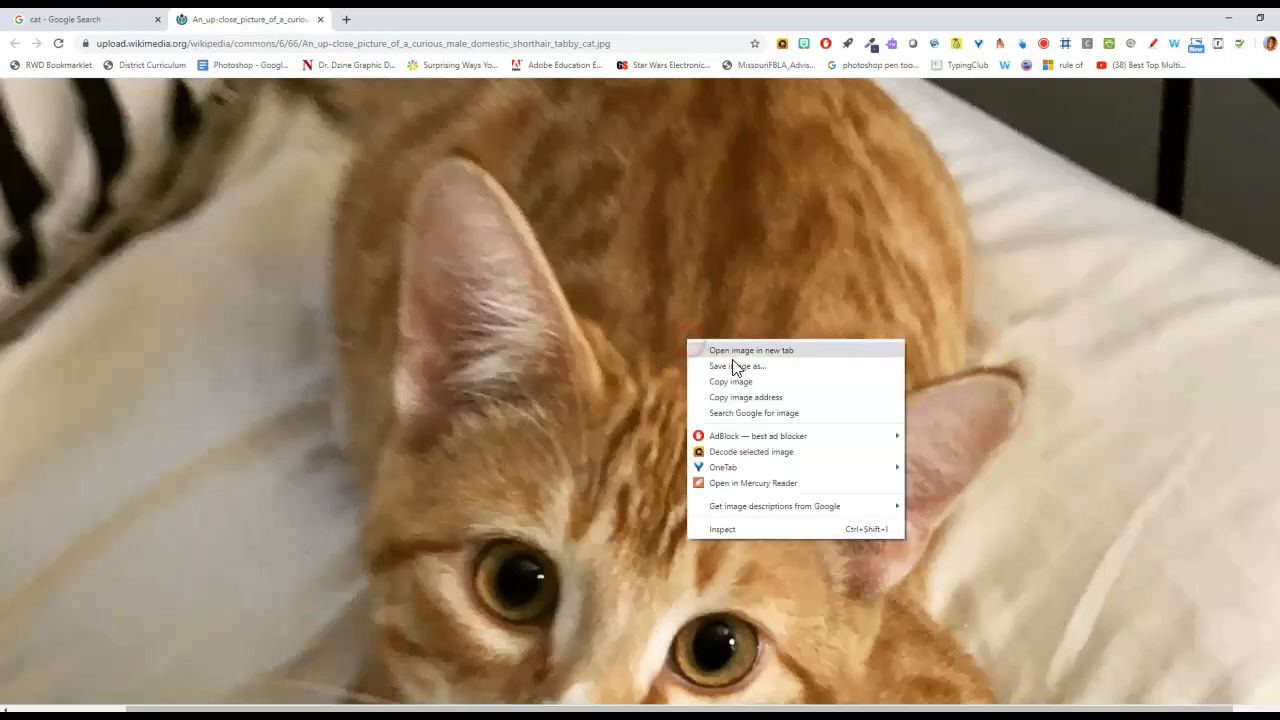
{"action": "left_click", "coordinate": [736, 364]}
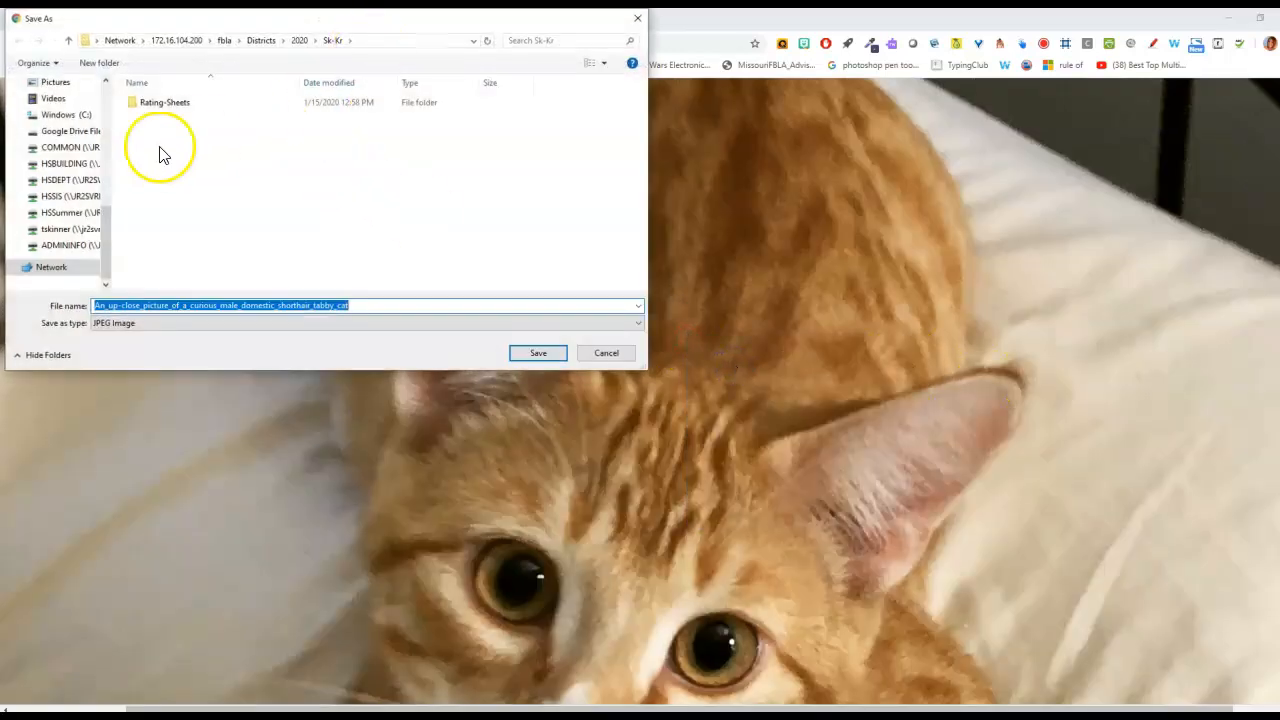
{"action": "scroll", "scroll_direction": "down", "scroll_amount": 3}
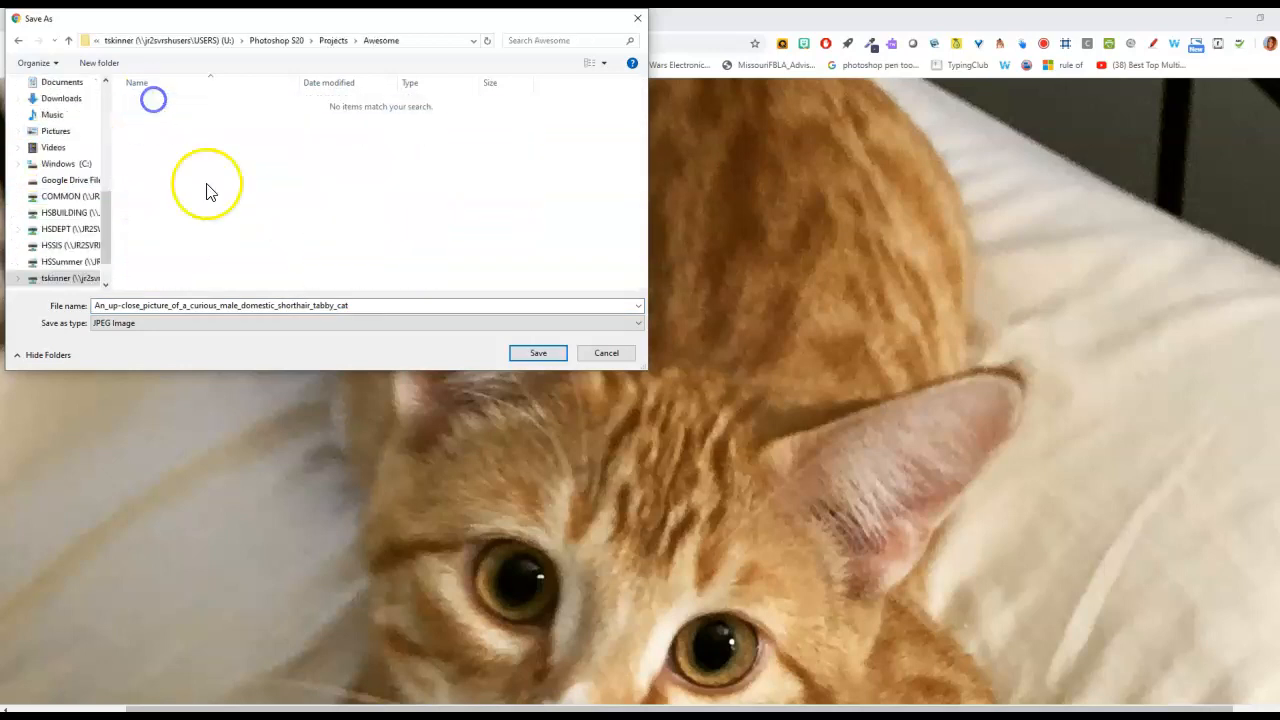
Save it as cat.jpg in Projects > Awesome and close the image tab
{"action": "left_click", "coordinate": [538, 352]}
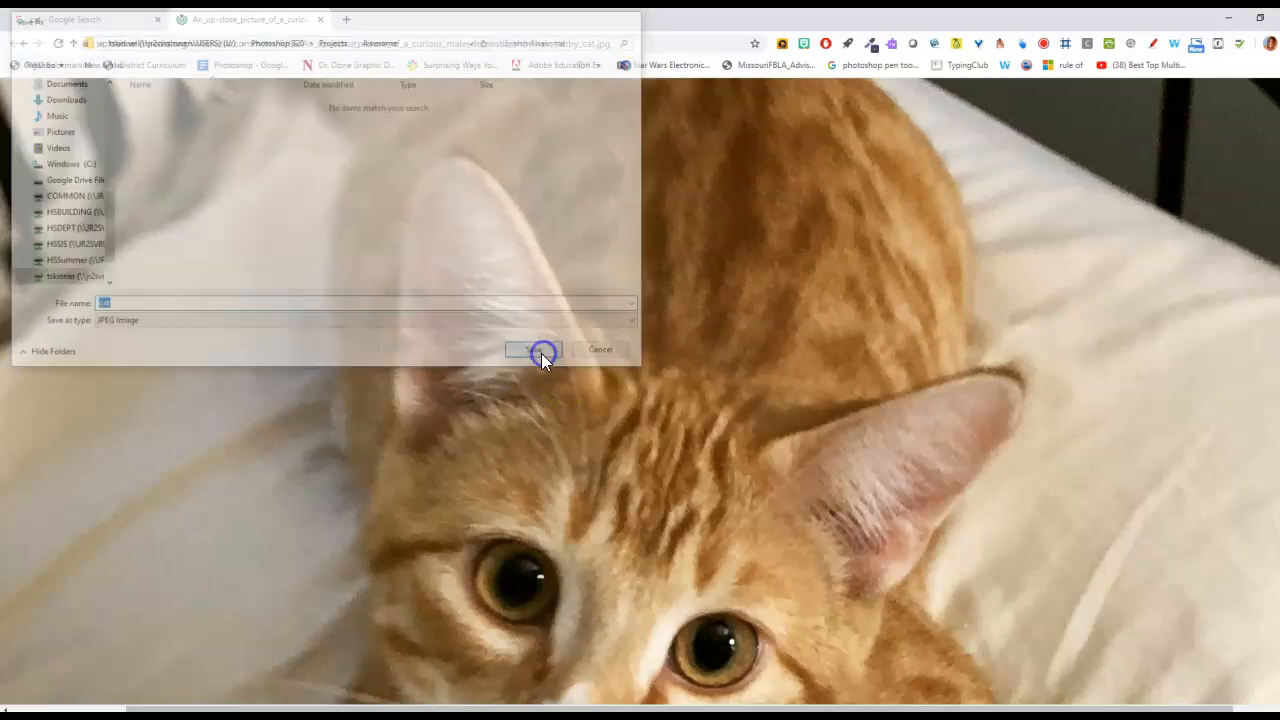
{"action": "left_click", "coordinate": [532, 348]}
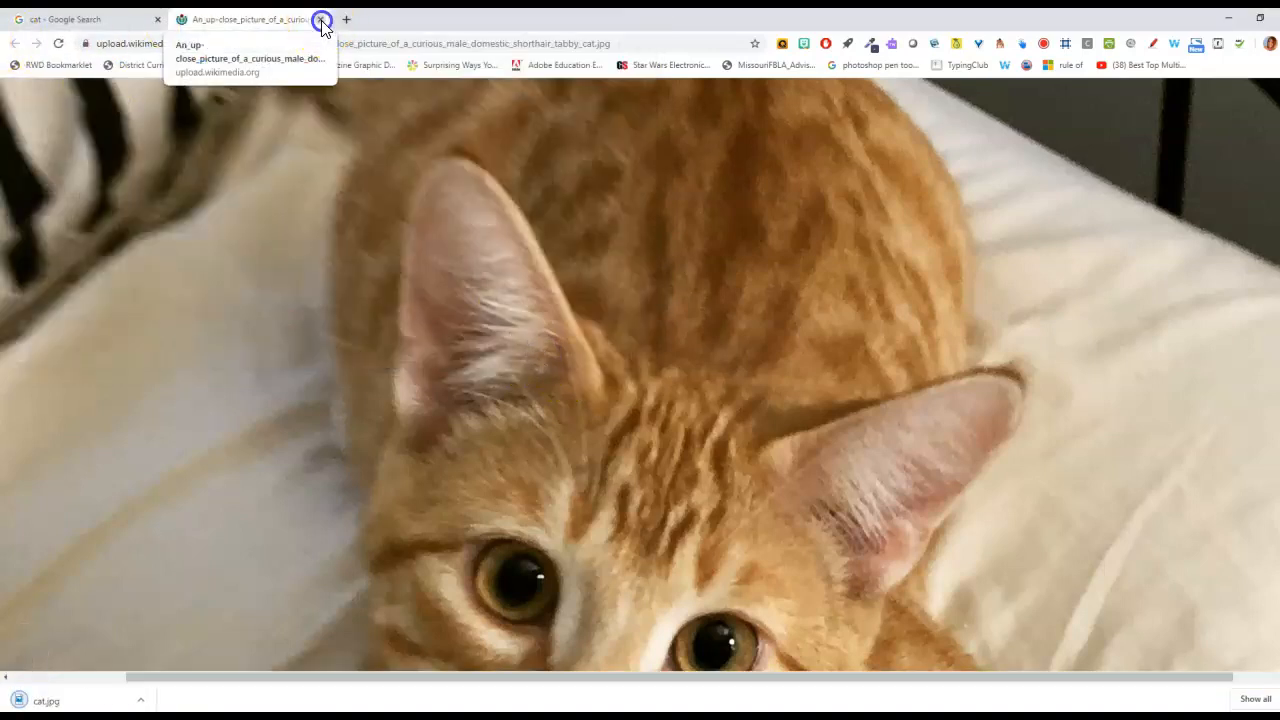
{"action": "left_click", "coordinate": [322, 20]}
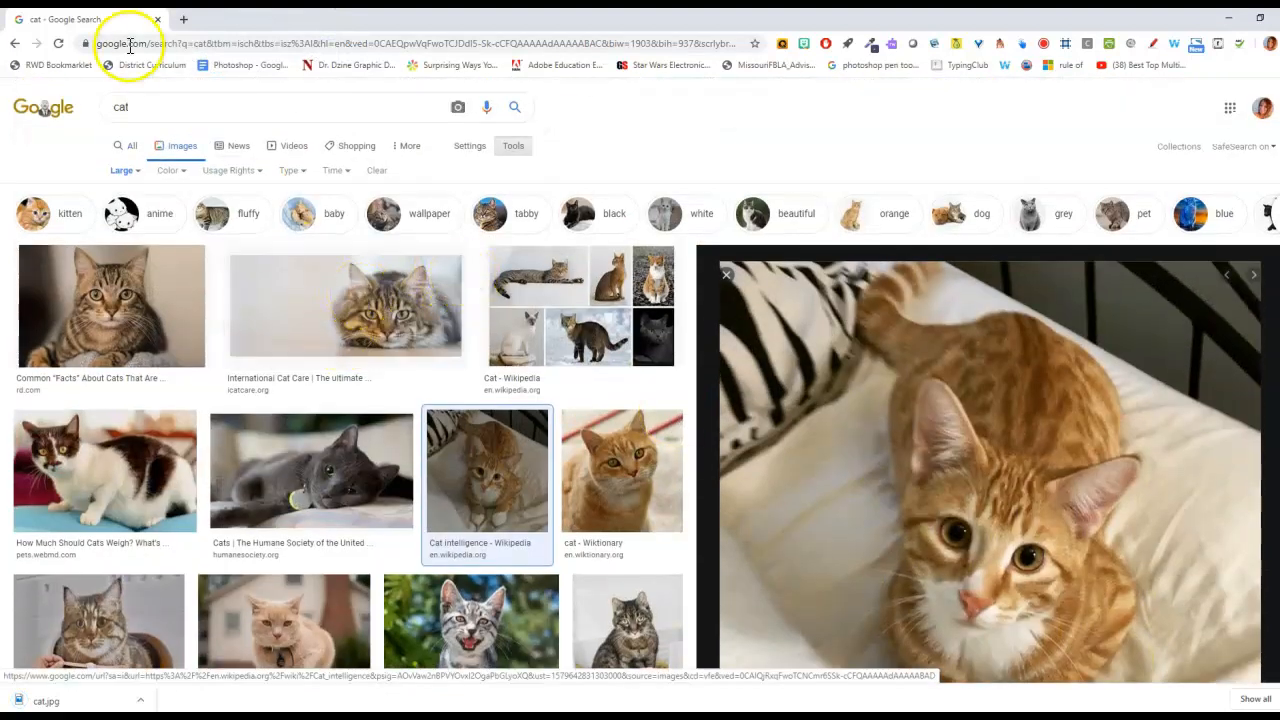
Search How to Get Away with Murder, preview the red poster and save it as murderpic.jpg
{"action": "left_click", "coordinate": [120, 108]}
{"action": "type", "text": "how to get away"}
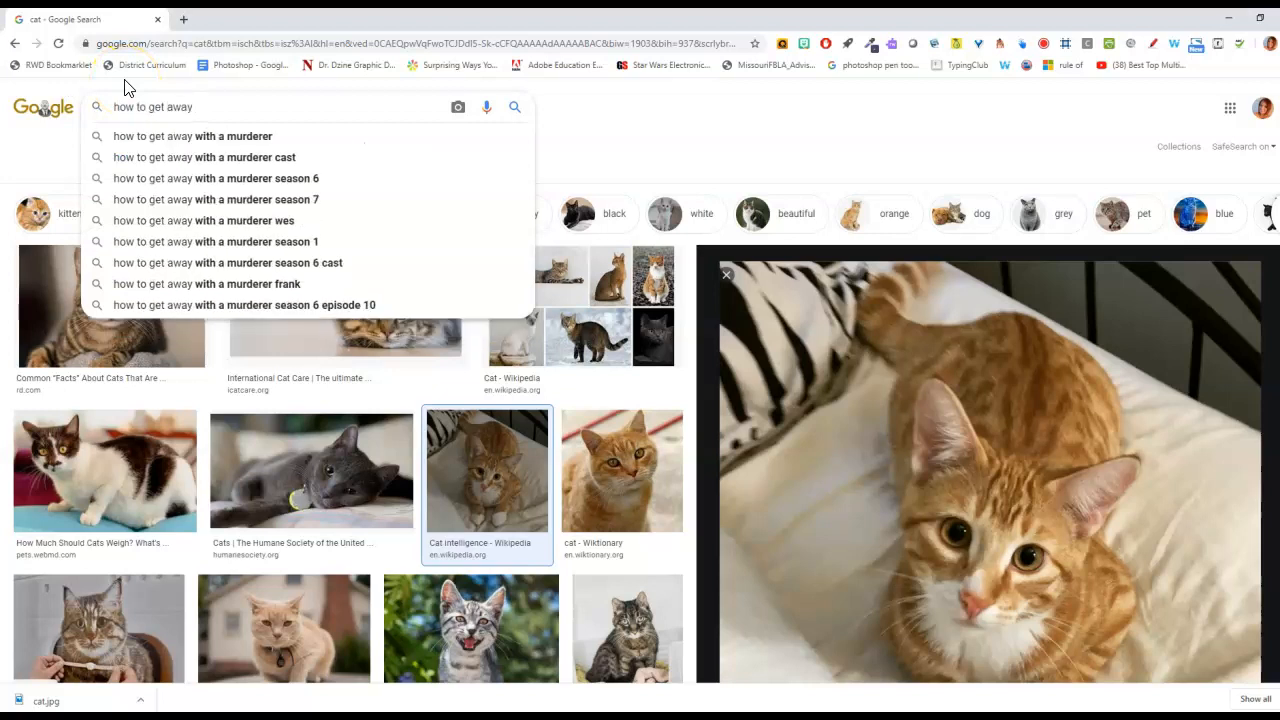
{"action": "type", "text": "with"}
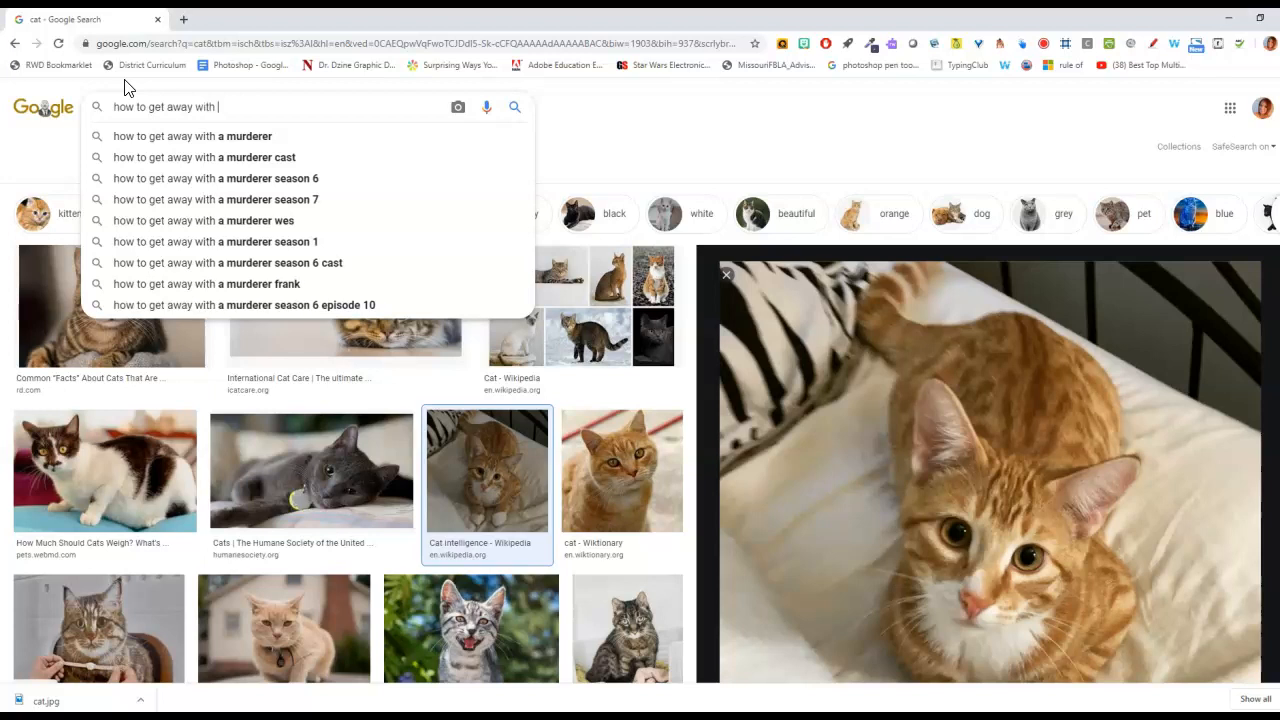
{"action": "type", "text": "murder show"}
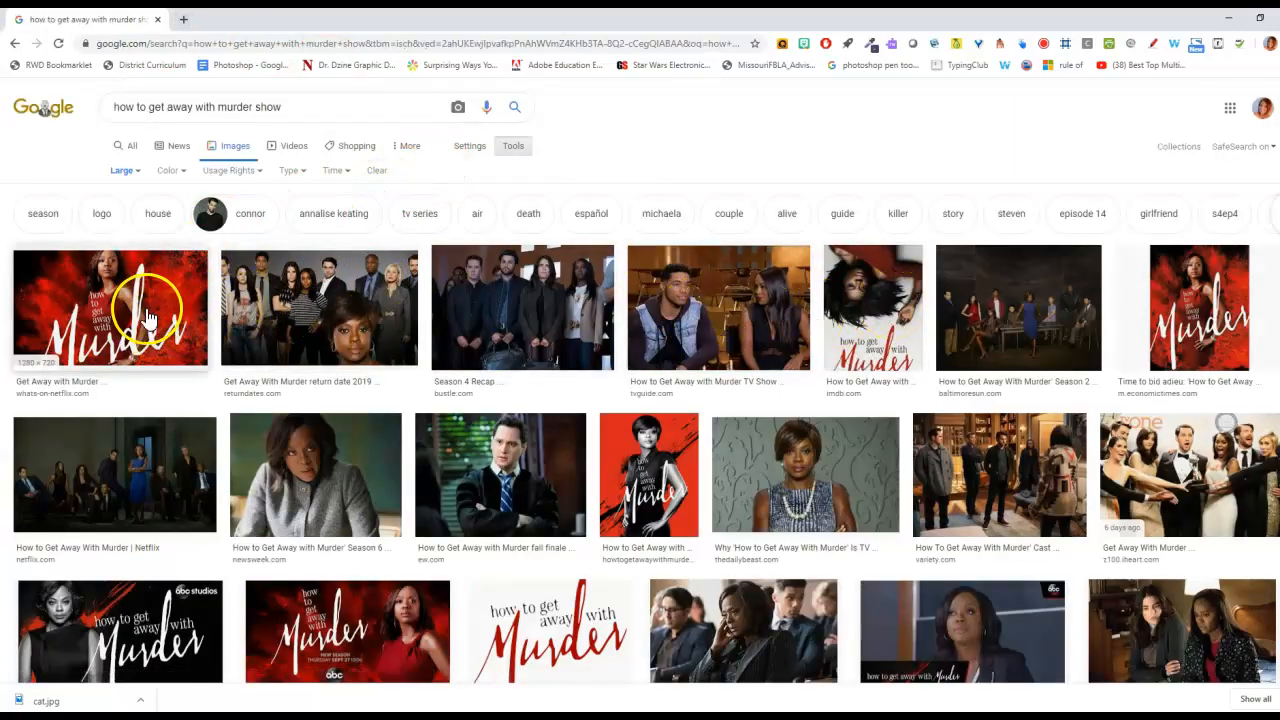
{"action": "left_click", "coordinate": [108, 308]}
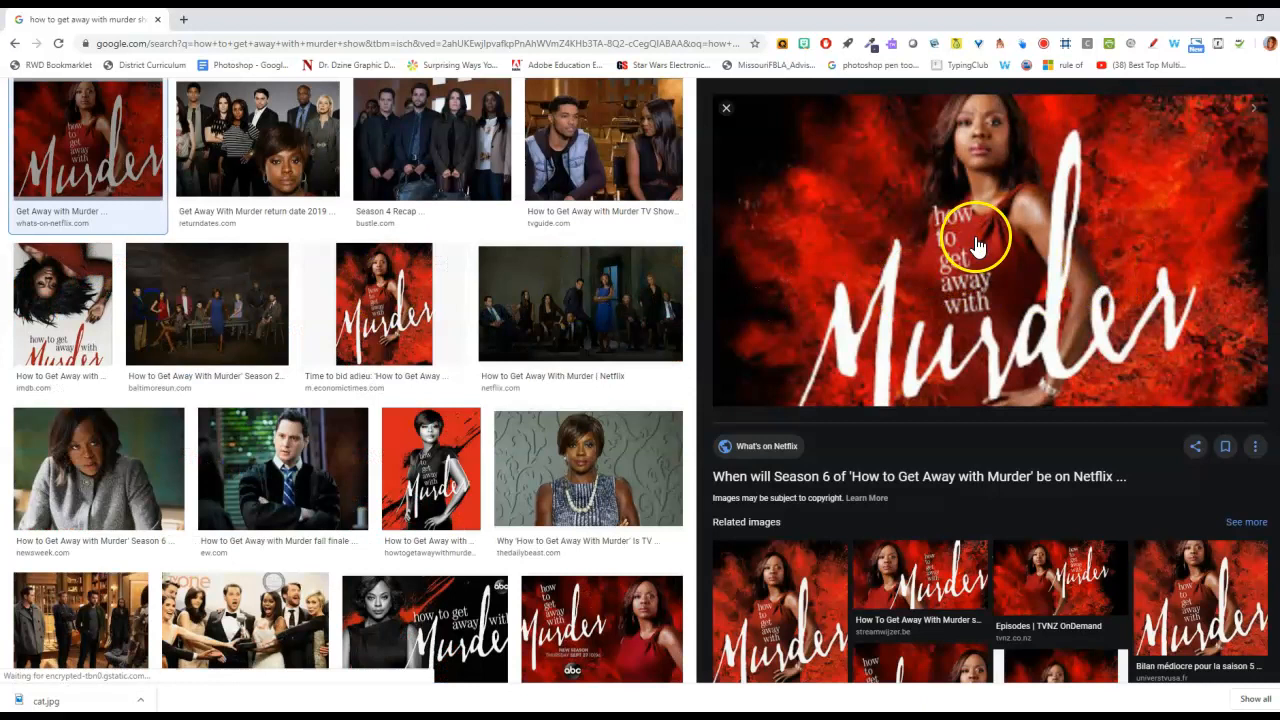
{"action": "mouse_move", "coordinate": [1036, 244]}
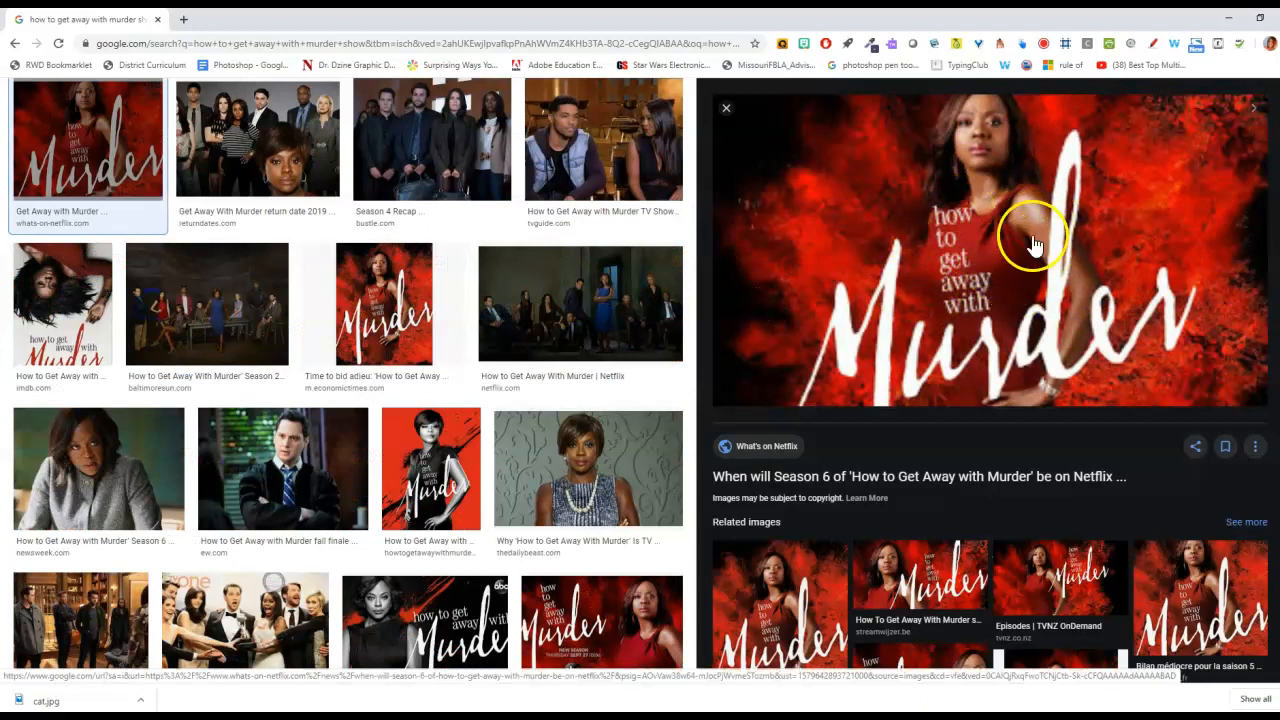
{"action": "mouse_move", "coordinate": [1016, 284]}
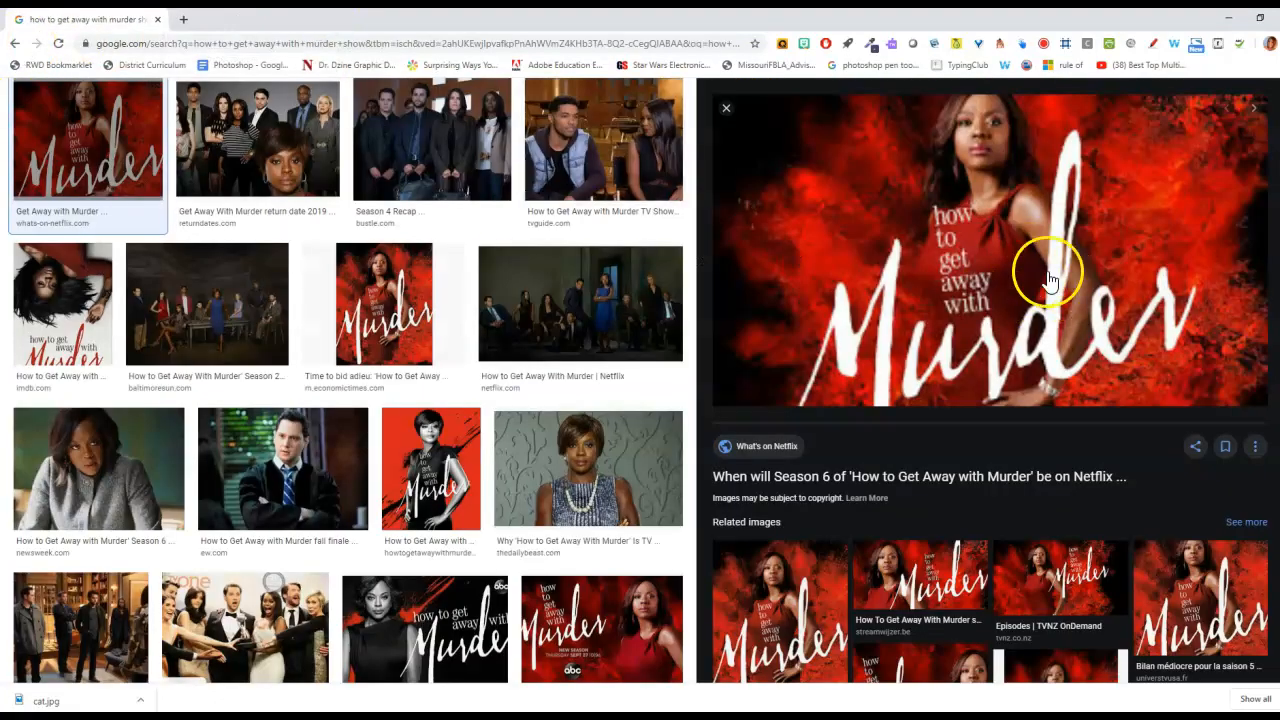
{"action": "mouse_move", "coordinate": [1064, 328]}
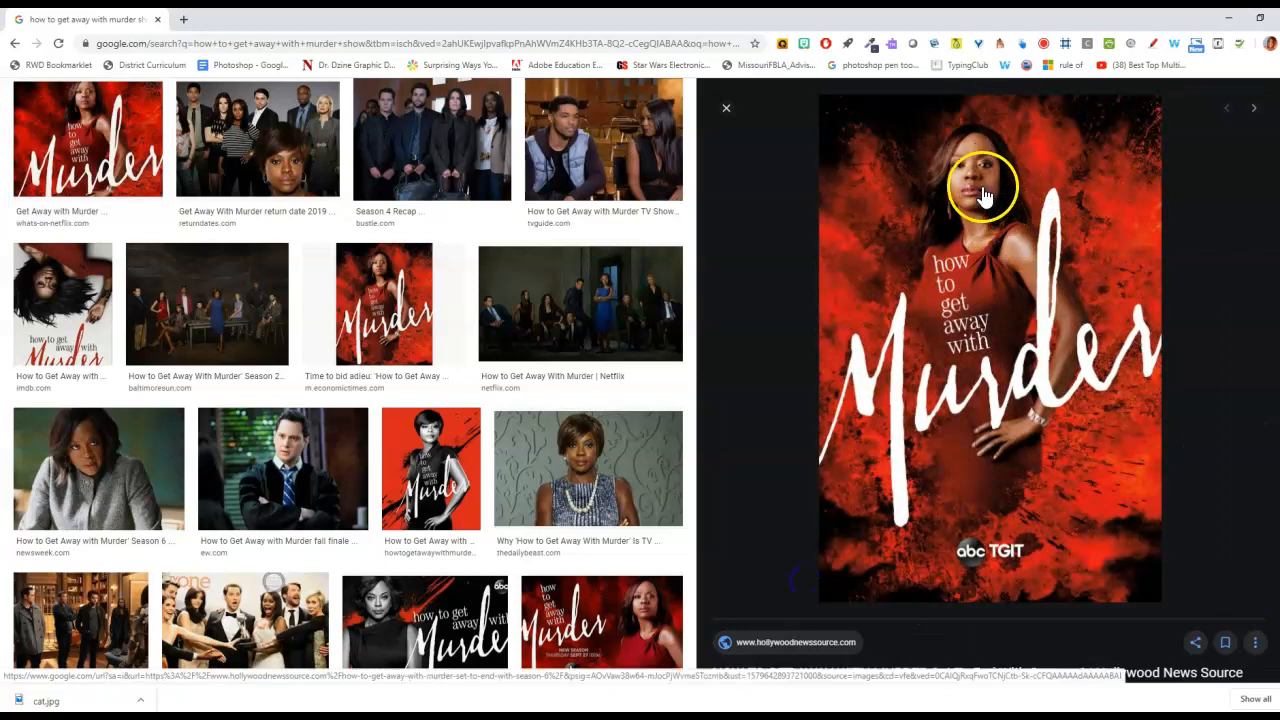
{"action": "mouse_move", "coordinate": [1010, 240]}
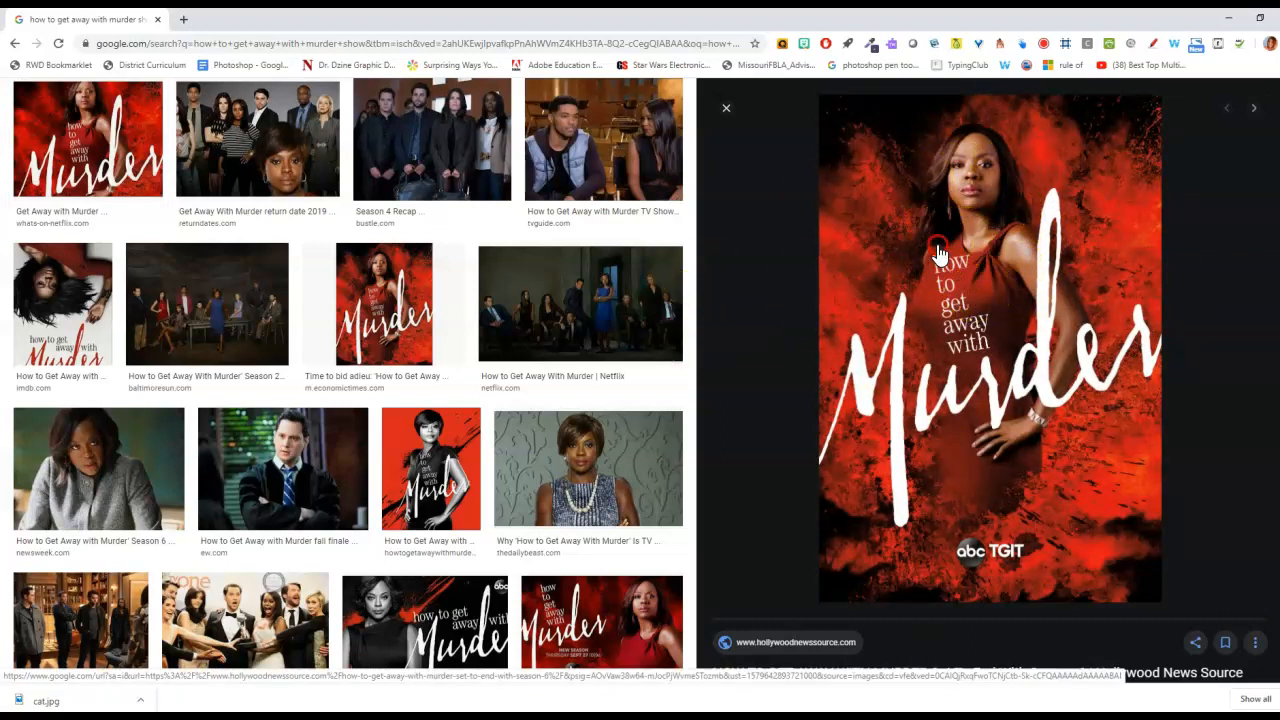
{"action": "right_click", "coordinate": [938, 250]}
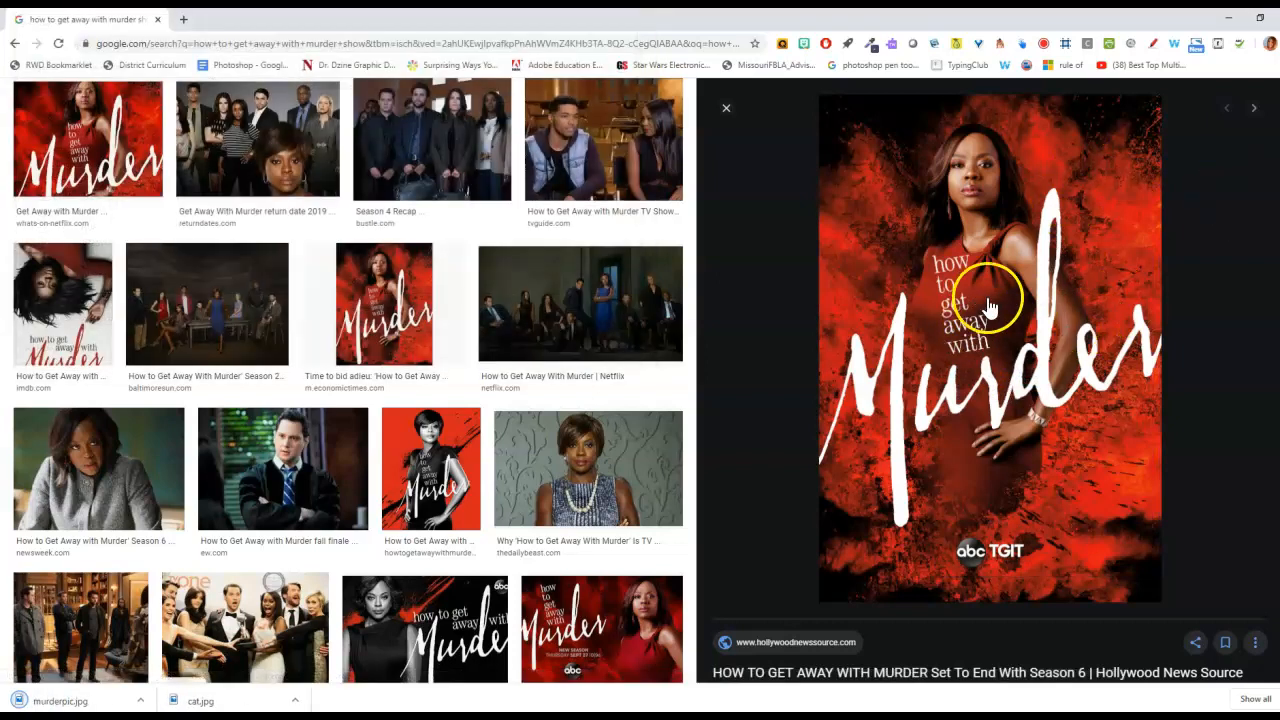
{"action": "mouse_move", "coordinate": [796, 238]}
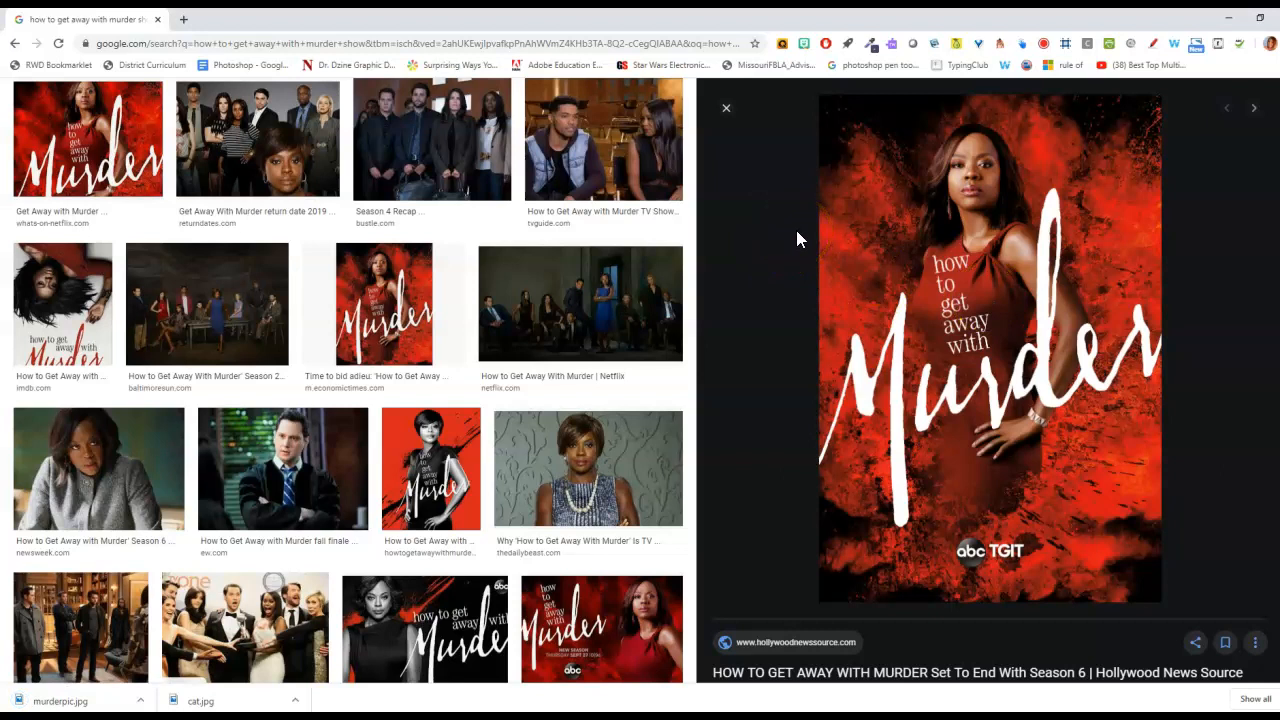
{"action": "mouse_move", "coordinate": [804, 232]}
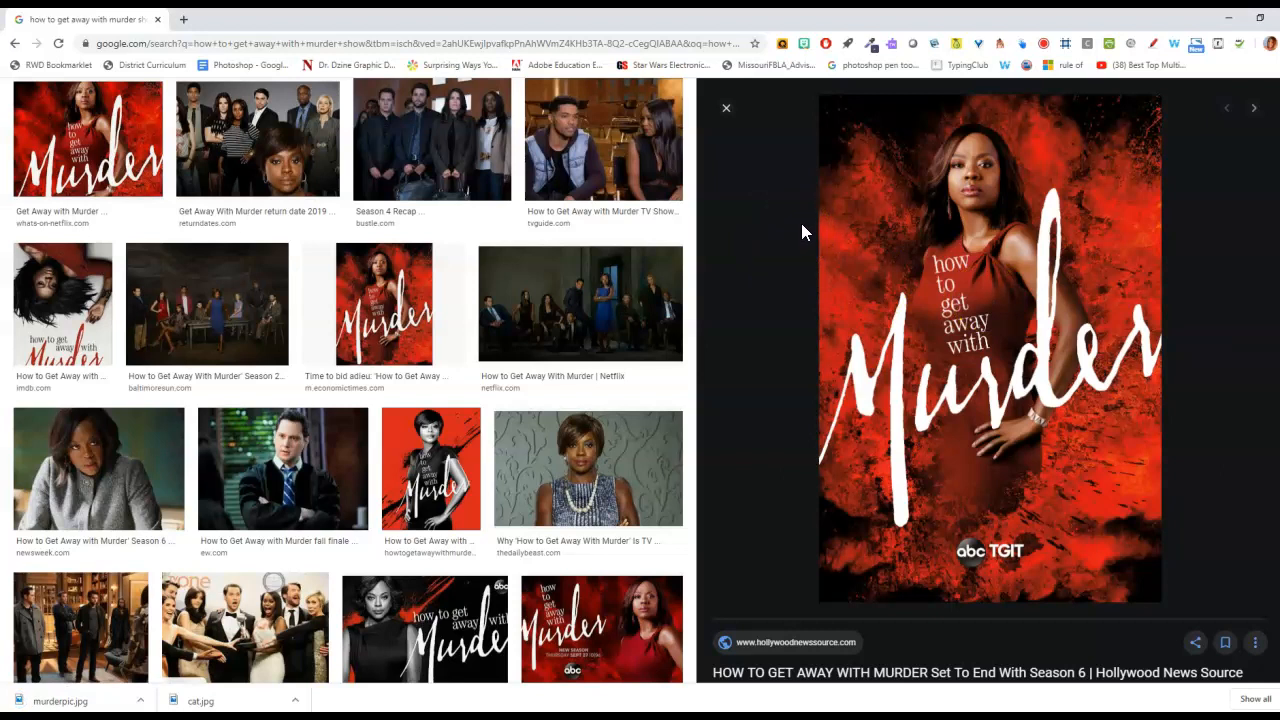
{"action": "mouse_move", "coordinate": [716, 170]}
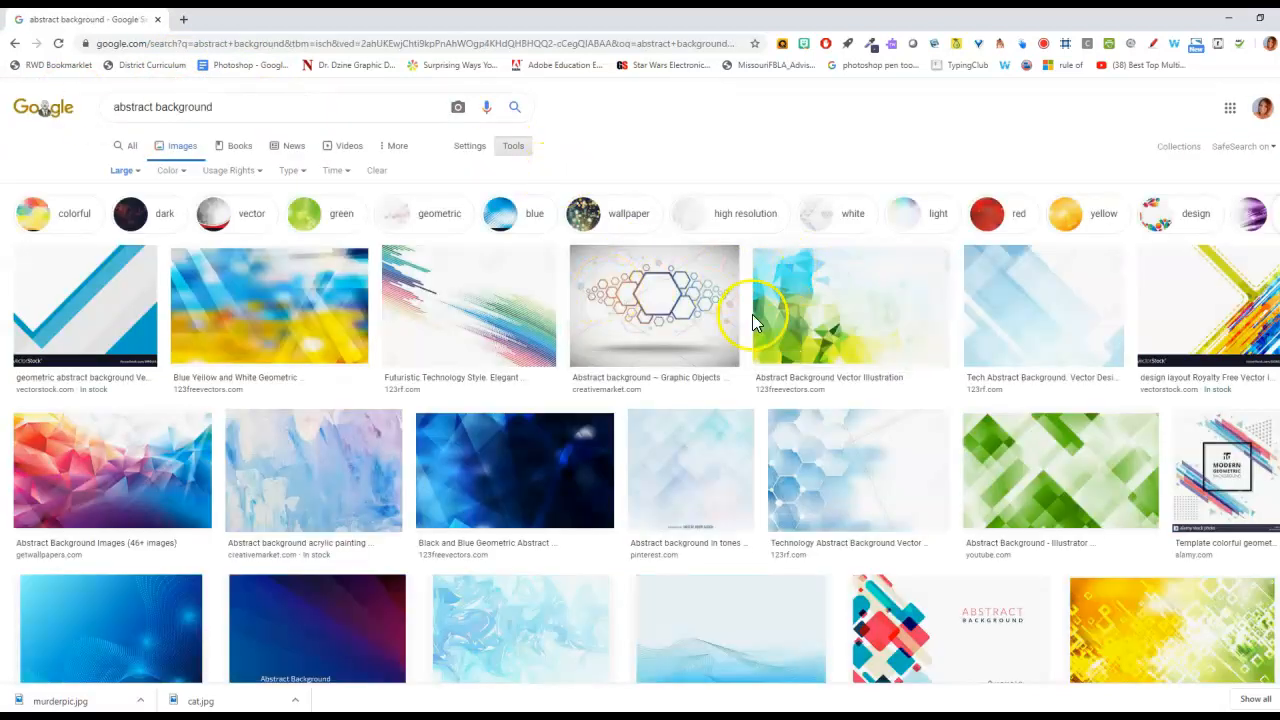
{"action": "mouse_move", "coordinate": [1016, 486]}
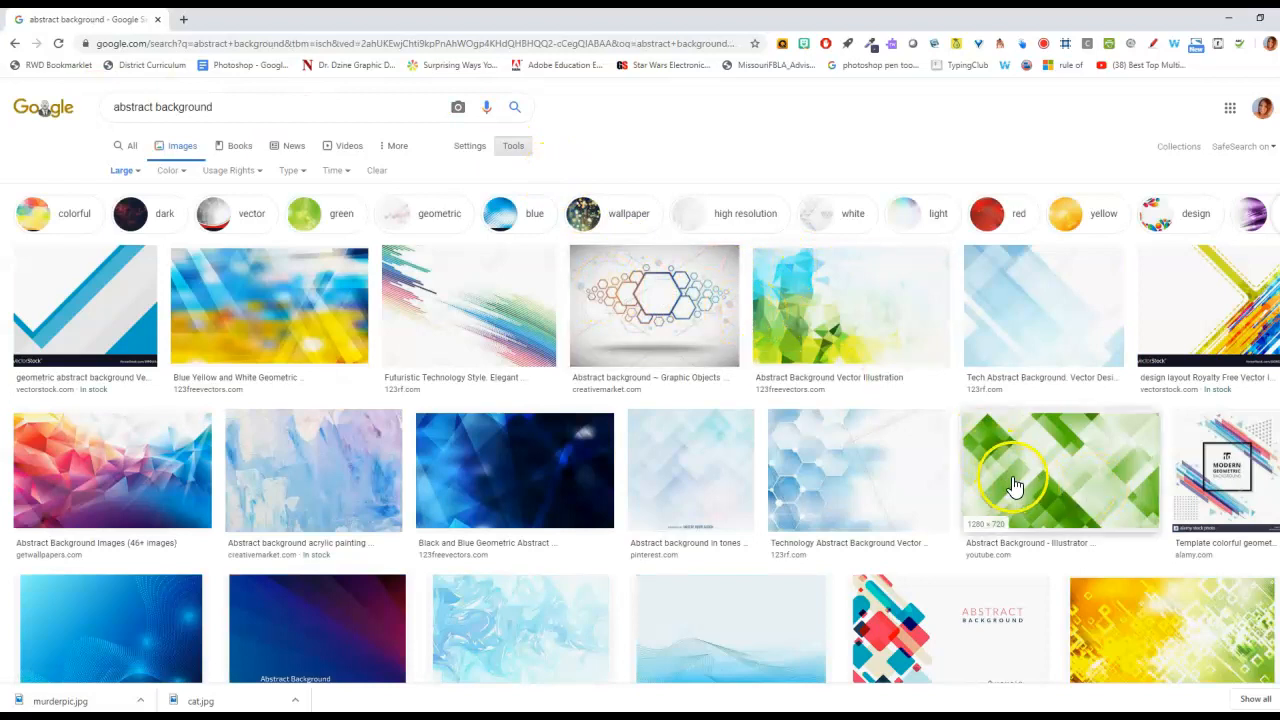
Preview the green diamond pattern result and save it as bg.jpg
{"action": "left_click", "coordinate": [1060, 470]}
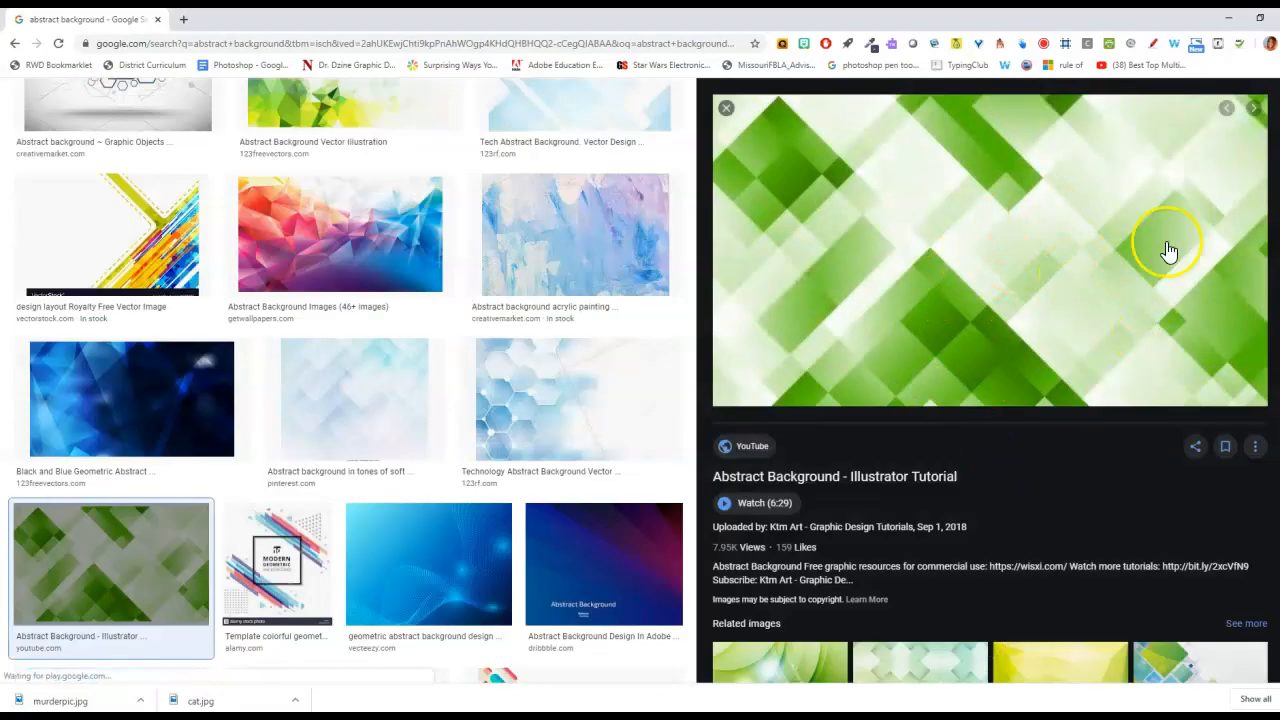
{"action": "right_click", "coordinate": [1170, 250]}
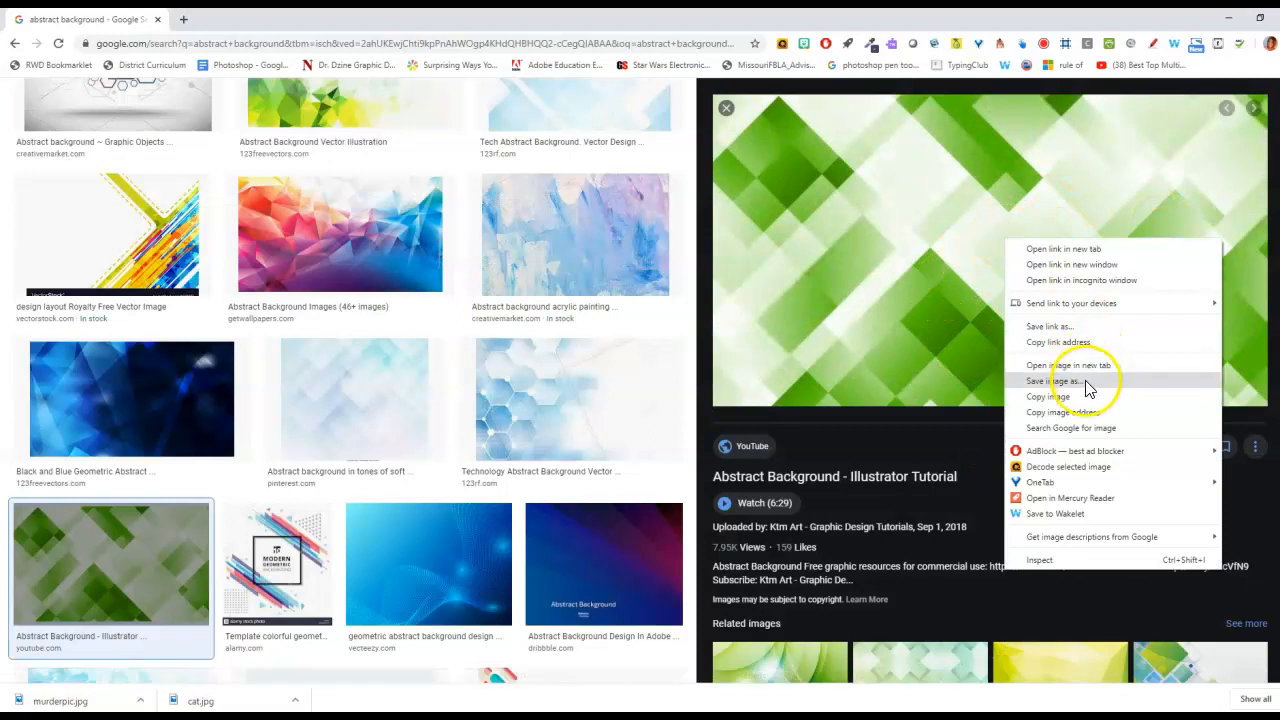
{"action": "left_click", "coordinate": [1084, 392]}
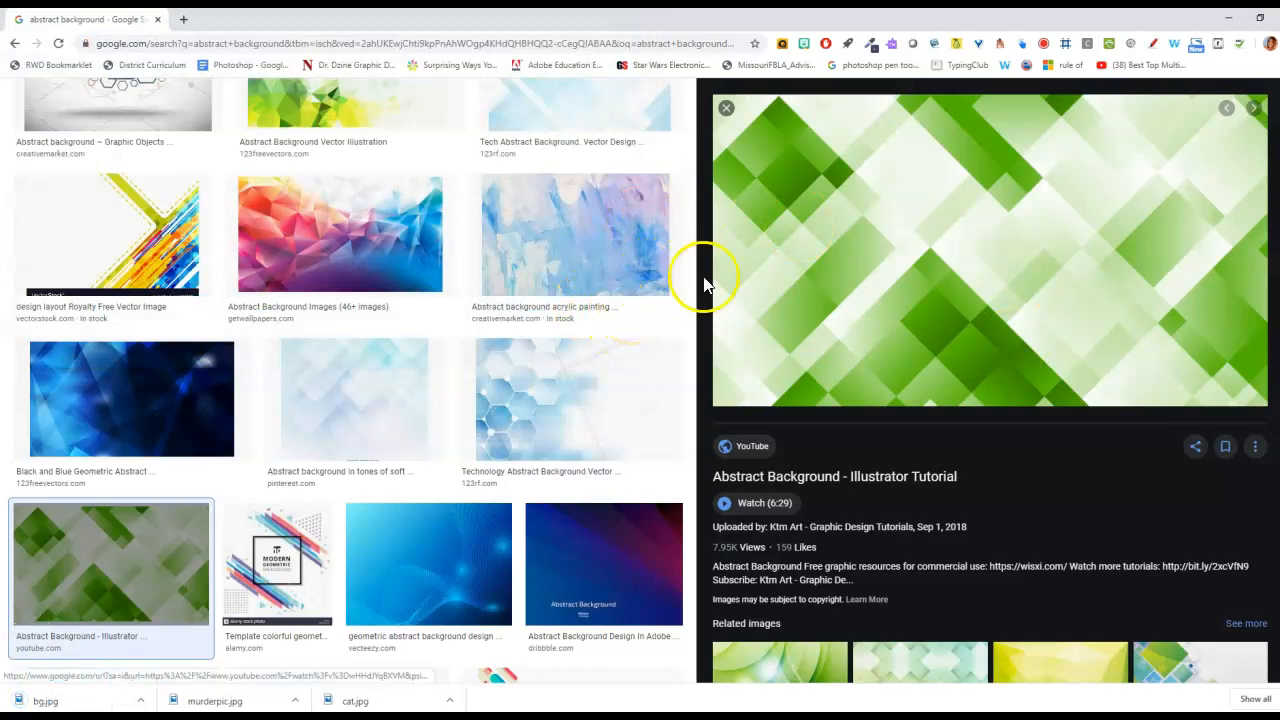
{"action": "mouse_move", "coordinate": [518, 362]}
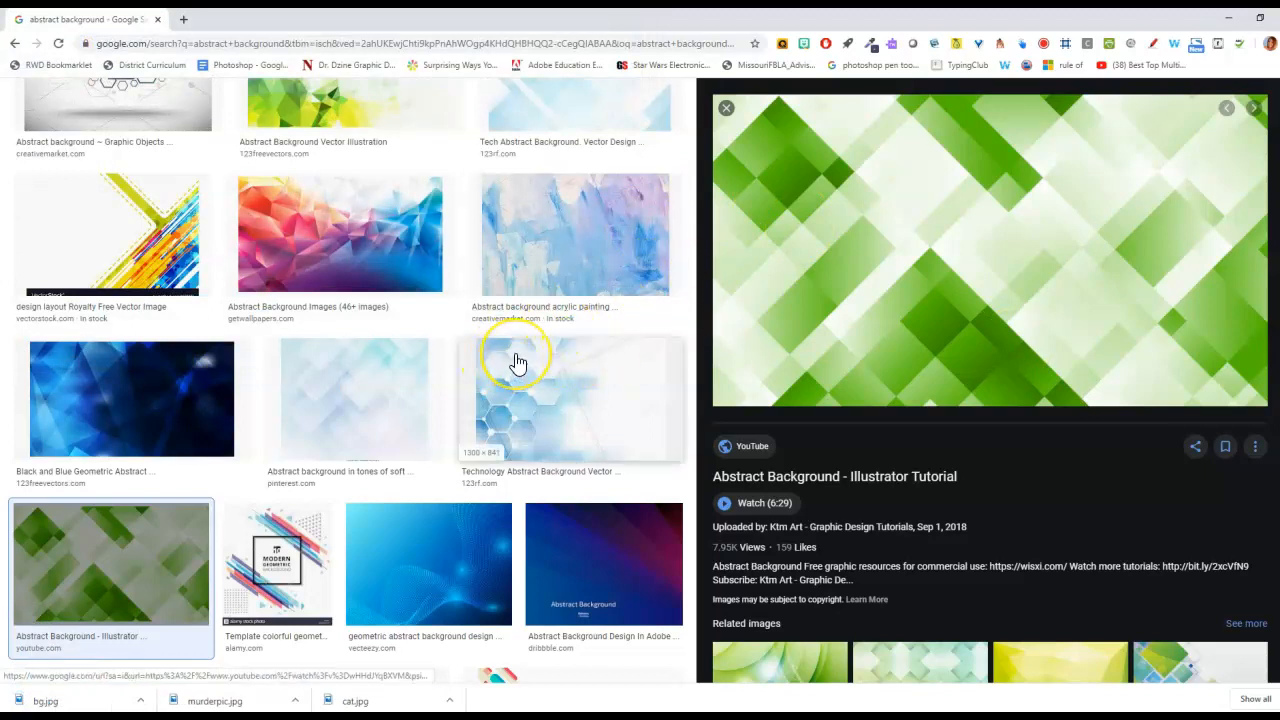
{"action": "mouse_move", "coordinate": [520, 360]}
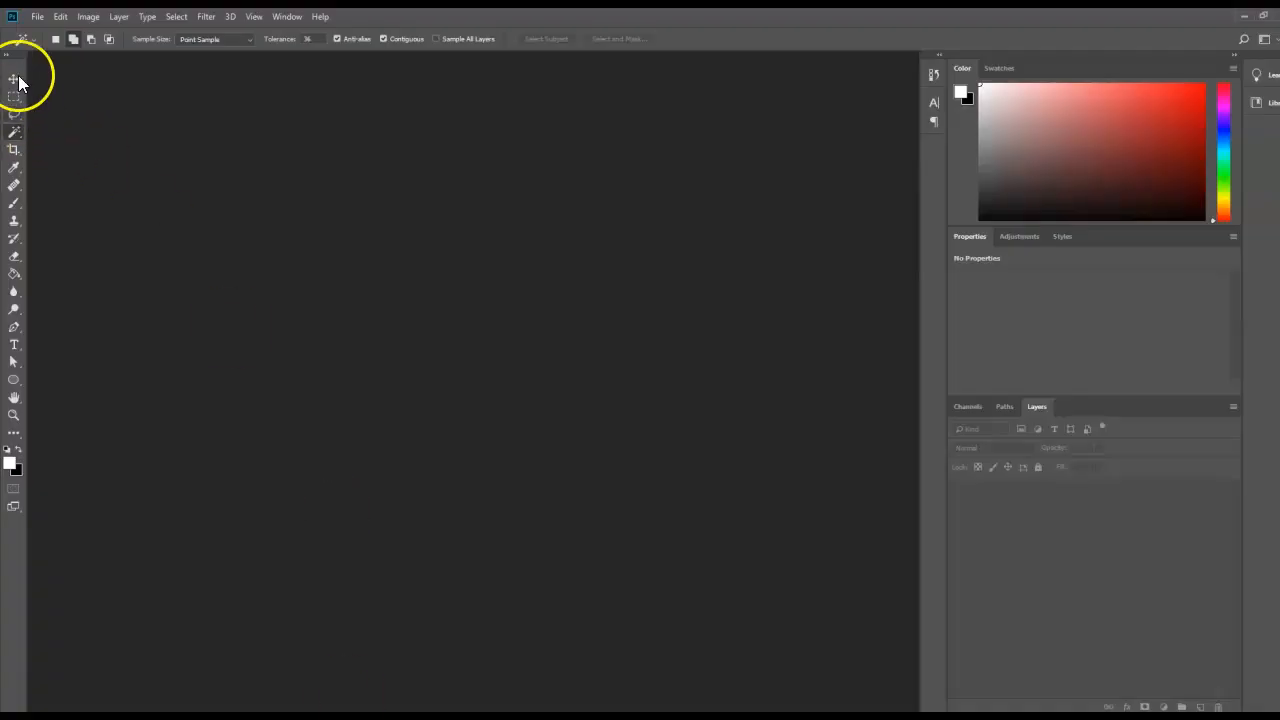
Use File > Open and browse to the folder holding bg.jpg to open it
{"action": "left_click", "coordinate": [36, 16]}
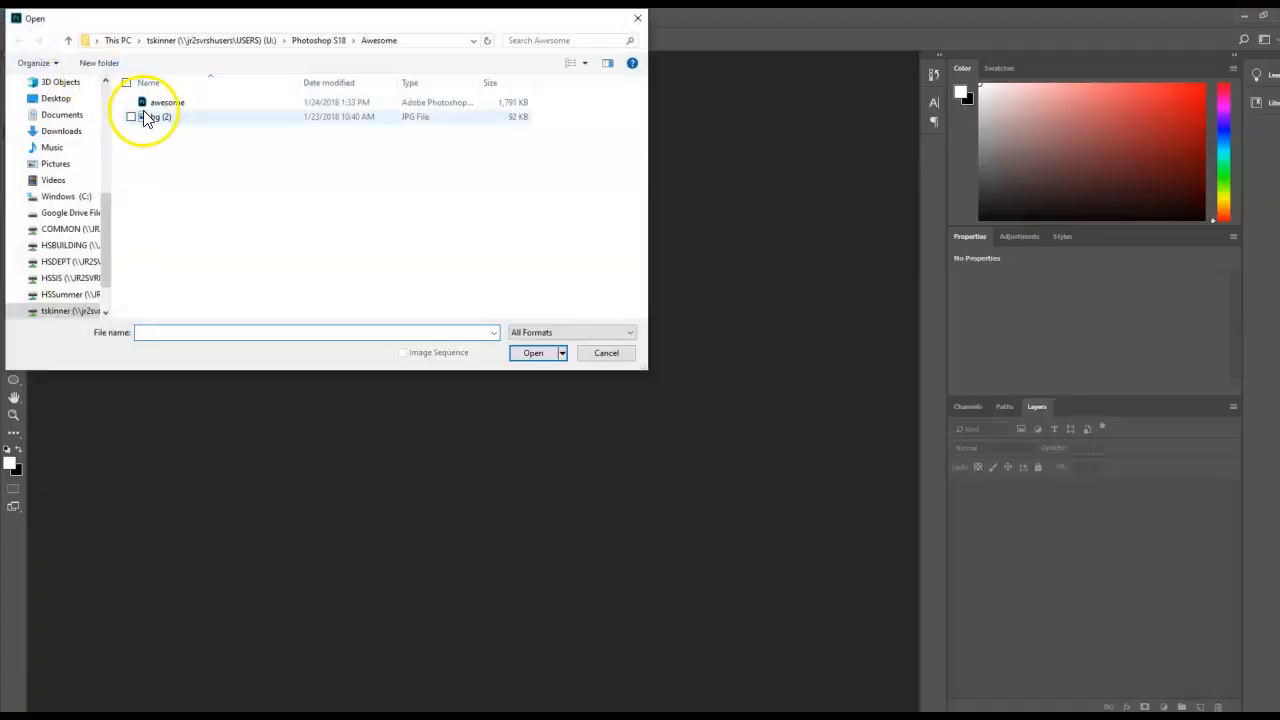
{"action": "left_click", "coordinate": [318, 40]}
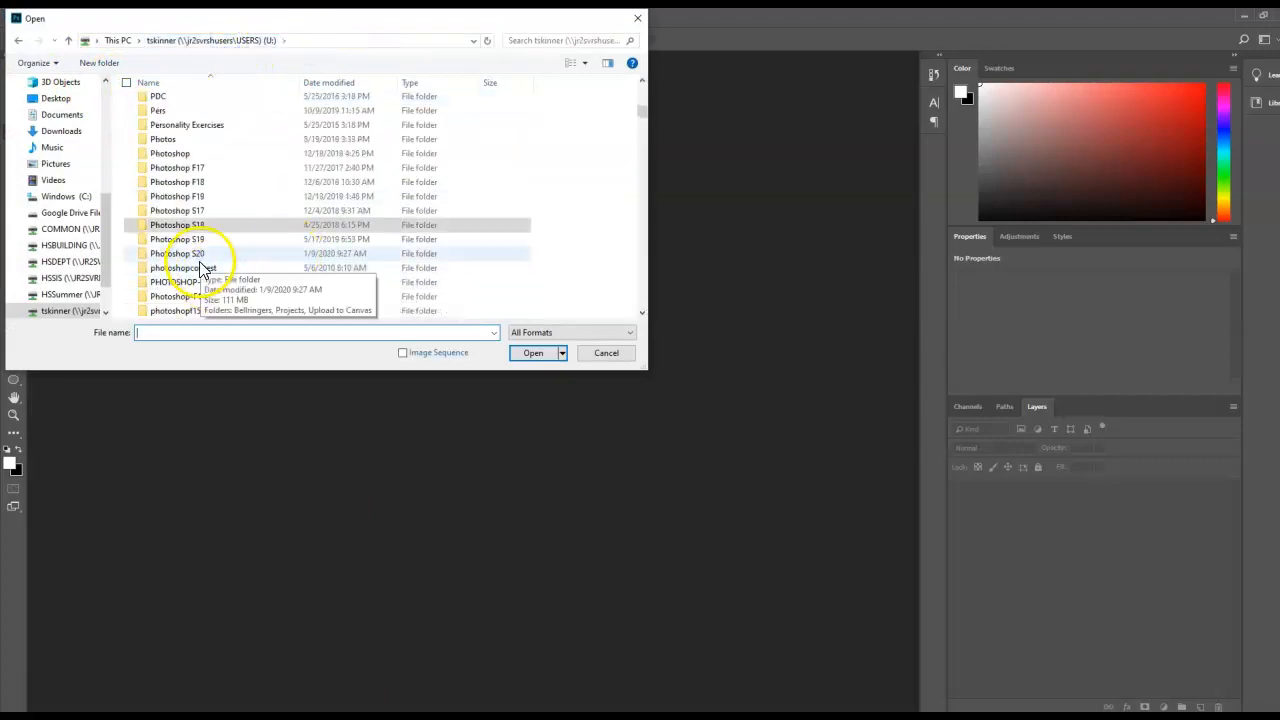
{"action": "double_click", "coordinate": [178, 252]}
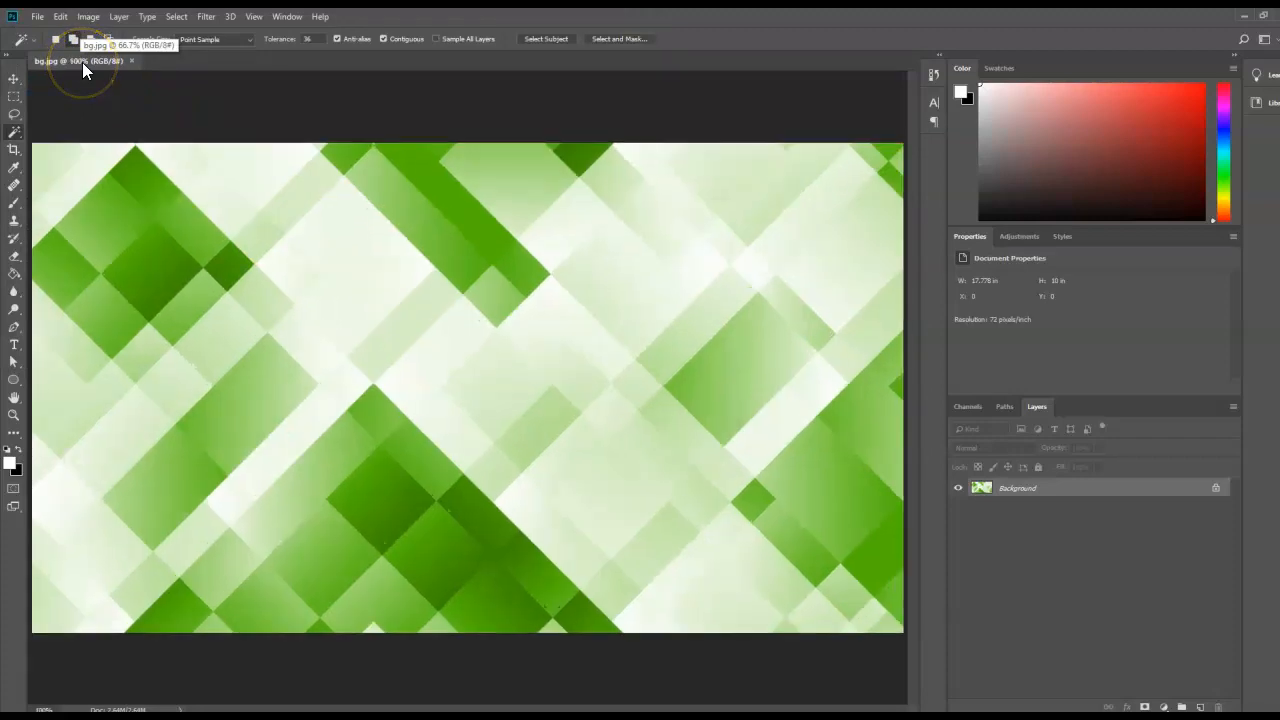
{"action": "mouse_move", "coordinate": [816, 598]}
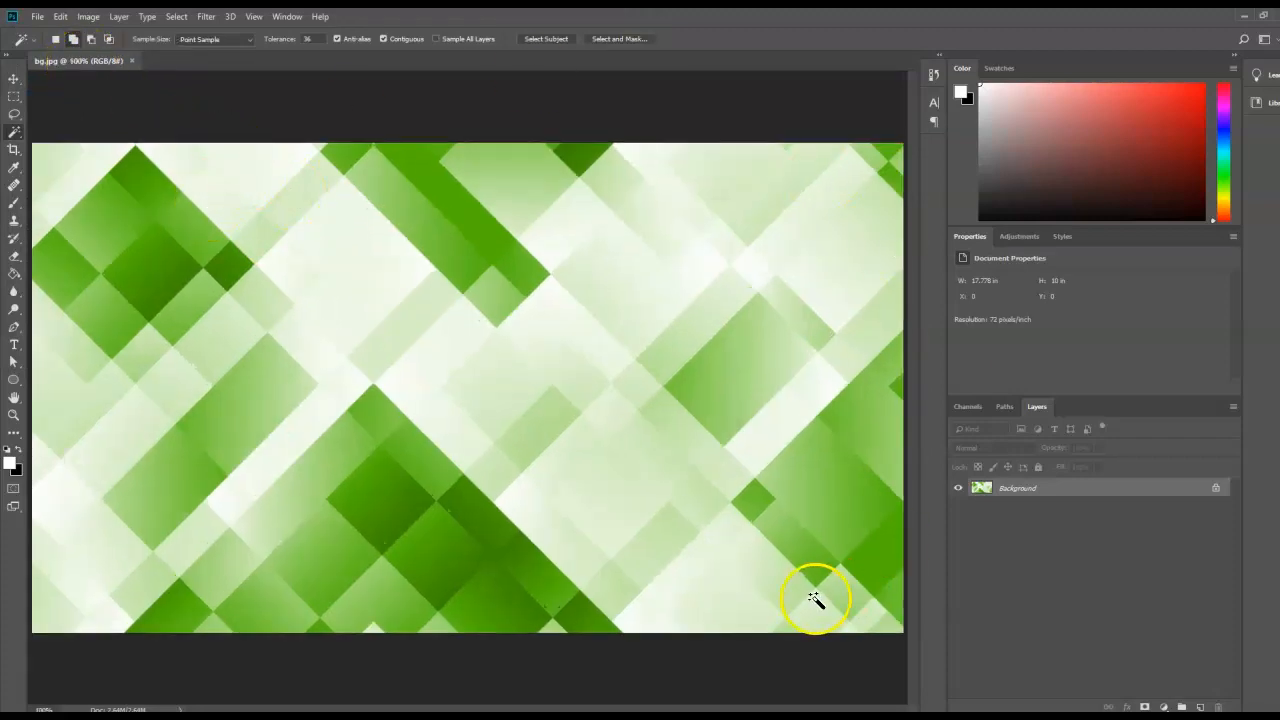
In File > Print choose landscape layout, review Position and Size, and finish with Done
{"action": "left_click", "coordinate": [36, 16]}
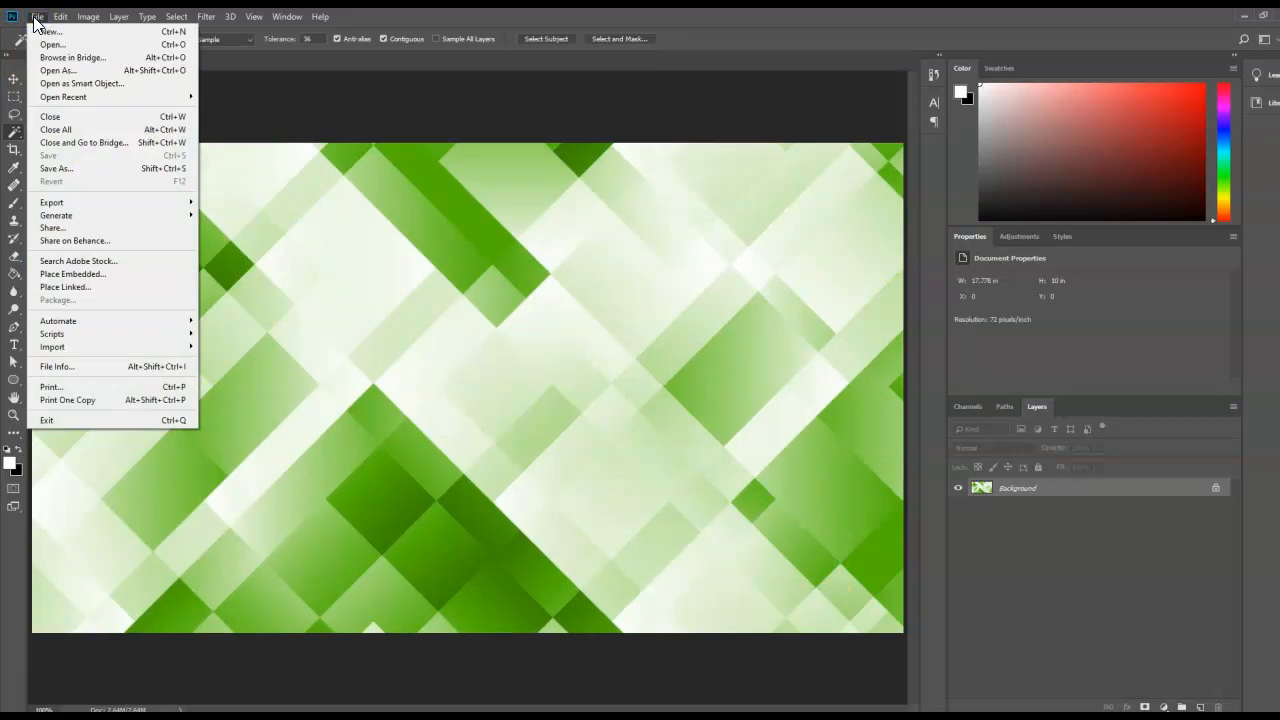
{"action": "mouse_move", "coordinate": [132, 390]}
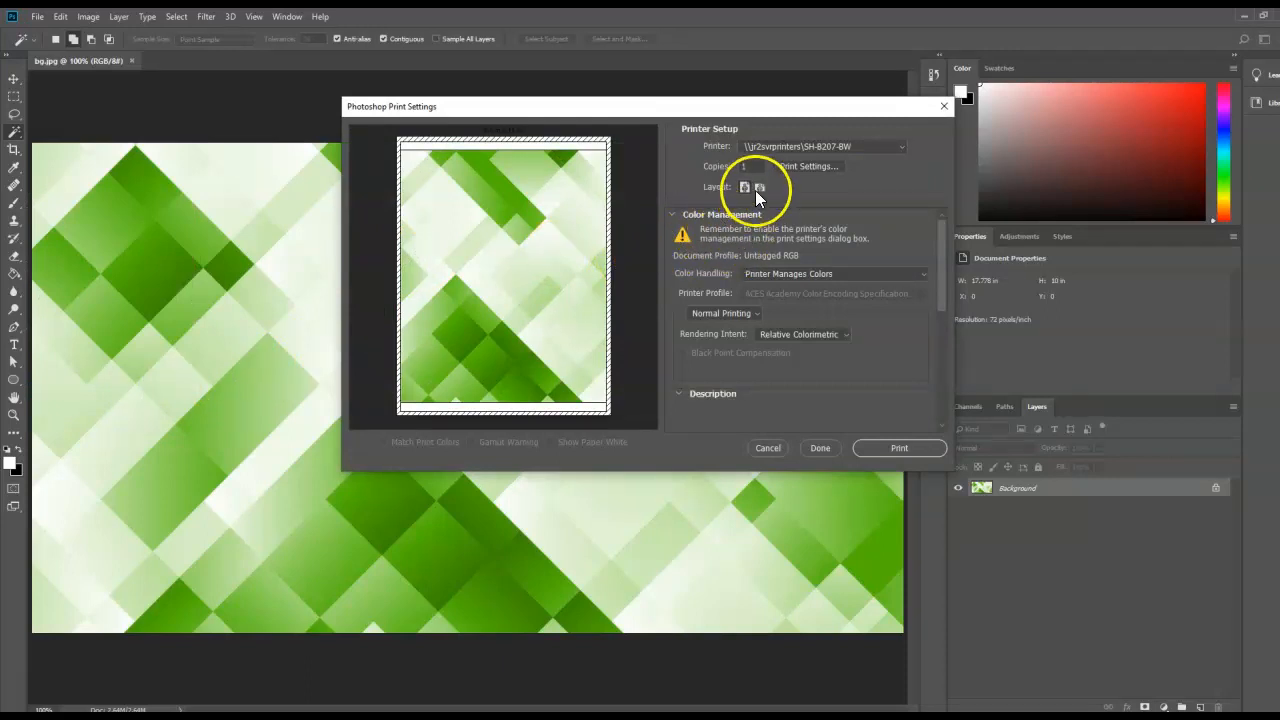
{"action": "left_click", "coordinate": [760, 188]}
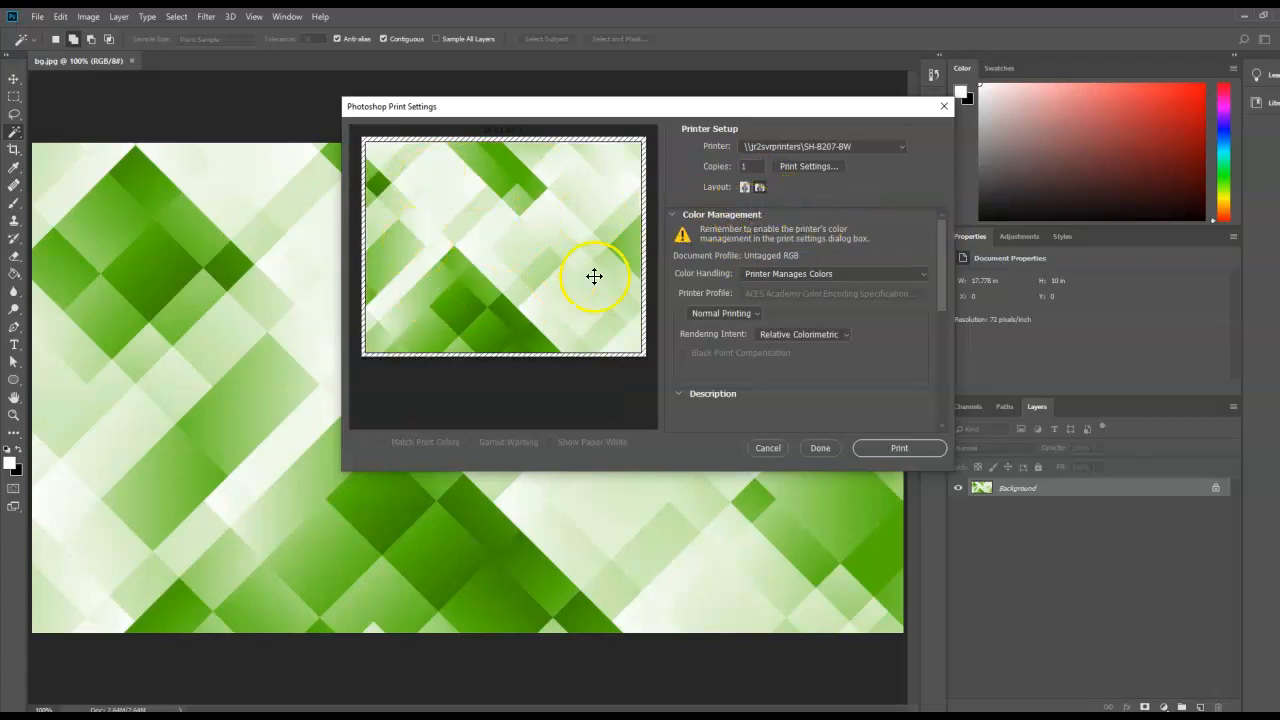
{"action": "mouse_move", "coordinate": [490, 264]}
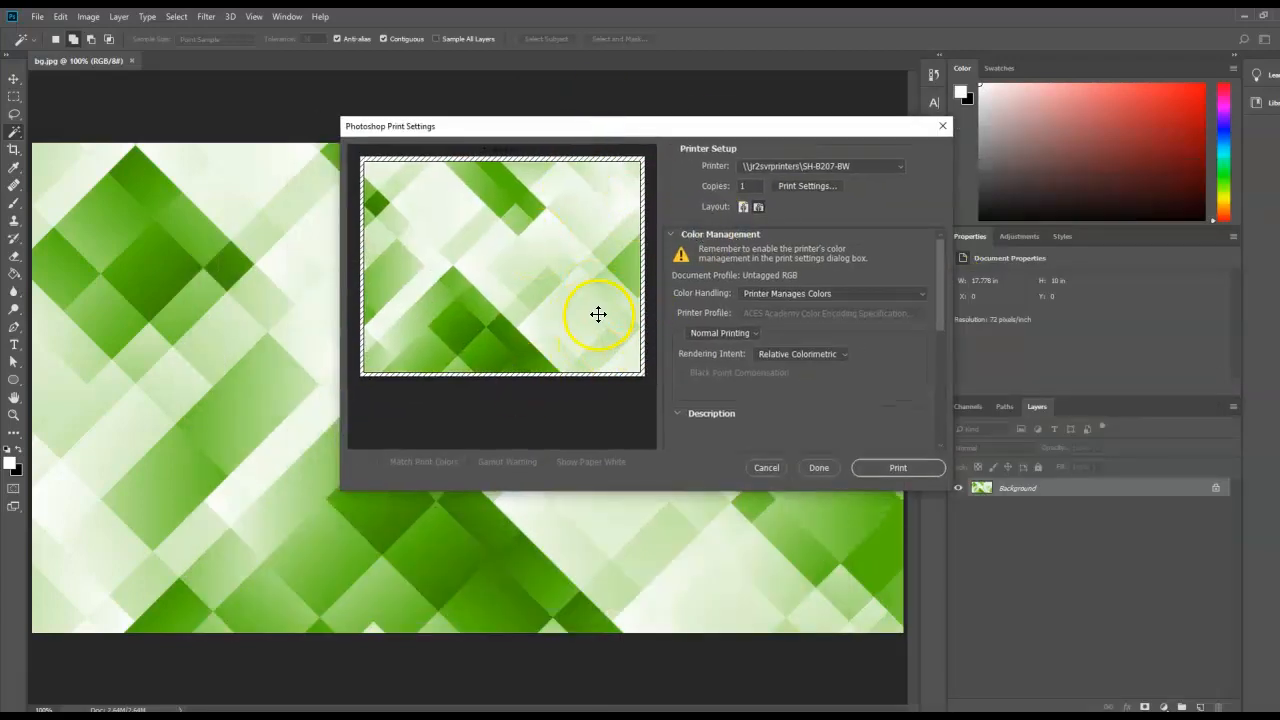
{"action": "mouse_move", "coordinate": [484, 216]}
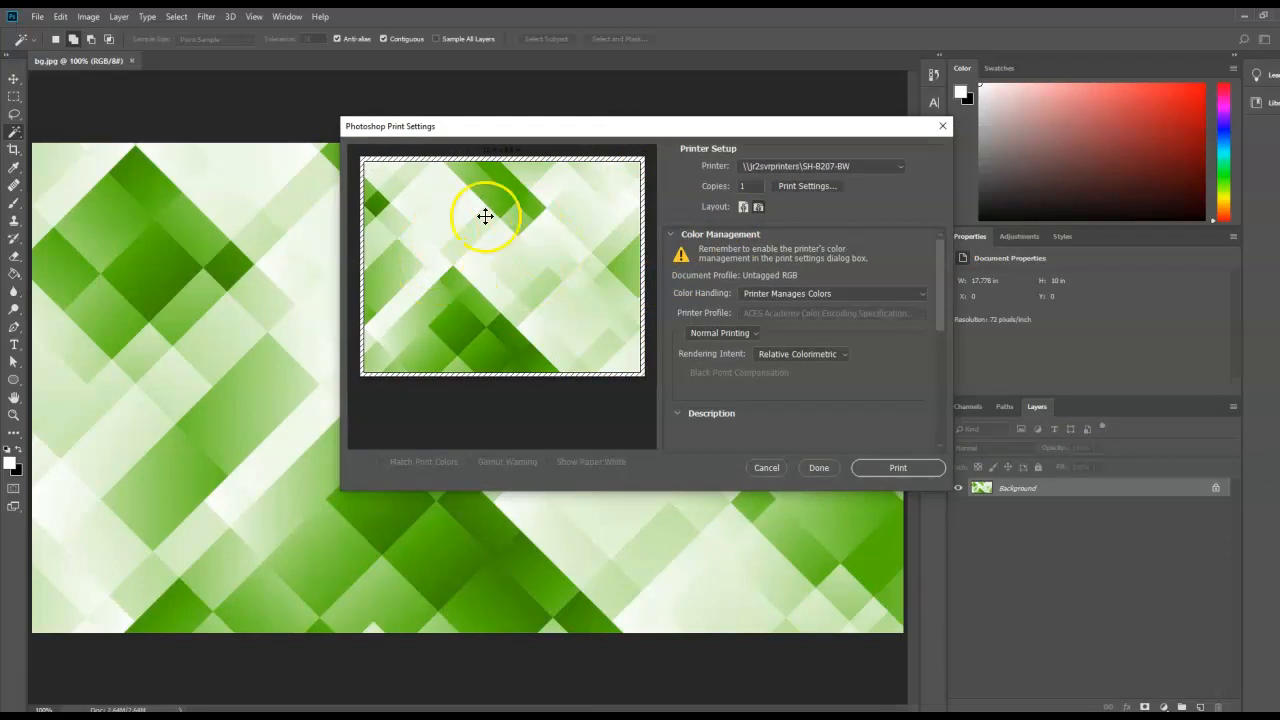
{"action": "mouse_move", "coordinate": [480, 272]}
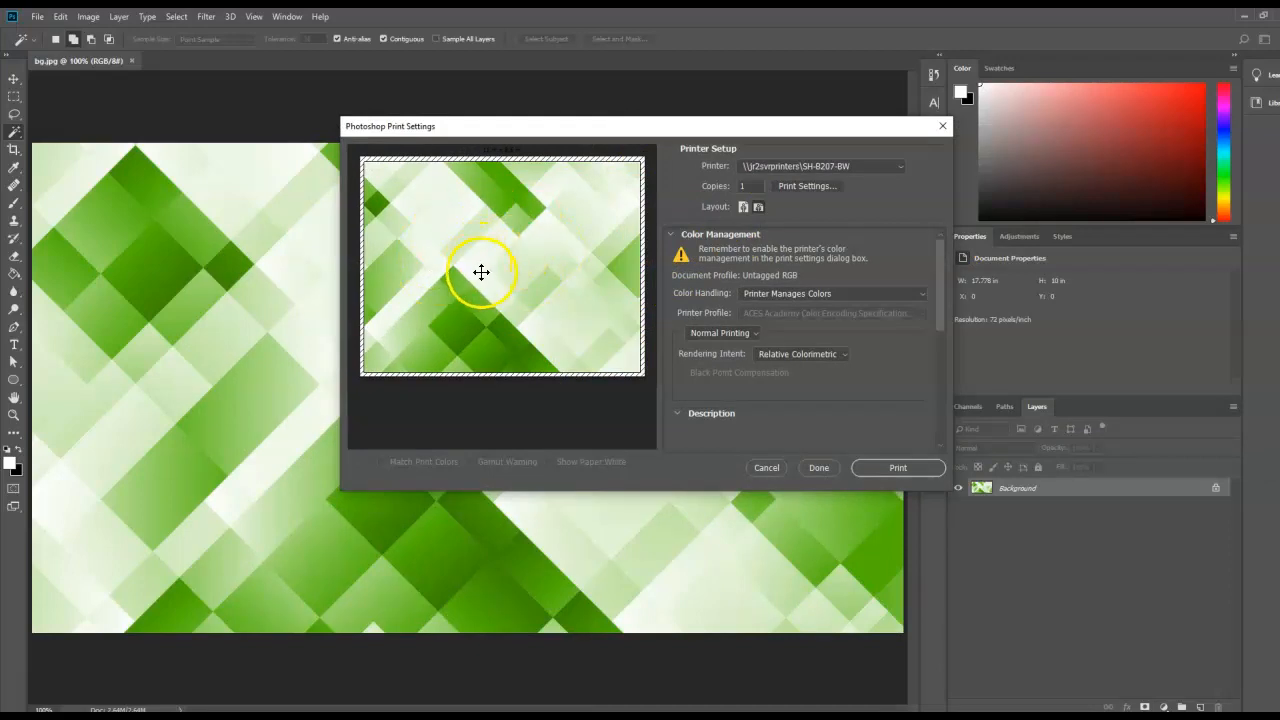
{"action": "mouse_move", "coordinate": [736, 288]}
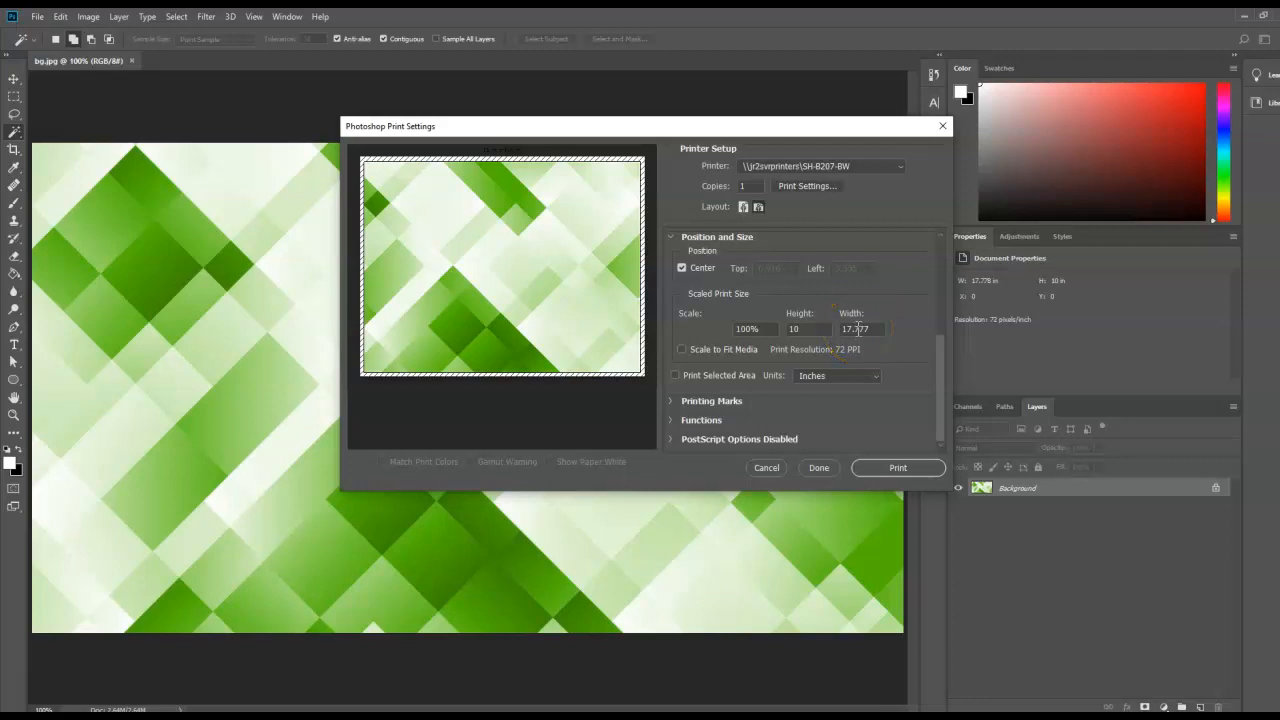
{"action": "left_click", "coordinate": [808, 328]}
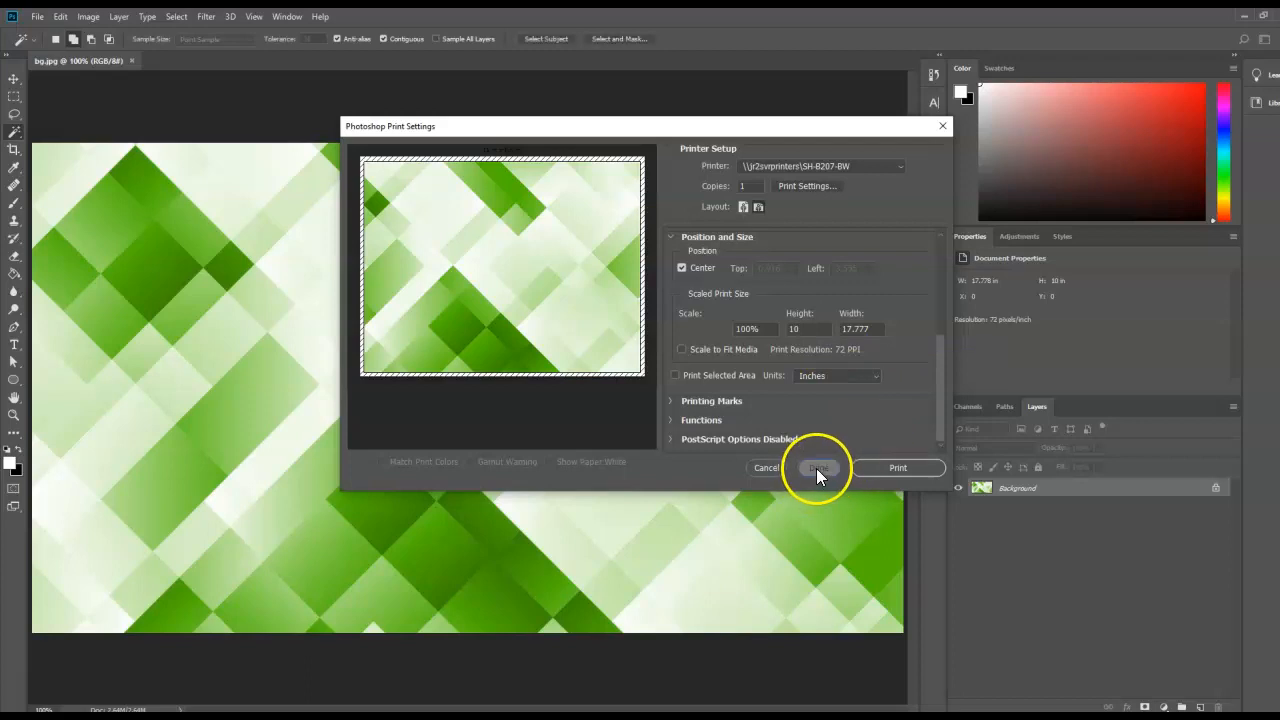
{"action": "left_click", "coordinate": [820, 468]}
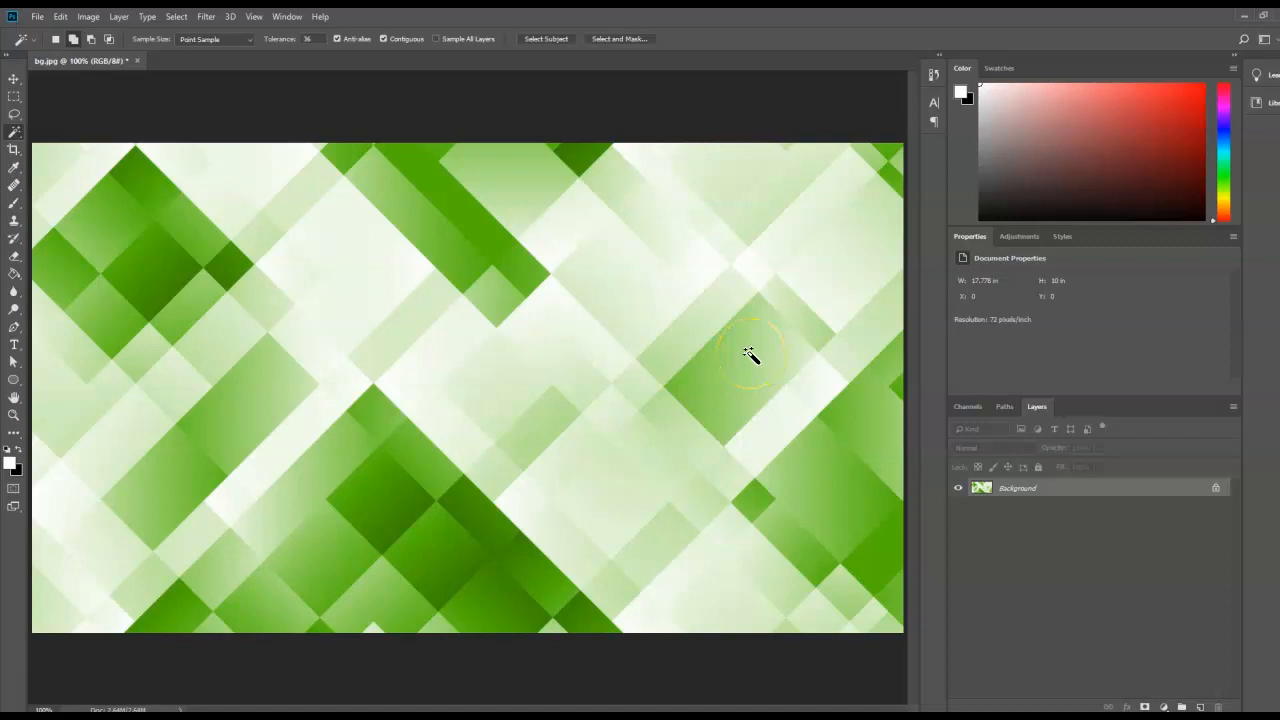
{"action": "mouse_move", "coordinate": [748, 352]}
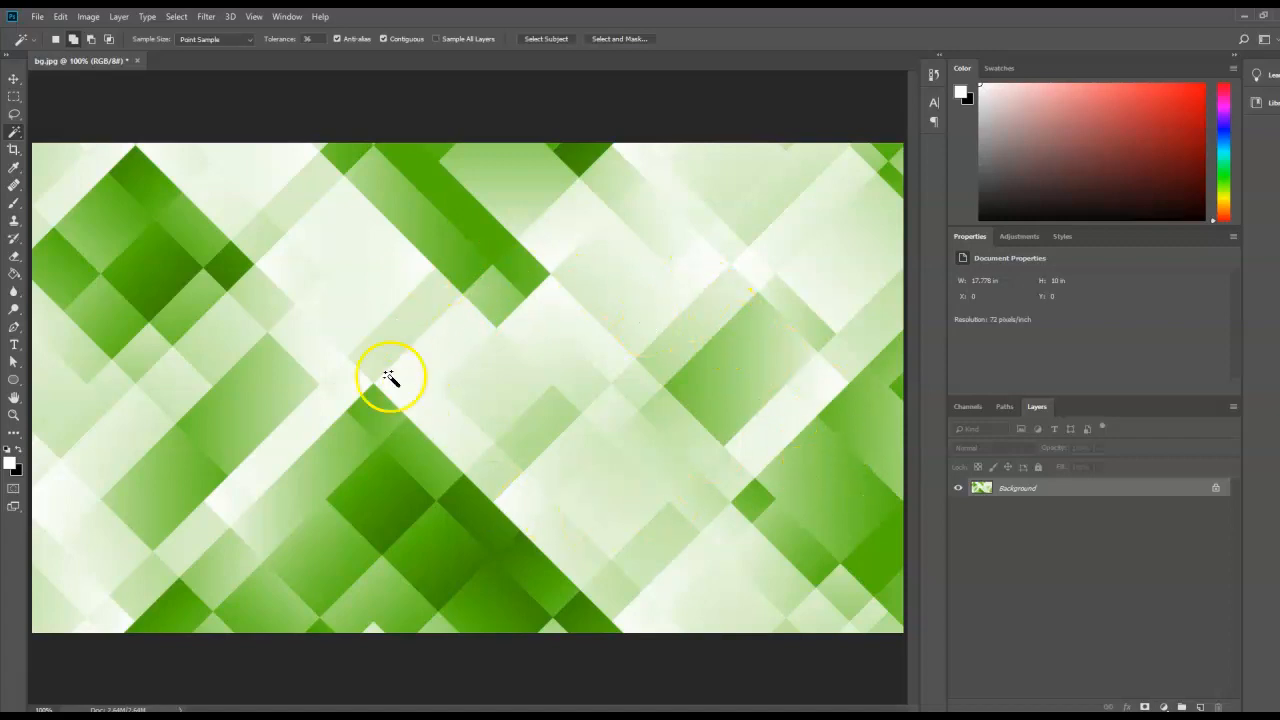
{"action": "mouse_move", "coordinate": [544, 328]}
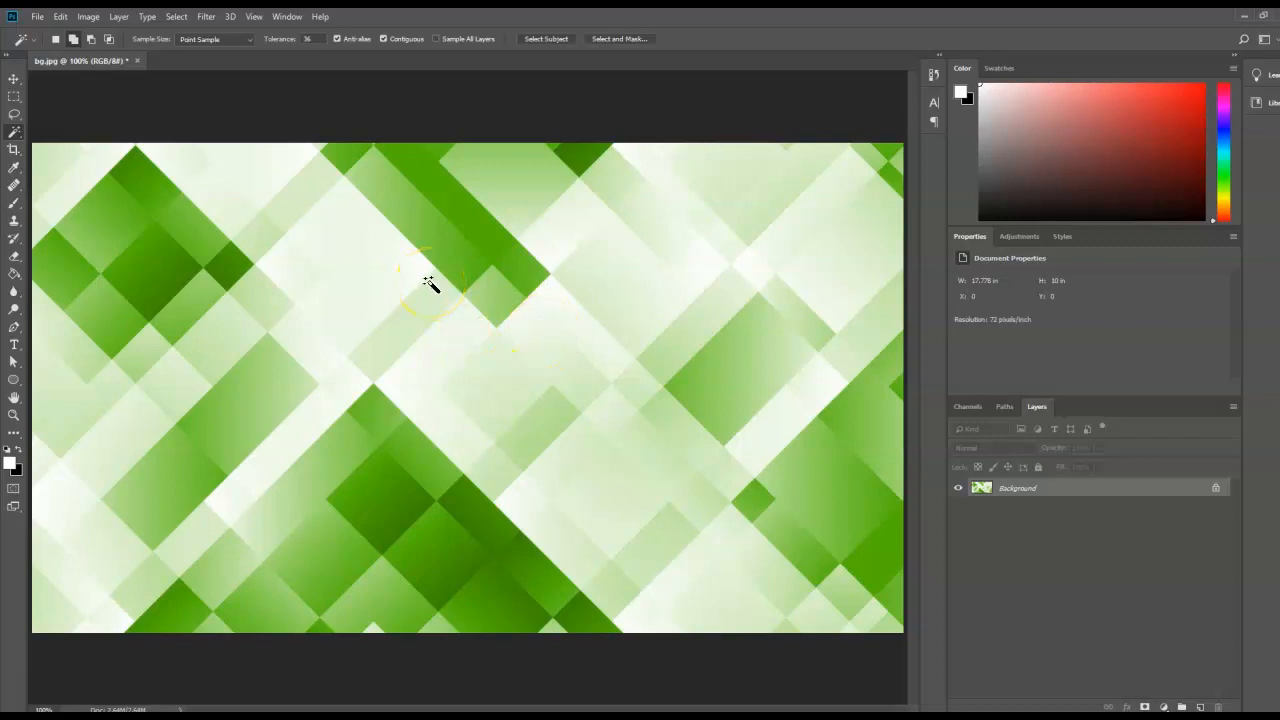
{"action": "mouse_move", "coordinate": [264, 178]}
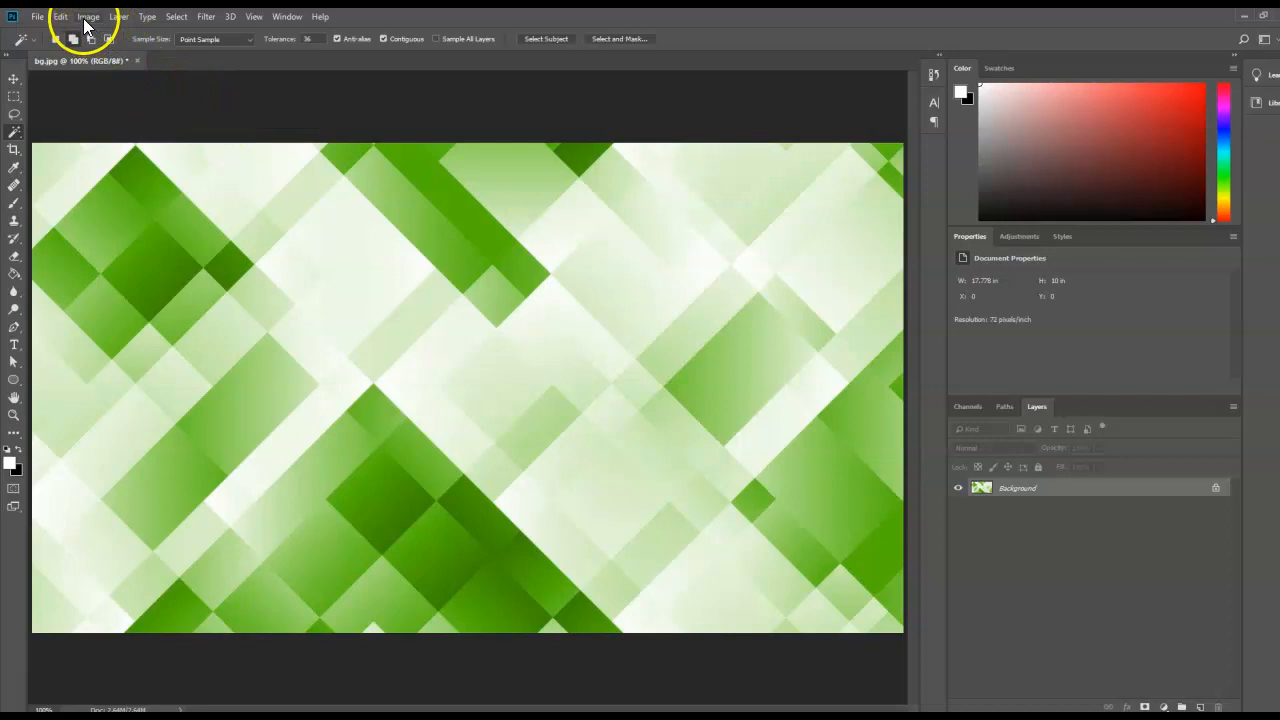
Apply Image > Adjustments > Black & White and lower the Greens slider
{"action": "left_click", "coordinate": [88, 16]}
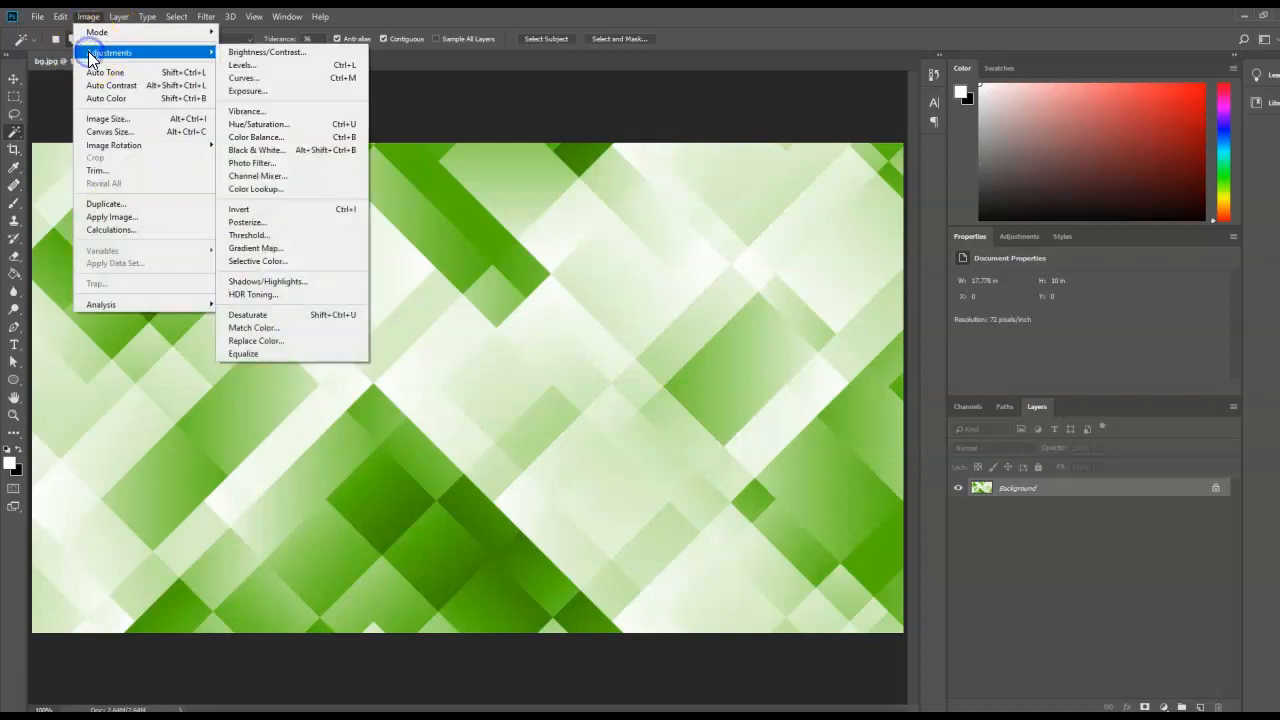
{"action": "mouse_move", "coordinate": [148, 64]}
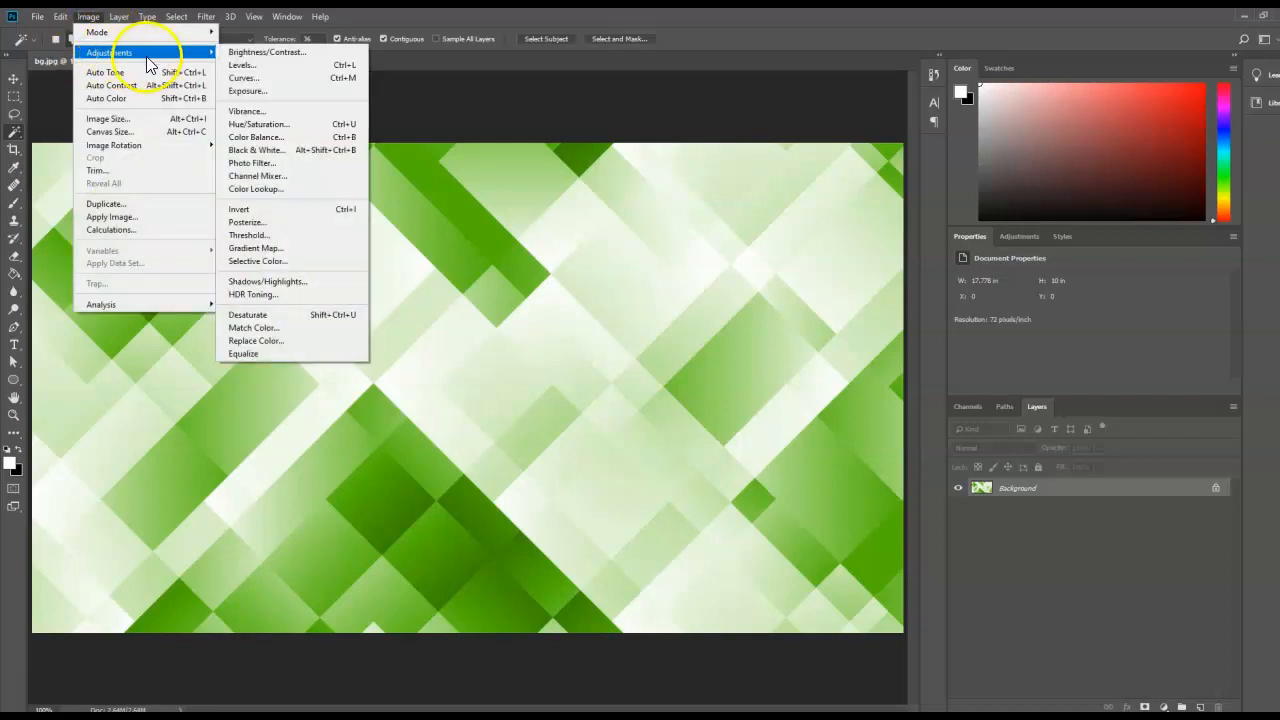
{"action": "mouse_move", "coordinate": [280, 150]}
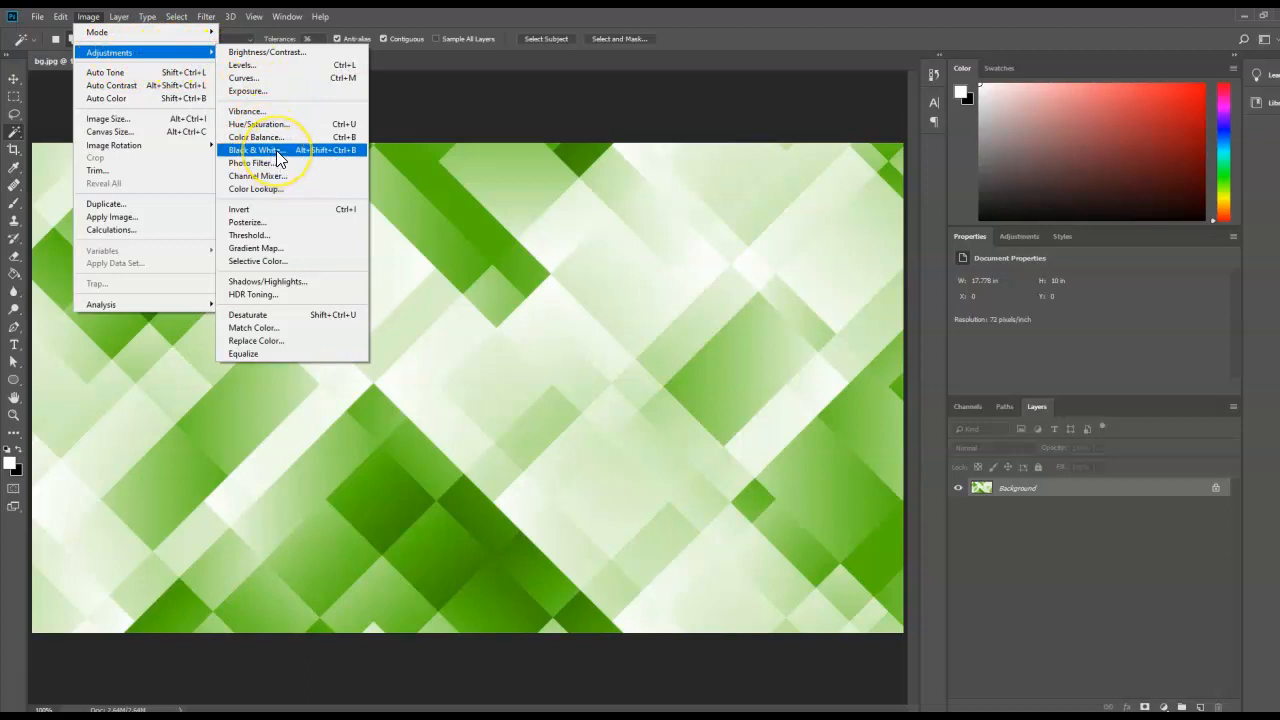
{"action": "left_click", "coordinate": [256, 148]}
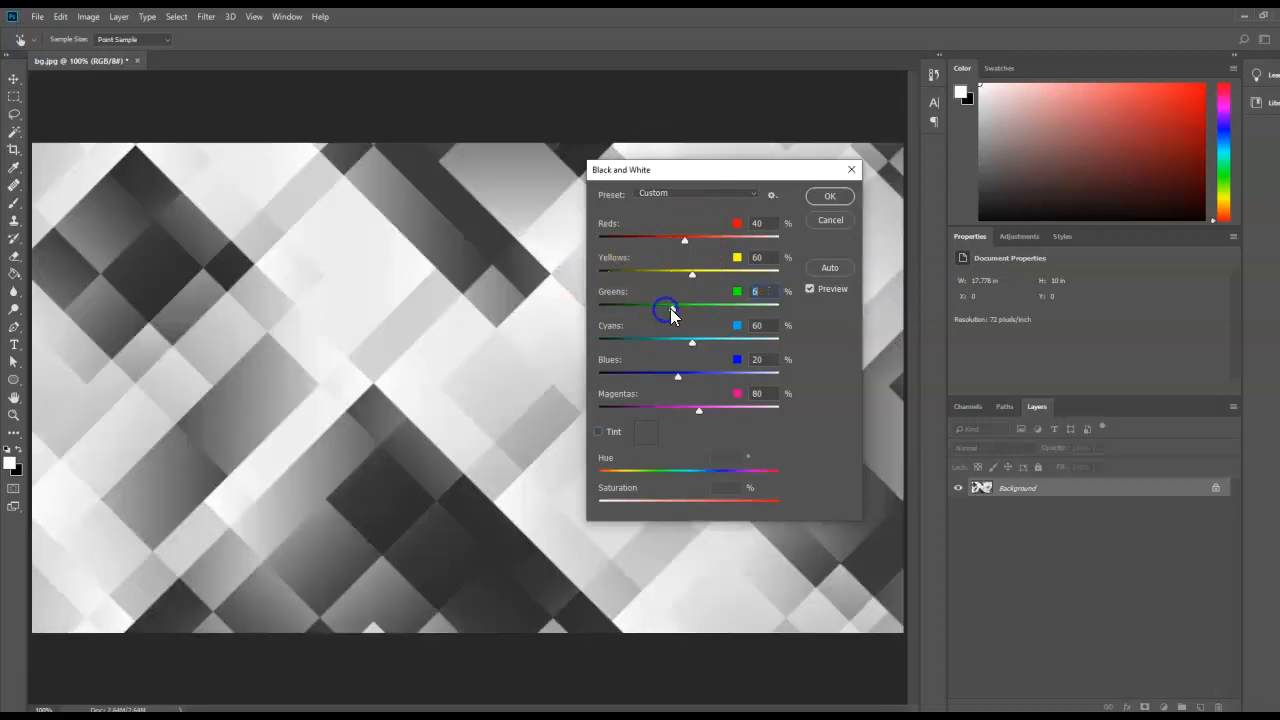
{"action": "left_click_drag", "start_coordinate": [692, 302], "coordinate": [660, 302]}
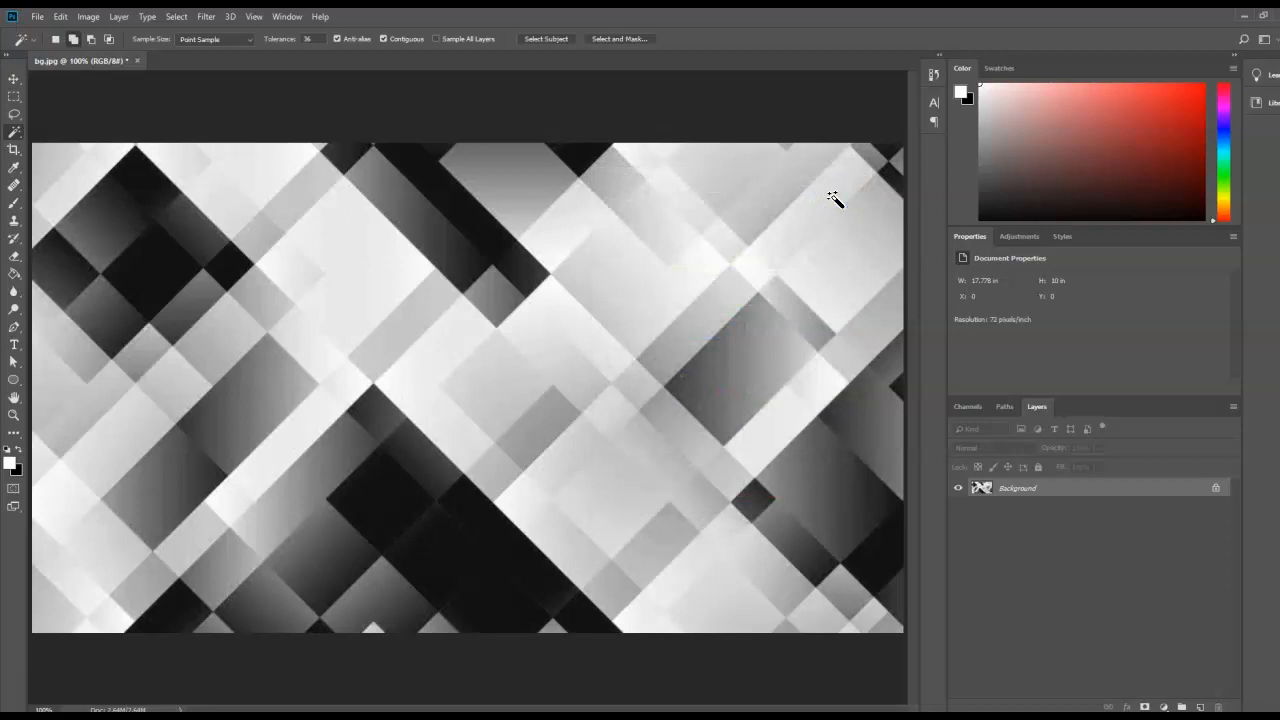
{"action": "mouse_move", "coordinate": [840, 196]}
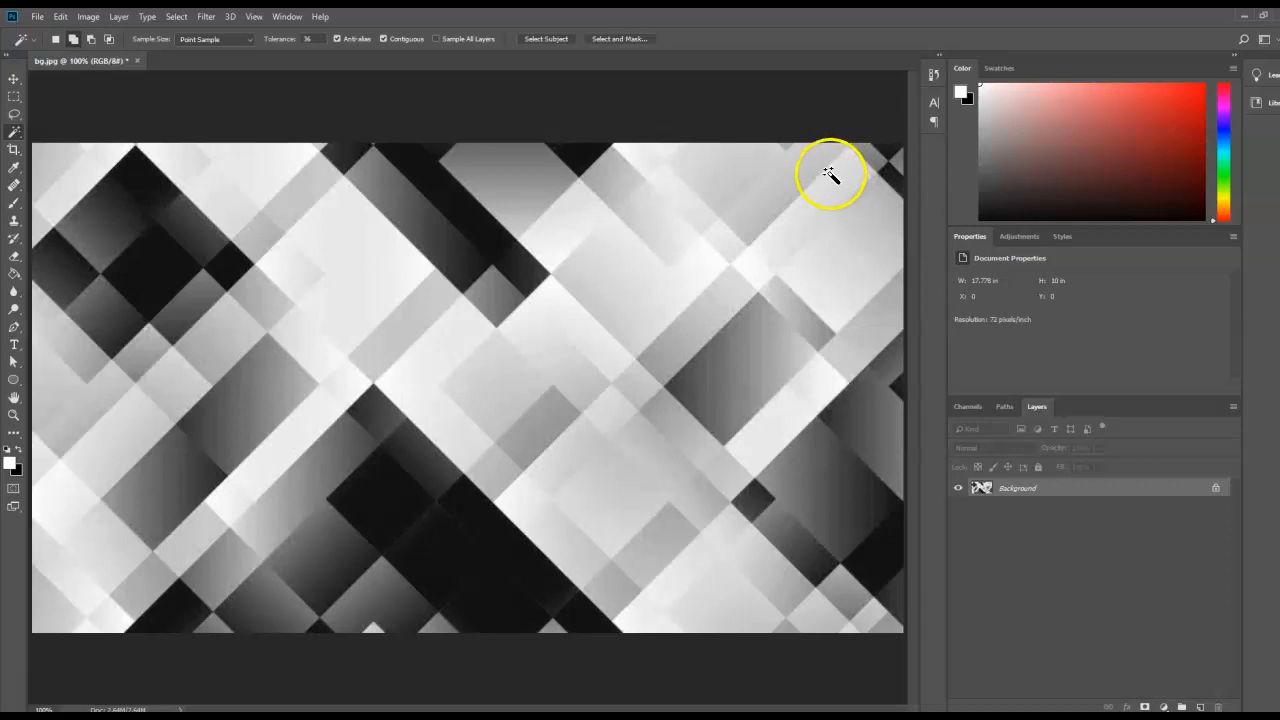
{"action": "mouse_move", "coordinate": [822, 174]}
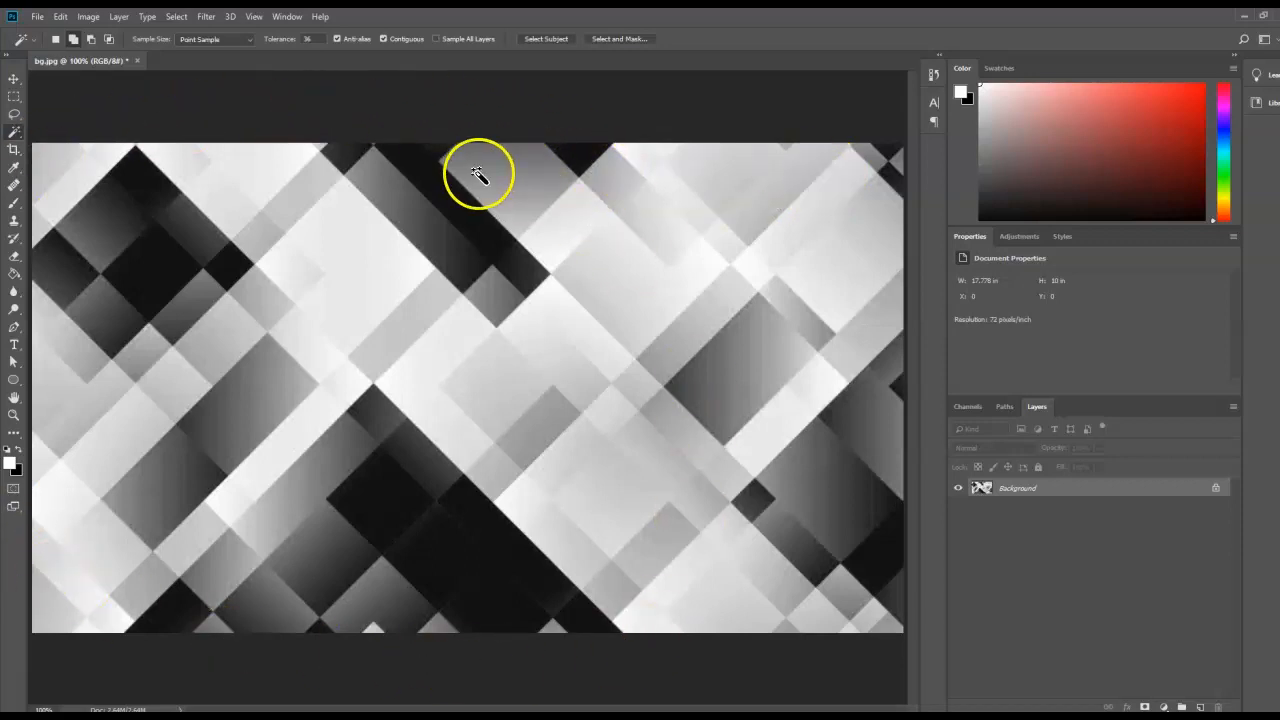
{"action": "left_click", "coordinate": [88, 16]}
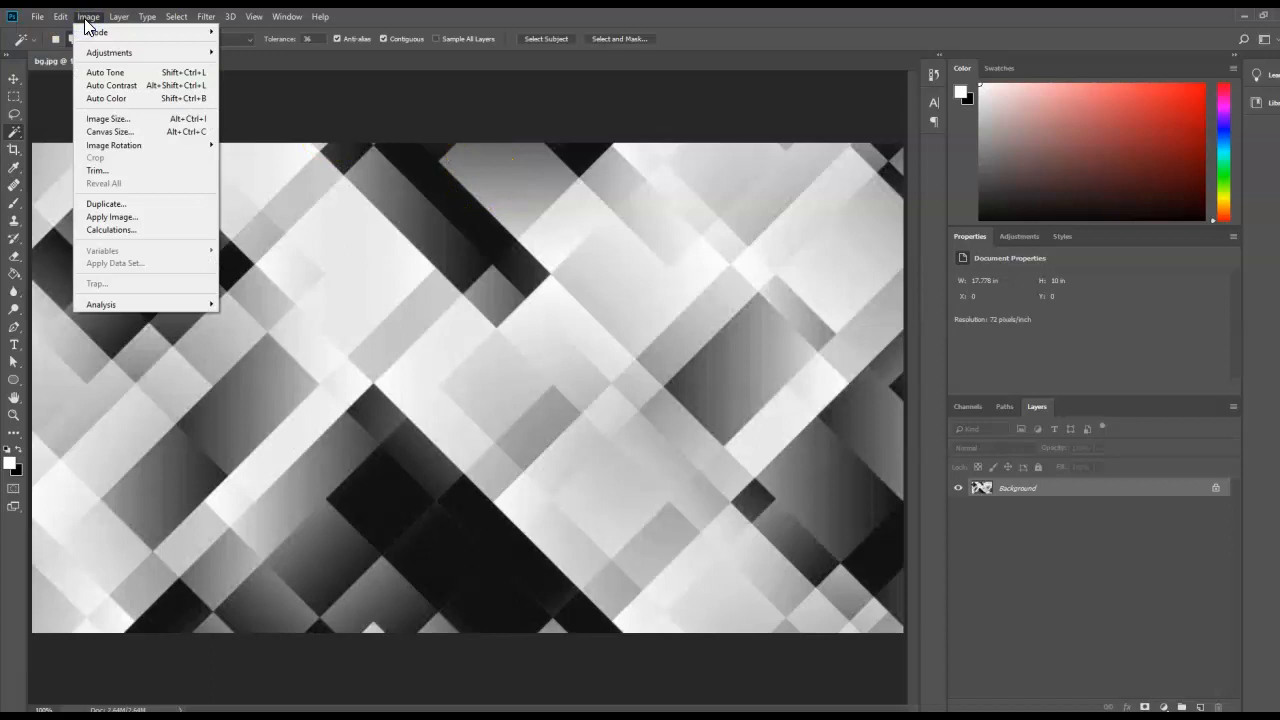
{"action": "mouse_move", "coordinate": [118, 132]}
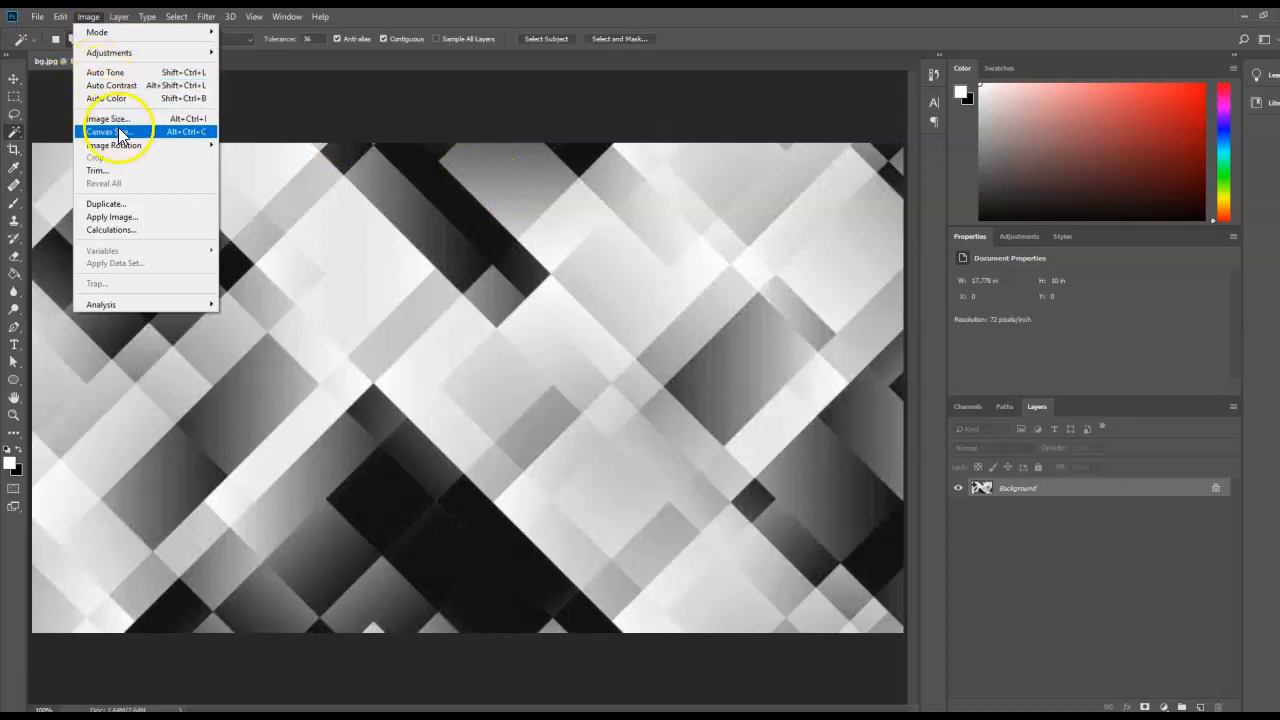
{"action": "left_click", "coordinate": [104, 132]}
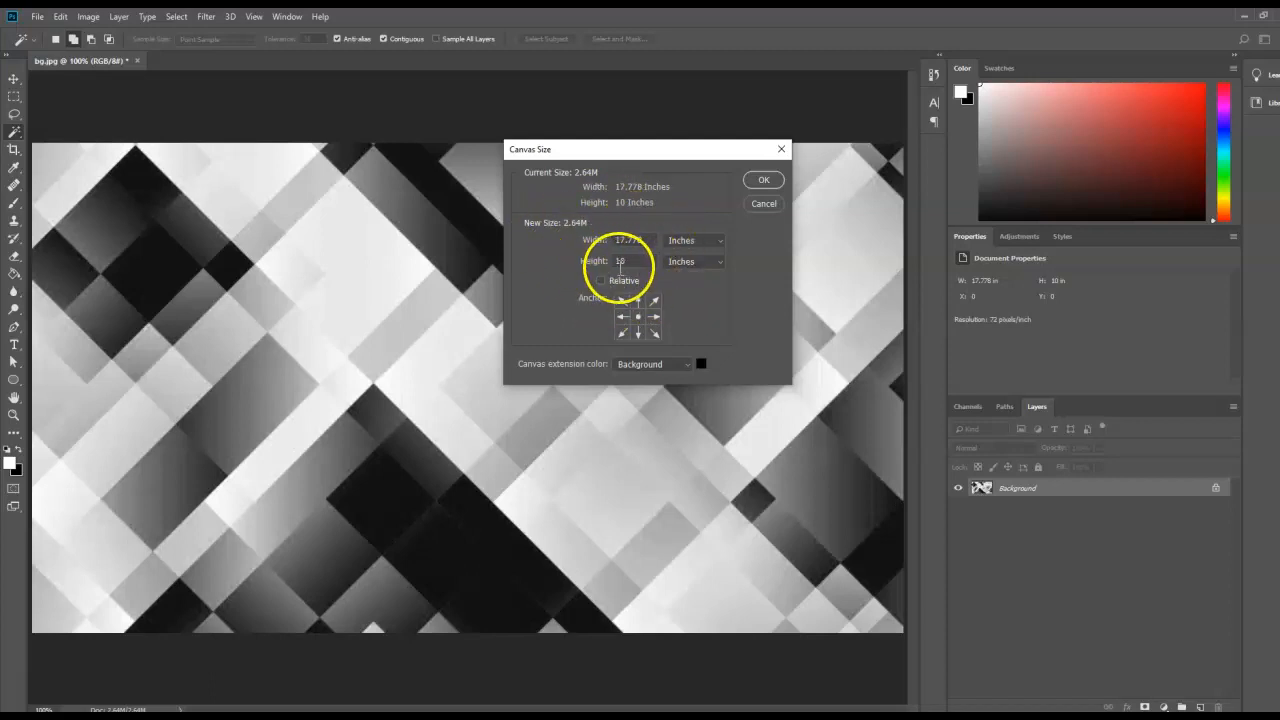
{"action": "type", "text": "10"}
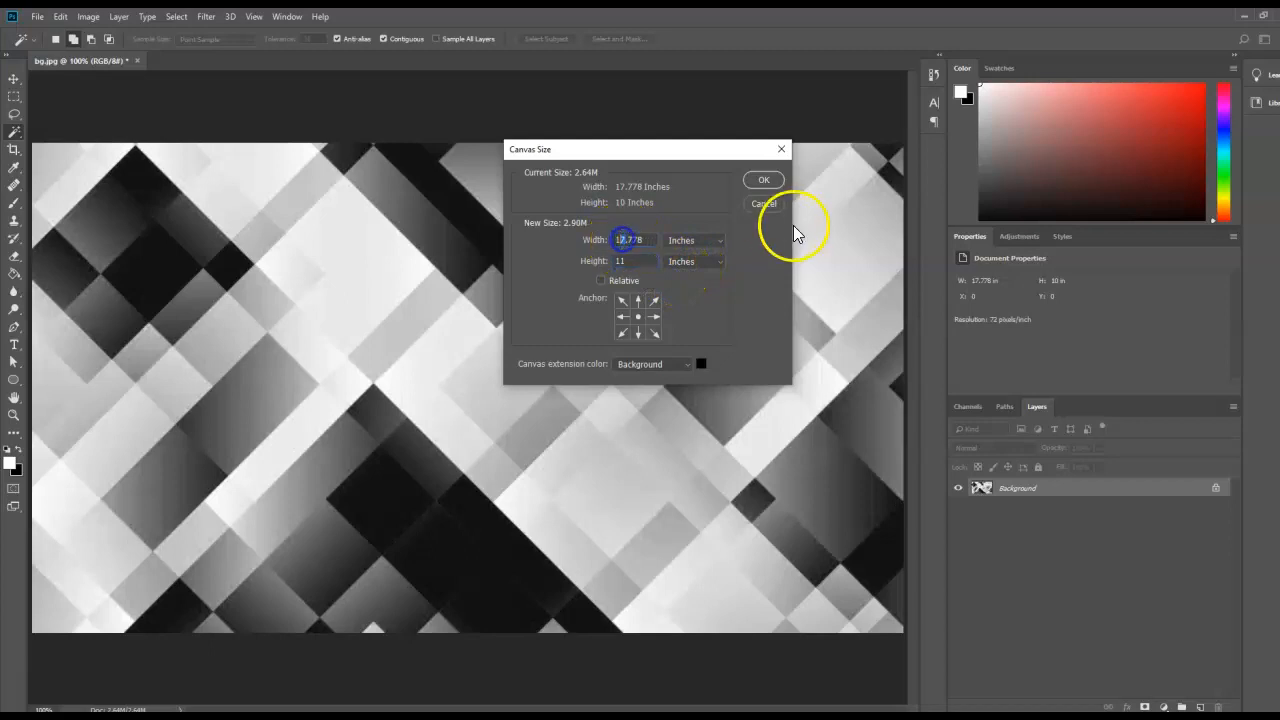
{"action": "type", "text": "18.778"}
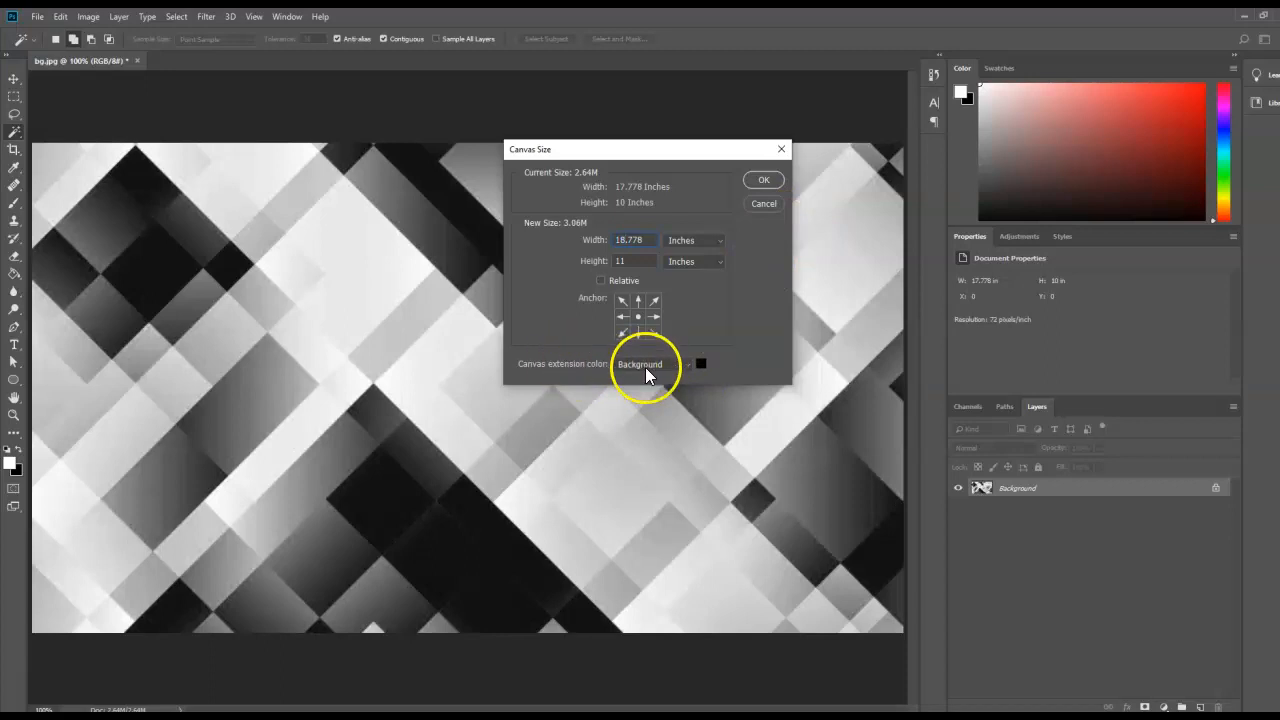
{"action": "left_click", "coordinate": [650, 364]}
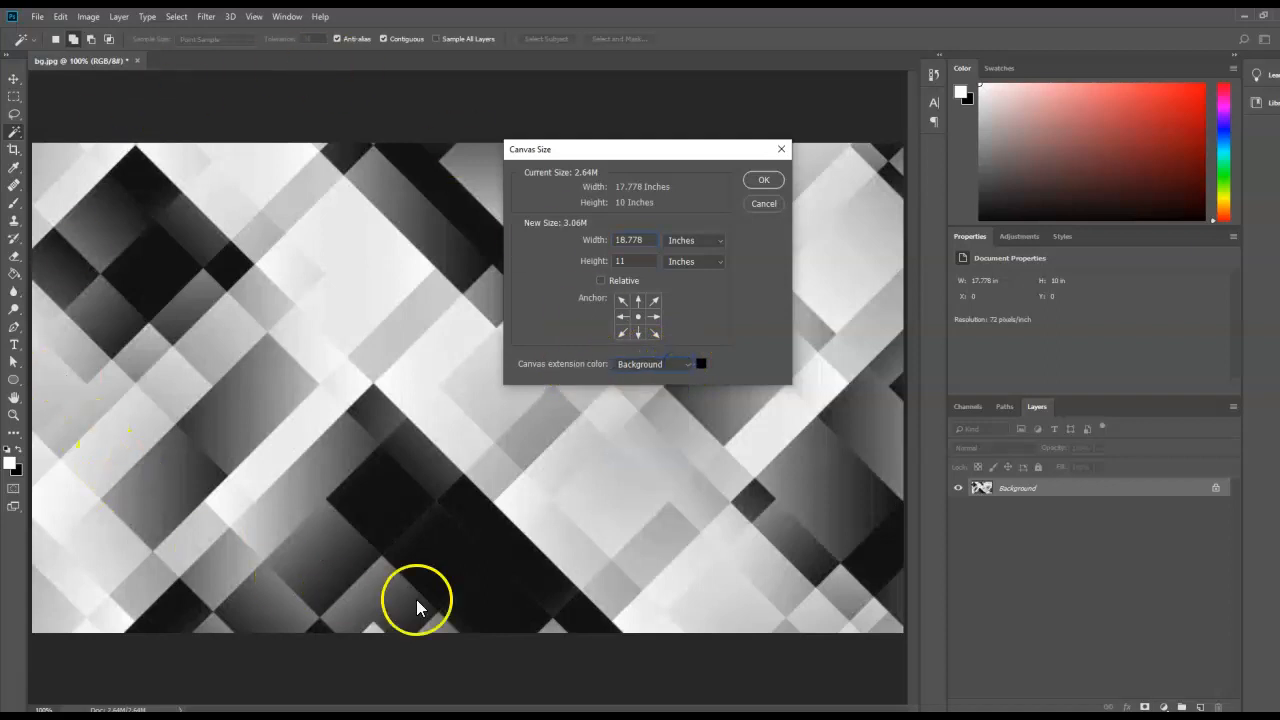
{"action": "mouse_move", "coordinate": [408, 120]}
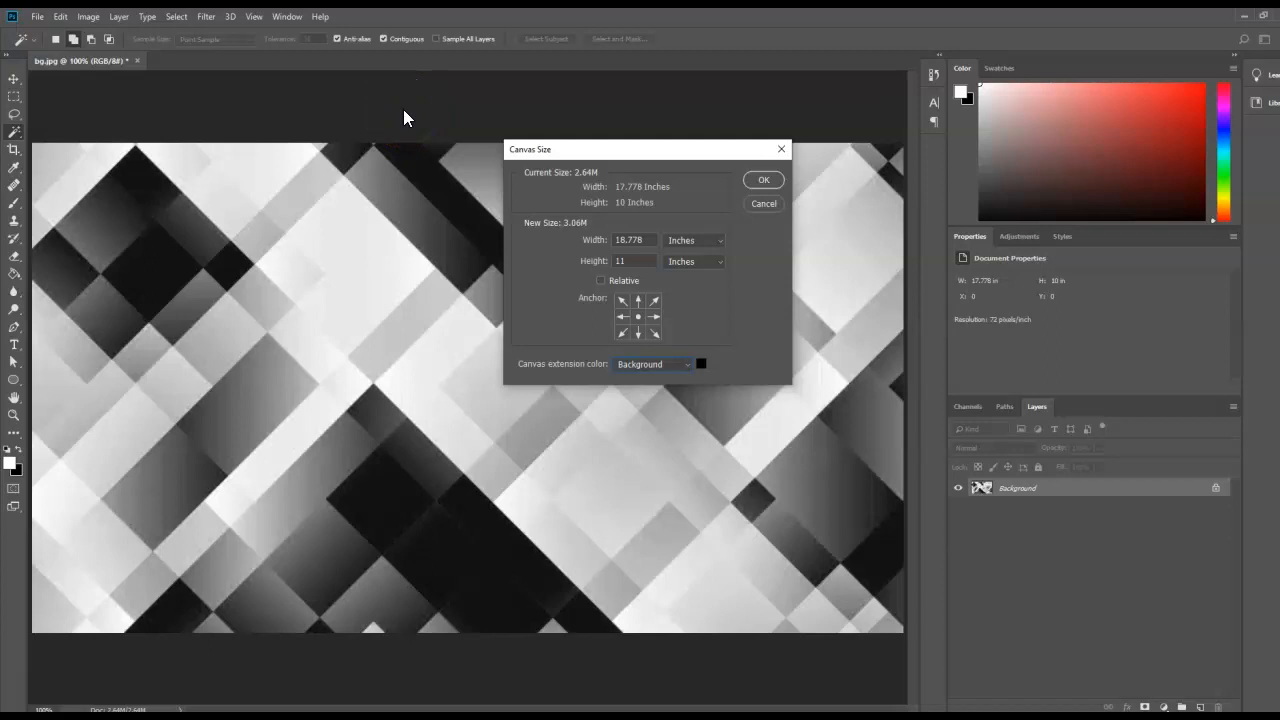
{"action": "mouse_move", "coordinate": [14, 280]}
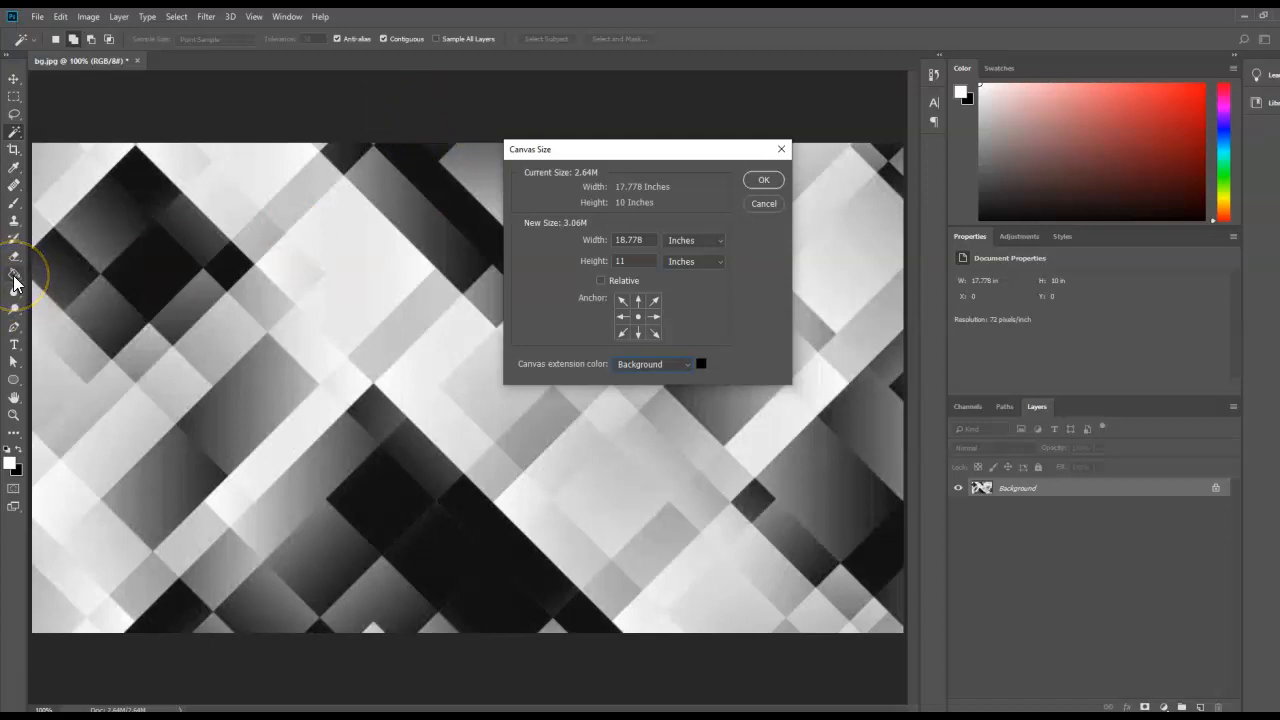
{"action": "mouse_move", "coordinate": [736, 320]}
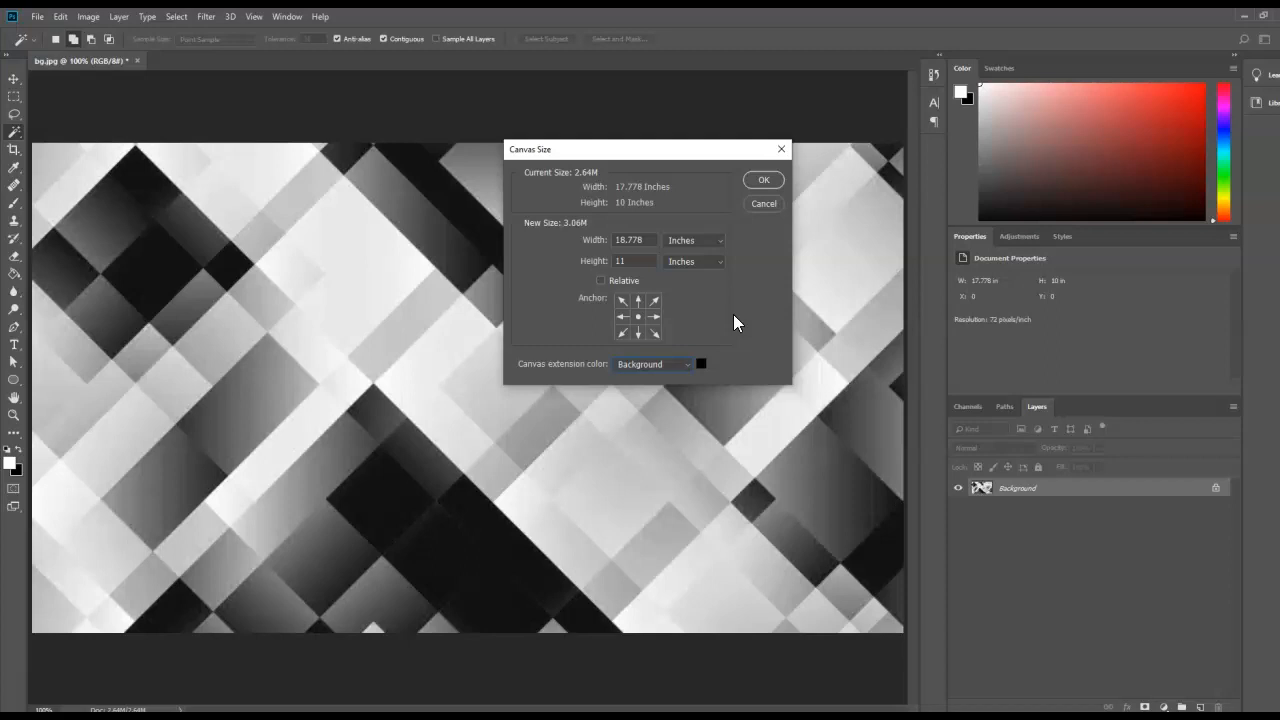
{"action": "left_click", "coordinate": [664, 364]}
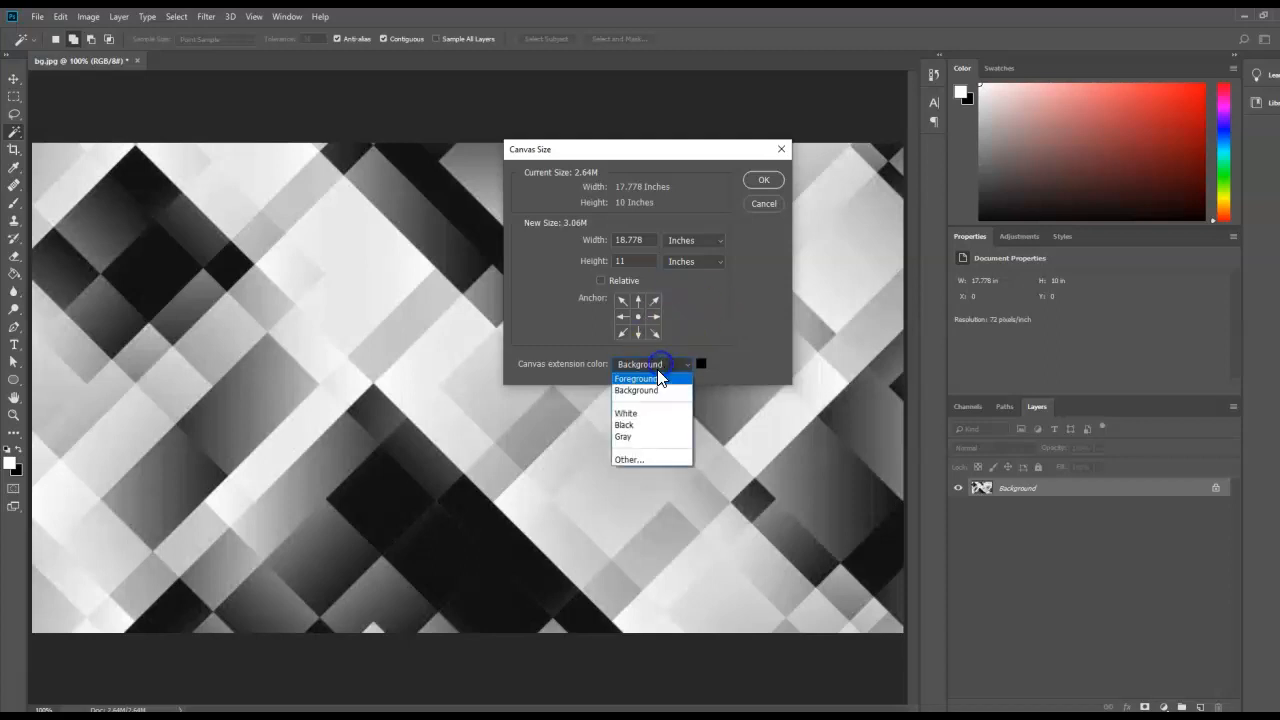
{"action": "left_click", "coordinate": [628, 458]}
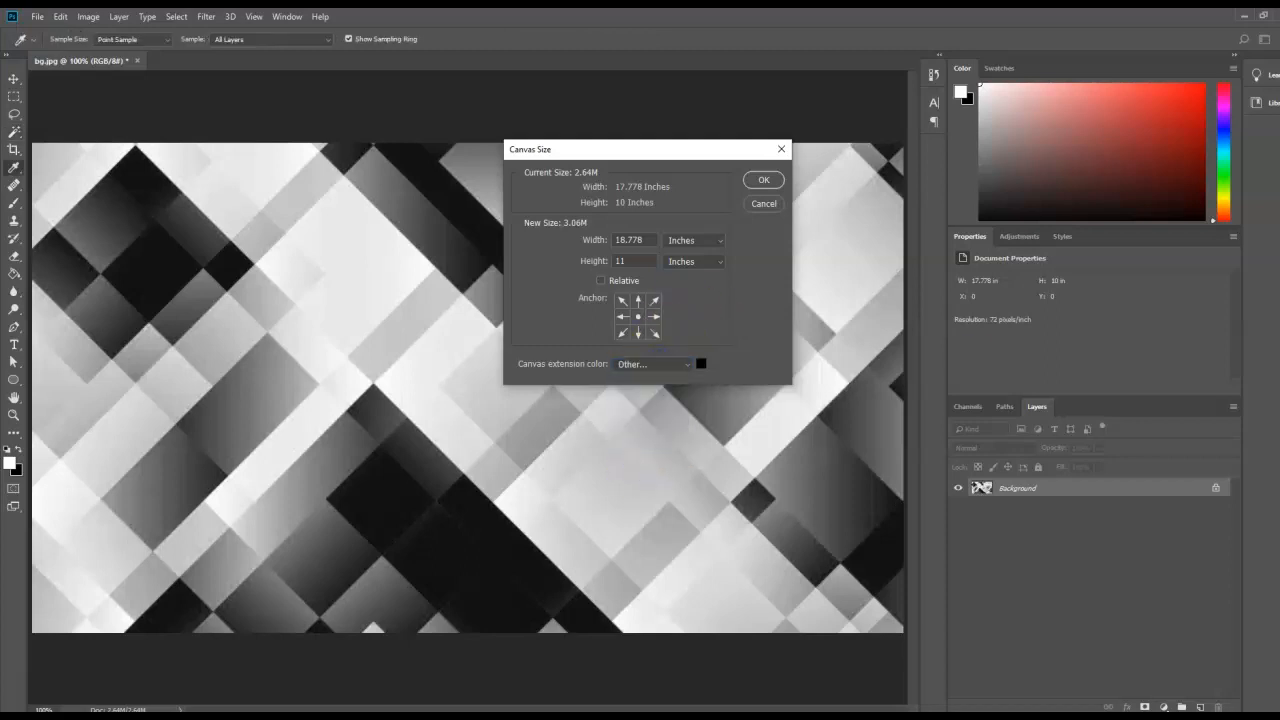
{"action": "left_click", "coordinate": [700, 364]}
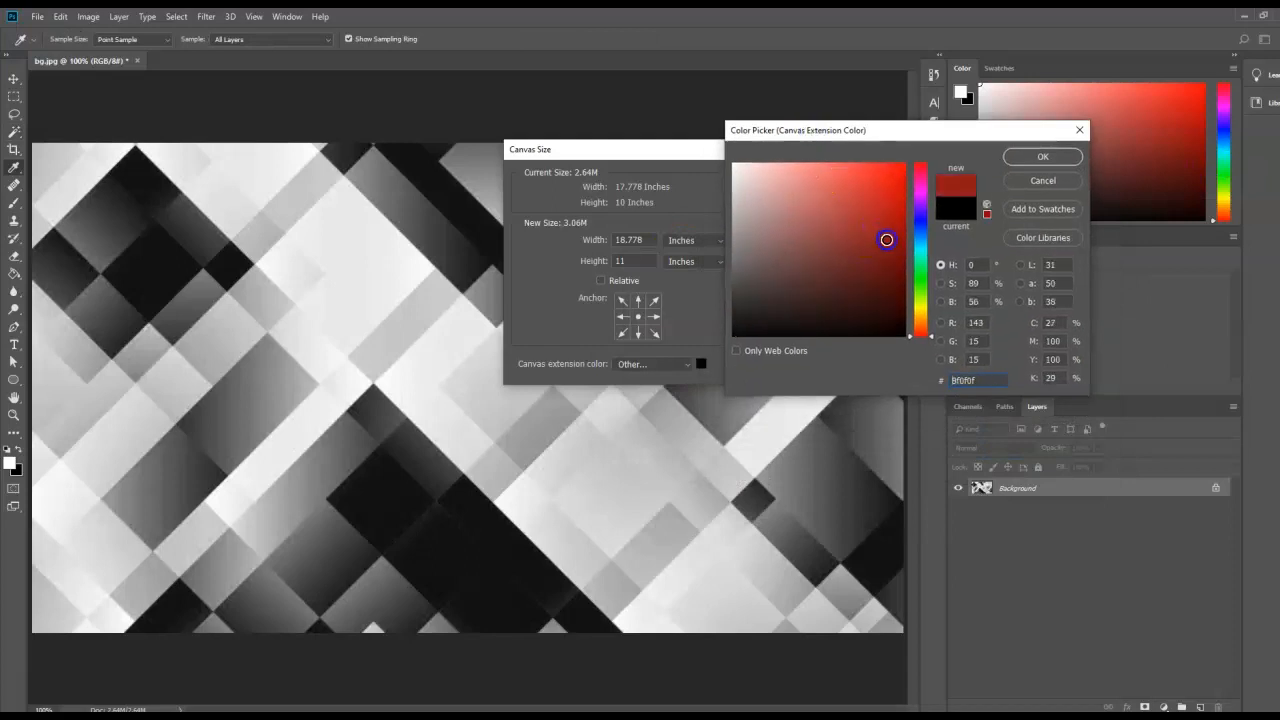
{"action": "left_click", "coordinate": [898, 200]}
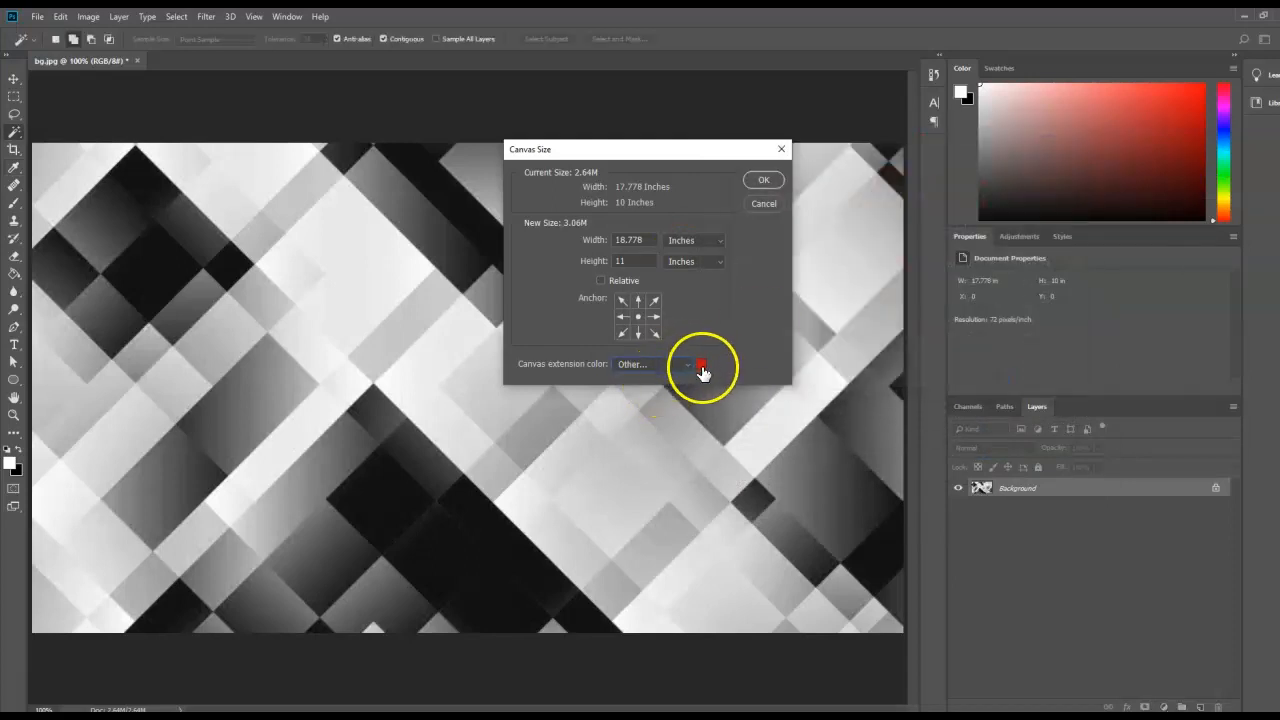
{"action": "left_click", "coordinate": [764, 180]}
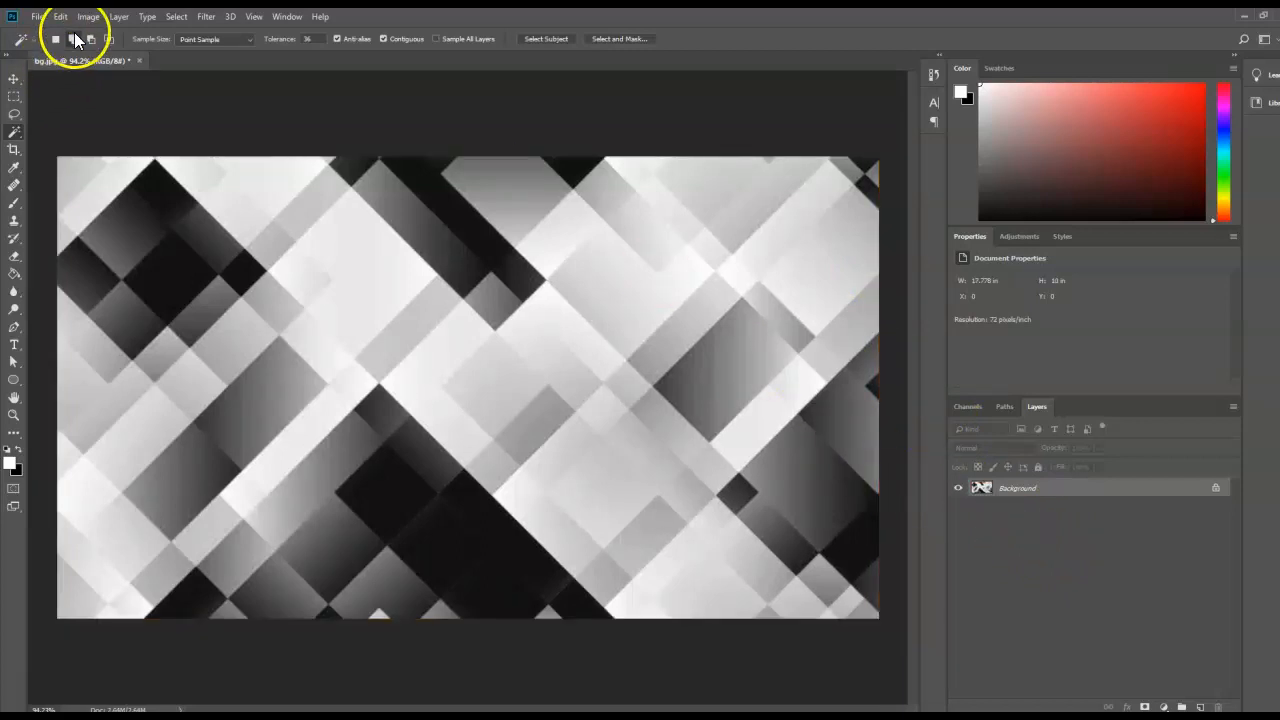
{"action": "left_click", "coordinate": [88, 16]}
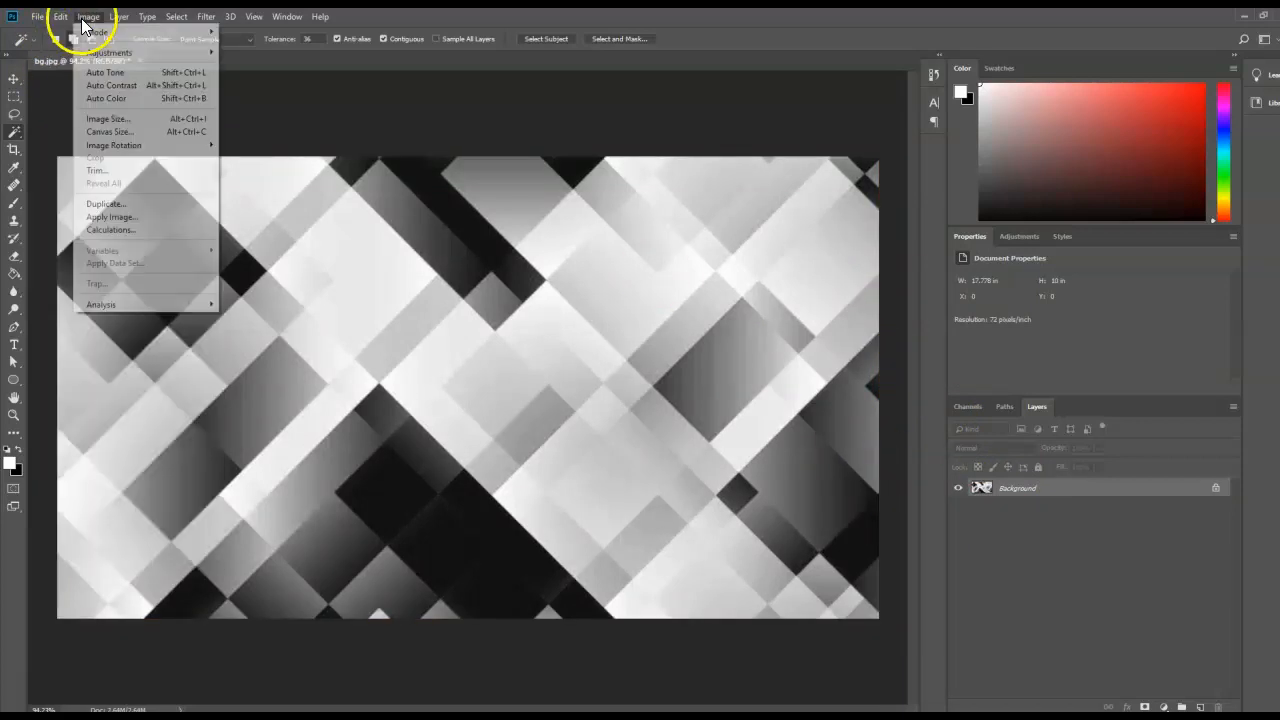
{"action": "left_click", "coordinate": [108, 132]}
{"action": "type", "text": "18.778"}
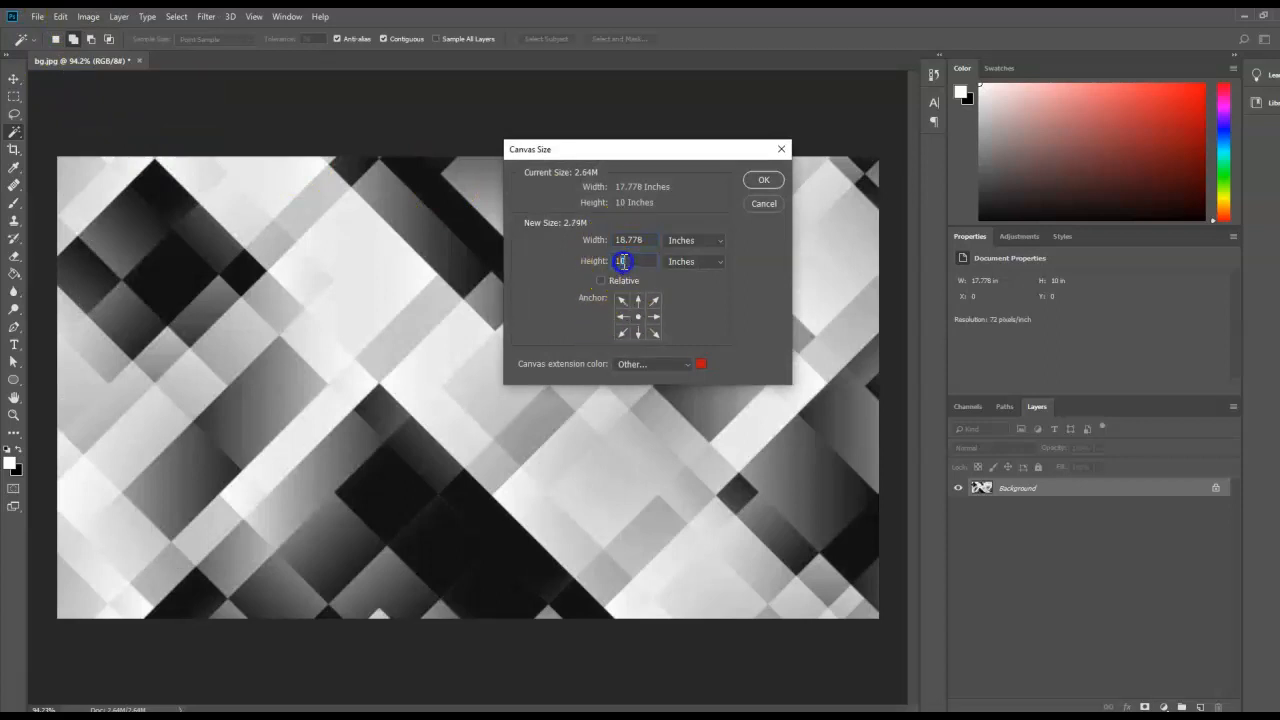
{"action": "left_click", "coordinate": [688, 364]}
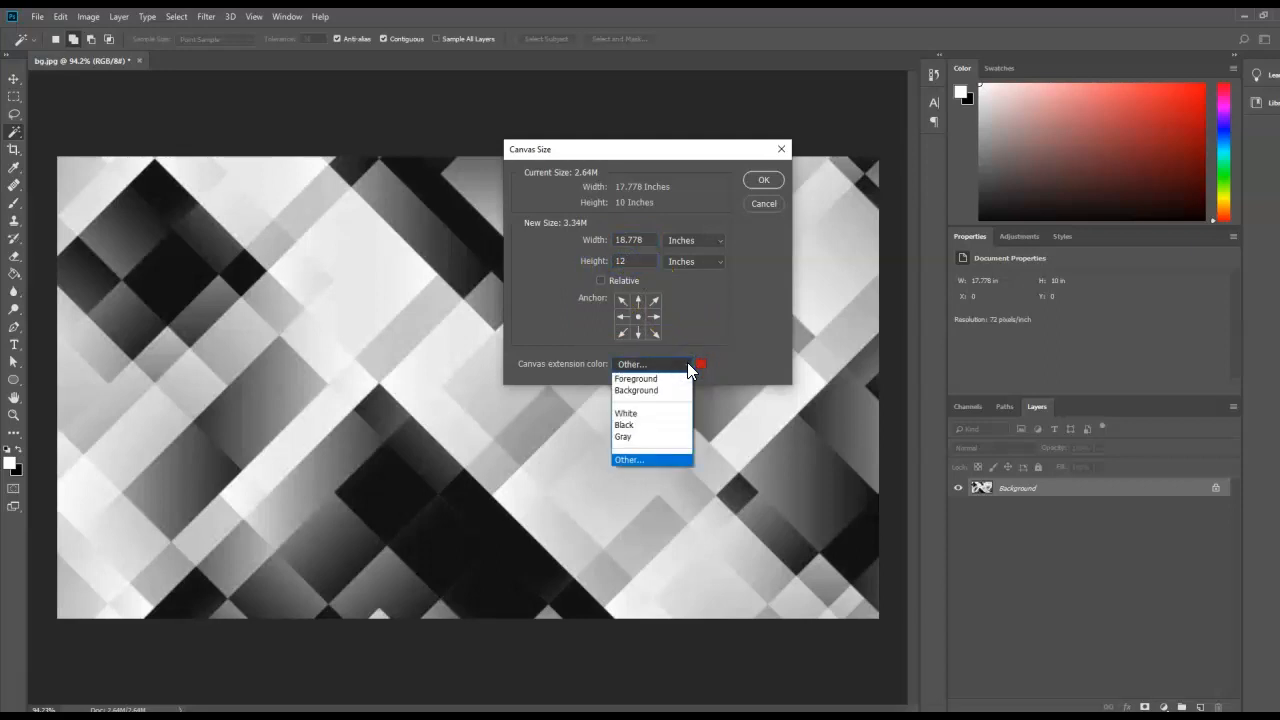
{"action": "mouse_move", "coordinate": [636, 378]}
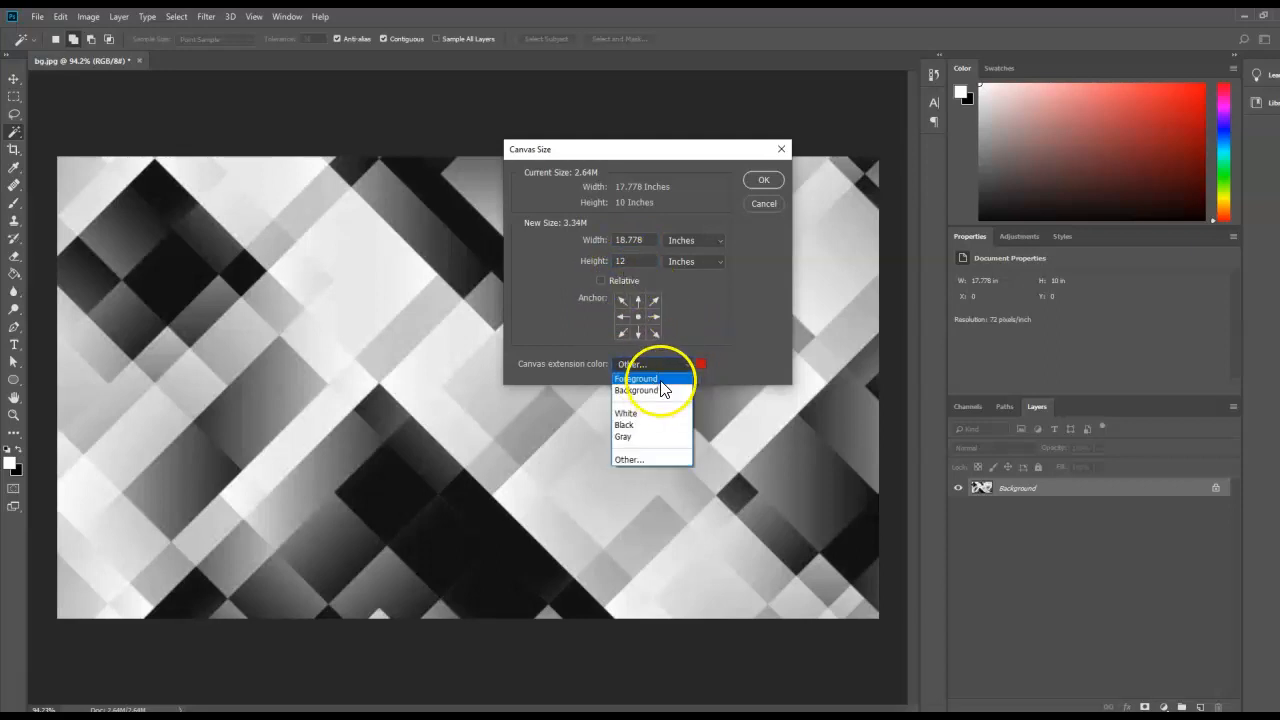
{"action": "mouse_move", "coordinate": [650, 412]}
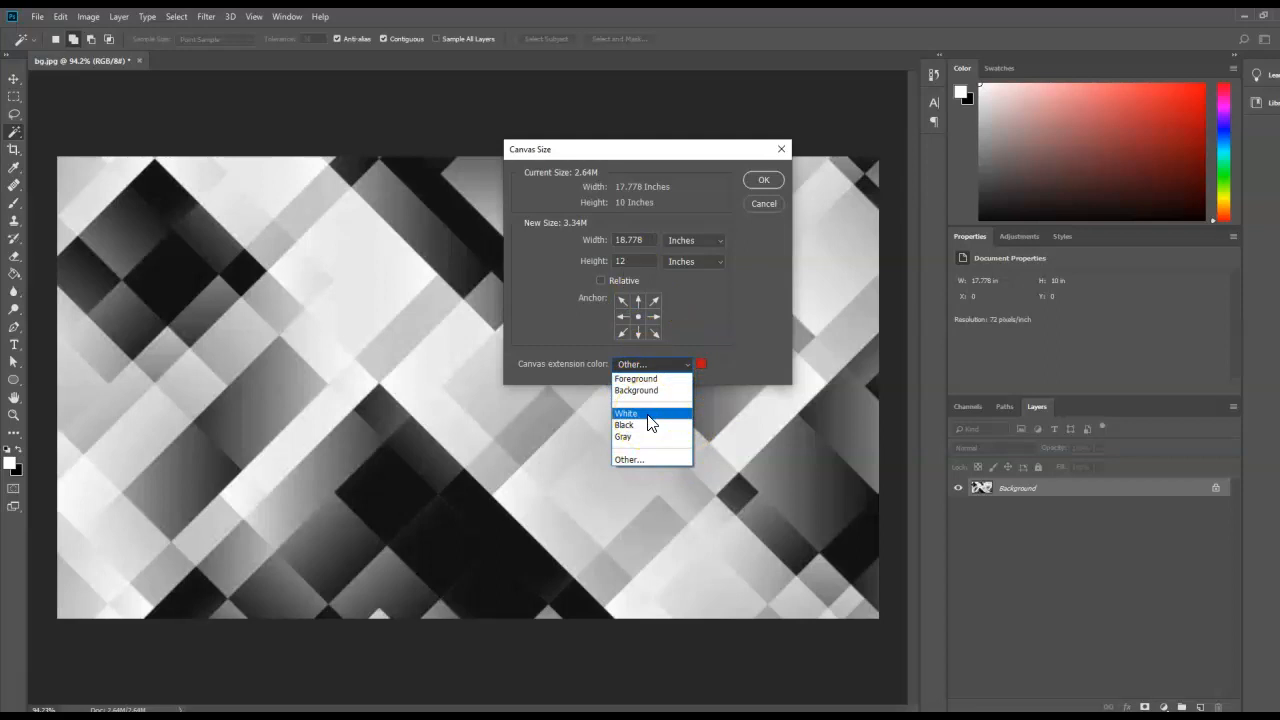
{"action": "mouse_move", "coordinate": [676, 380]}
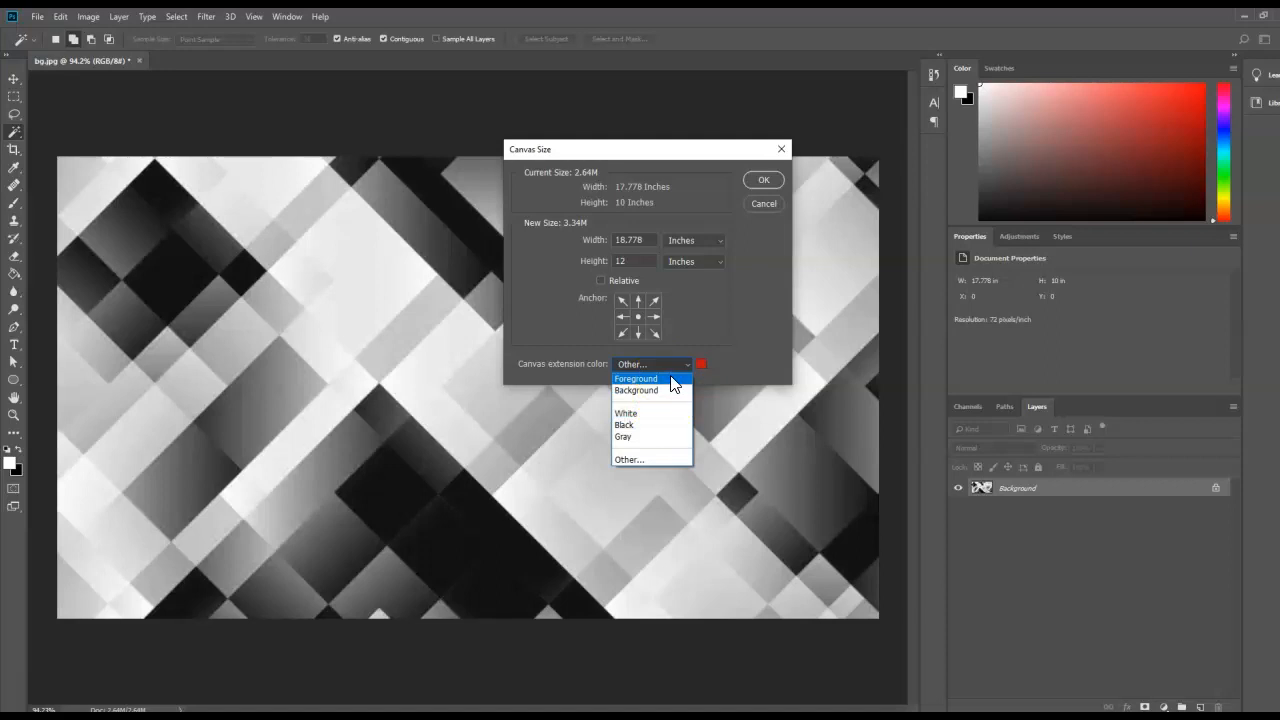
{"action": "left_click", "coordinate": [764, 180]}
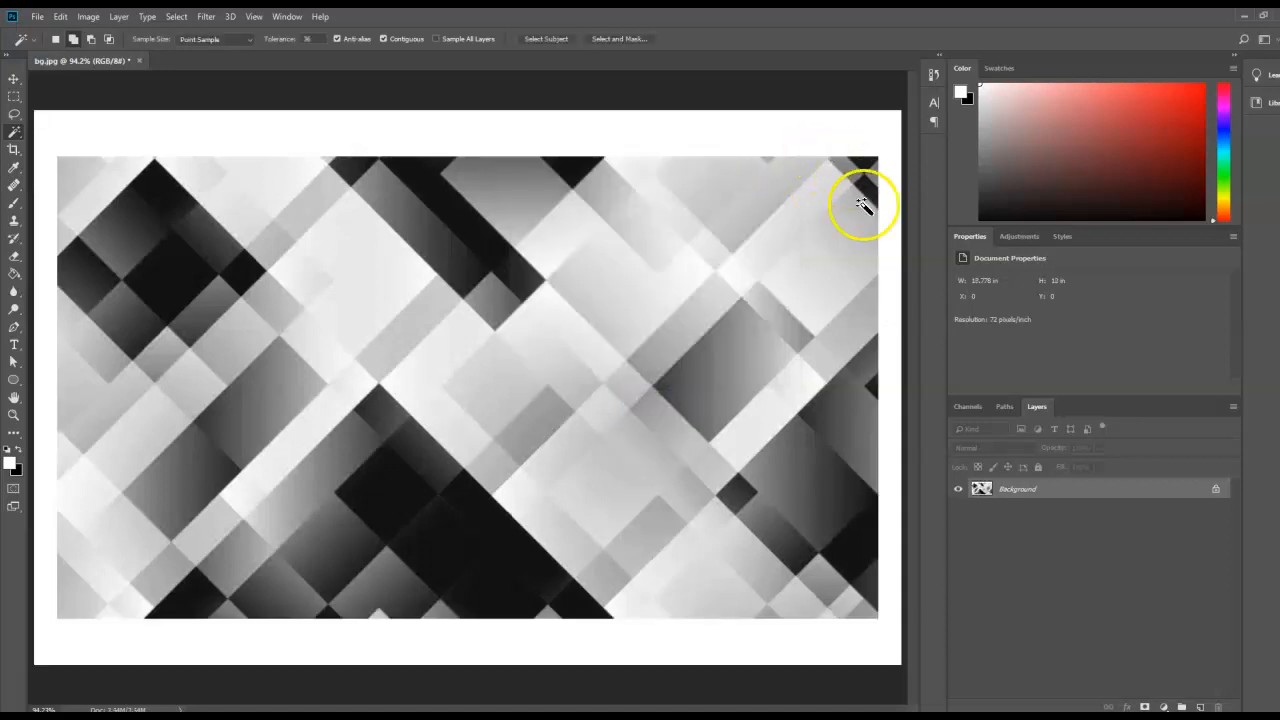
{"action": "mouse_move", "coordinate": [840, 364]}
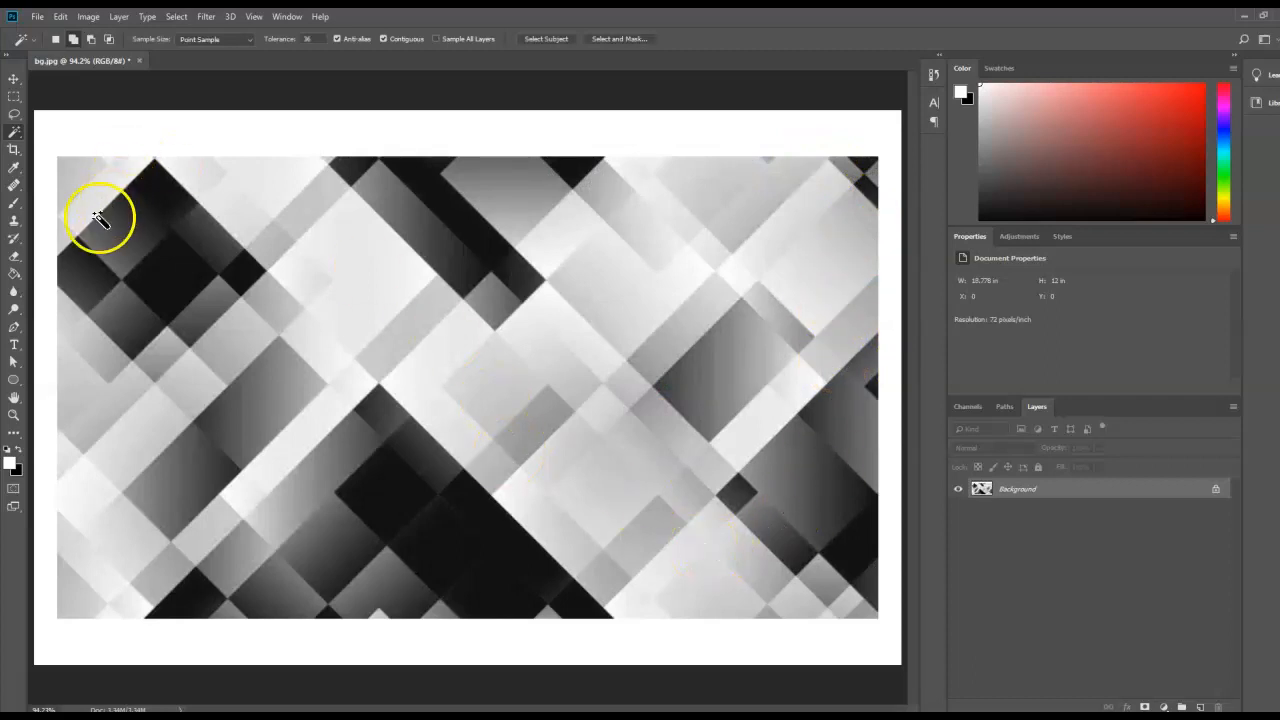
{"action": "left_click", "coordinate": [16, 276]}
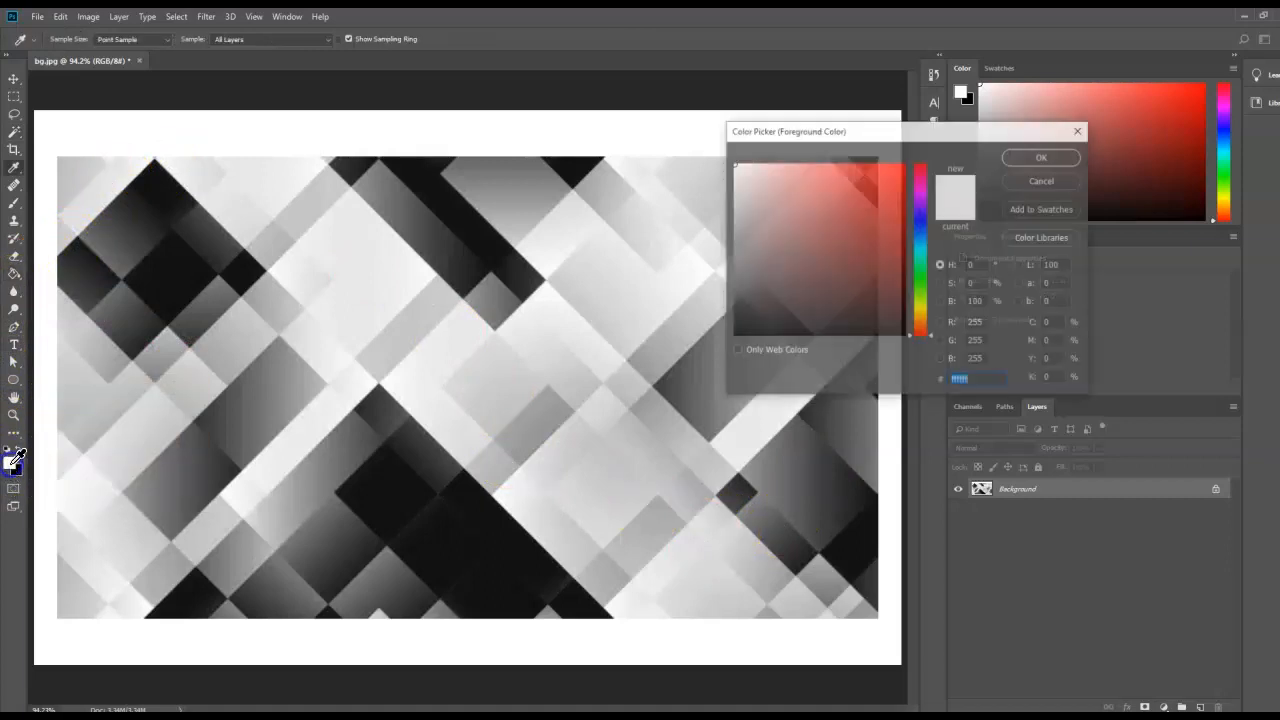
{"action": "left_click", "coordinate": [1040, 156]}
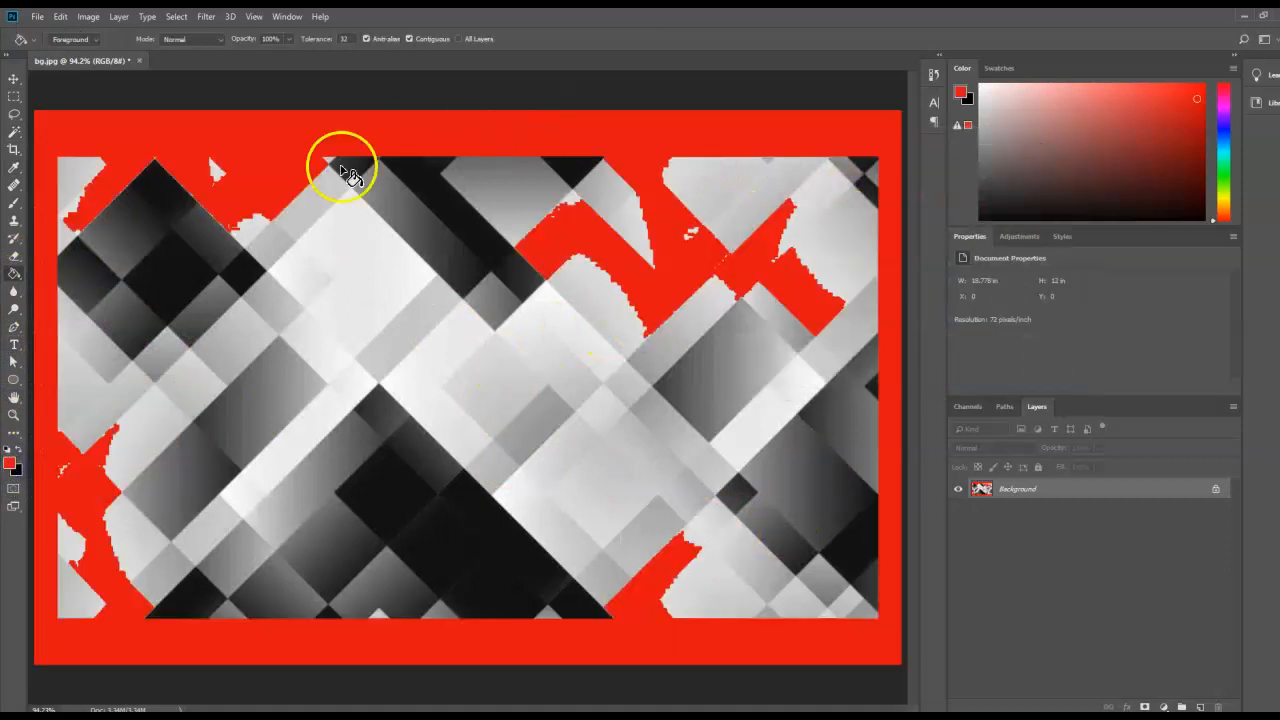
{"action": "mouse_move", "coordinate": [364, 212]}
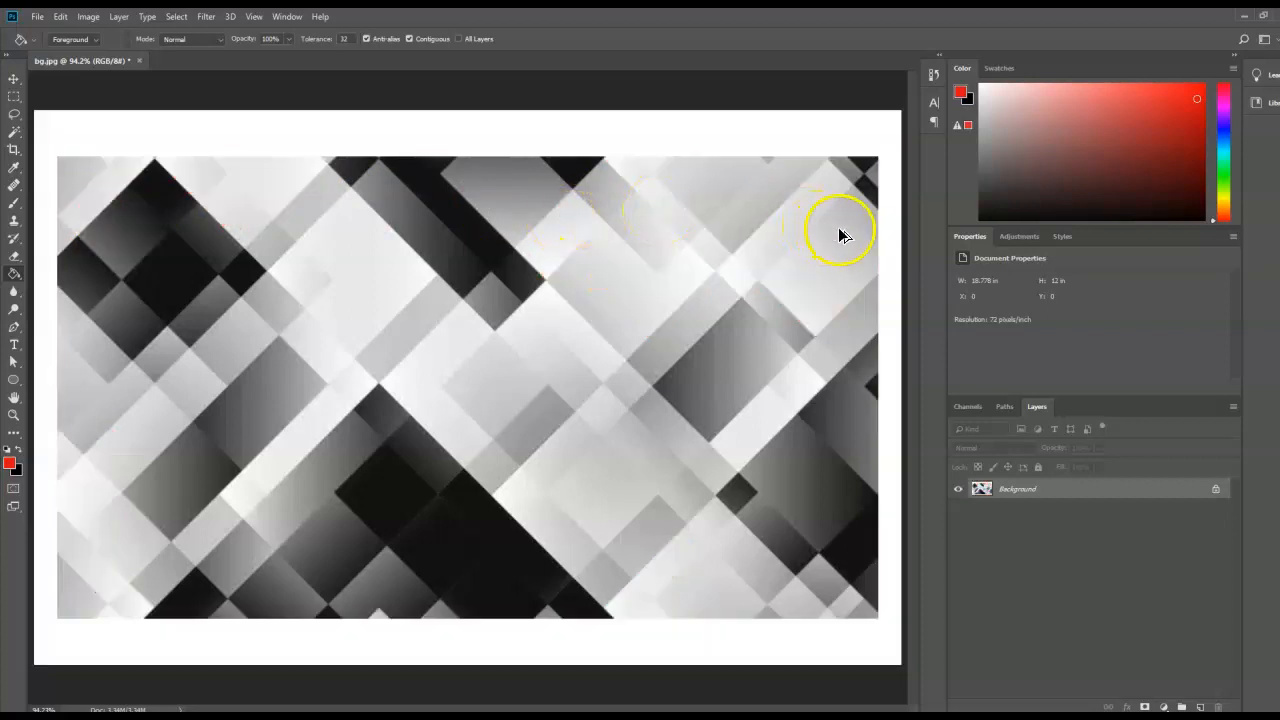
{"action": "mouse_move", "coordinate": [628, 268]}
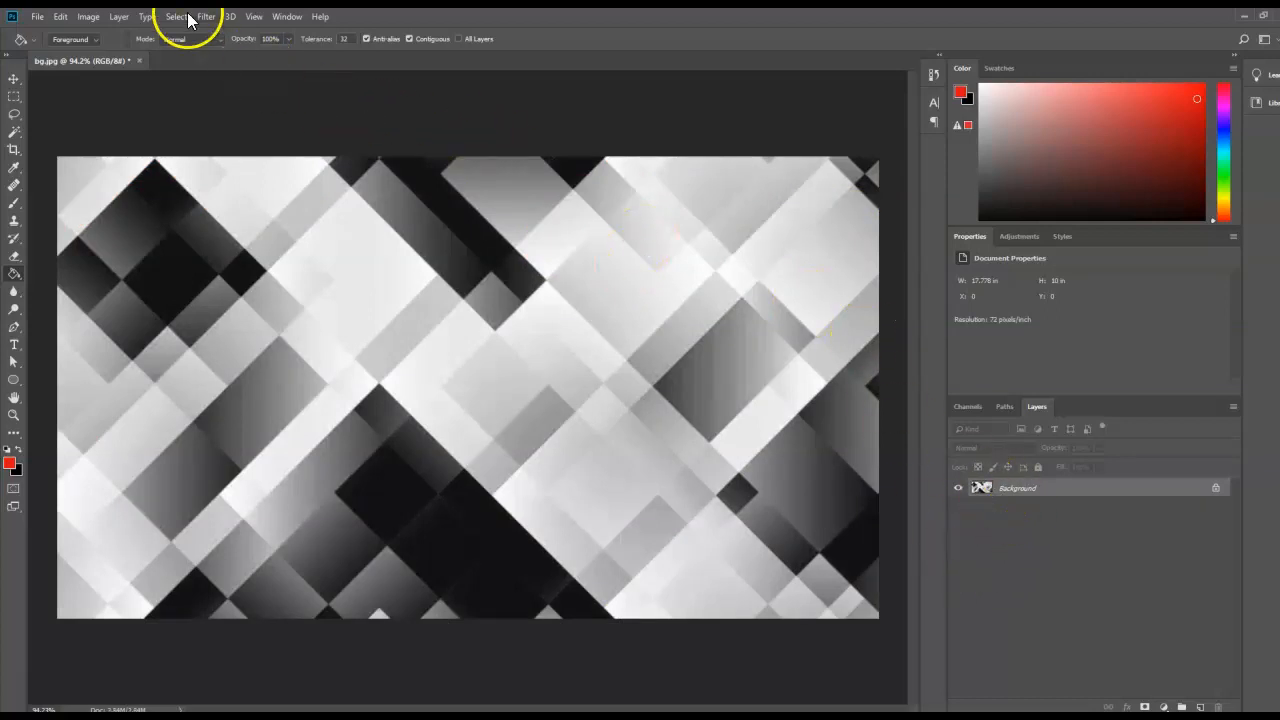
Set Canvas Size to 18.778 × 11 inches with red extension colour
{"action": "left_click", "coordinate": [88, 16]}
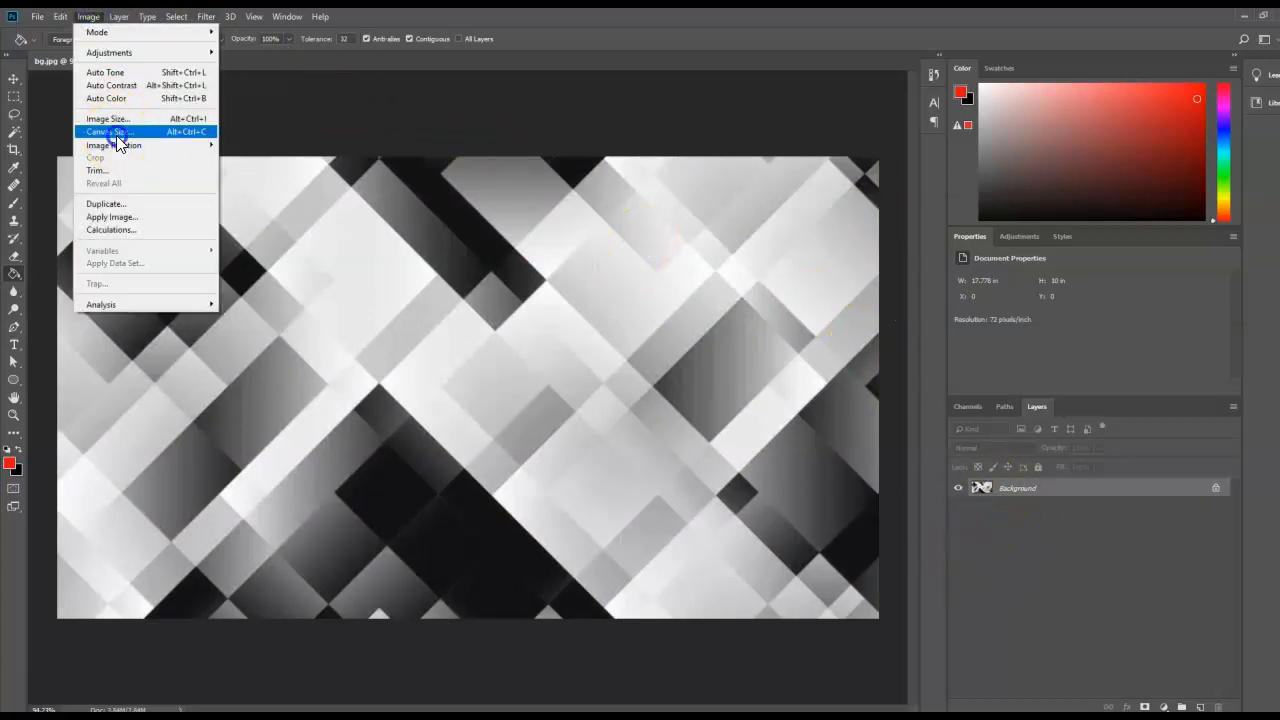
{"action": "left_click", "coordinate": [108, 132]}
{"action": "type", "text": "18.778"}
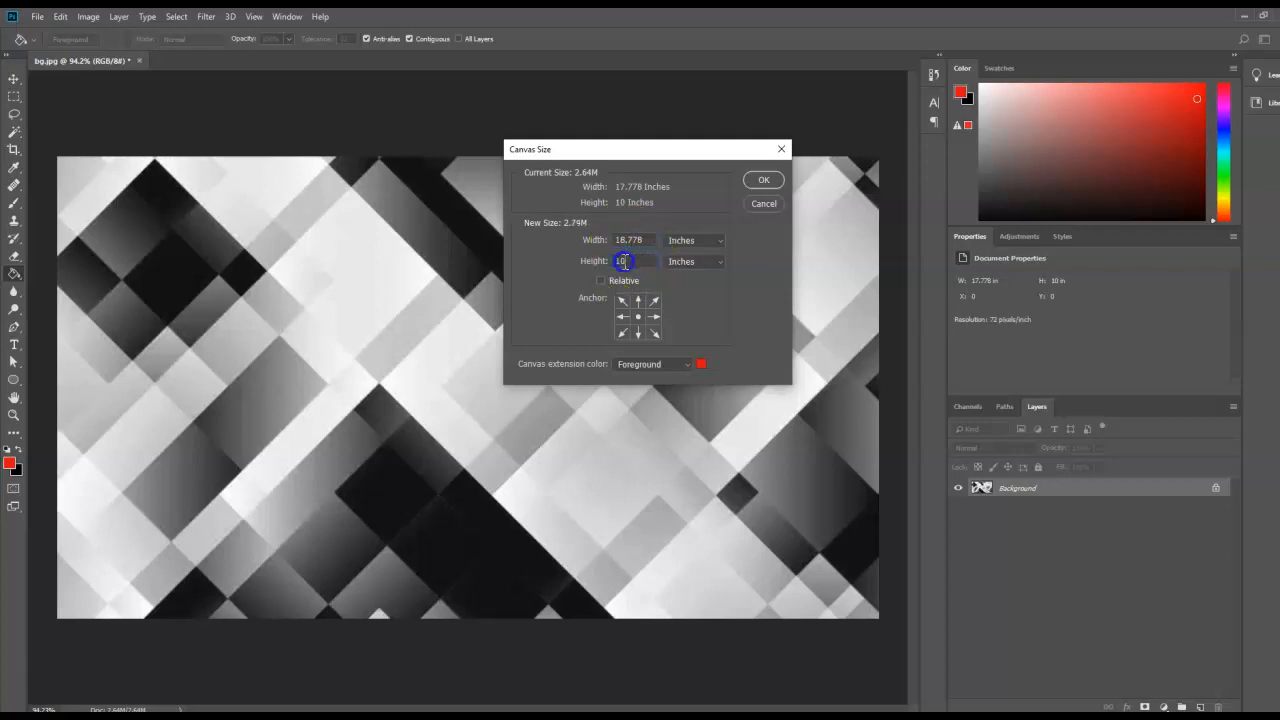
{"action": "type", "text": "11"}
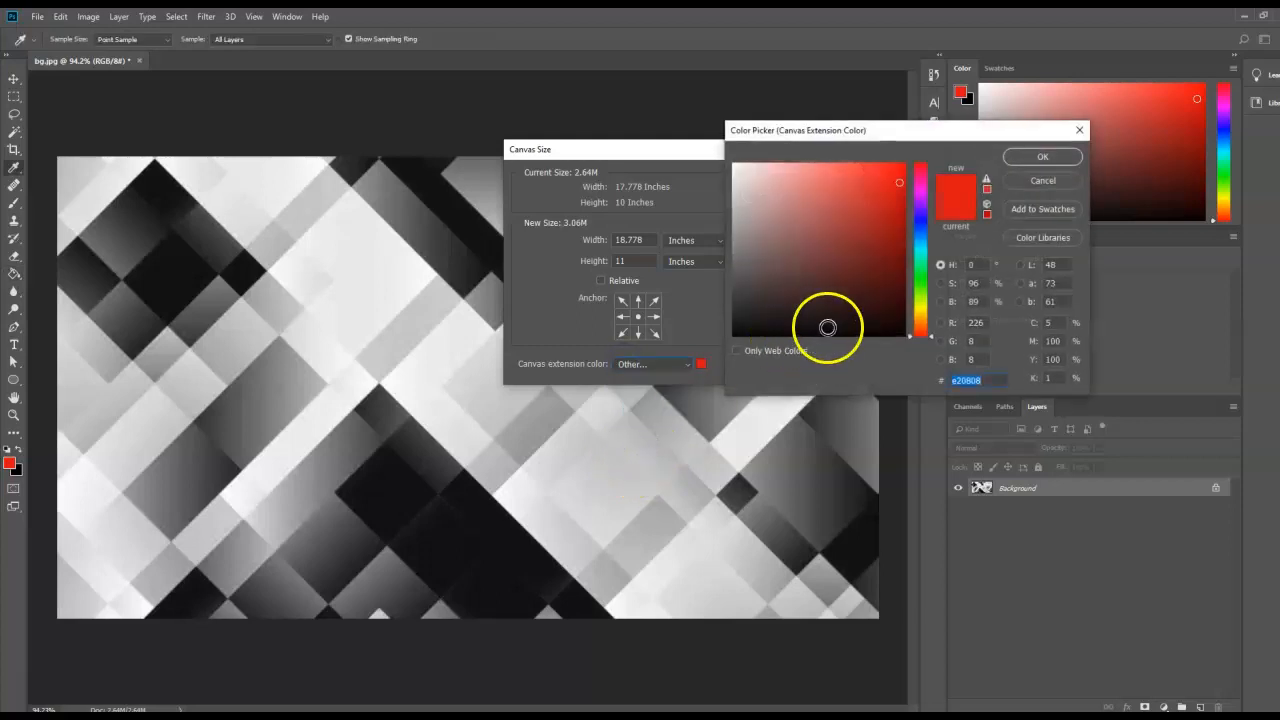
{"action": "left_click", "coordinate": [1042, 156]}
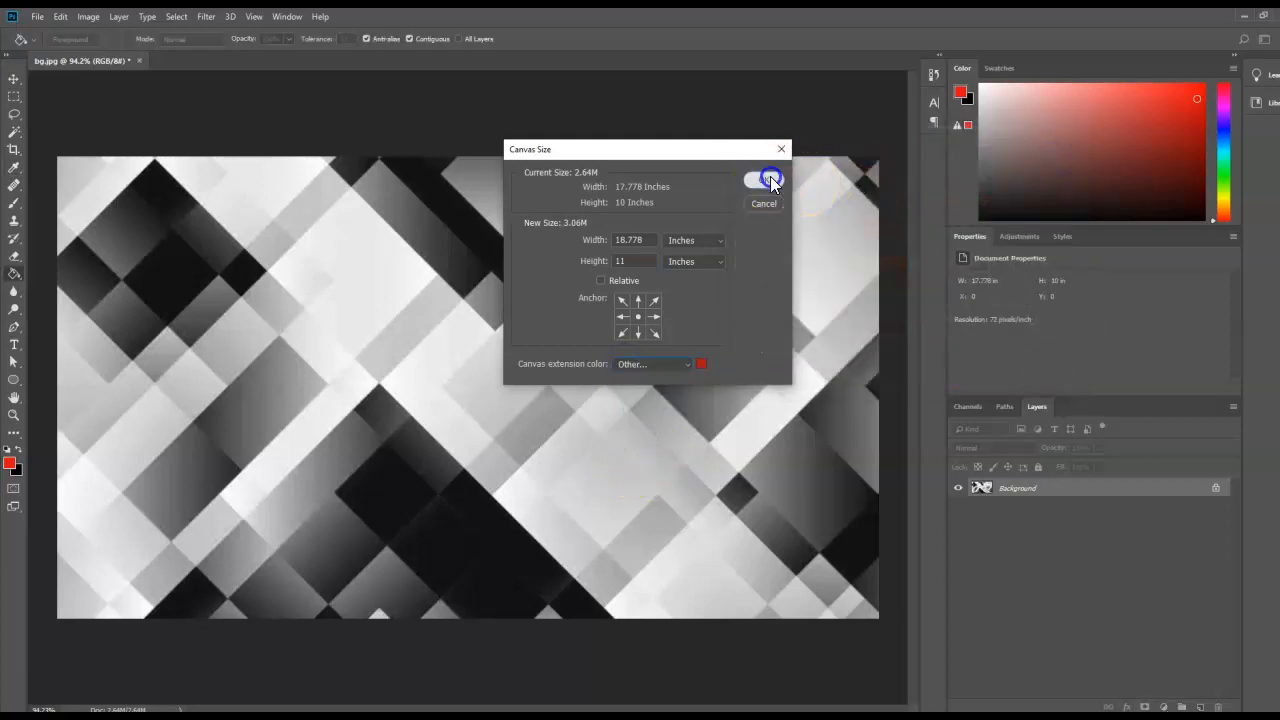
{"action": "left_click", "coordinate": [756, 180]}
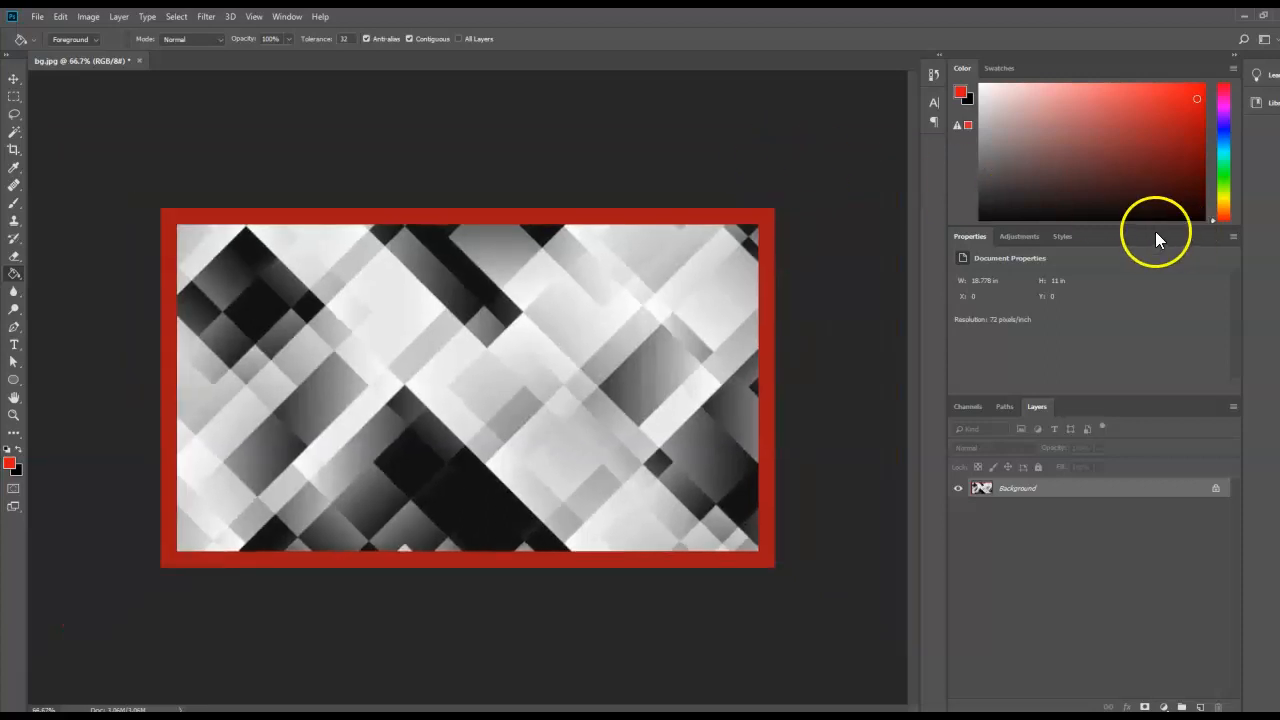
{"action": "left_click", "coordinate": [36, 16]}
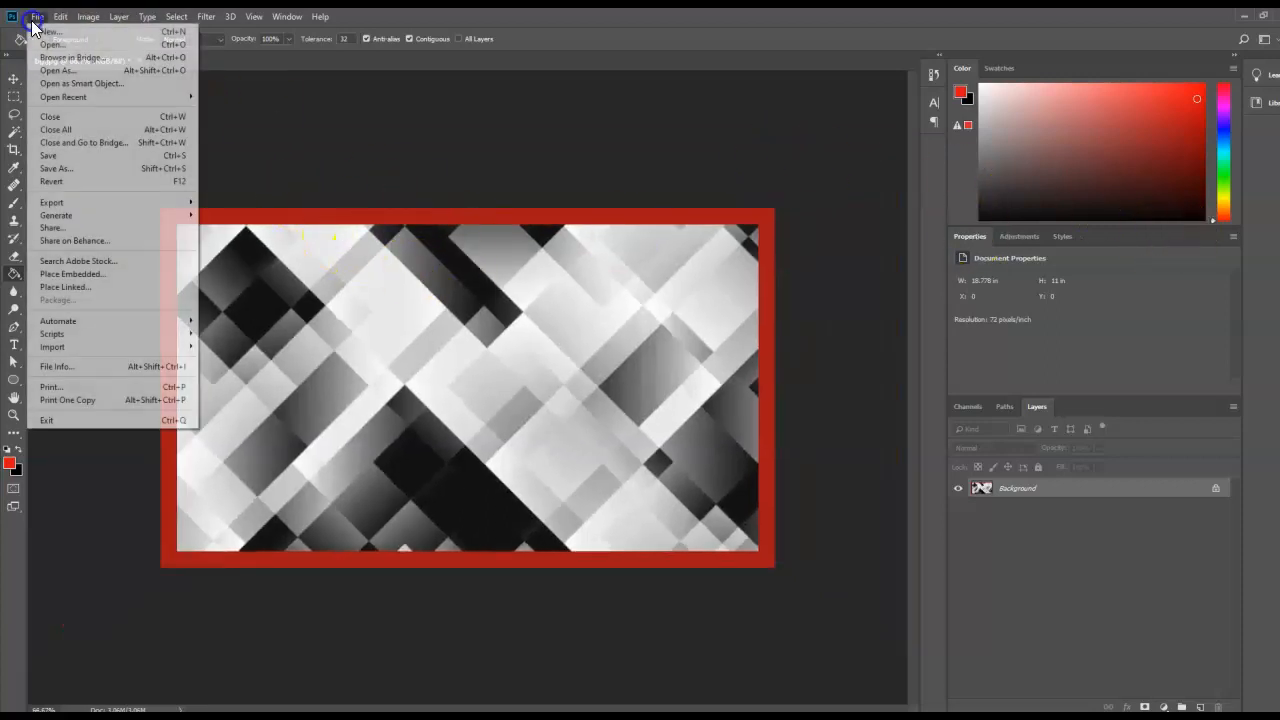
Save As a new JPEG in the Awesome folder, accepting the JPEG Options
{"action": "left_click", "coordinate": [56, 168]}
{"action": "type", "text": "Awesom"}
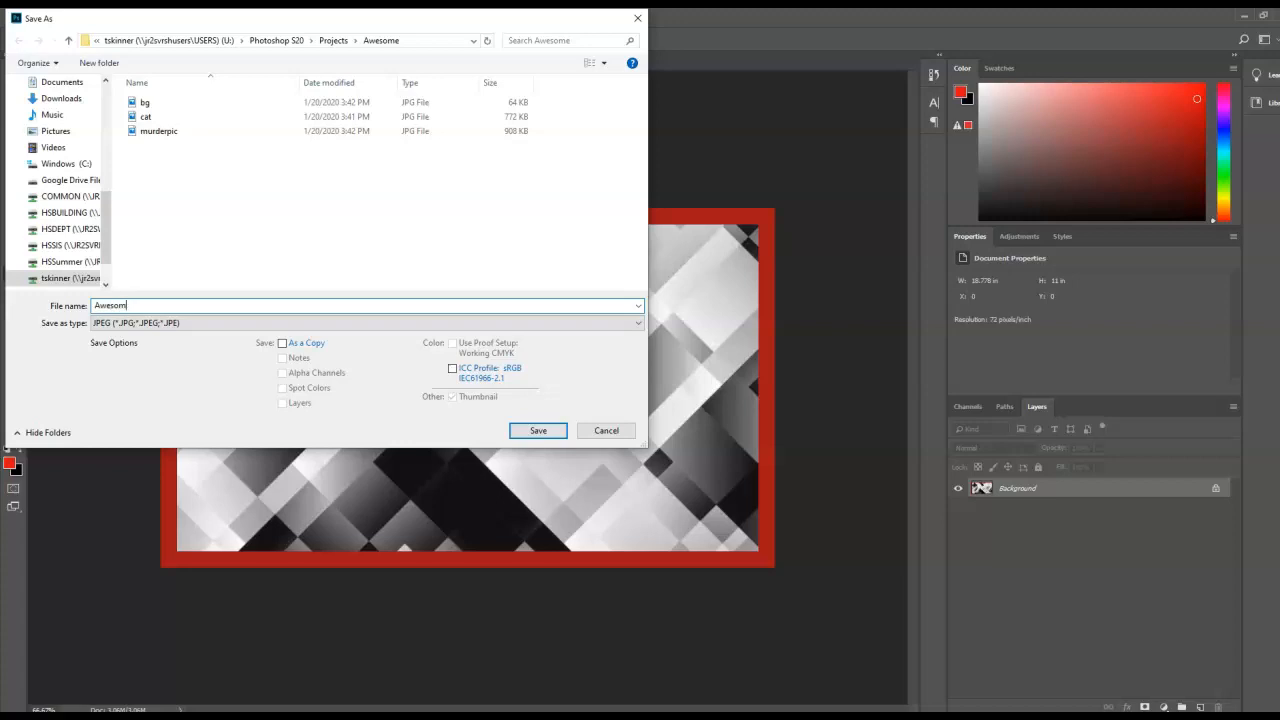
{"action": "left_click", "coordinate": [538, 430]}
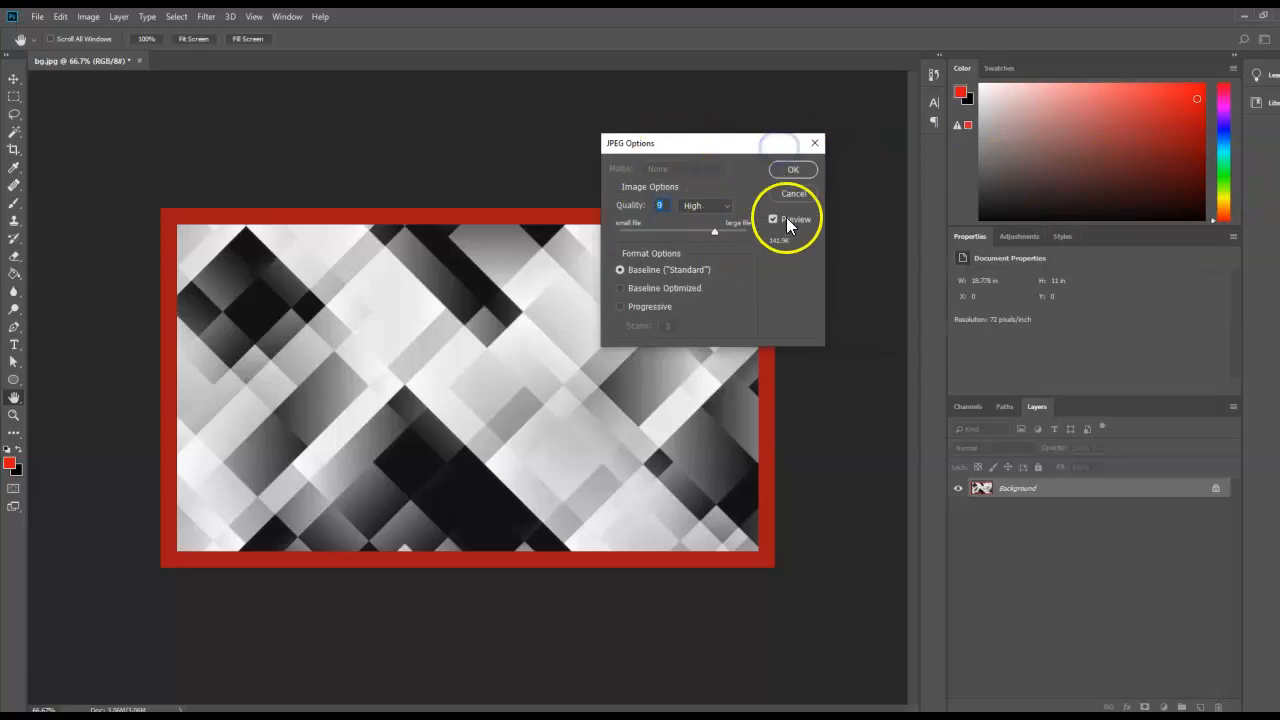
{"action": "left_click", "coordinate": [792, 168]}
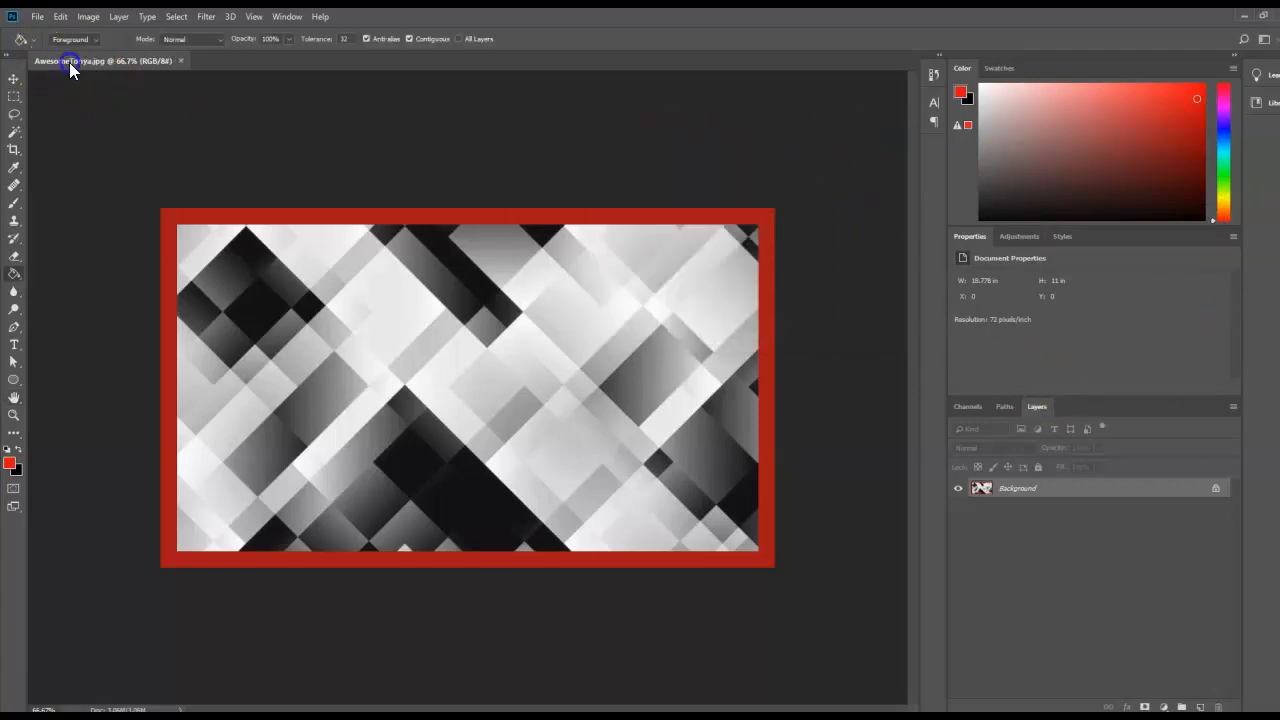
{"action": "mouse_move", "coordinate": [96, 64]}
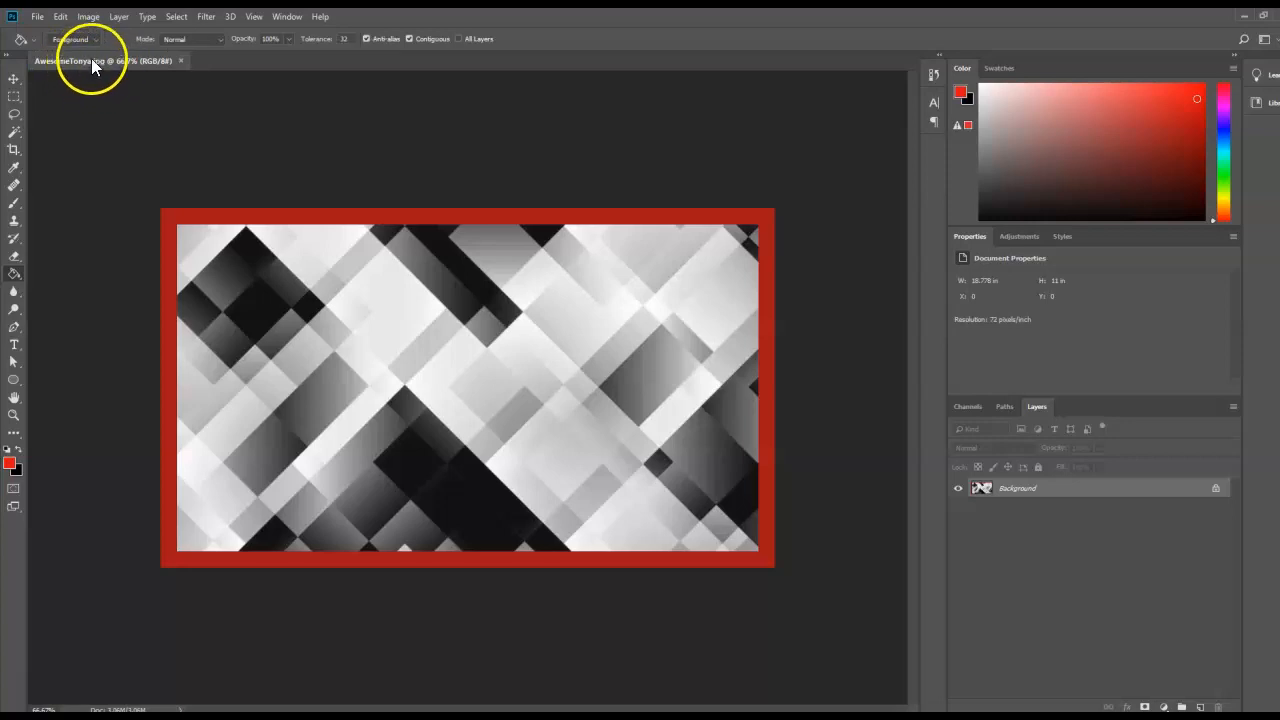
{"action": "mouse_move", "coordinate": [644, 520]}
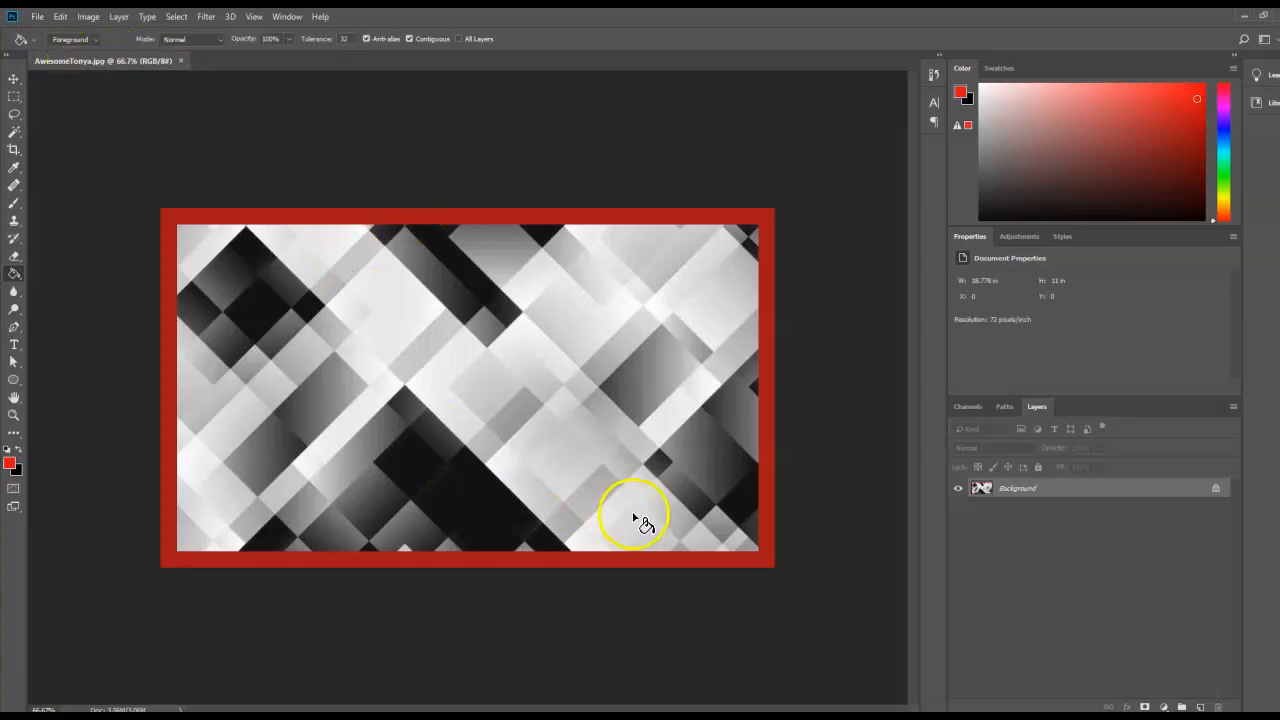
{"action": "left_click", "coordinate": [36, 16]}
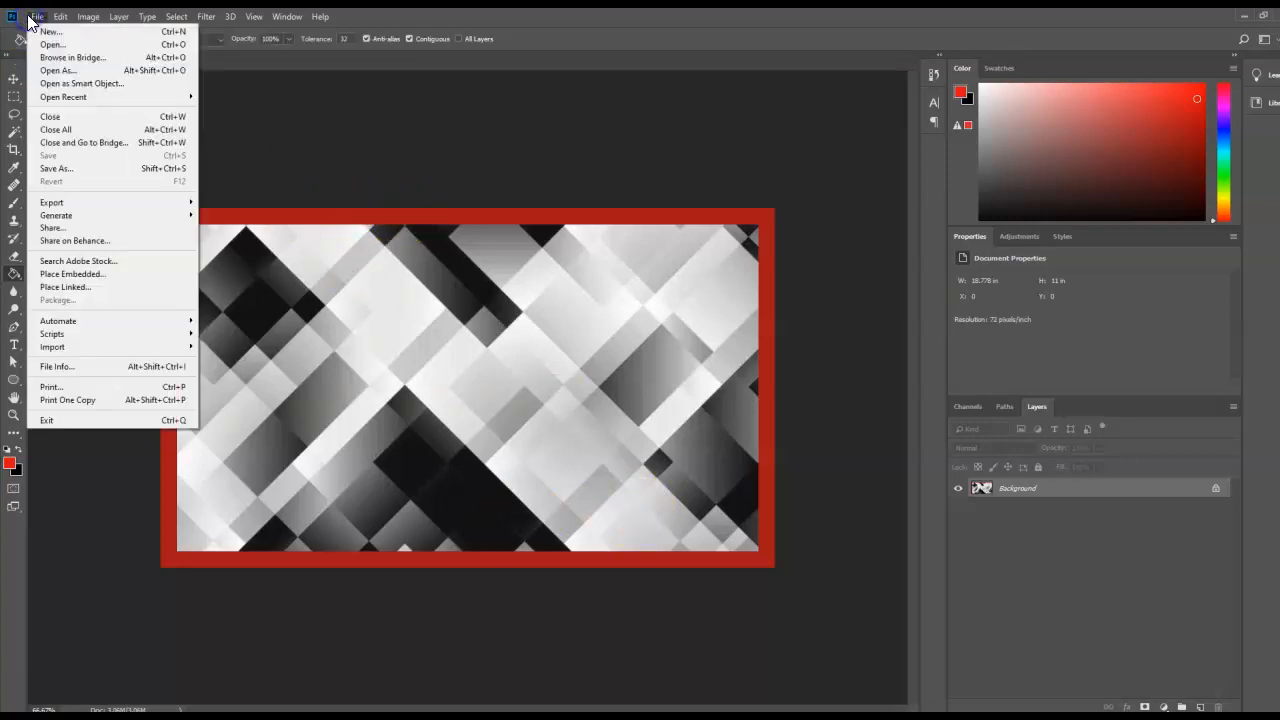
Save the bordered image as a Photoshop PSD file in the same folder
{"action": "left_click", "coordinate": [56, 168]}
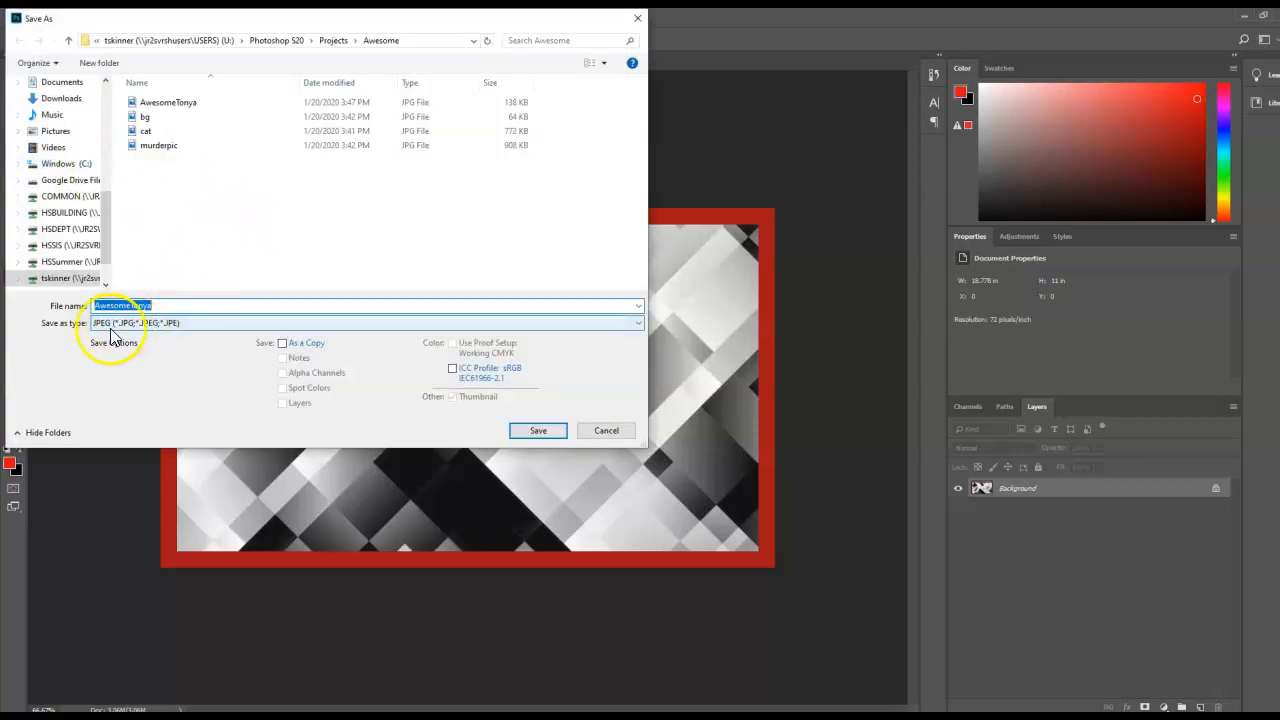
{"action": "left_click", "coordinate": [364, 322]}
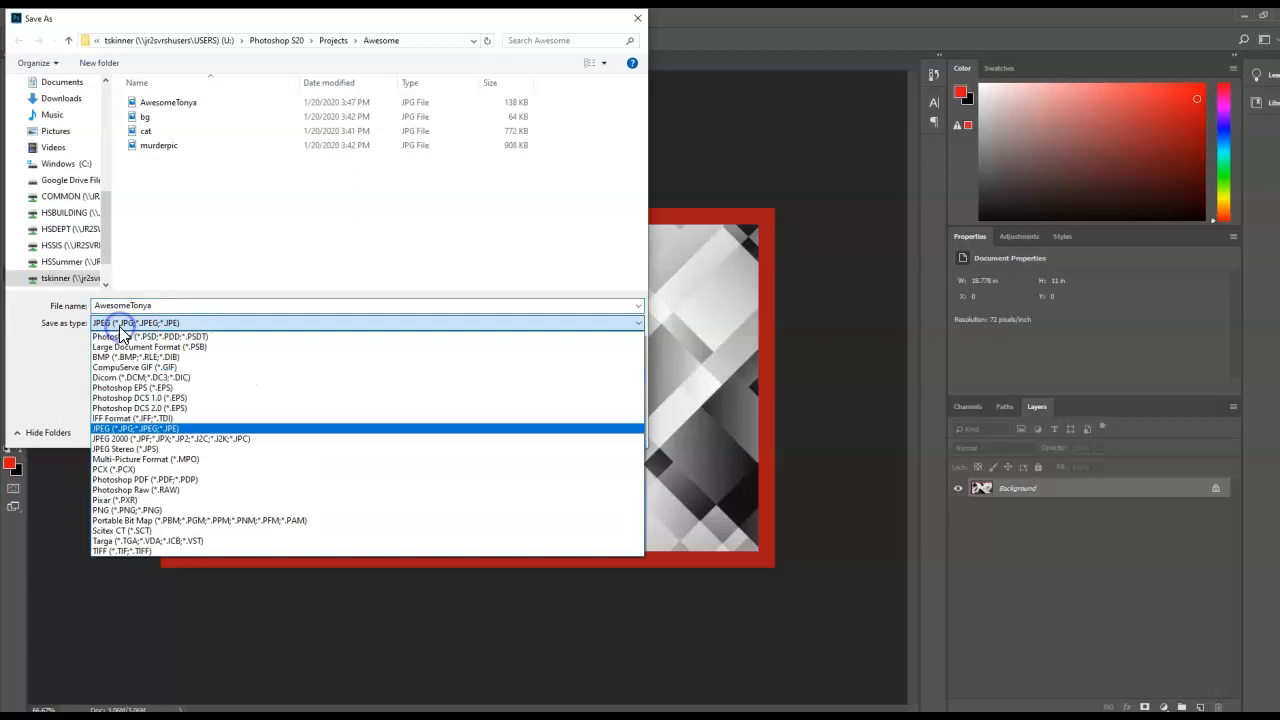
{"action": "left_click", "coordinate": [136, 336]}
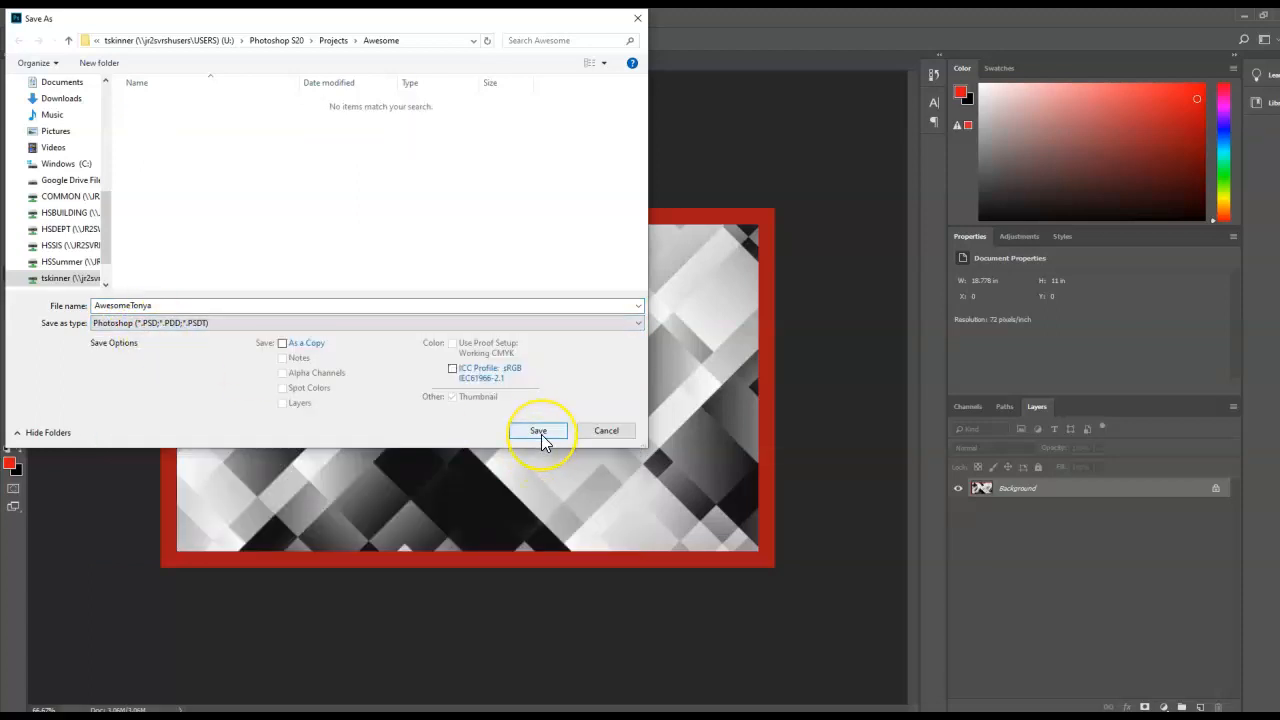
{"action": "left_click", "coordinate": [538, 430]}
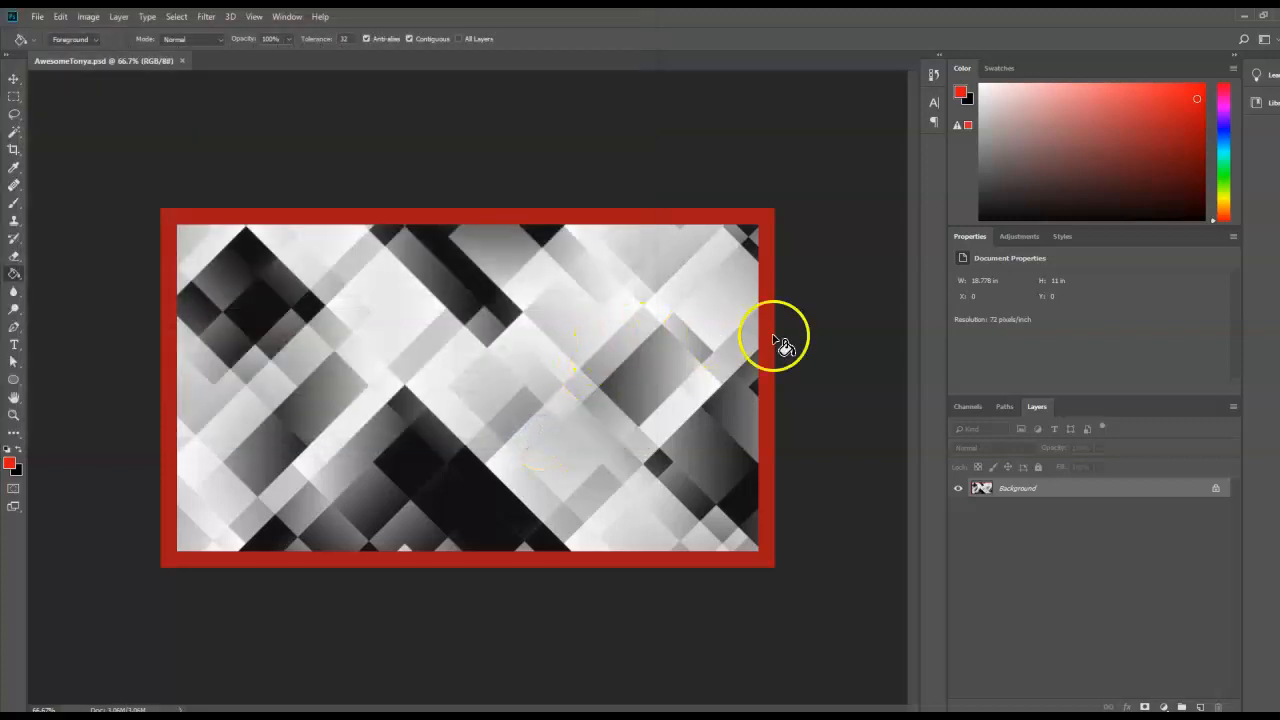
{"action": "mouse_move", "coordinate": [850, 250]}
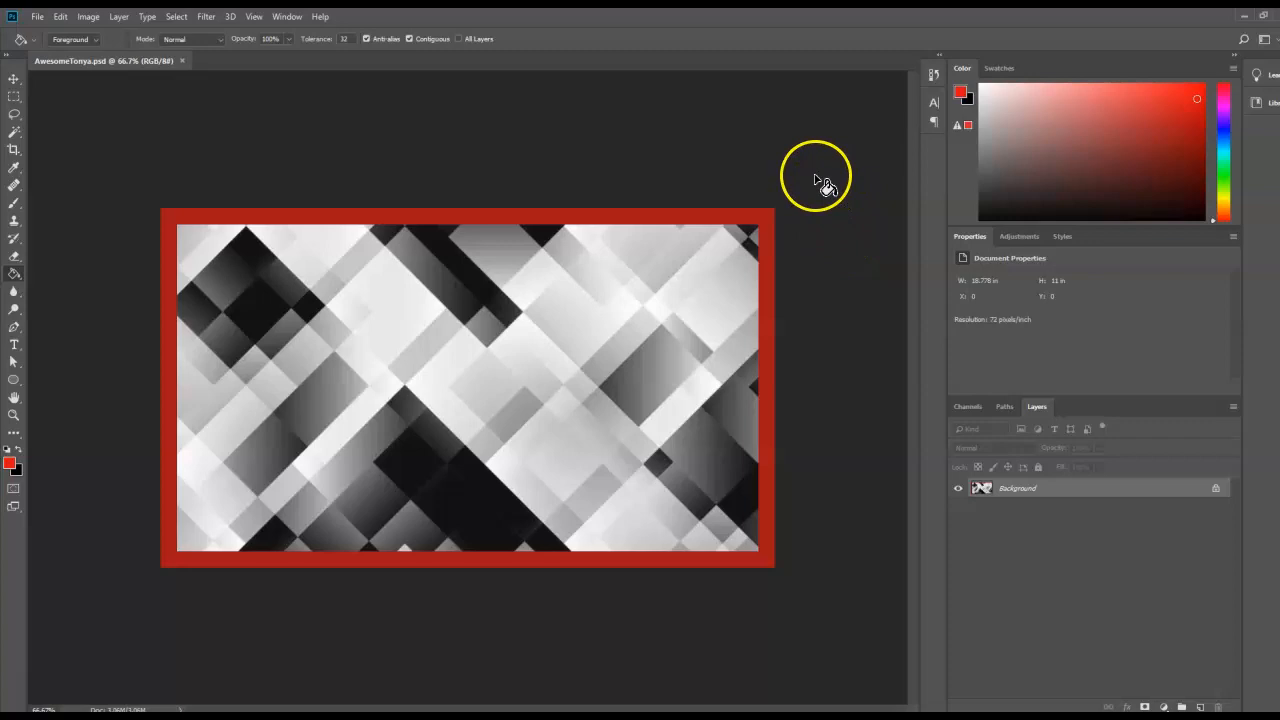
{"action": "mouse_move", "coordinate": [630, 160]}
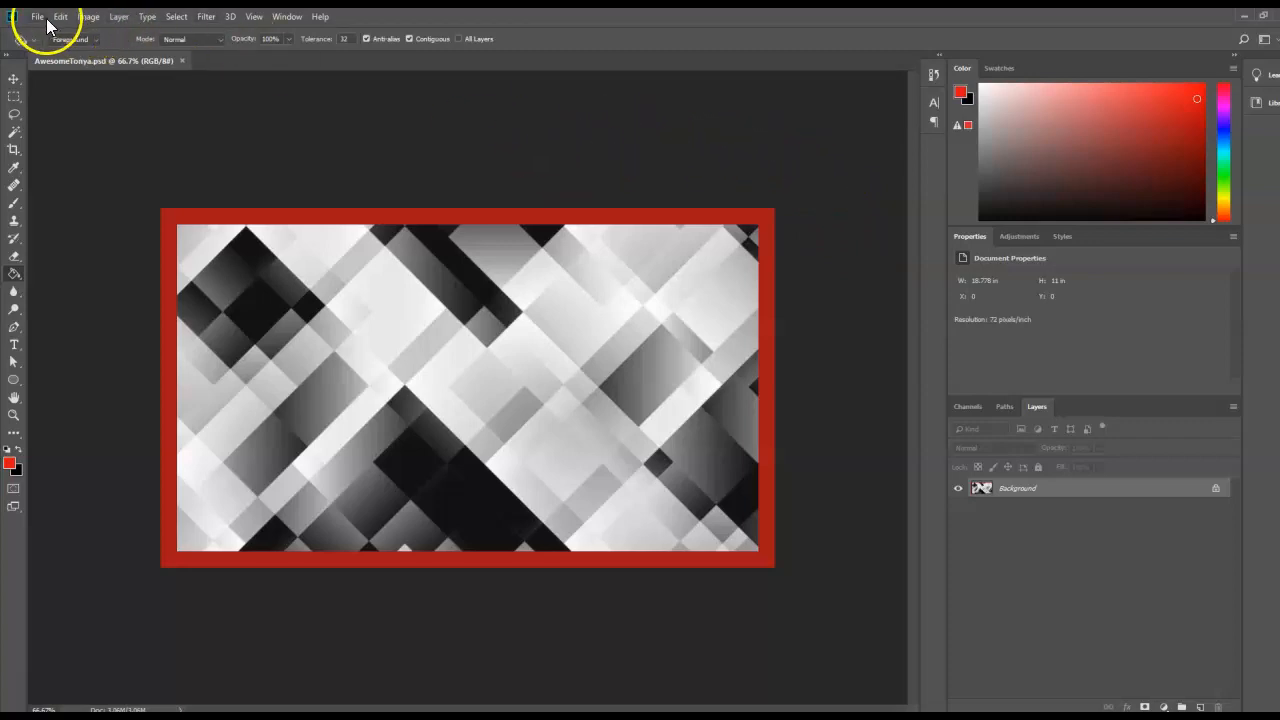
Open the cat photo and the murderpic poster together from the folder
{"action": "left_click", "coordinate": [36, 16]}
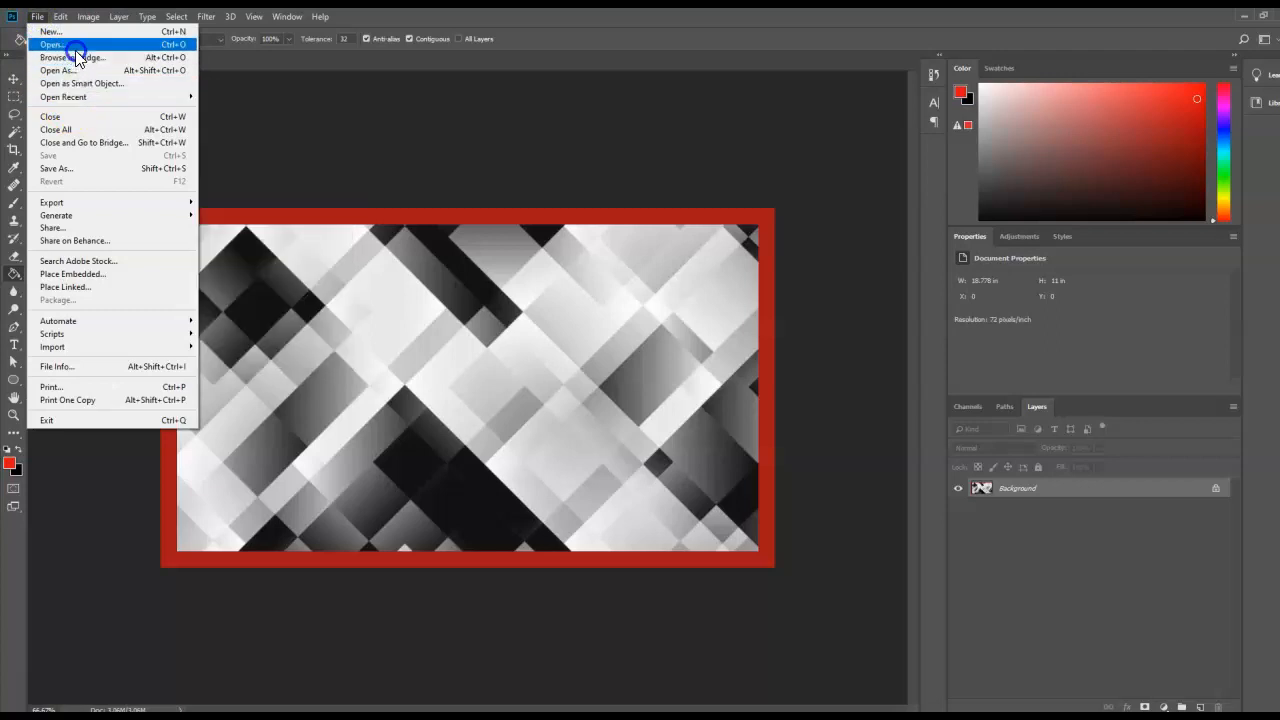
{"action": "left_click", "coordinate": [52, 44]}
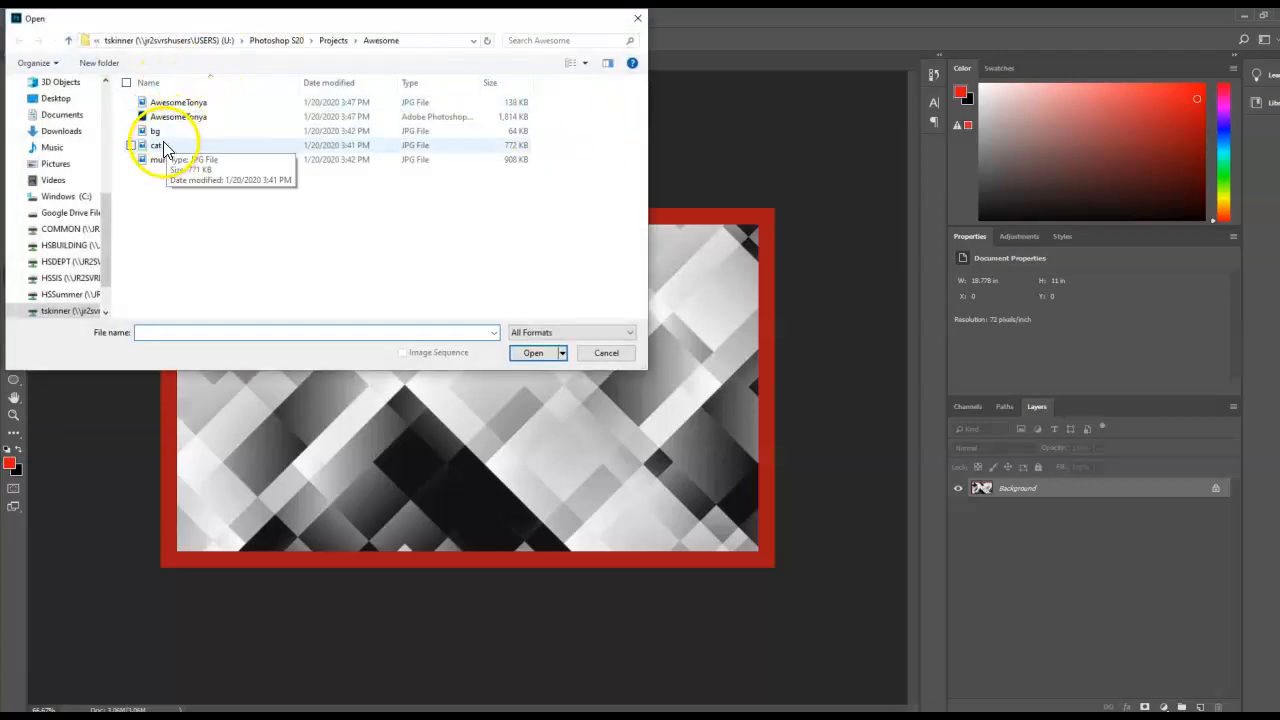
{"action": "left_click", "coordinate": [168, 160]}
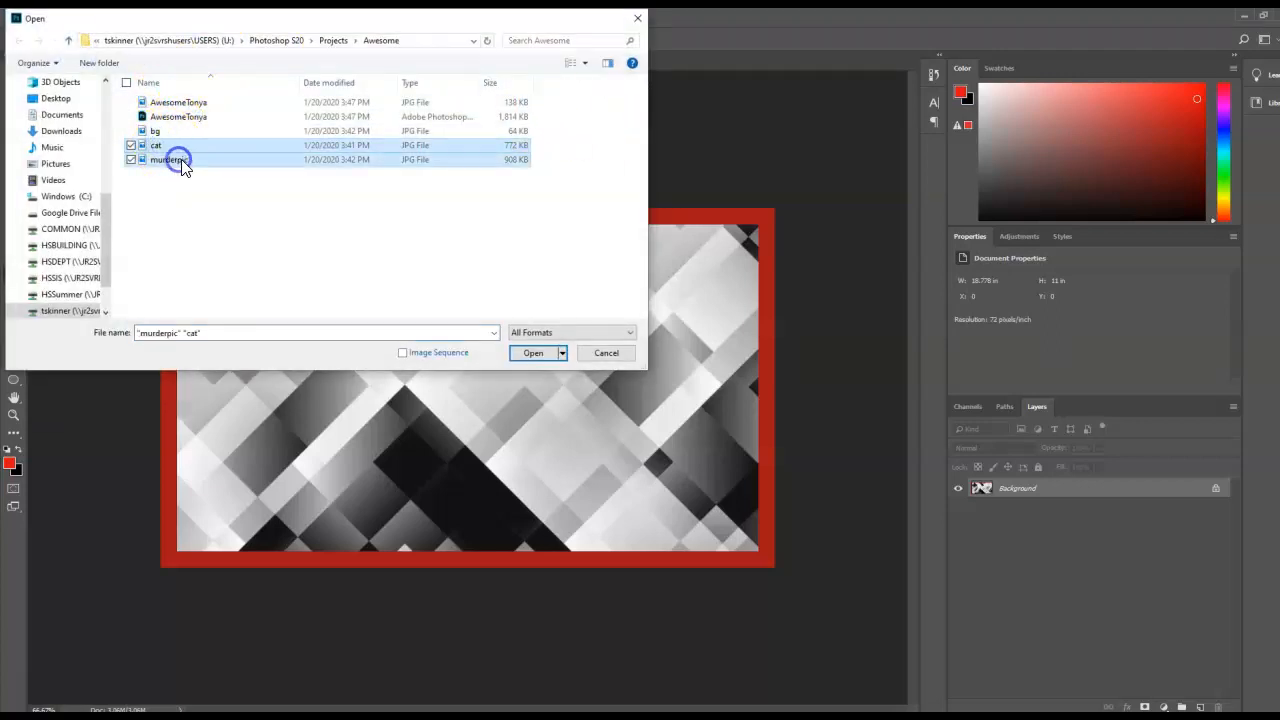
{"action": "left_click", "coordinate": [532, 352]}
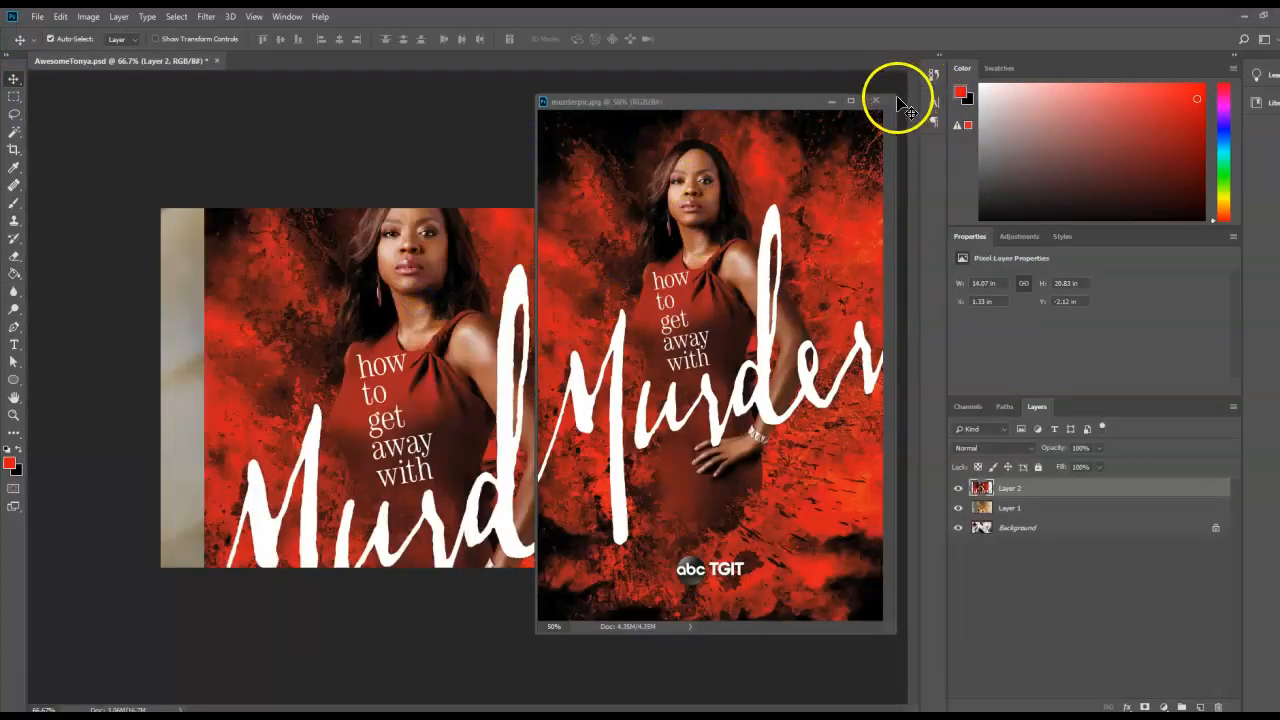
Close the poster window, hide the poster layer and select the cat layer
{"action": "left_click", "coordinate": [876, 100]}
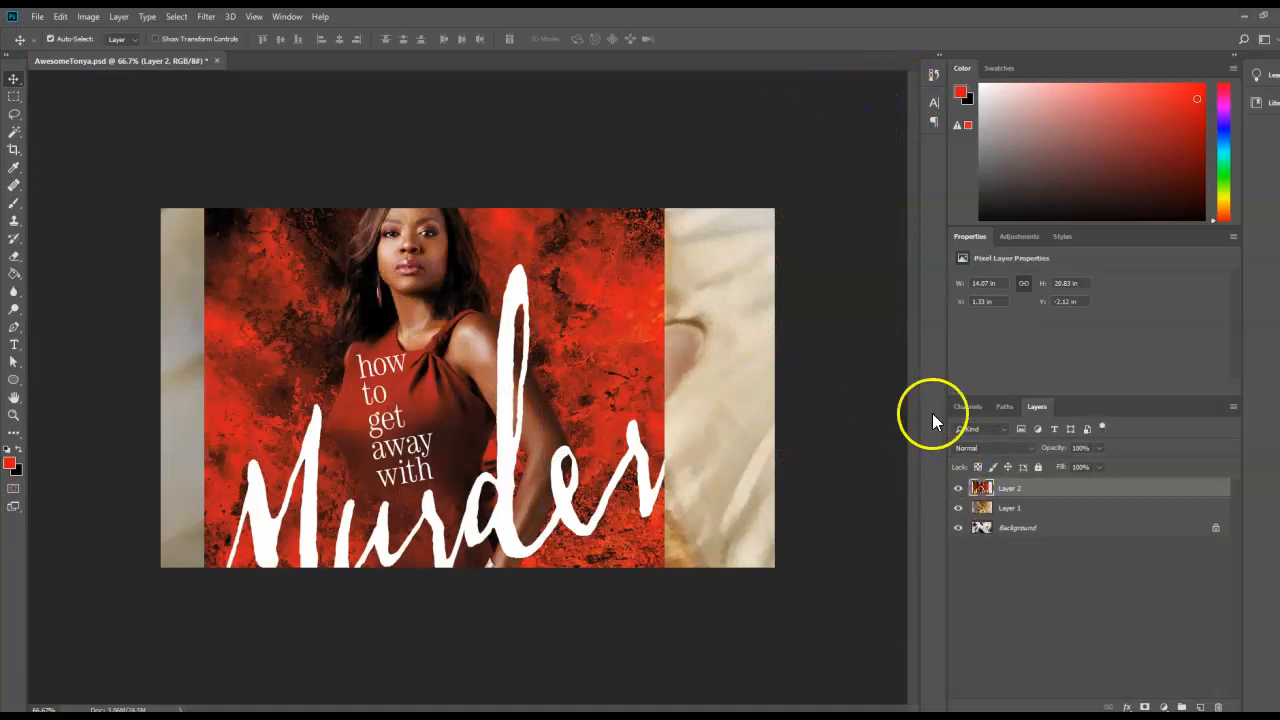
{"action": "left_click", "coordinate": [956, 488]}
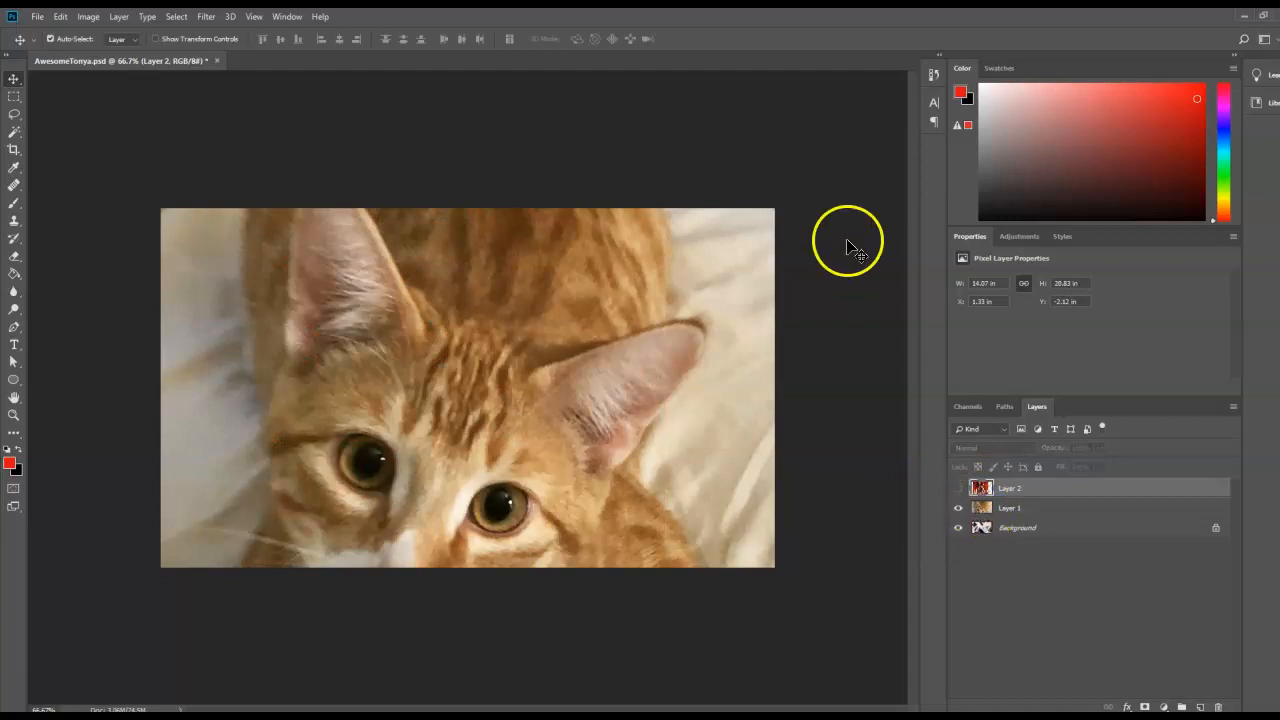
{"action": "left_click", "coordinate": [288, 16]}
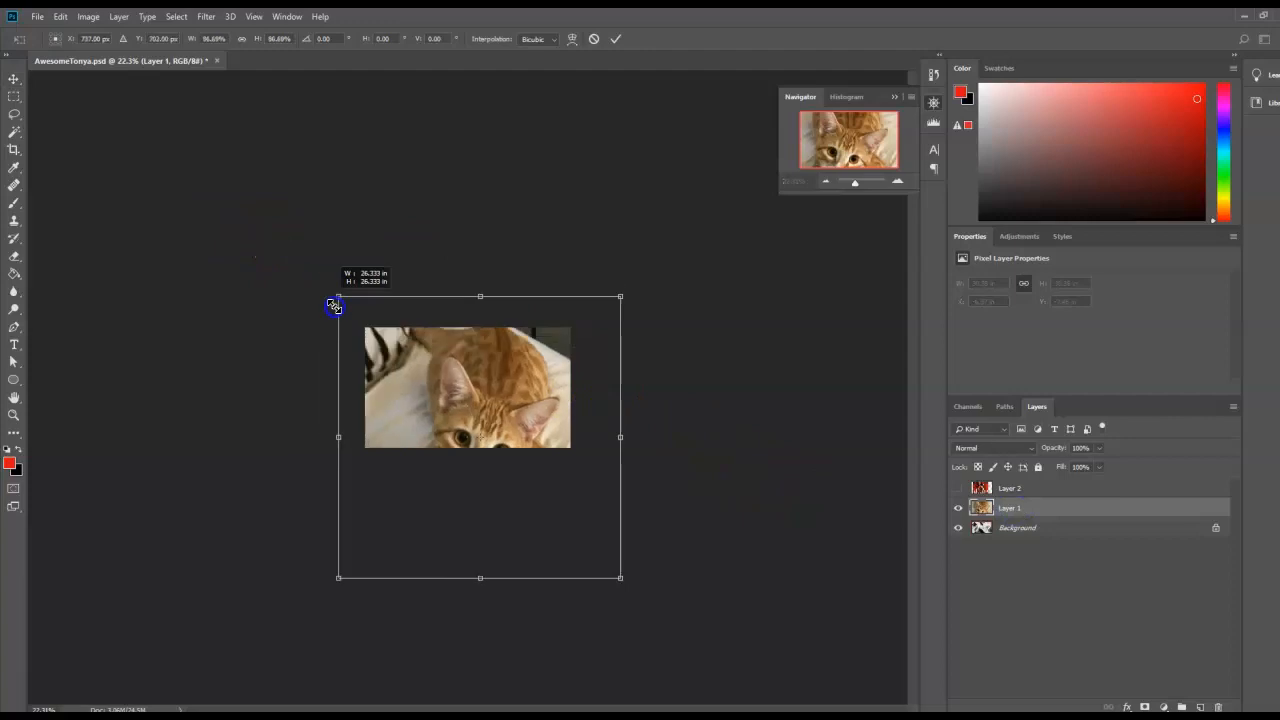
Shrink the cat photo and the poster with Free Transform, renaming the cat layer to cat
{"action": "left_click_drag", "start_coordinate": [620, 576], "coordinate": [490, 456]}
{"action": "type", "text": "cat"}
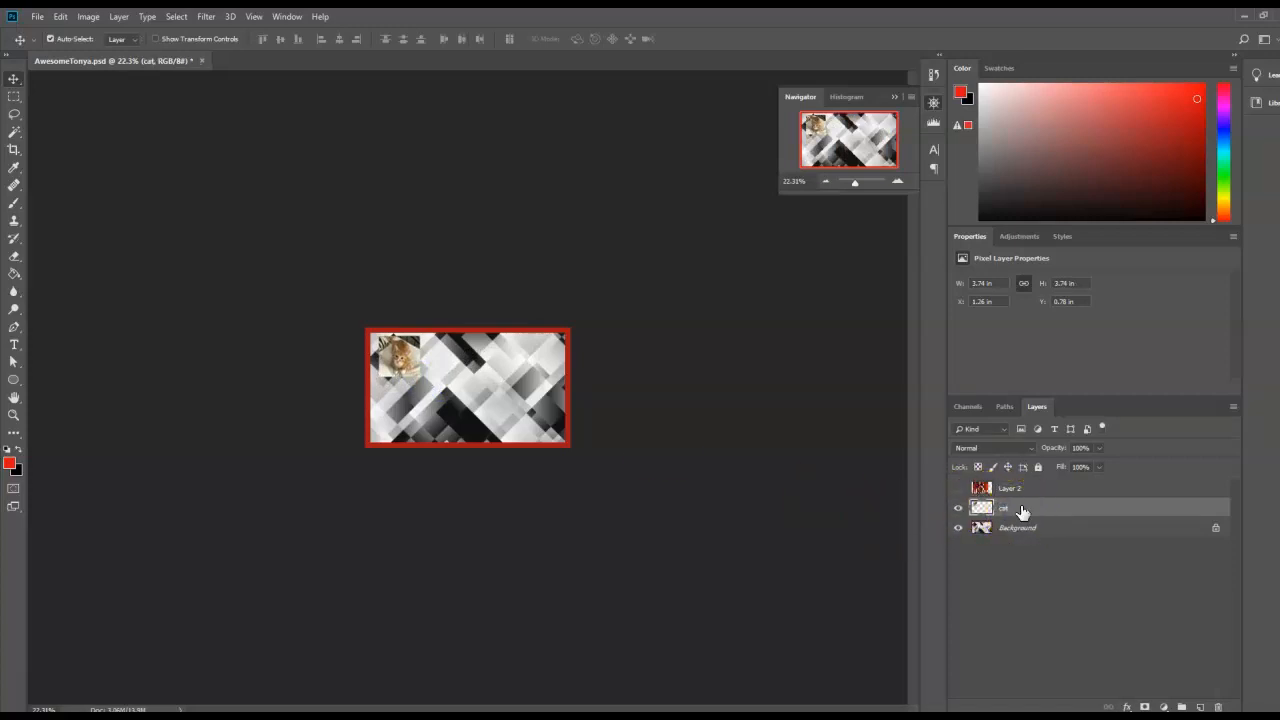
{"action": "left_click", "coordinate": [956, 488]}
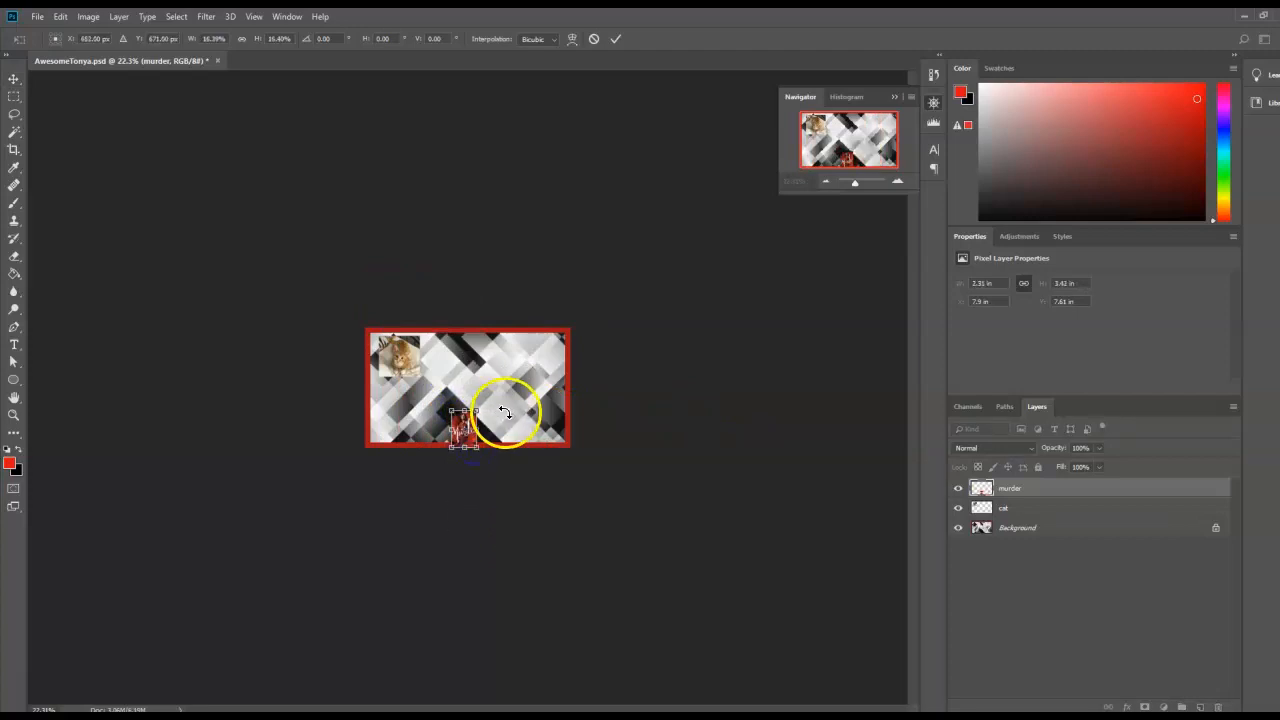
{"action": "left_click_drag", "start_coordinate": [856, 180], "coordinate": [858, 184]}
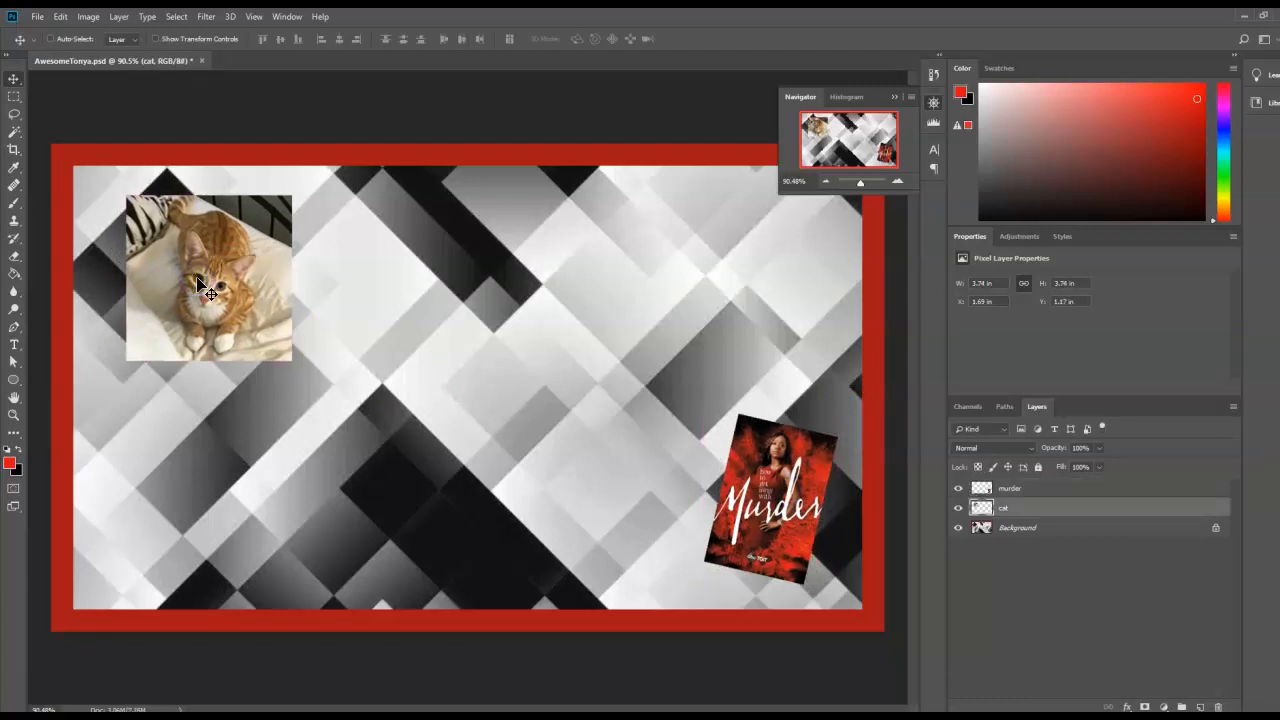
Rotate the cat photo to a slight tilt via Rotate/Skew and dismiss the feature tip
{"action": "right_click", "coordinate": [210, 280]}
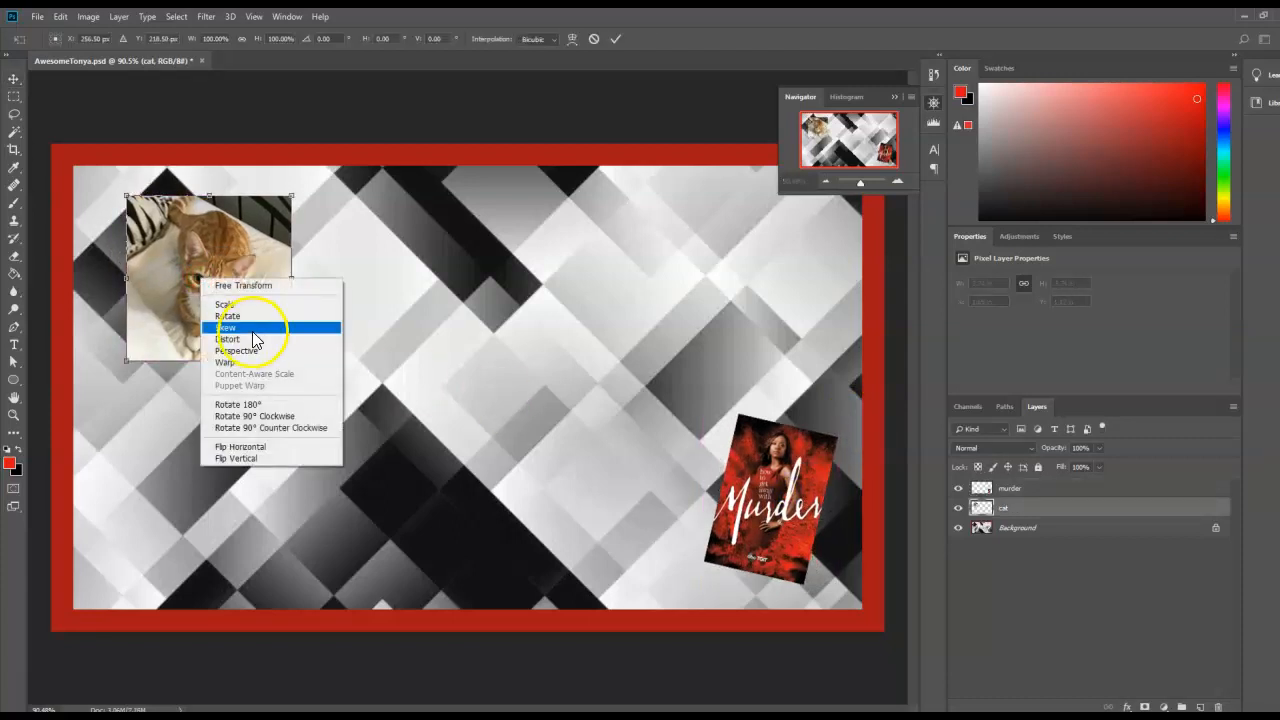
{"action": "left_click", "coordinate": [228, 340]}
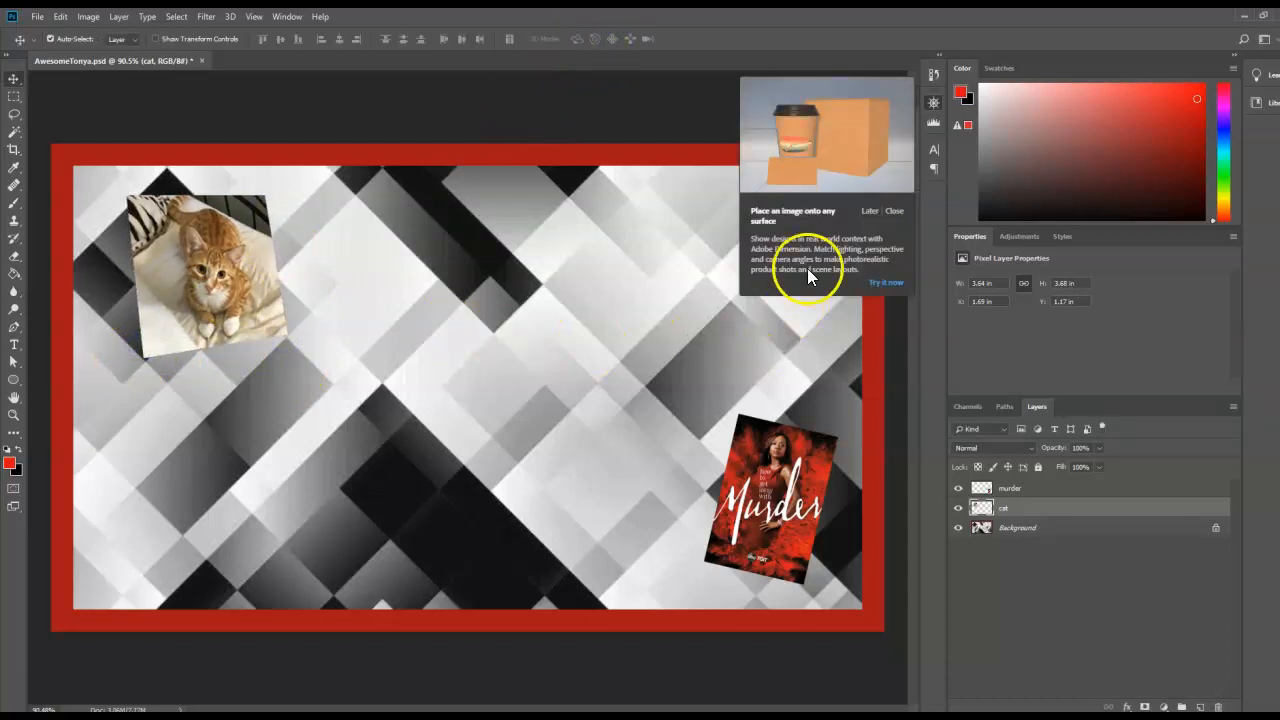
{"action": "left_click", "coordinate": [894, 210]}
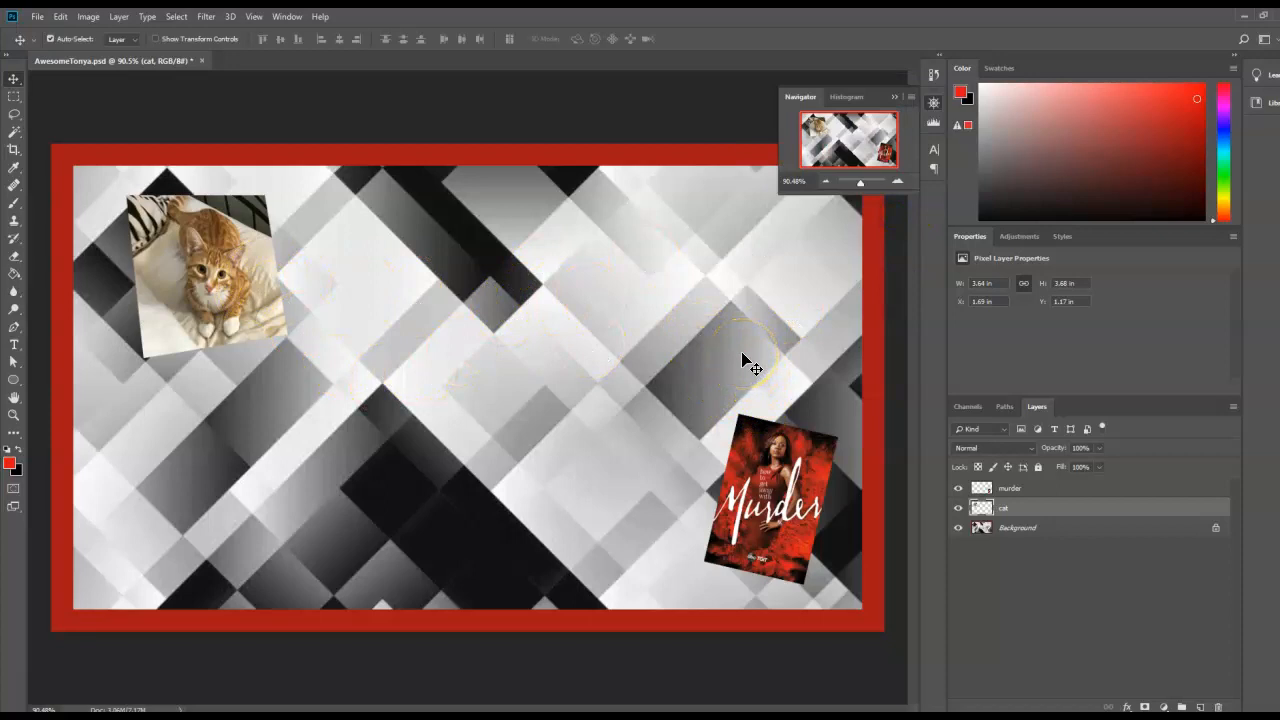
{"action": "mouse_move", "coordinate": [800, 344]}
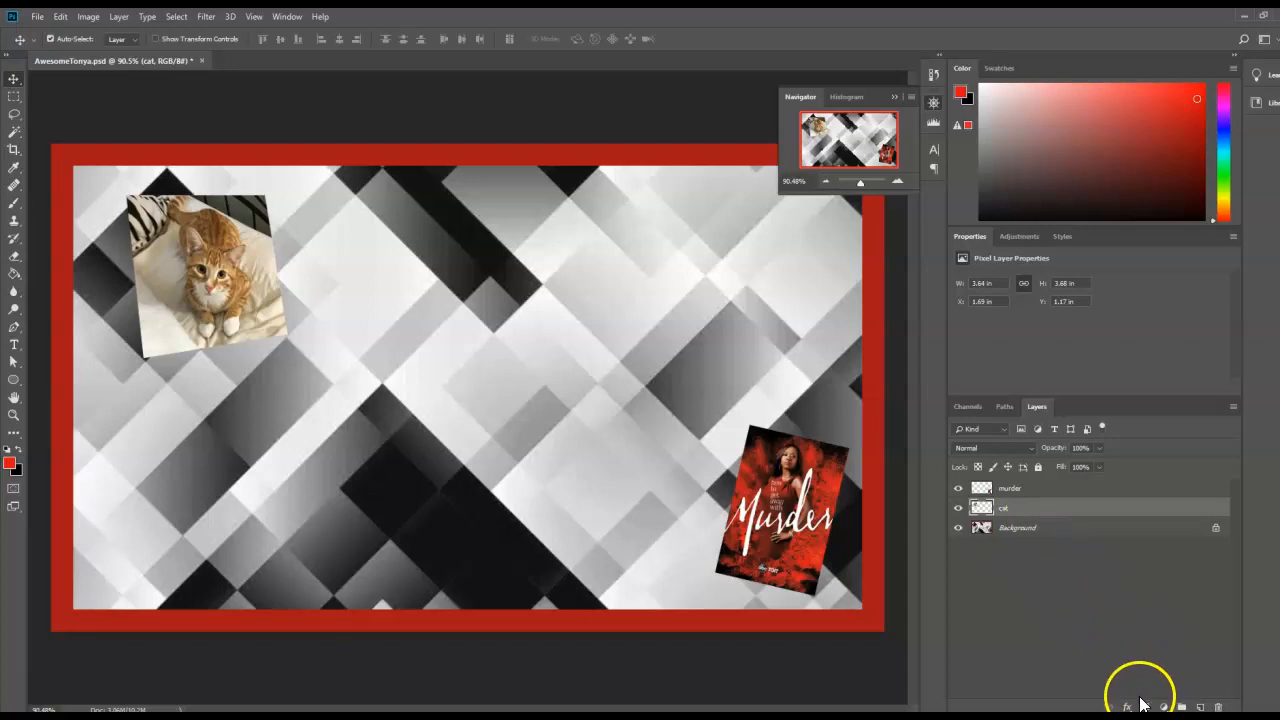
Add a drop shadow to the cat photo, adjusting its distance, spread and size
{"action": "left_click", "coordinate": [1128, 708]}
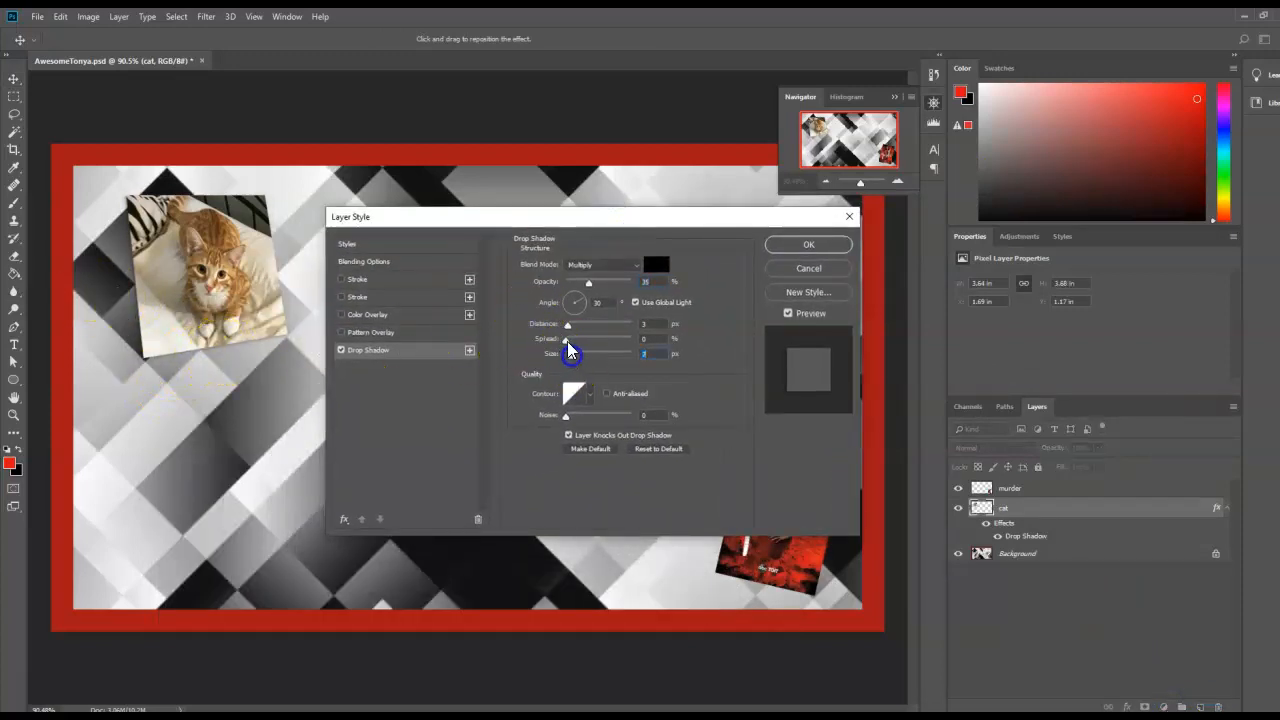
{"action": "left_click_drag", "start_coordinate": [568, 340], "coordinate": [592, 340]}
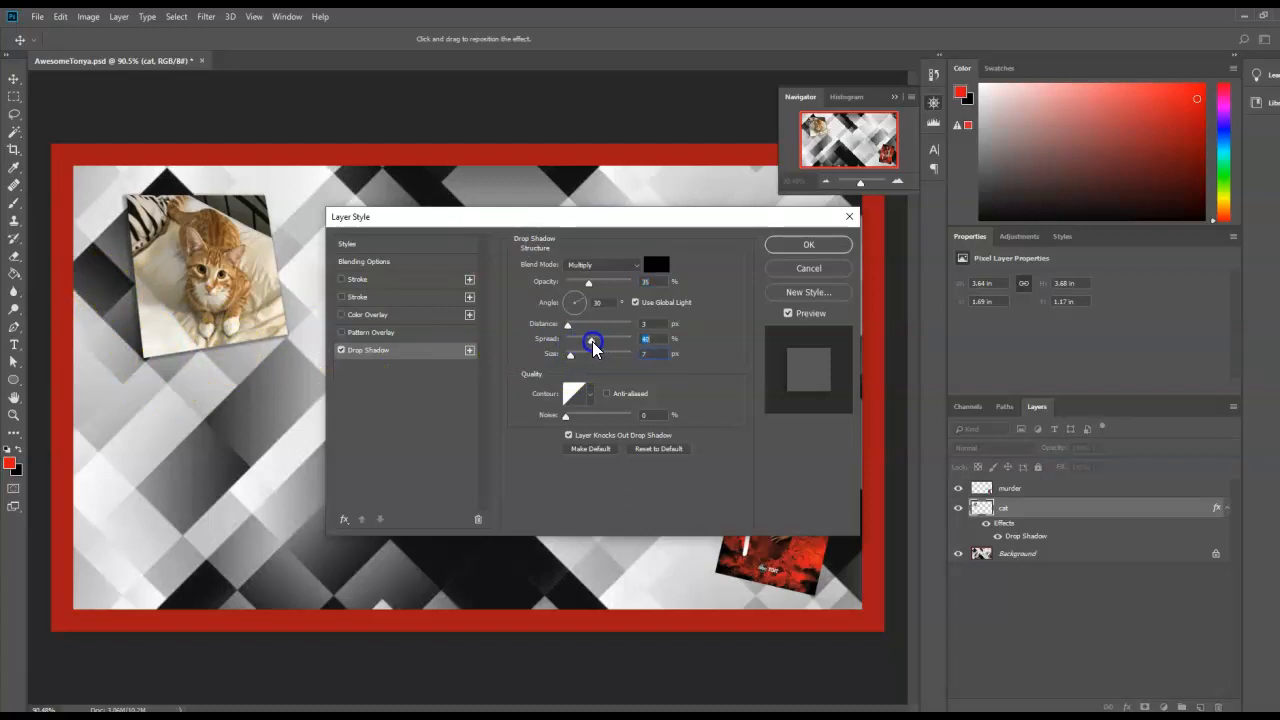
{"action": "left_click_drag", "start_coordinate": [572, 352], "coordinate": [582, 356]}
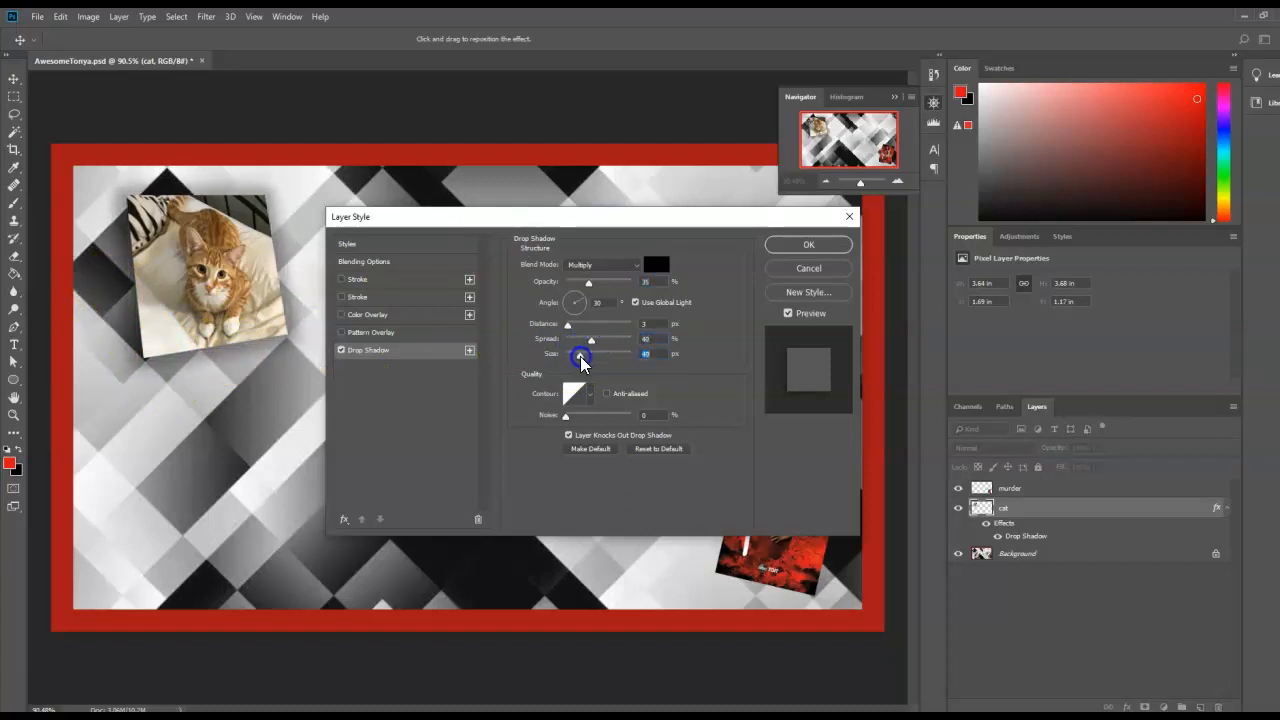
{"action": "left_click_drag", "start_coordinate": [580, 356], "coordinate": [576, 356]}
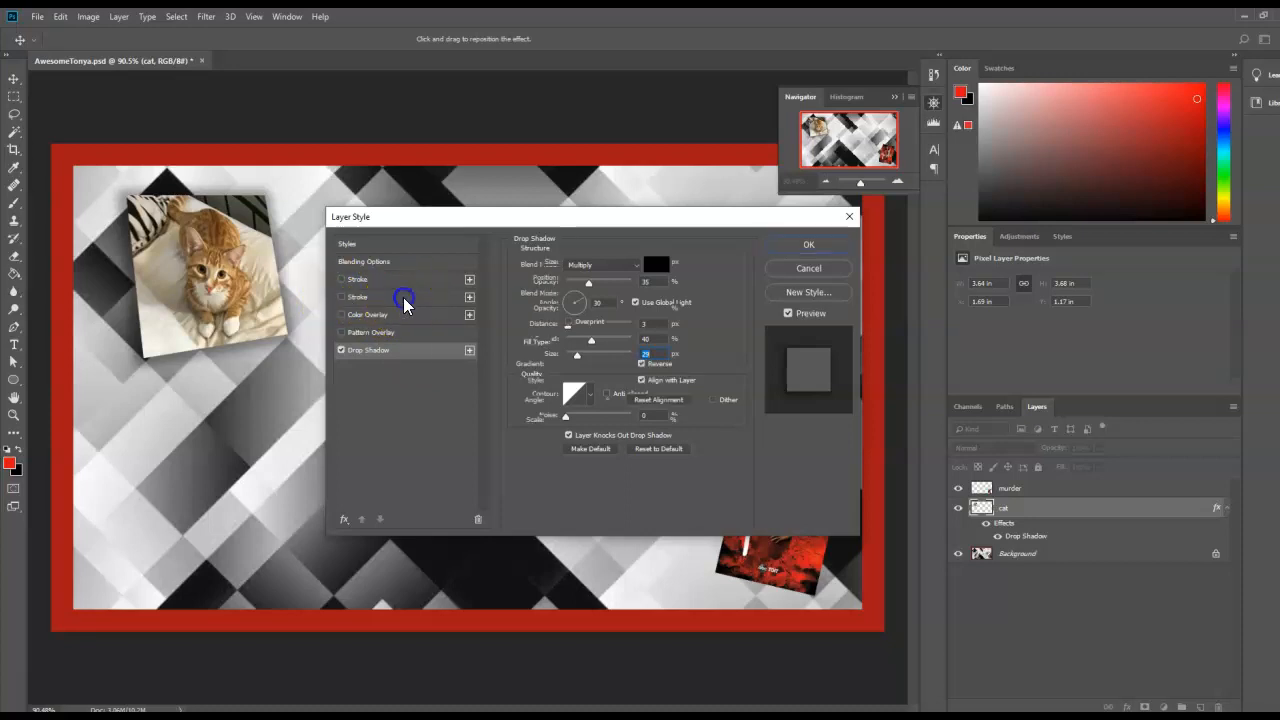
Add a stroke to the cat photo coloured with red sampled from the border
{"action": "left_click", "coordinate": [342, 296]}
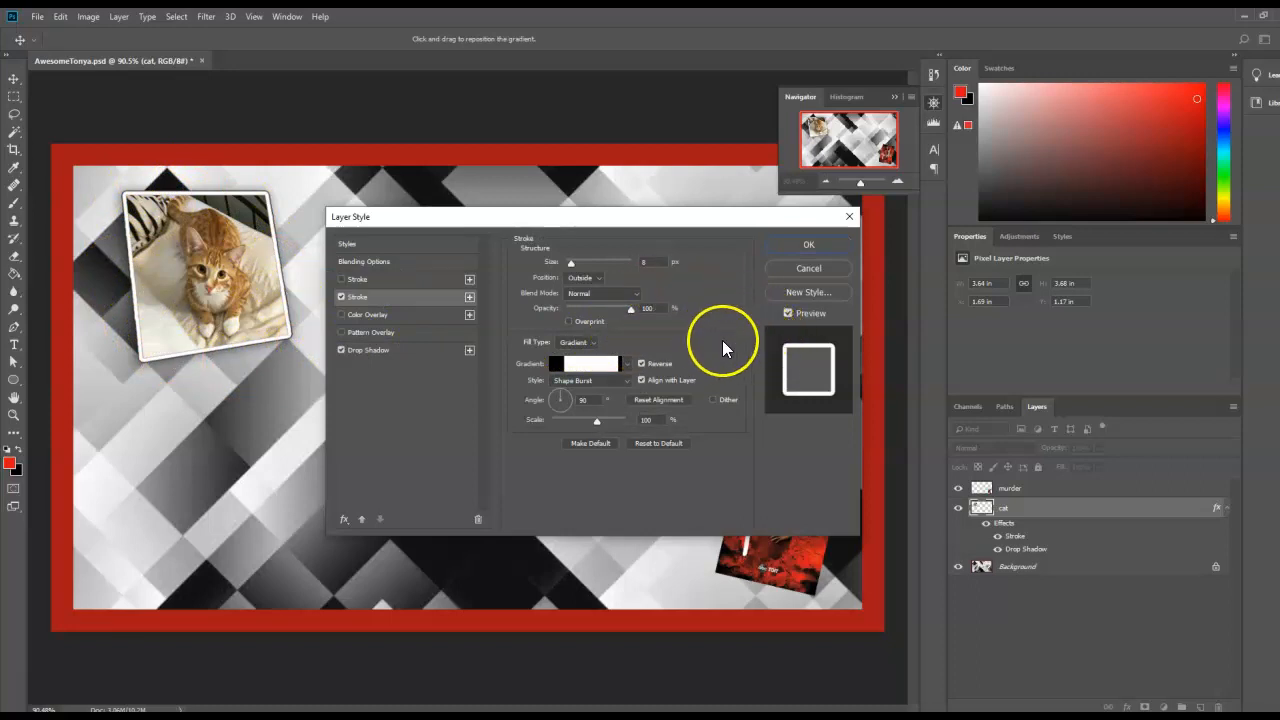
{"action": "mouse_move", "coordinate": [710, 356]}
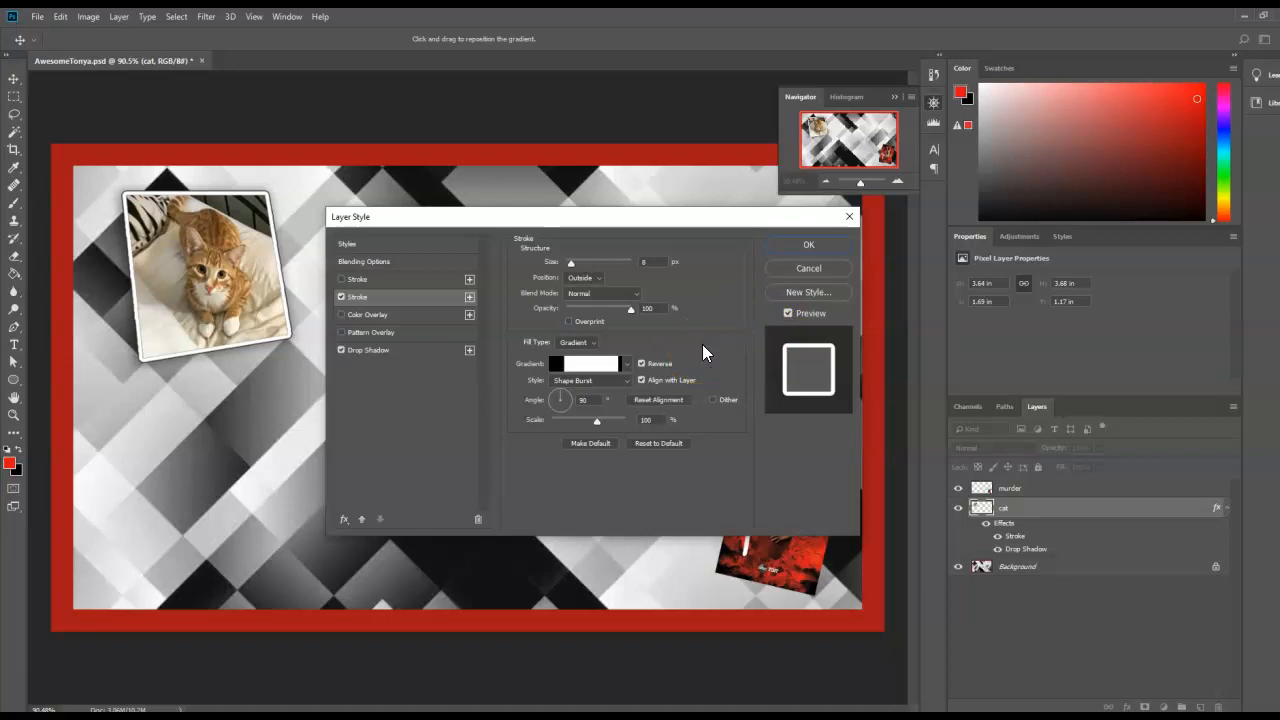
{"action": "mouse_move", "coordinate": [510, 170]}
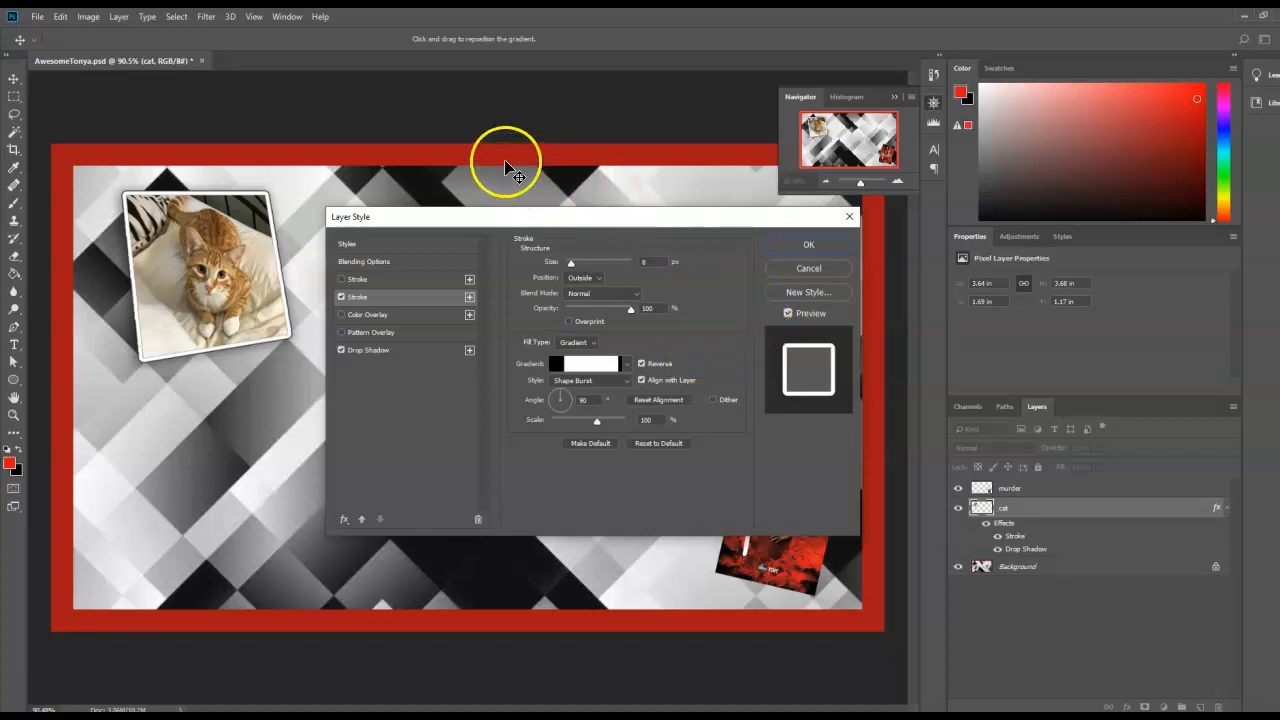
{"action": "mouse_move", "coordinate": [432, 308]}
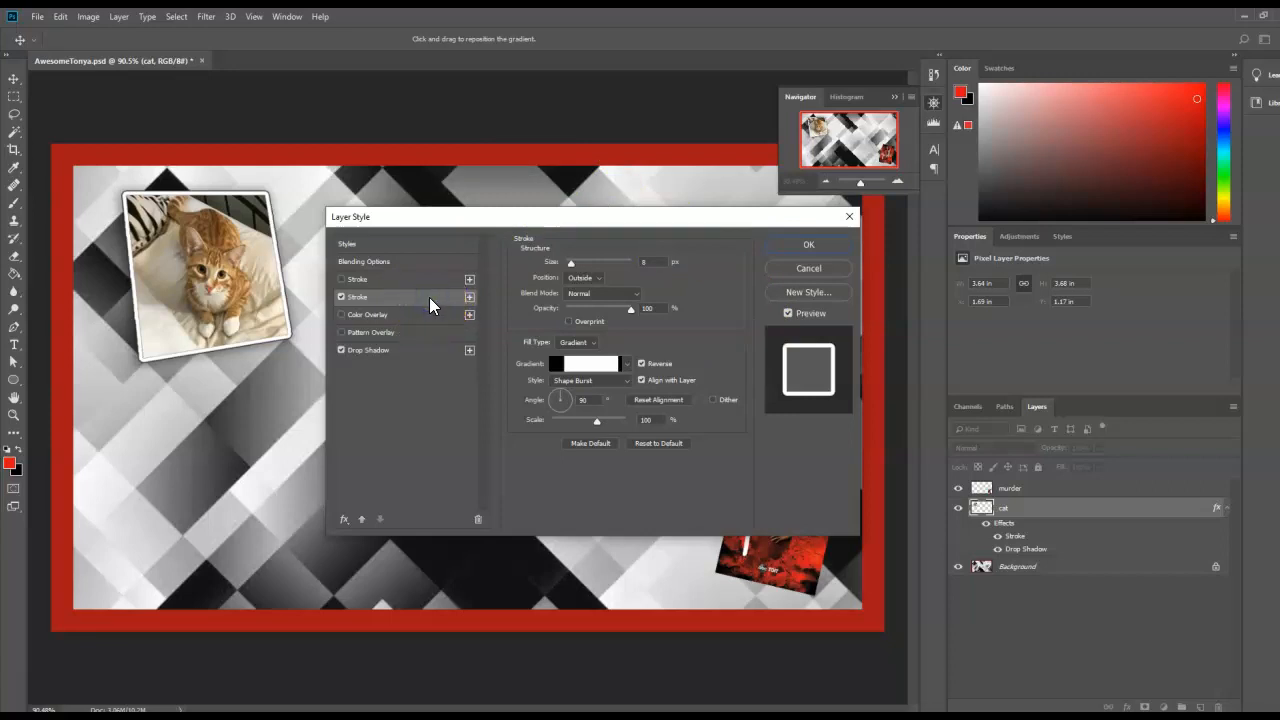
{"action": "mouse_move", "coordinate": [428, 312]}
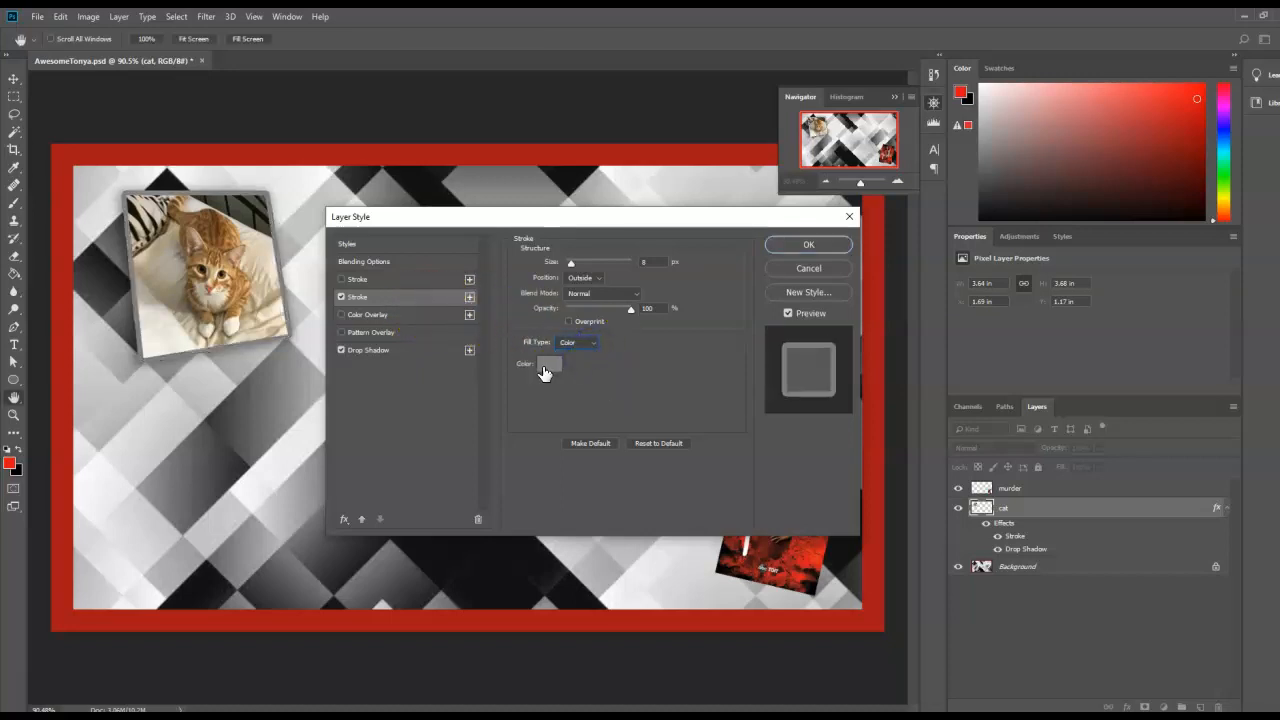
{"action": "left_click", "coordinate": [548, 364]}
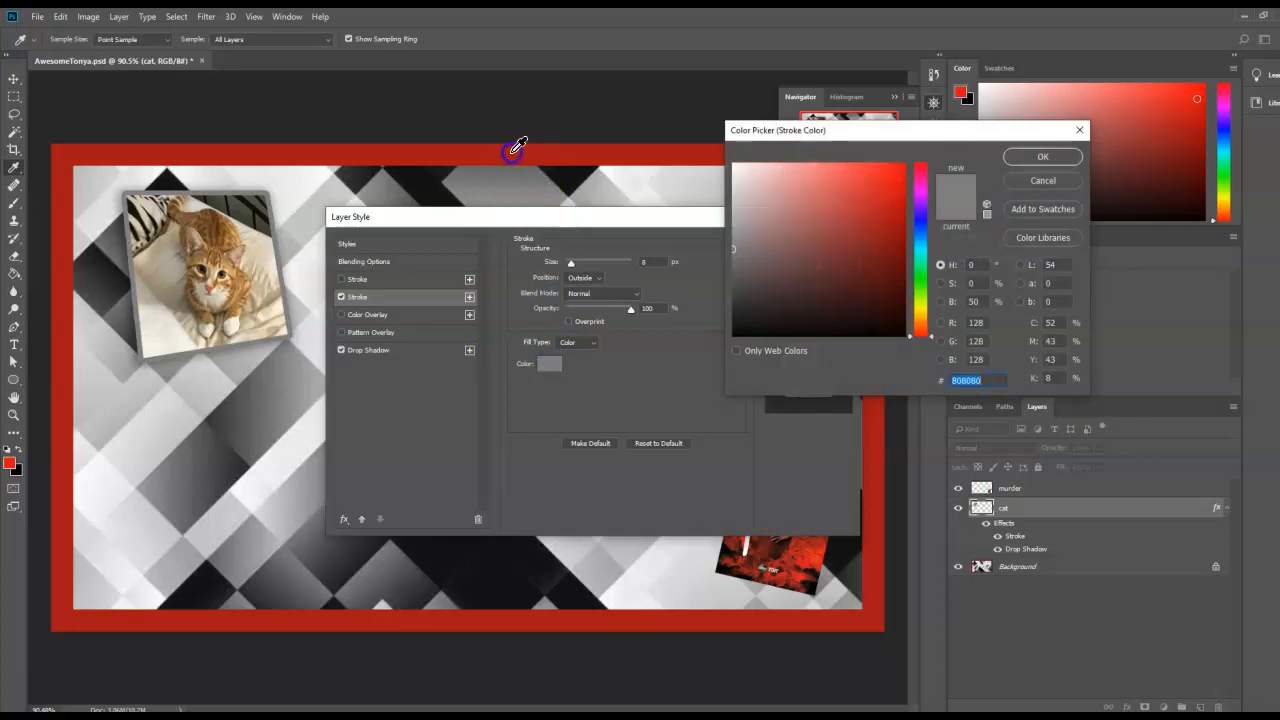
{"action": "left_click", "coordinate": [888, 222]}
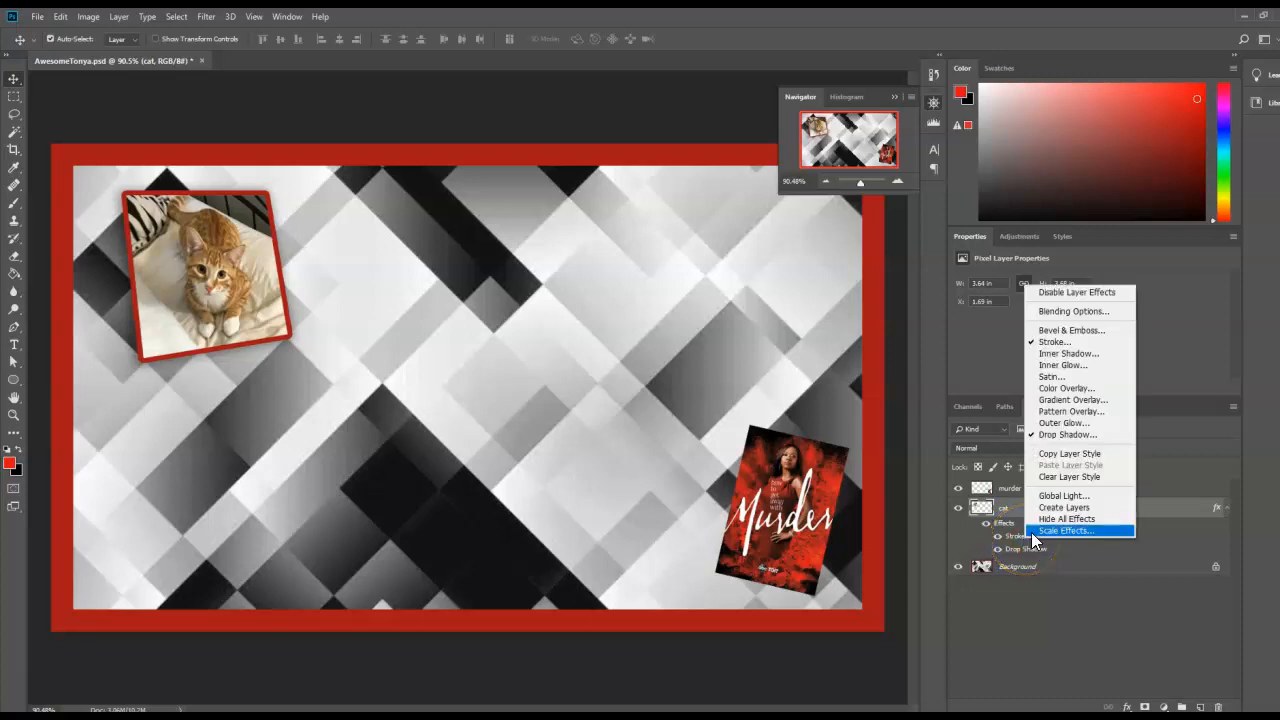
Paste the cat's stroke and shadow style onto the Murder poster and move it beside the cat
{"action": "left_click", "coordinate": [1064, 532]}
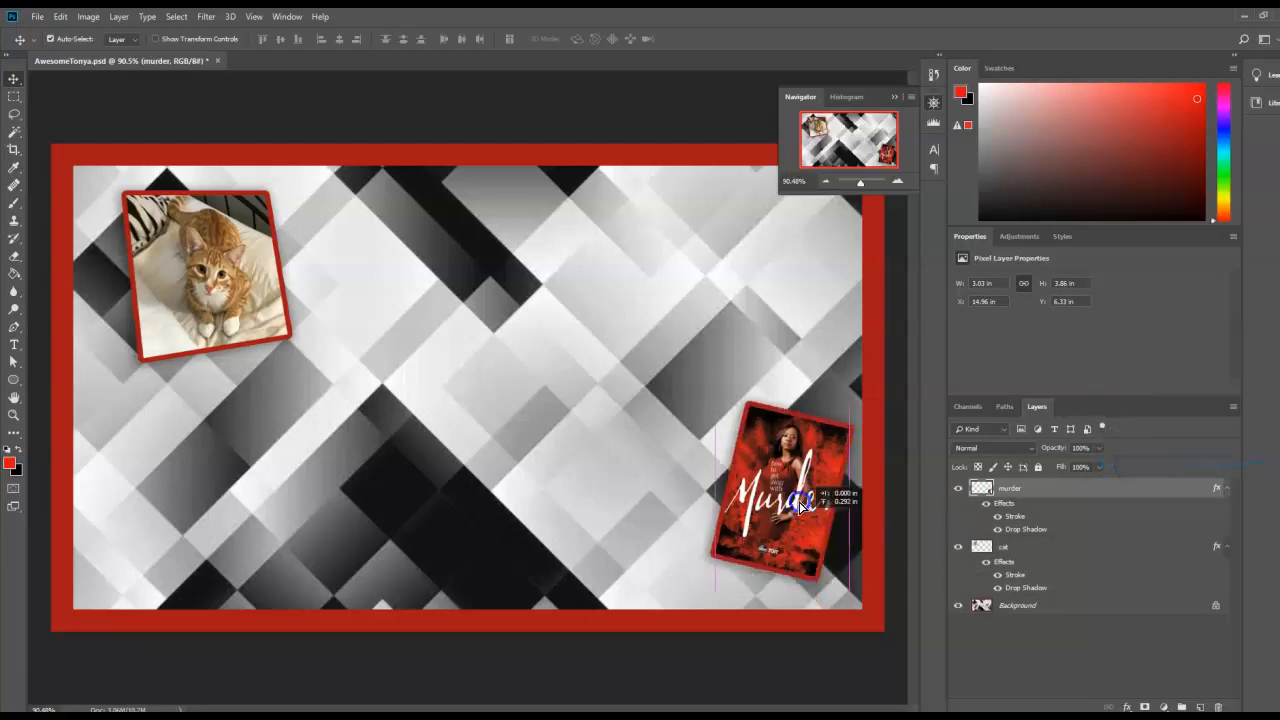
{"action": "left_click_drag", "start_coordinate": [790, 490], "coordinate": [350, 320]}
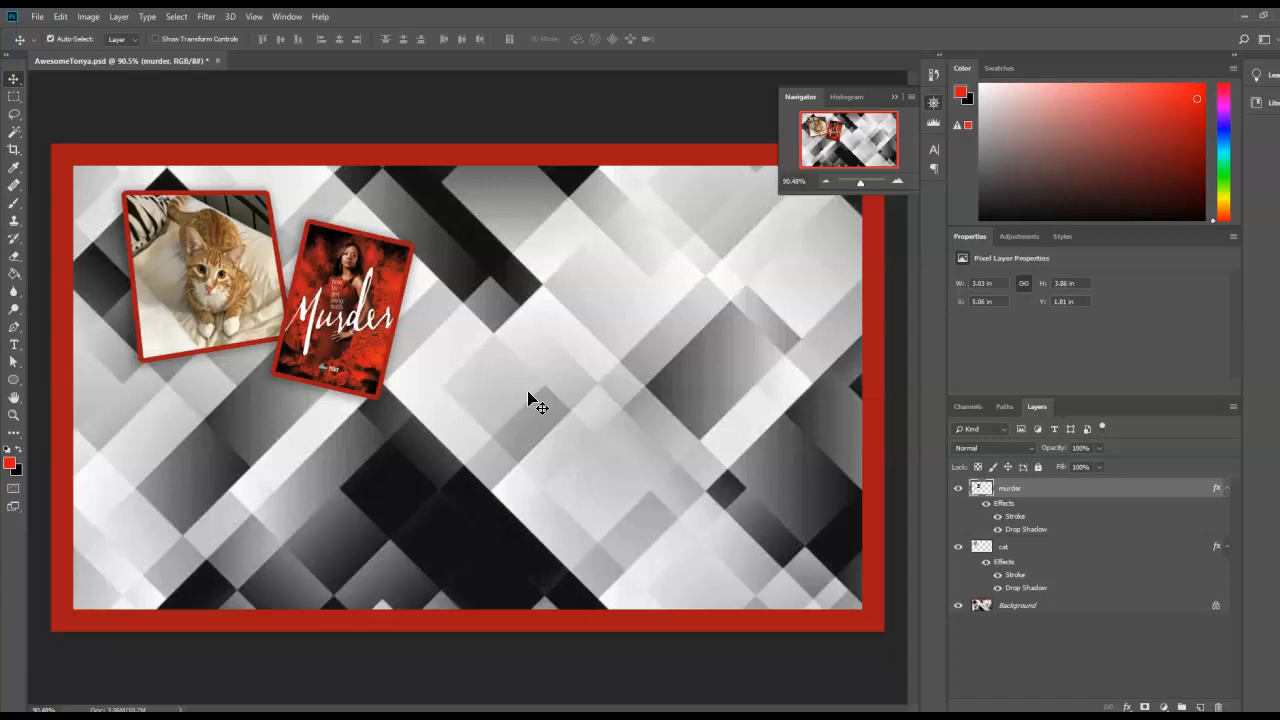
{"action": "mouse_move", "coordinate": [388, 388]}
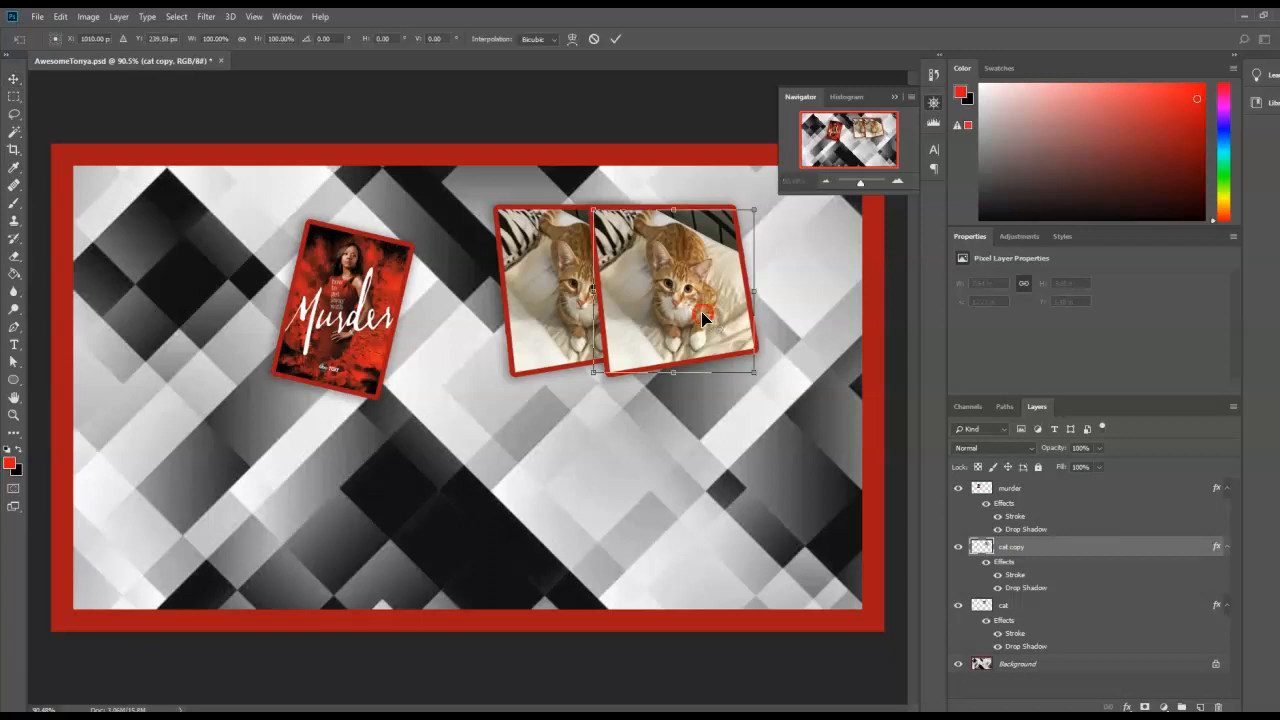
Reshape the duplicated cat photo and move the Murder poster toward the lower left
{"action": "right_click", "coordinate": [704, 318]}
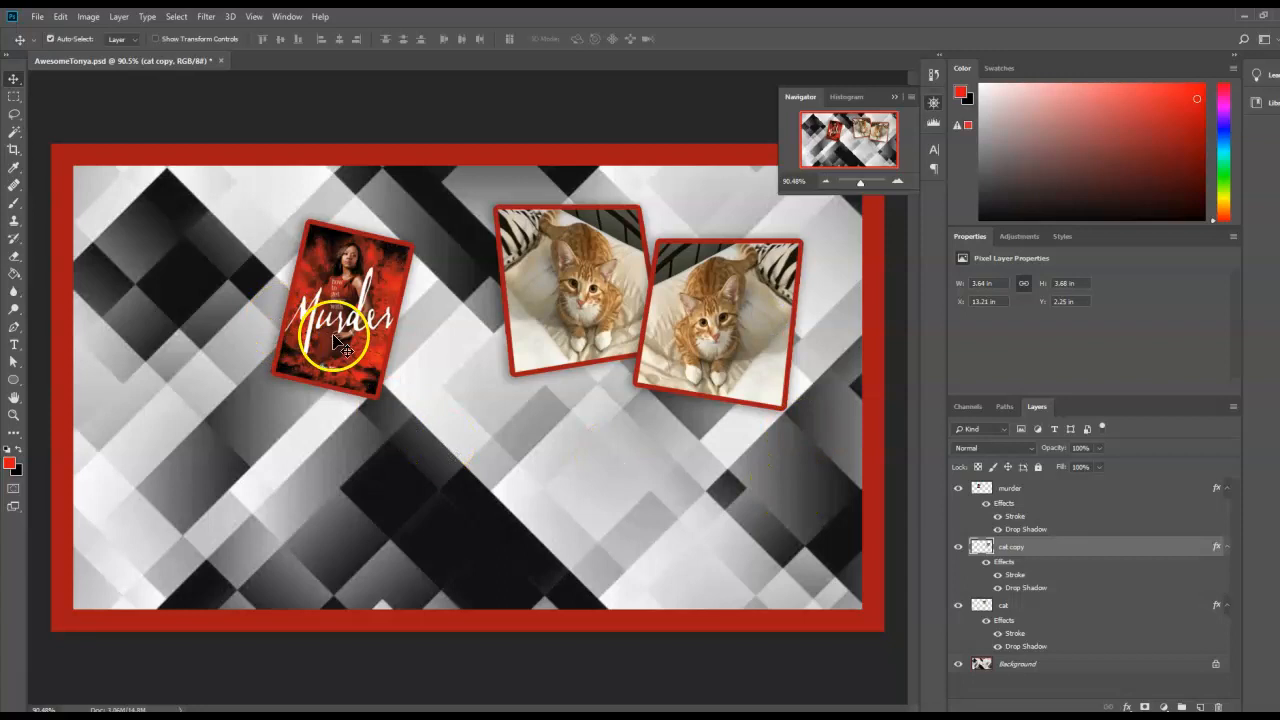
{"action": "left_click_drag", "start_coordinate": [344, 340], "coordinate": [280, 480]}
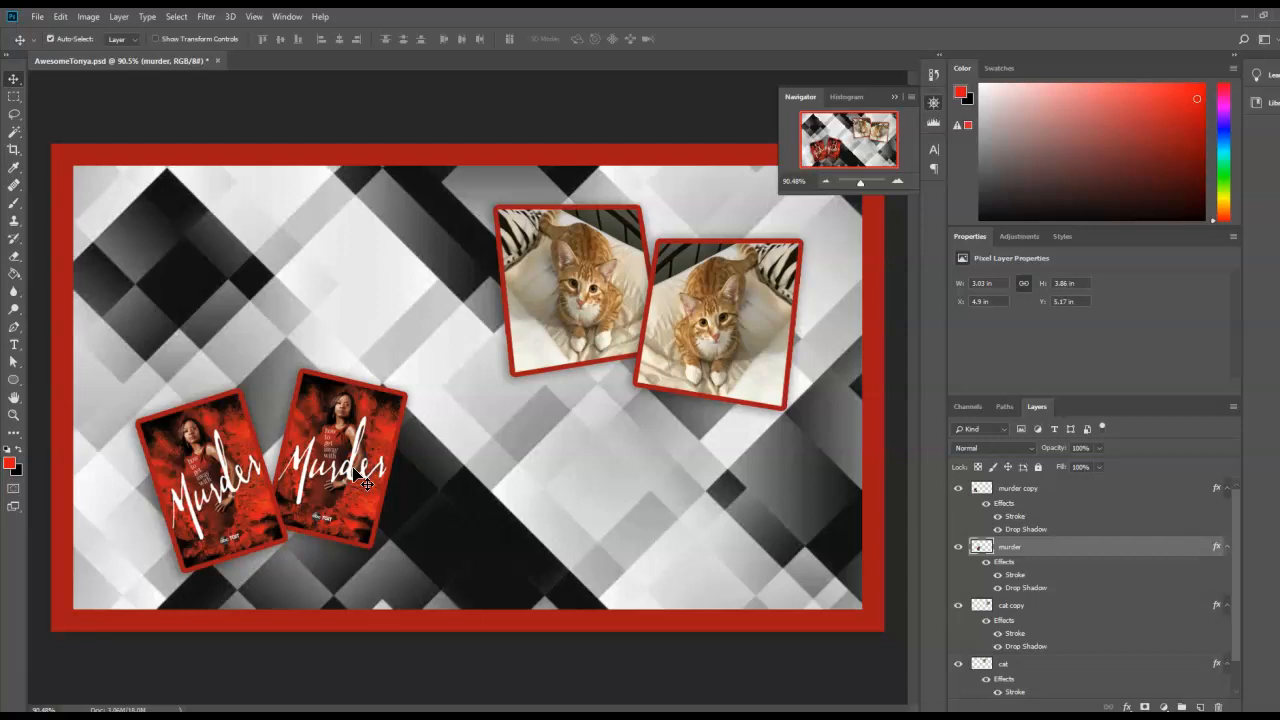
{"action": "mouse_move", "coordinate": [364, 482]}
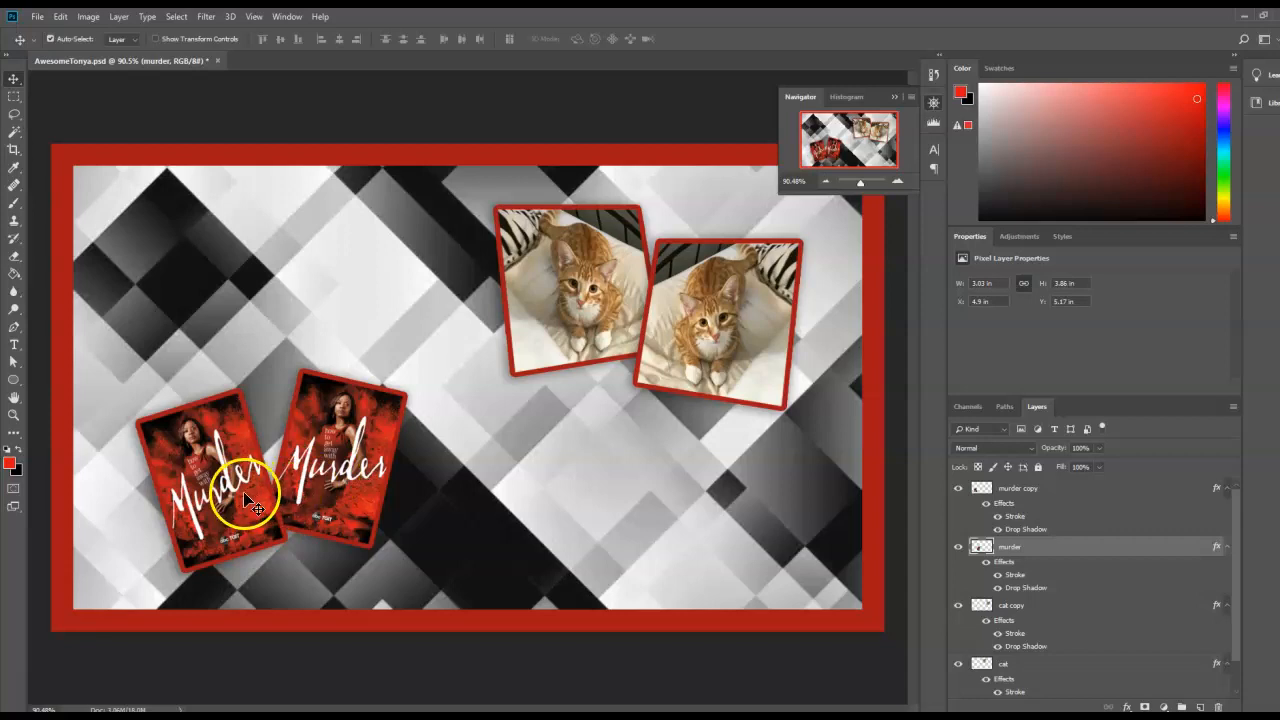
{"action": "mouse_move", "coordinate": [344, 480]}
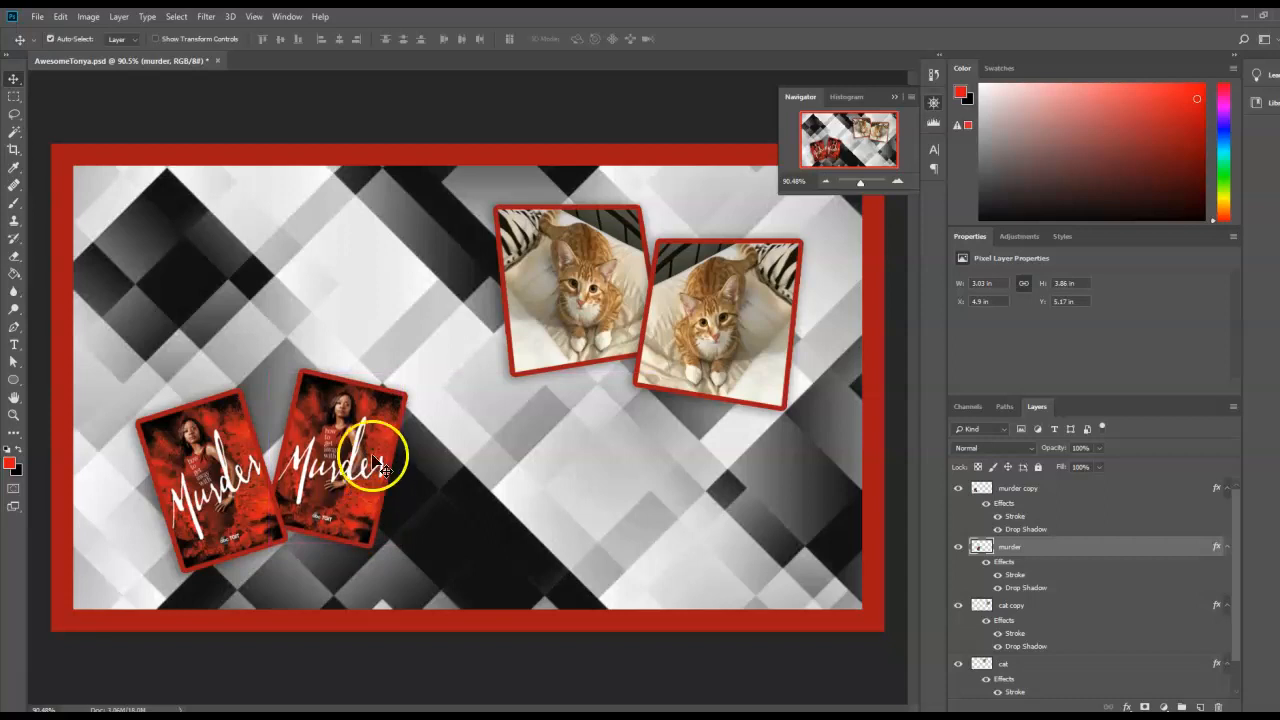
{"action": "mouse_move", "coordinate": [350, 518]}
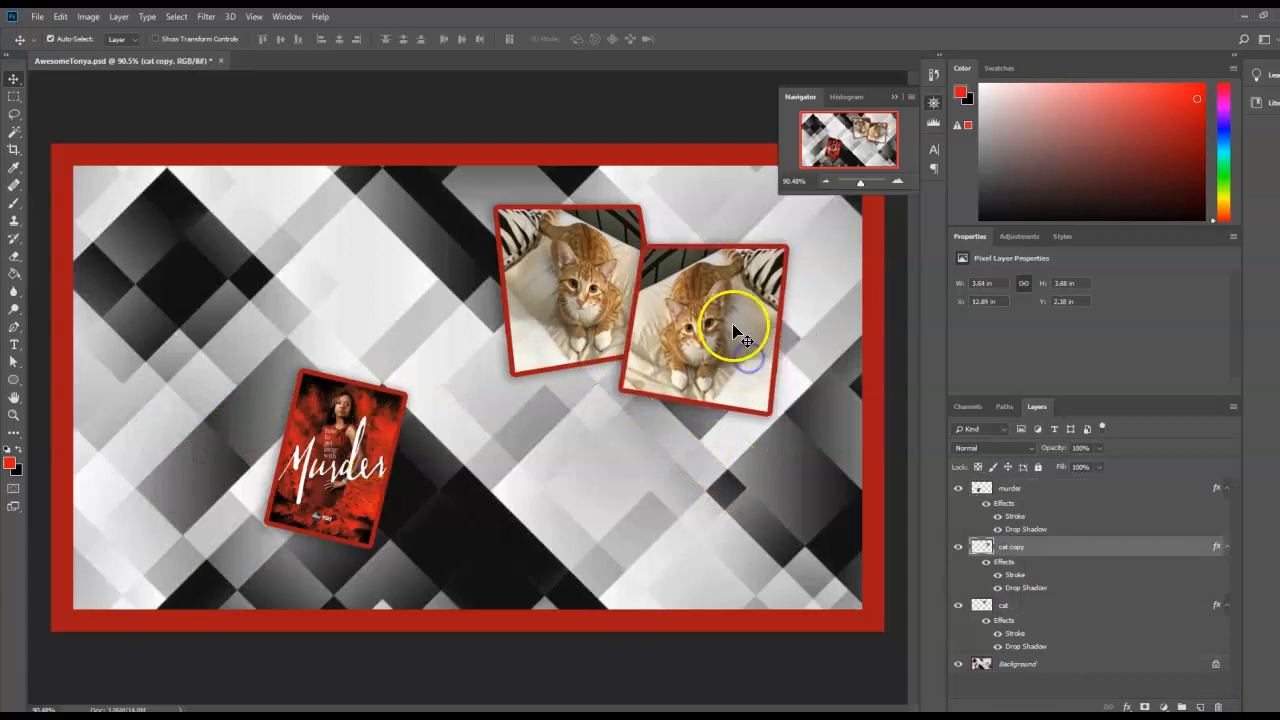
Apply a Black and White adjustment to the cat copy with Tint enabled and a tint colour chosen
{"action": "left_click", "coordinate": [88, 16]}
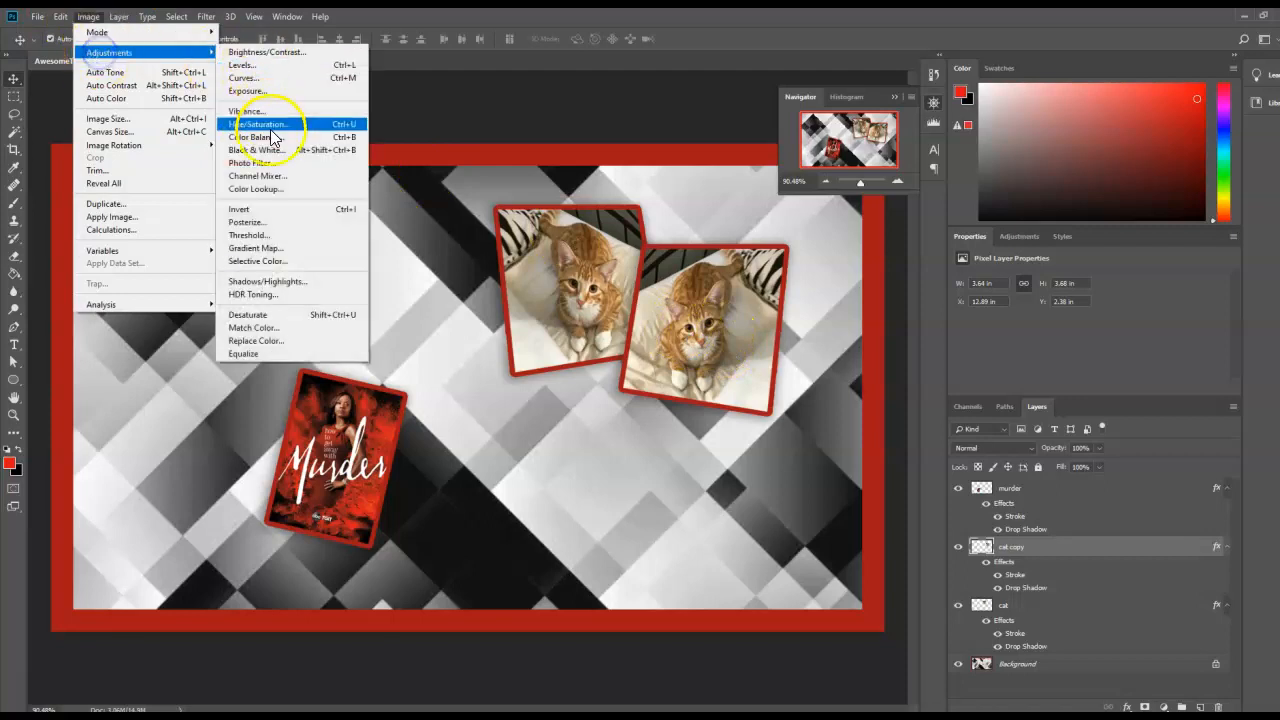
{"action": "left_click", "coordinate": [256, 150]}
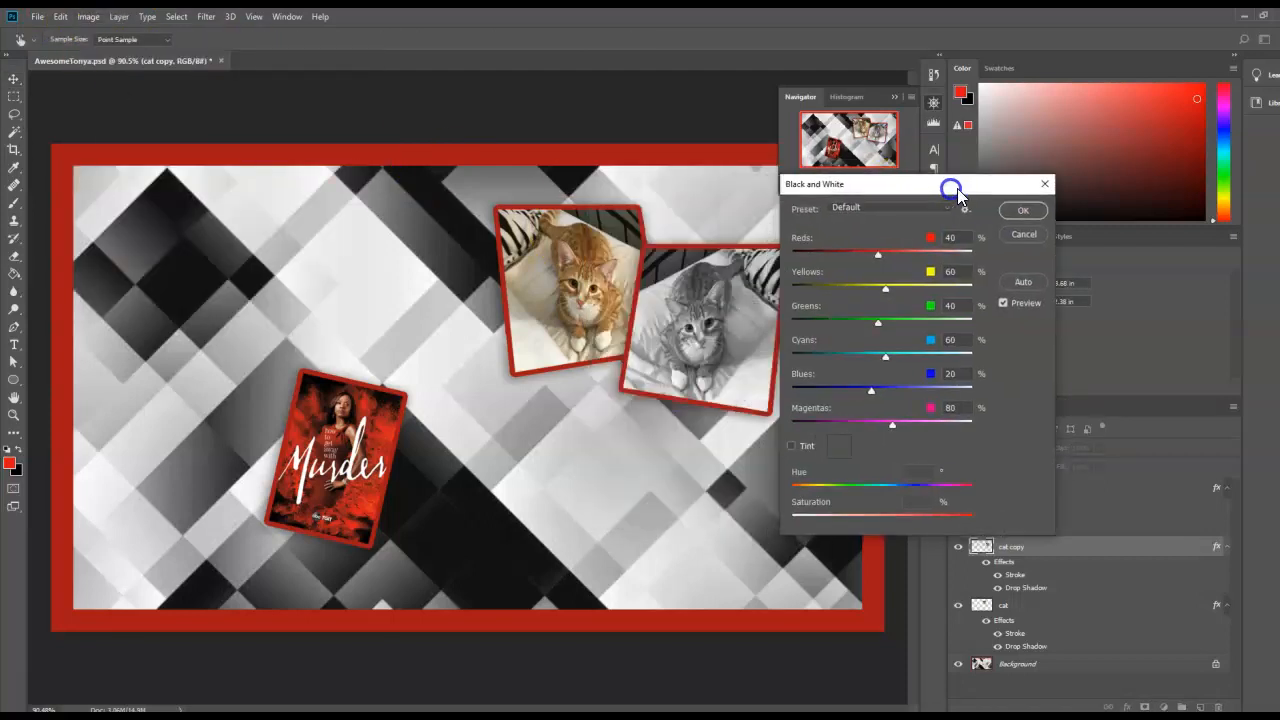
{"action": "mouse_move", "coordinate": [792, 458]}
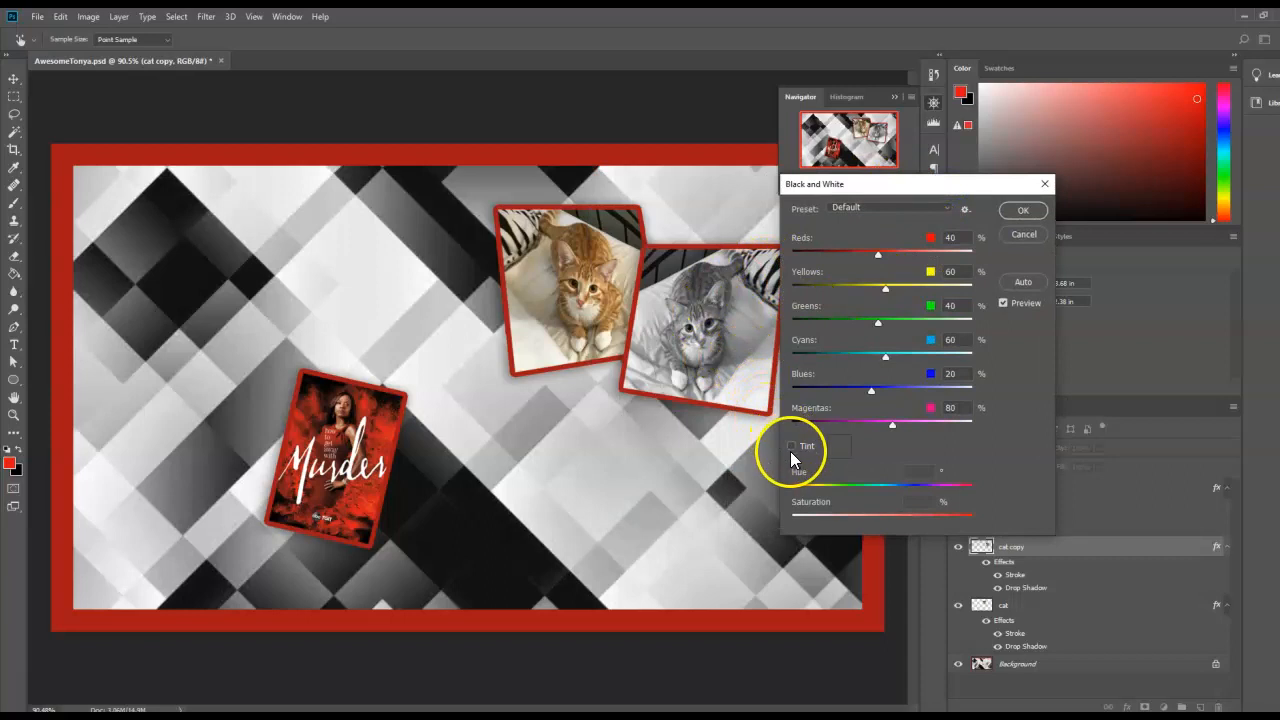
{"action": "left_click", "coordinate": [792, 446]}
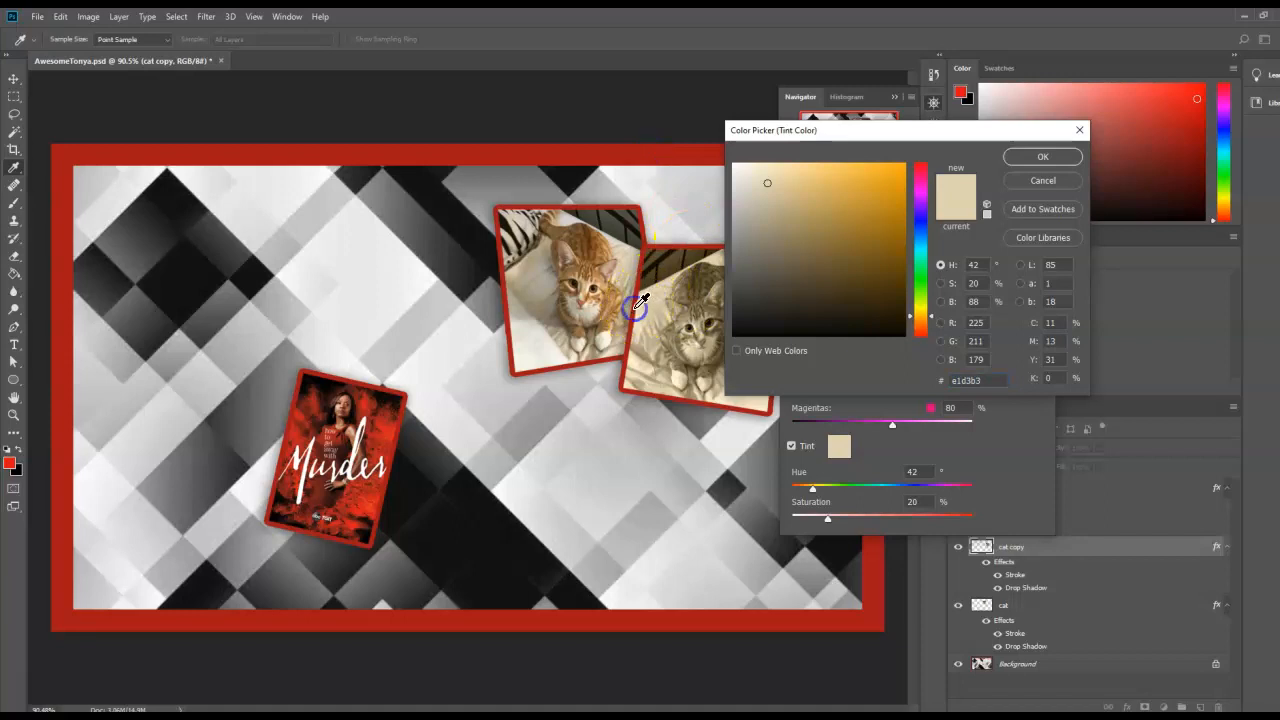
{"action": "left_click", "coordinate": [1042, 156]}
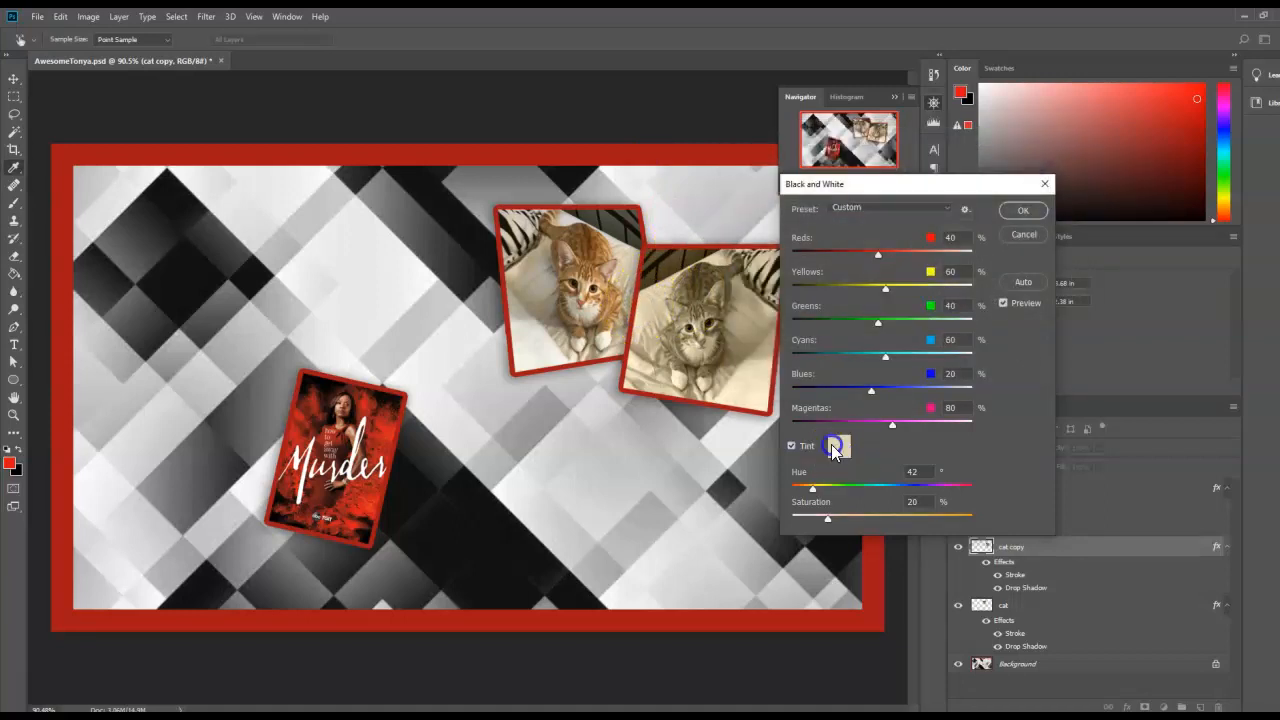
{"action": "left_click", "coordinate": [832, 446]}
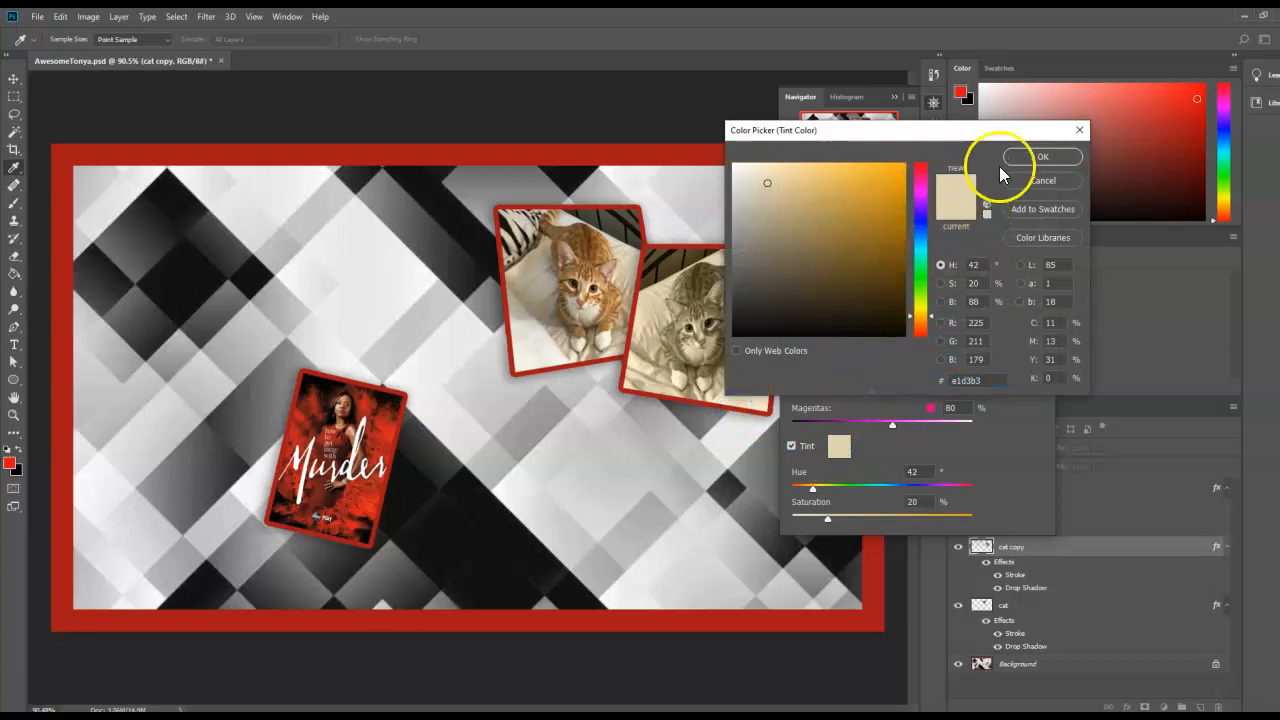
{"action": "left_click", "coordinate": [1042, 156]}
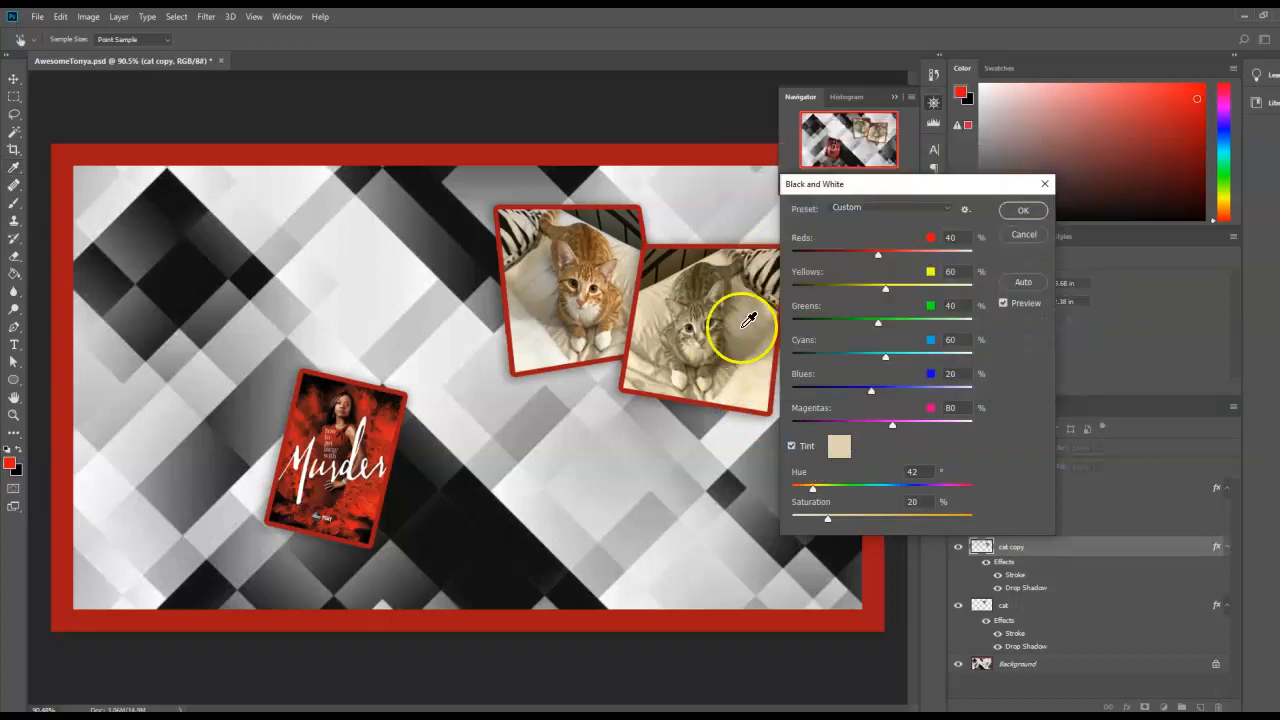
{"action": "mouse_move", "coordinate": [640, 160]}
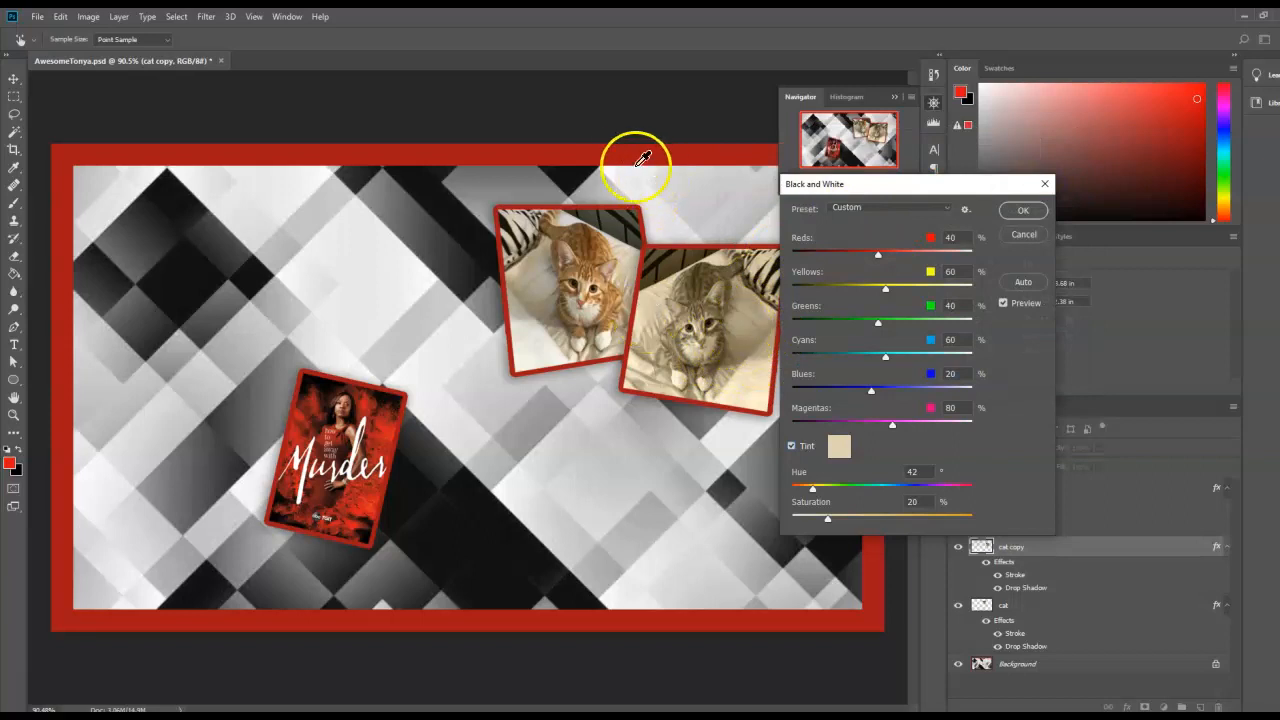
Shift the tint hue to pinkish red around 348, tune the saturation and confirm the colour
{"action": "left_click_drag", "start_coordinate": [812, 488], "coordinate": [796, 488]}
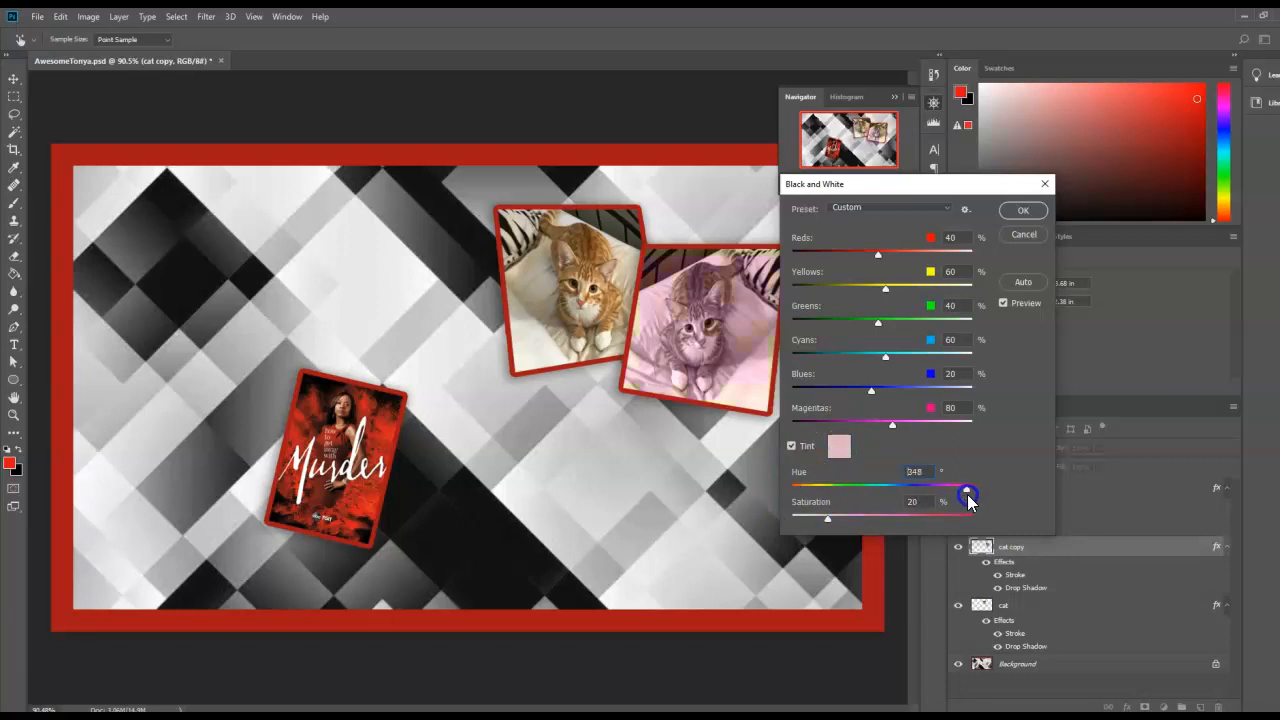
{"action": "left_click_drag", "start_coordinate": [968, 500], "coordinate": [924, 528]}
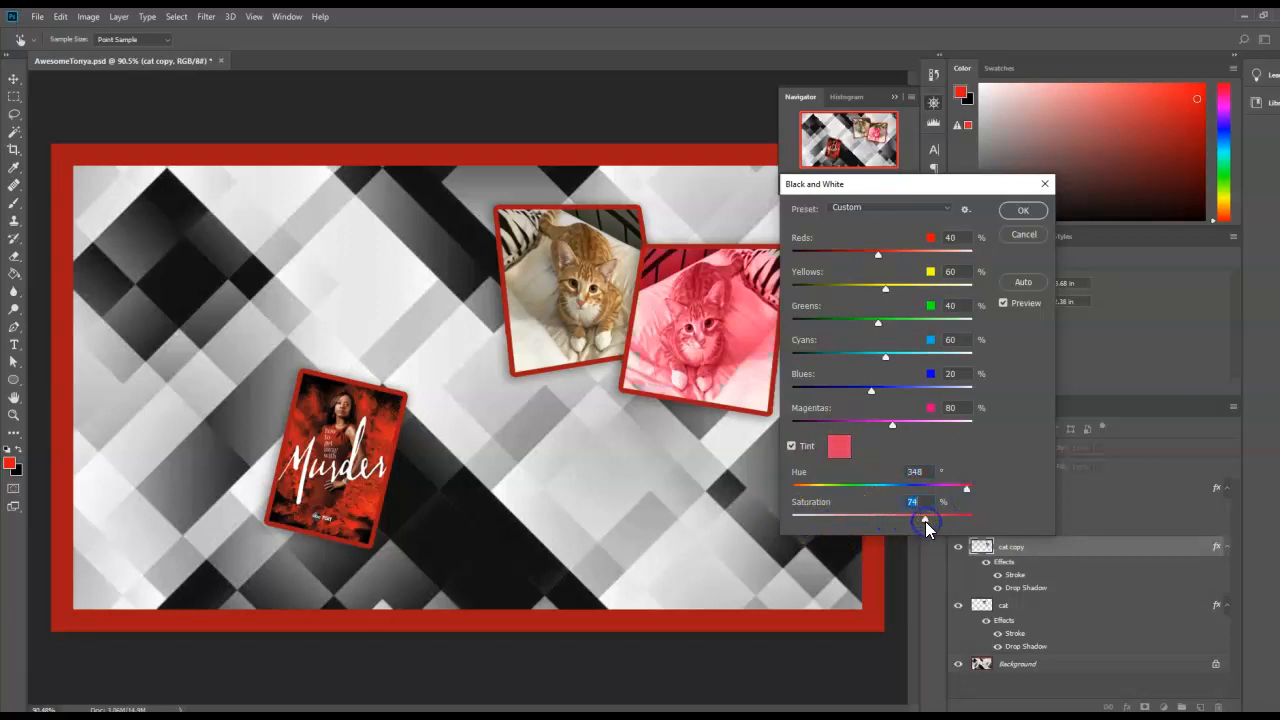
{"action": "left_click_drag", "start_coordinate": [924, 518], "coordinate": [908, 524]}
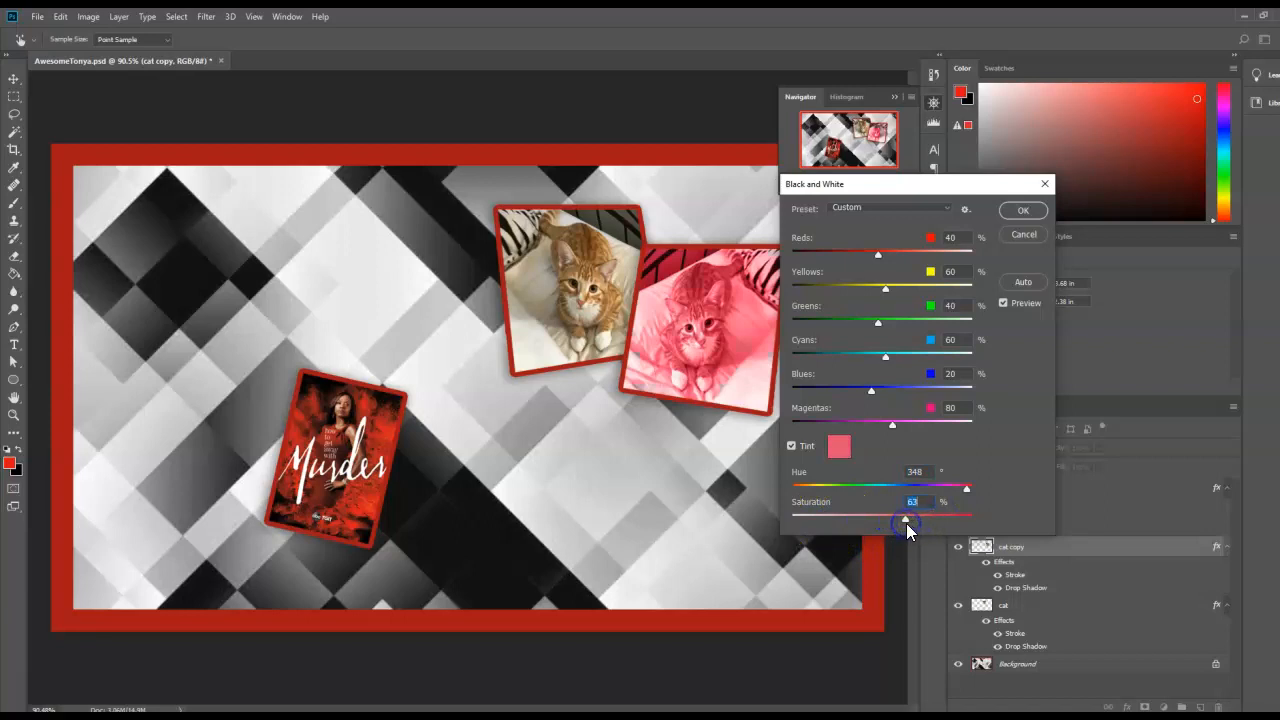
{"action": "left_click_drag", "start_coordinate": [908, 522], "coordinate": [892, 522]}
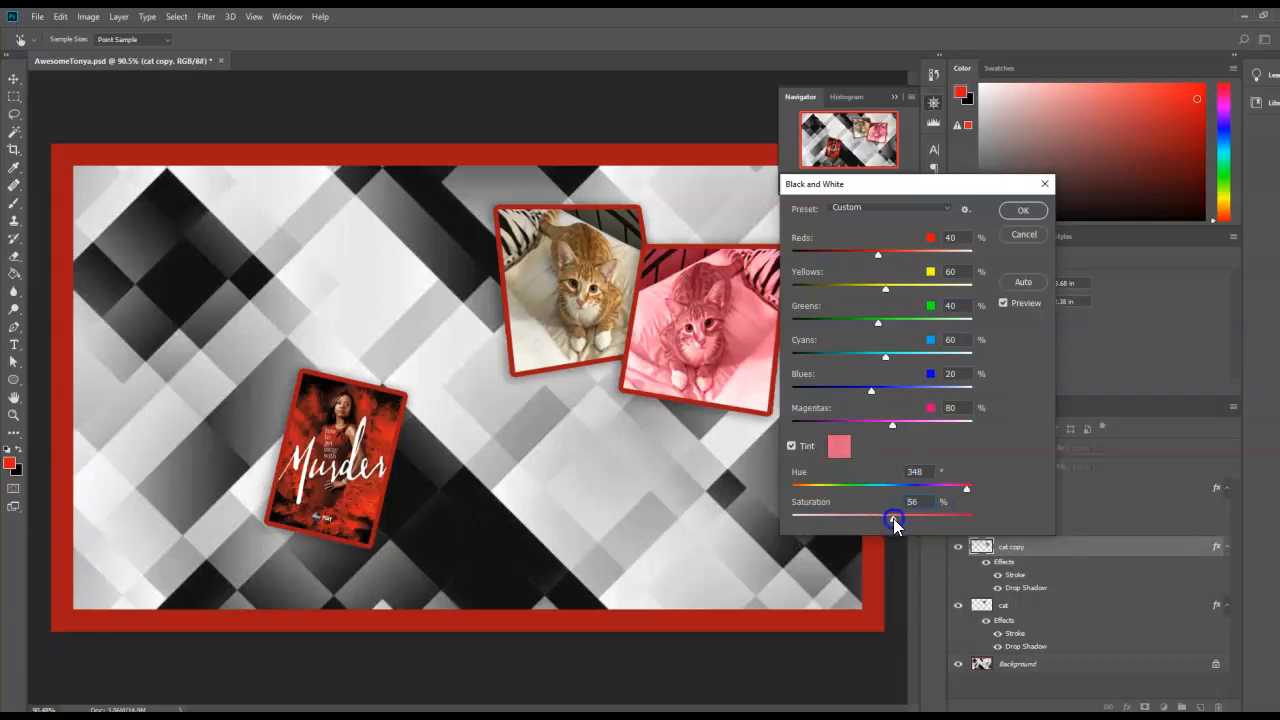
{"action": "left_click", "coordinate": [840, 446]}
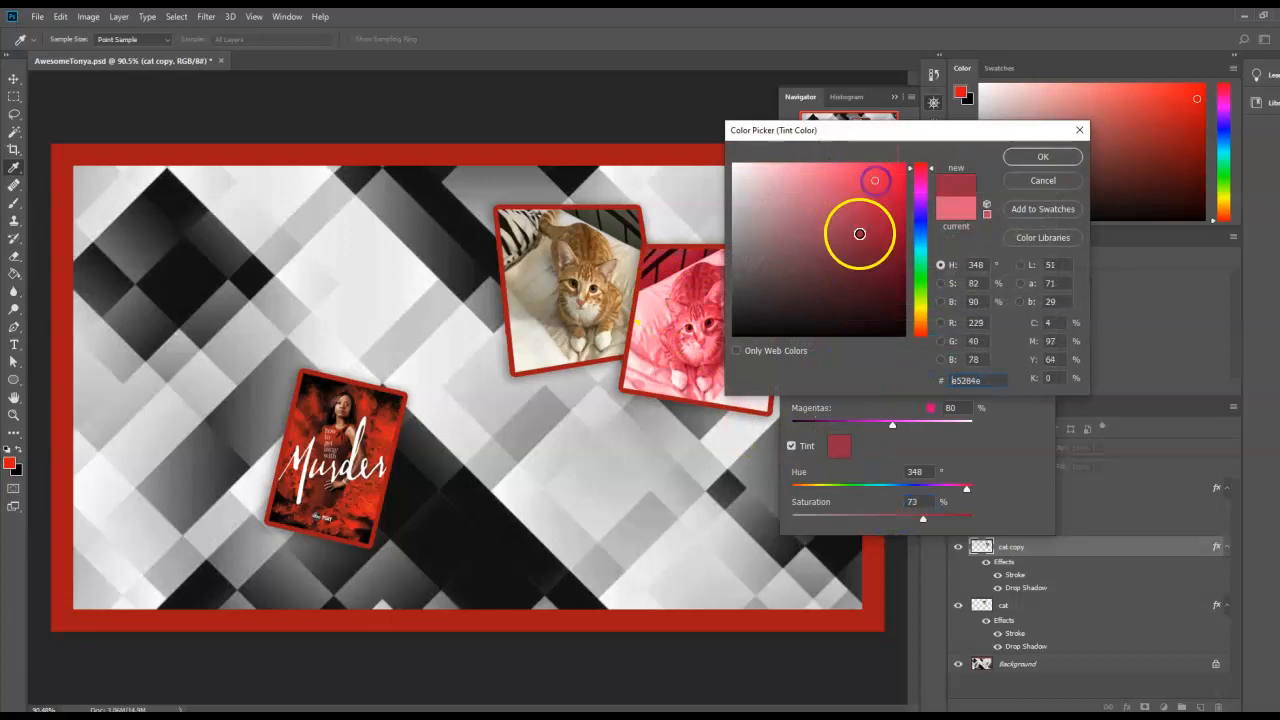
{"action": "left_click", "coordinate": [1042, 156]}
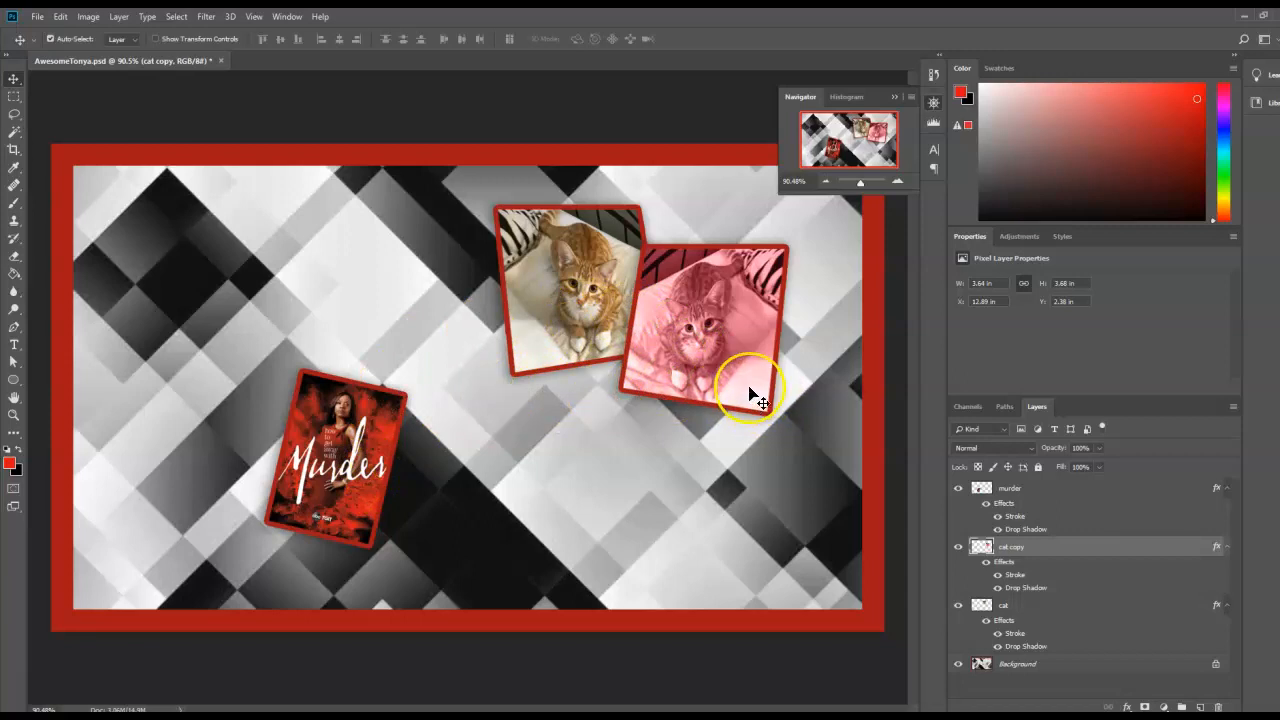
{"action": "mouse_move", "coordinate": [796, 374]}
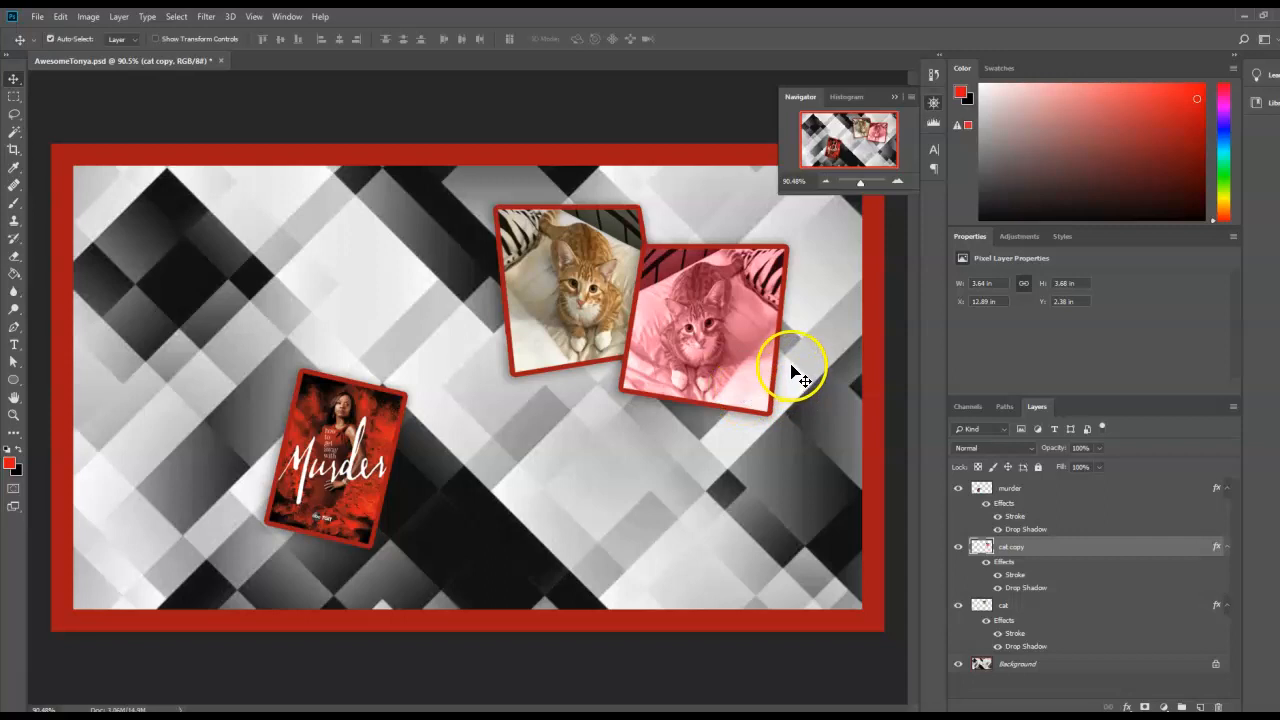
Select the Custom Shape Tool and load the Arrows shape set into the picker
{"action": "left_click", "coordinate": [288, 16]}
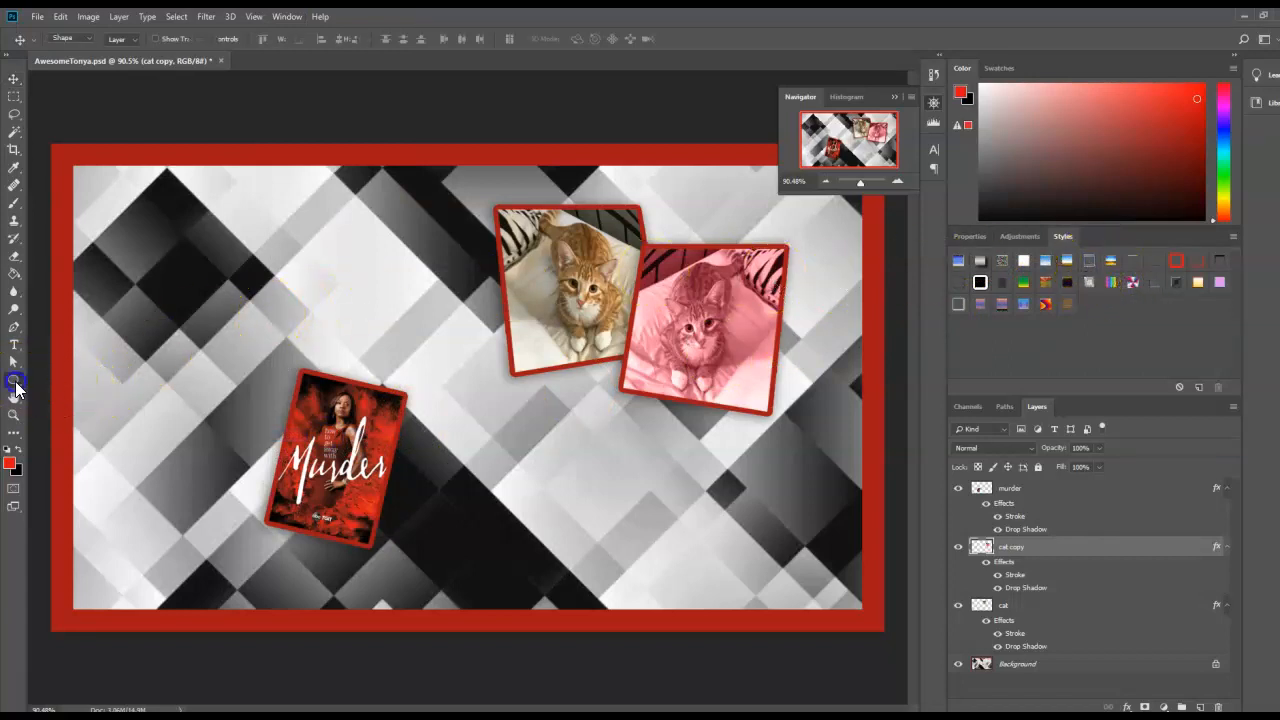
{"action": "left_click", "coordinate": [16, 382]}
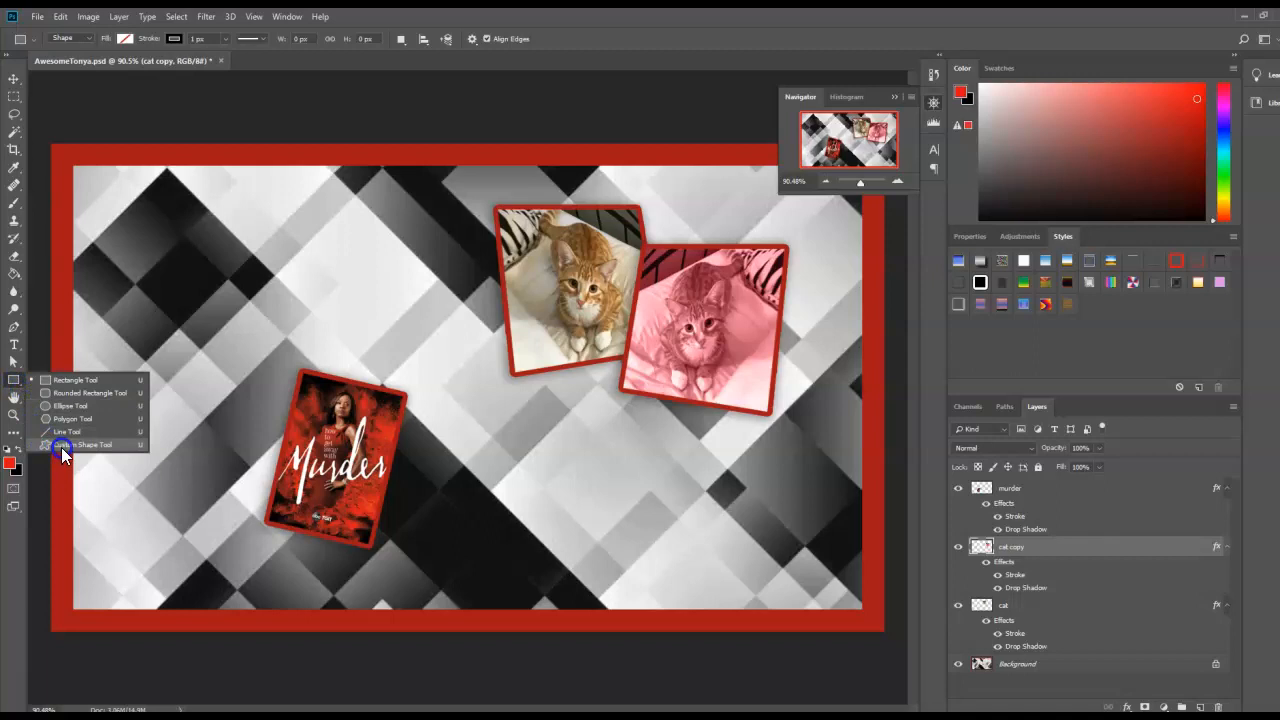
{"action": "left_click", "coordinate": [84, 444]}
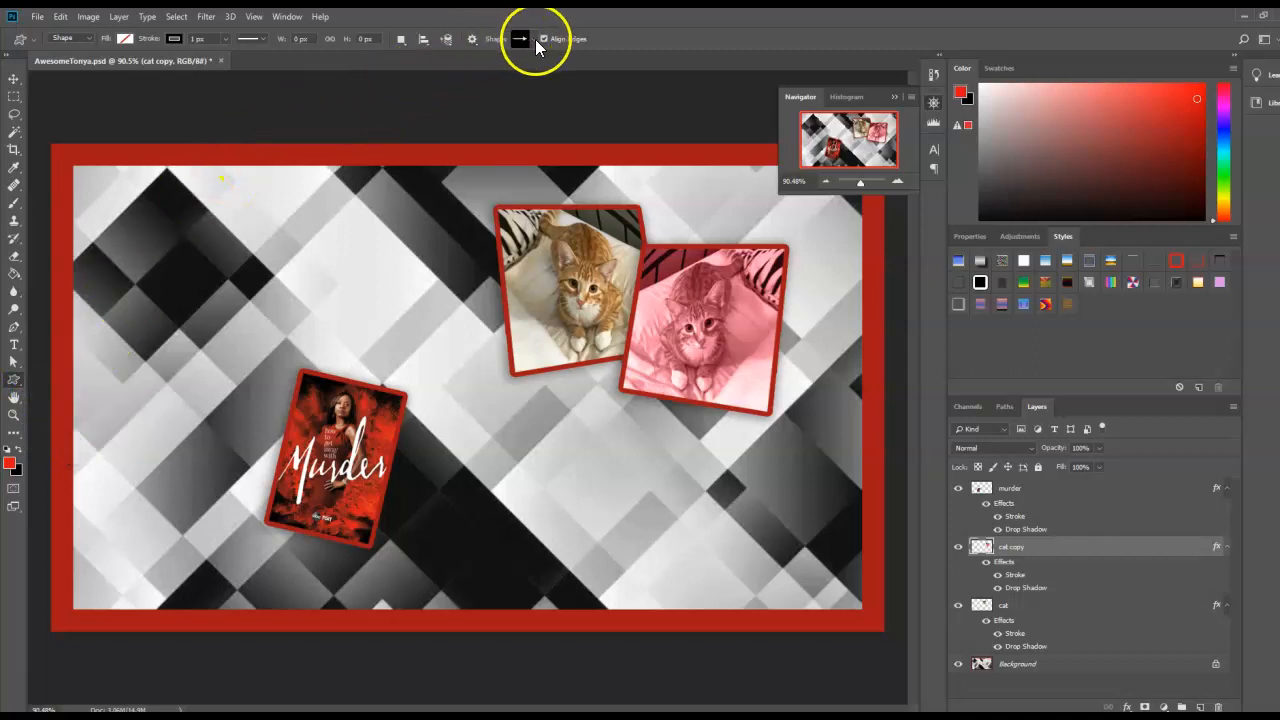
{"action": "left_click", "coordinate": [536, 40]}
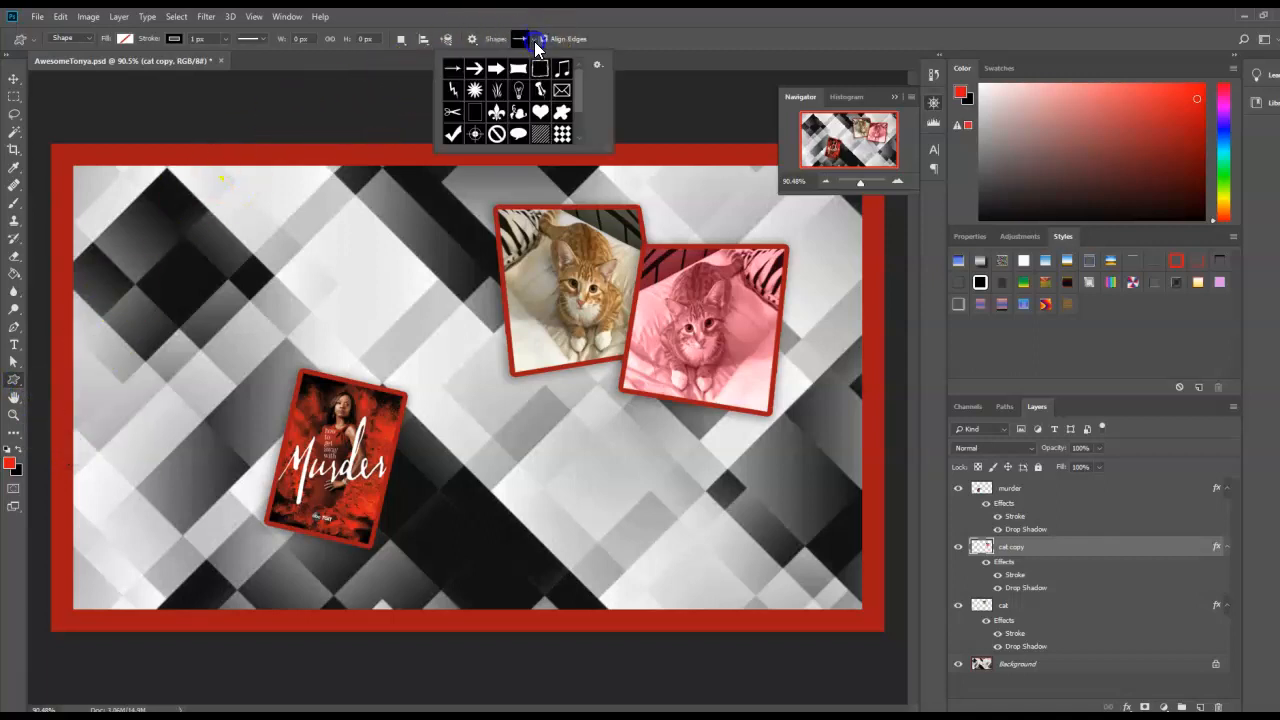
{"action": "left_click", "coordinate": [596, 64]}
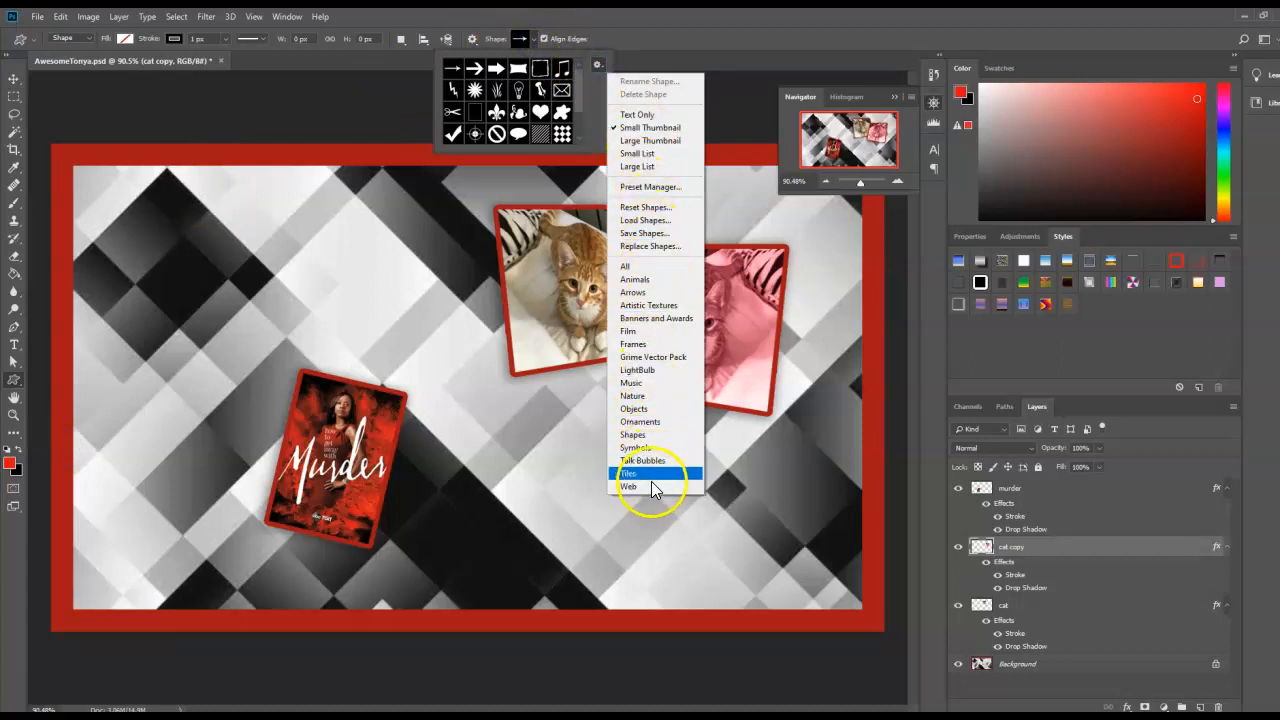
{"action": "mouse_move", "coordinate": [636, 448]}
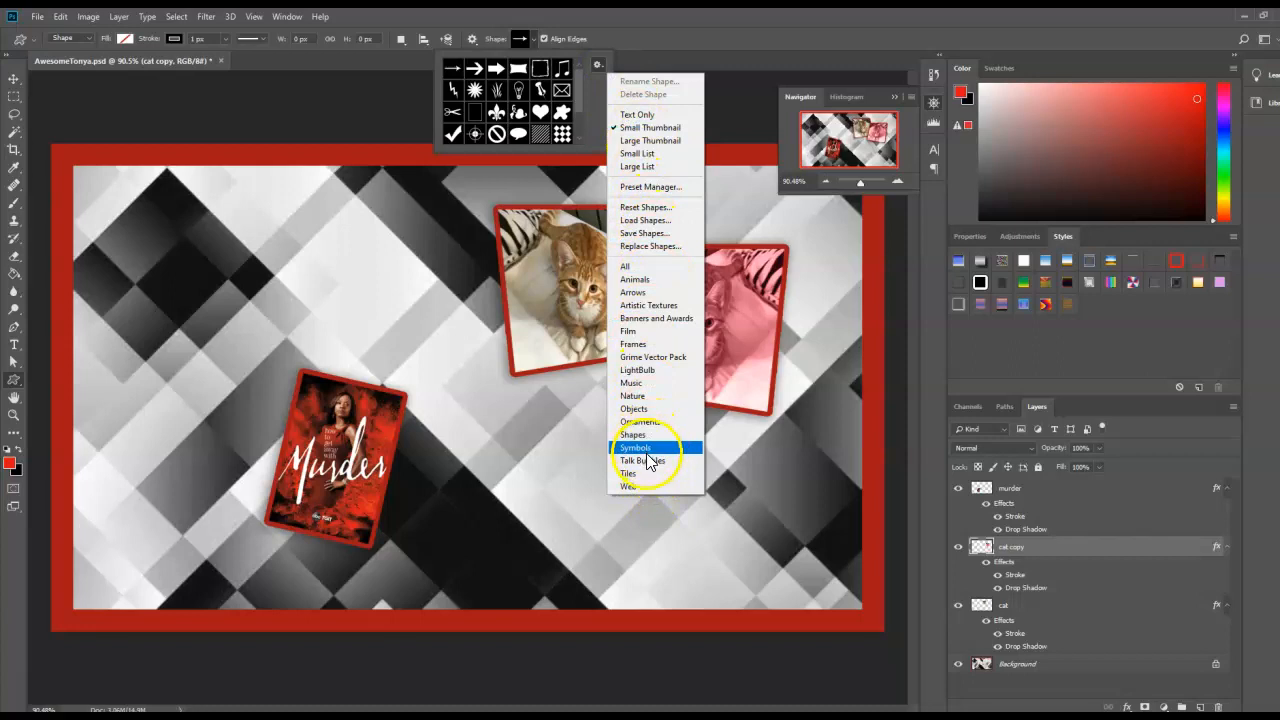
{"action": "mouse_move", "coordinate": [648, 304]}
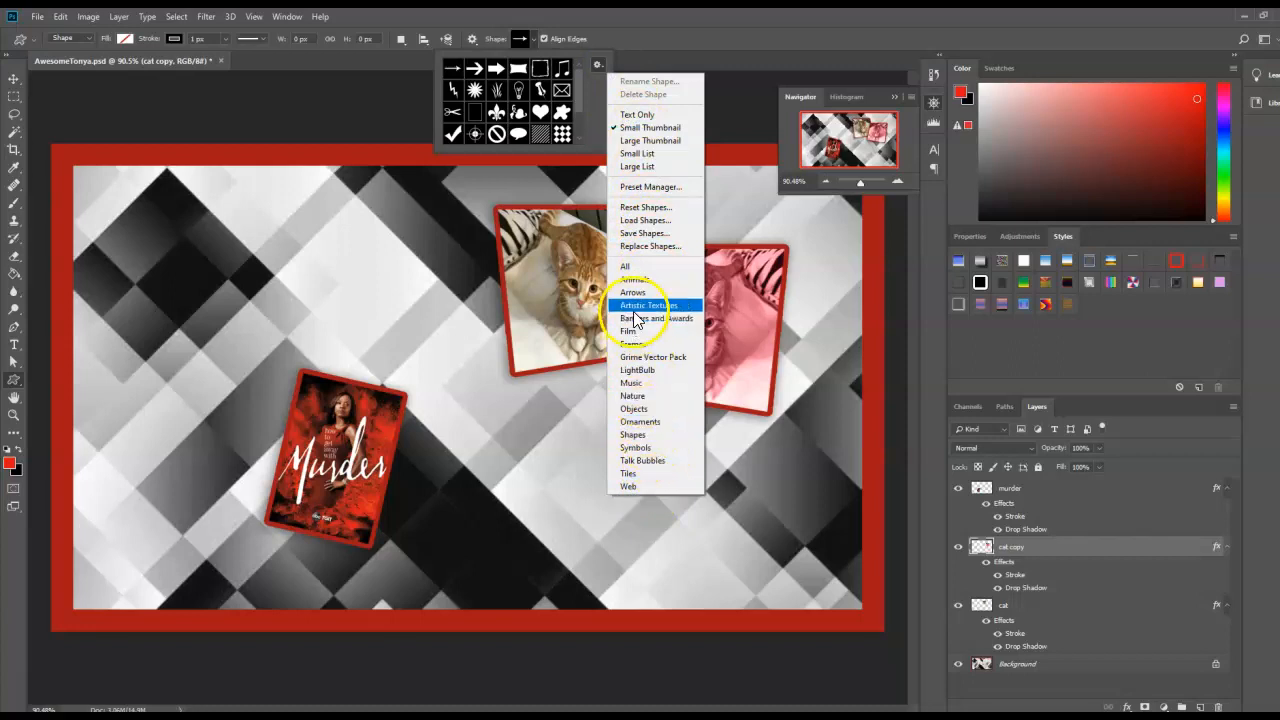
{"action": "left_click", "coordinate": [632, 292]}
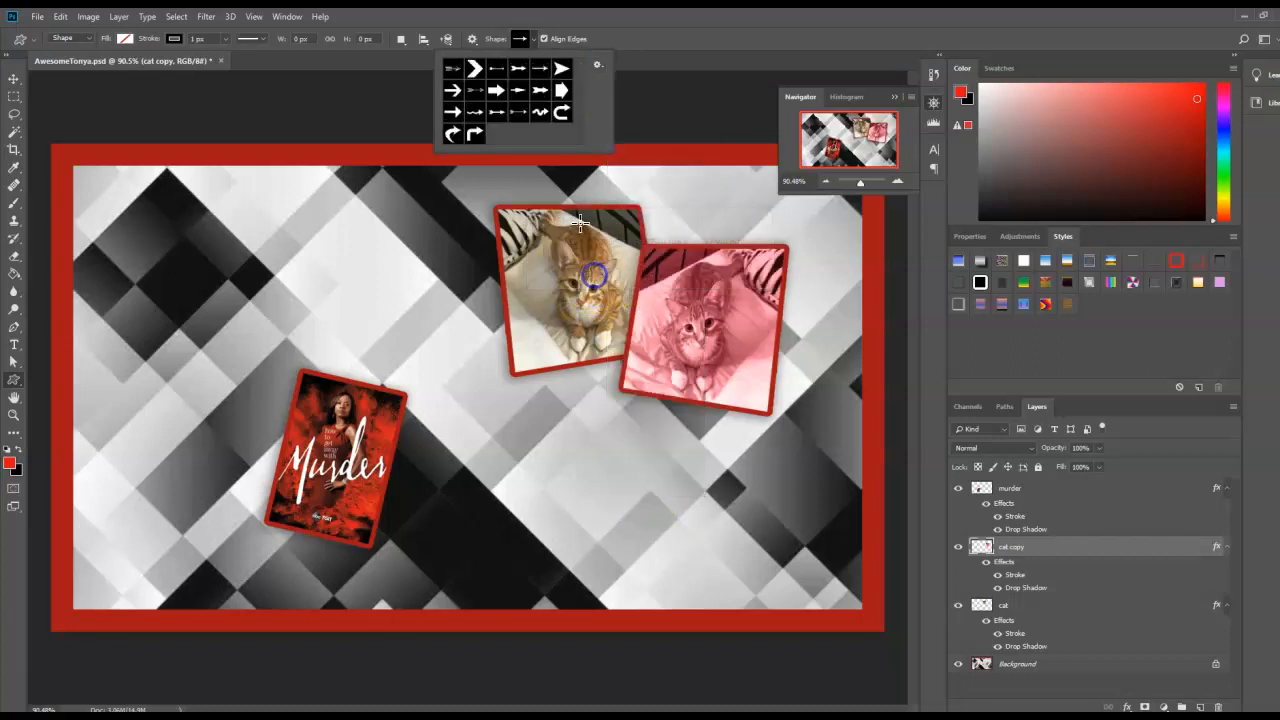
Draw a right-pointing arrow, fill it red, and move it beside the Murder poster
{"action": "left_click", "coordinate": [560, 90]}
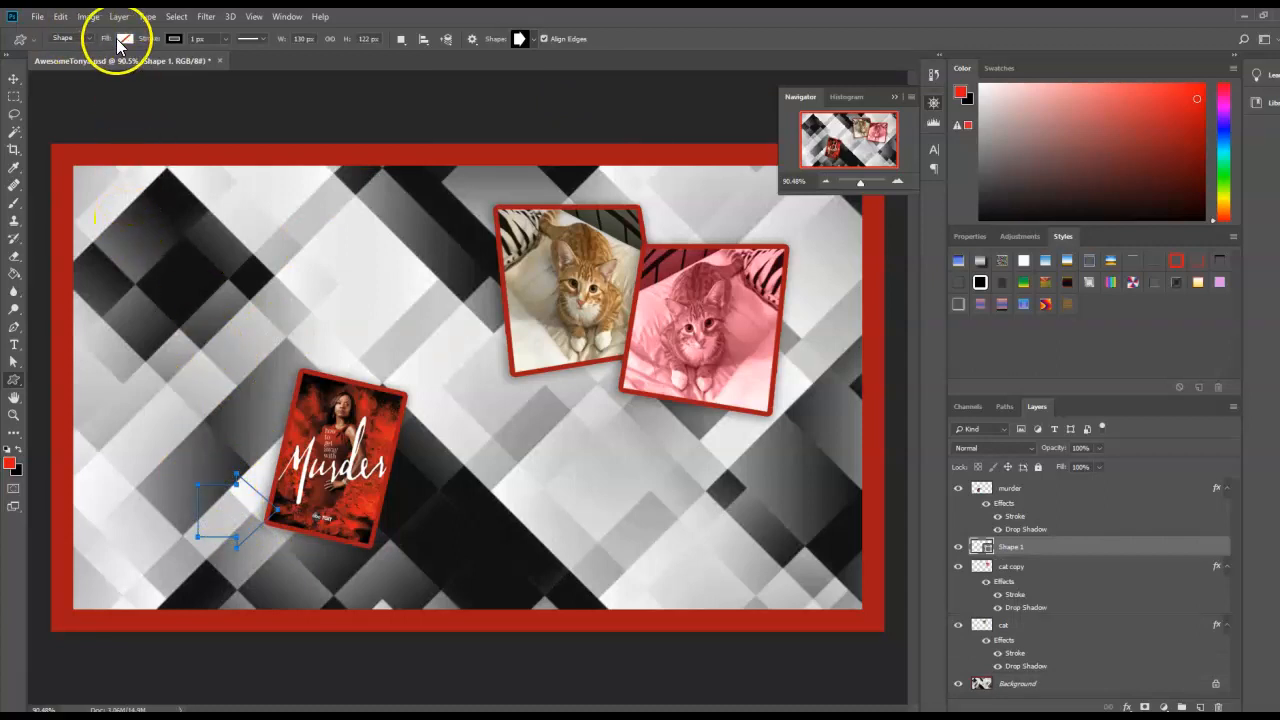
{"action": "left_click", "coordinate": [126, 40]}
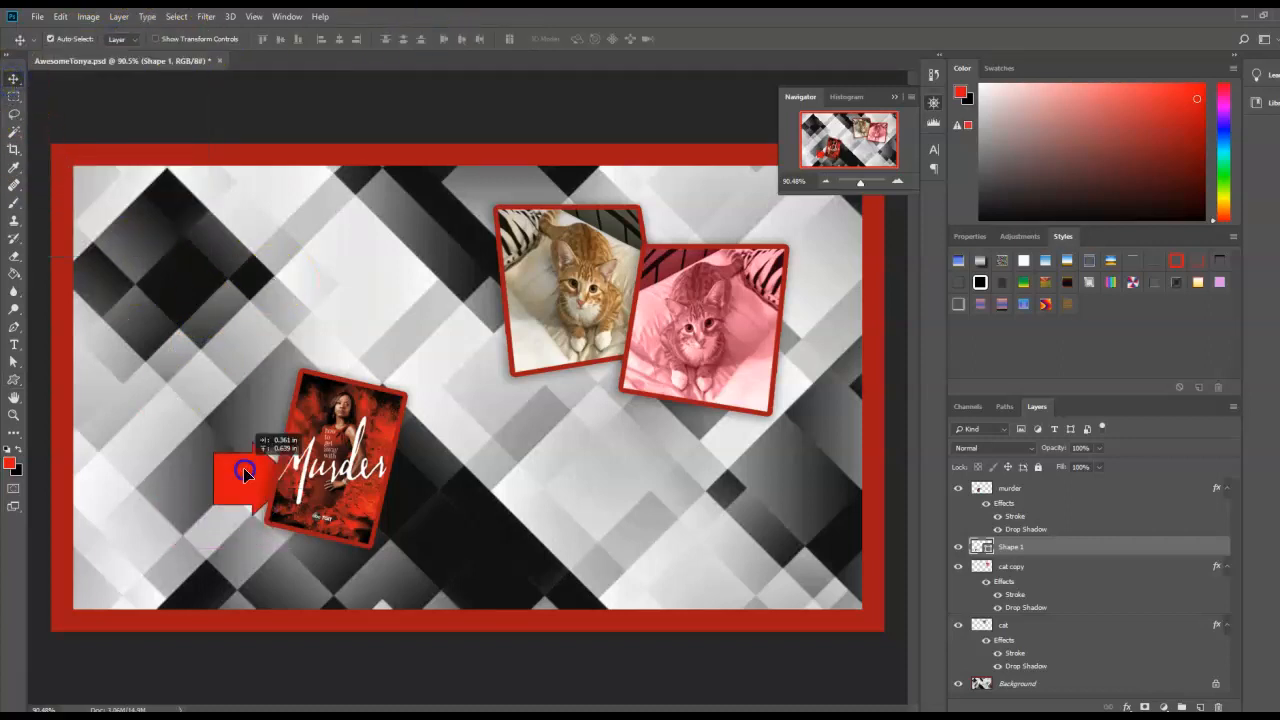
{"action": "left_click_drag", "start_coordinate": [244, 476], "coordinate": [250, 390]}
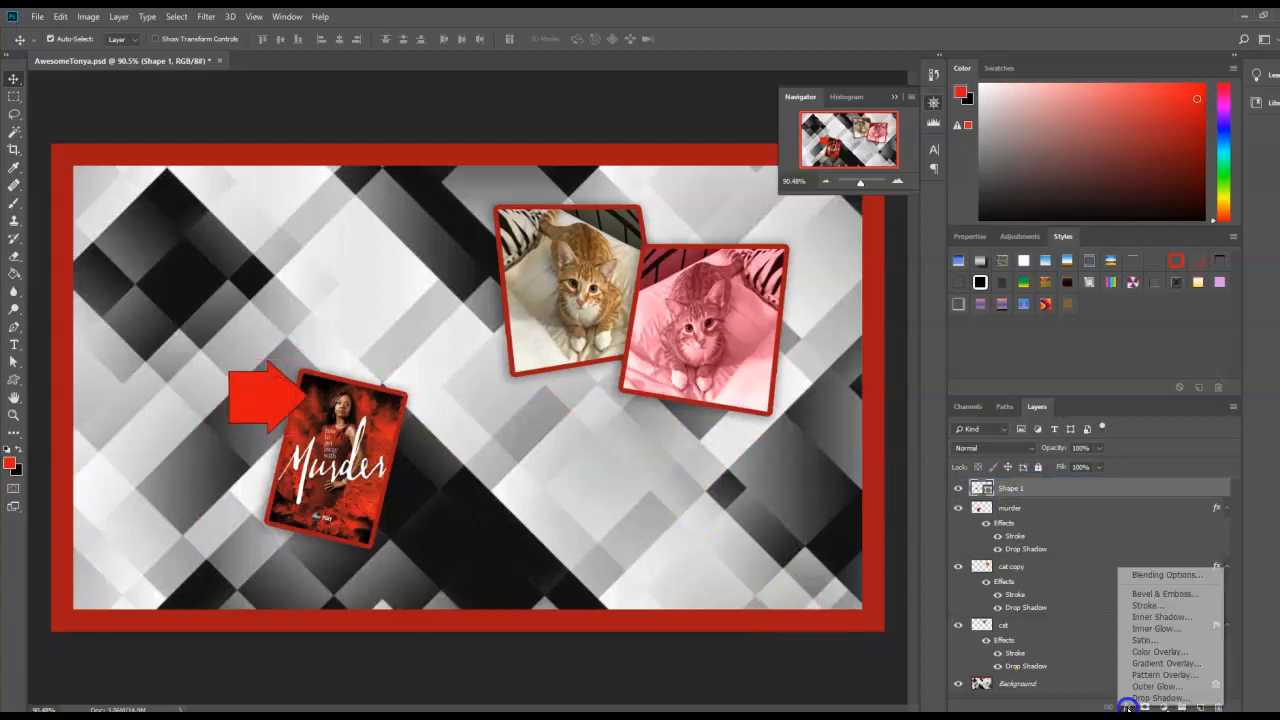
{"action": "mouse_move", "coordinate": [1160, 592]}
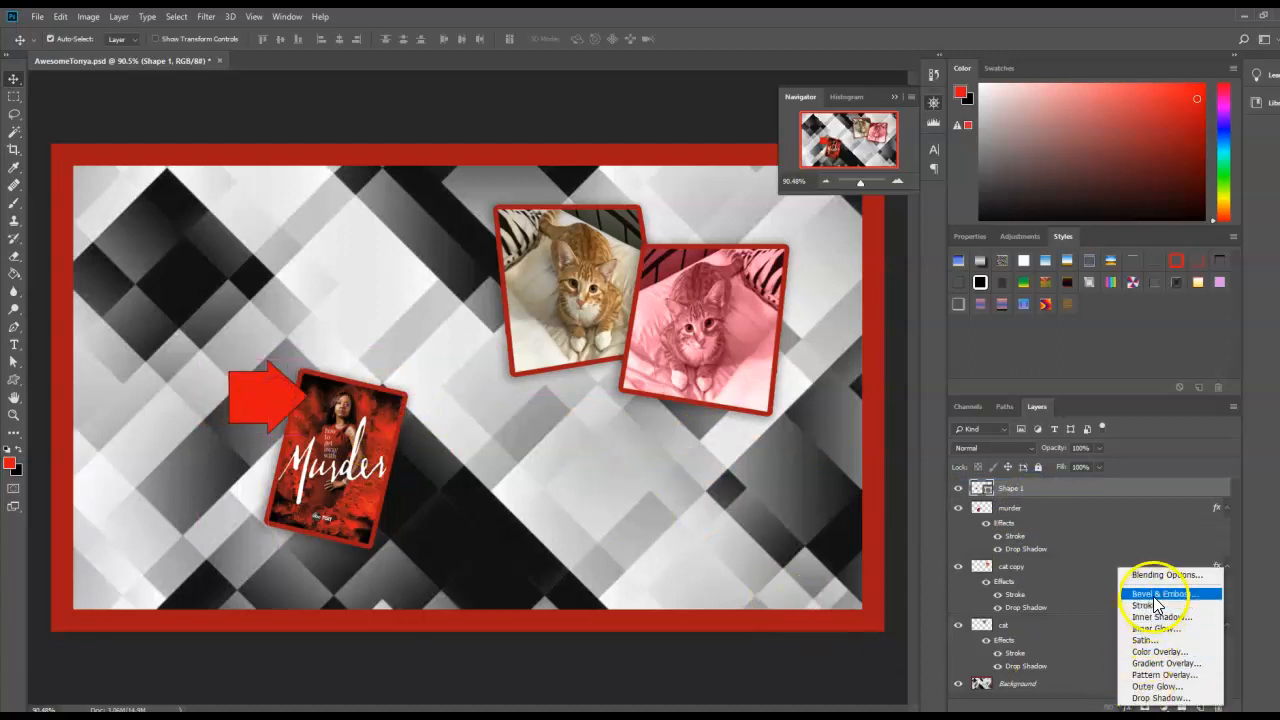
Apply a Bevel & Emboss layer effect to the red arrow layer via the fx button
{"action": "left_click", "coordinate": [1160, 592]}
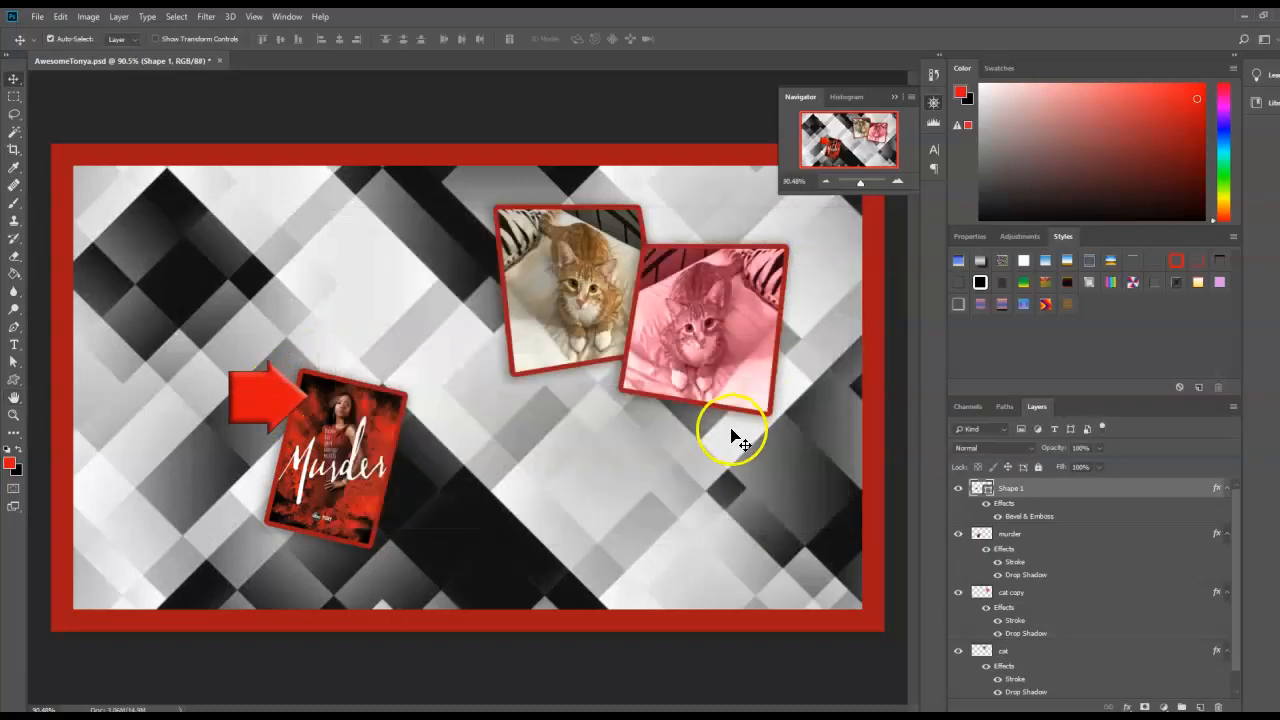
{"action": "mouse_move", "coordinate": [850, 490]}
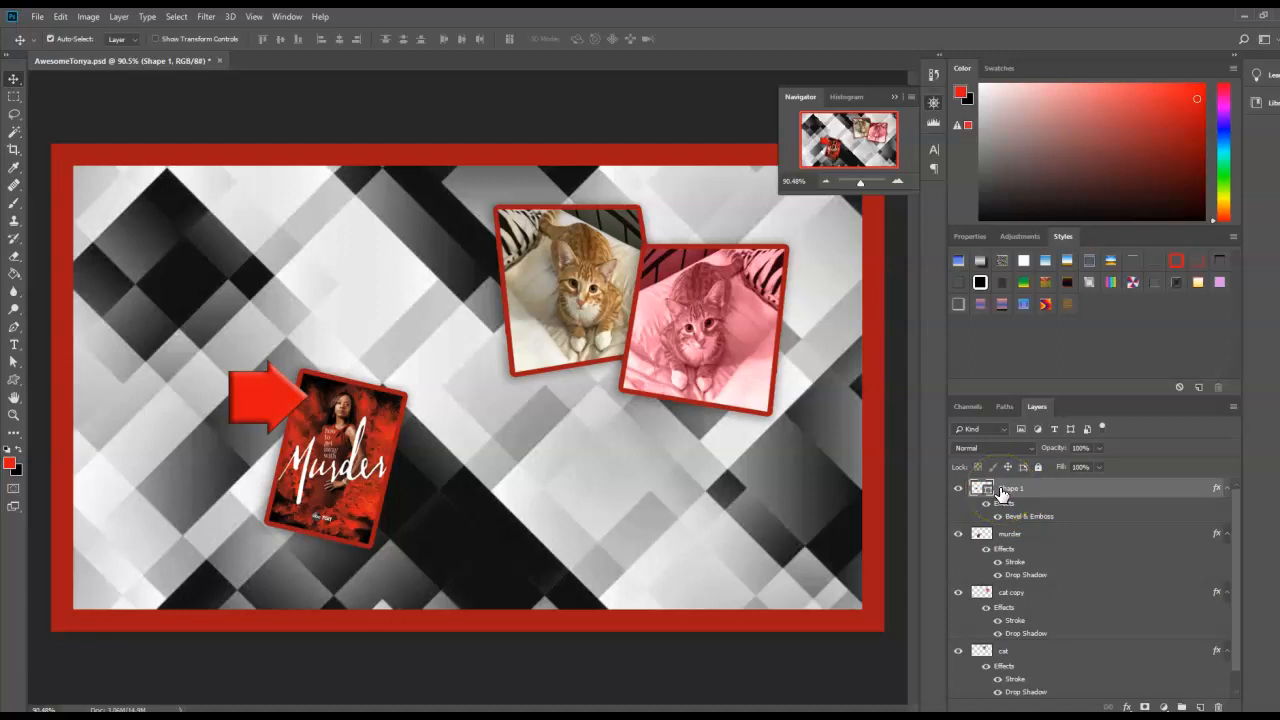
{"action": "double_click", "coordinate": [1012, 488]}
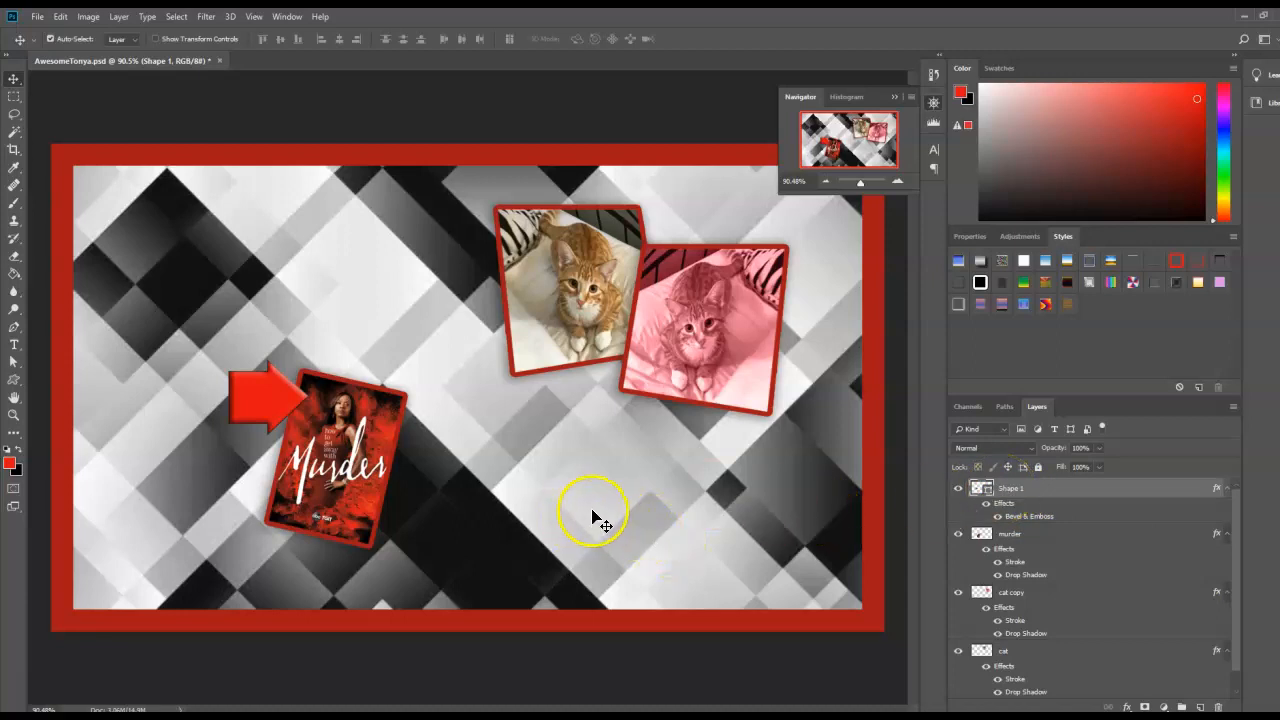
{"action": "mouse_move", "coordinate": [236, 616]}
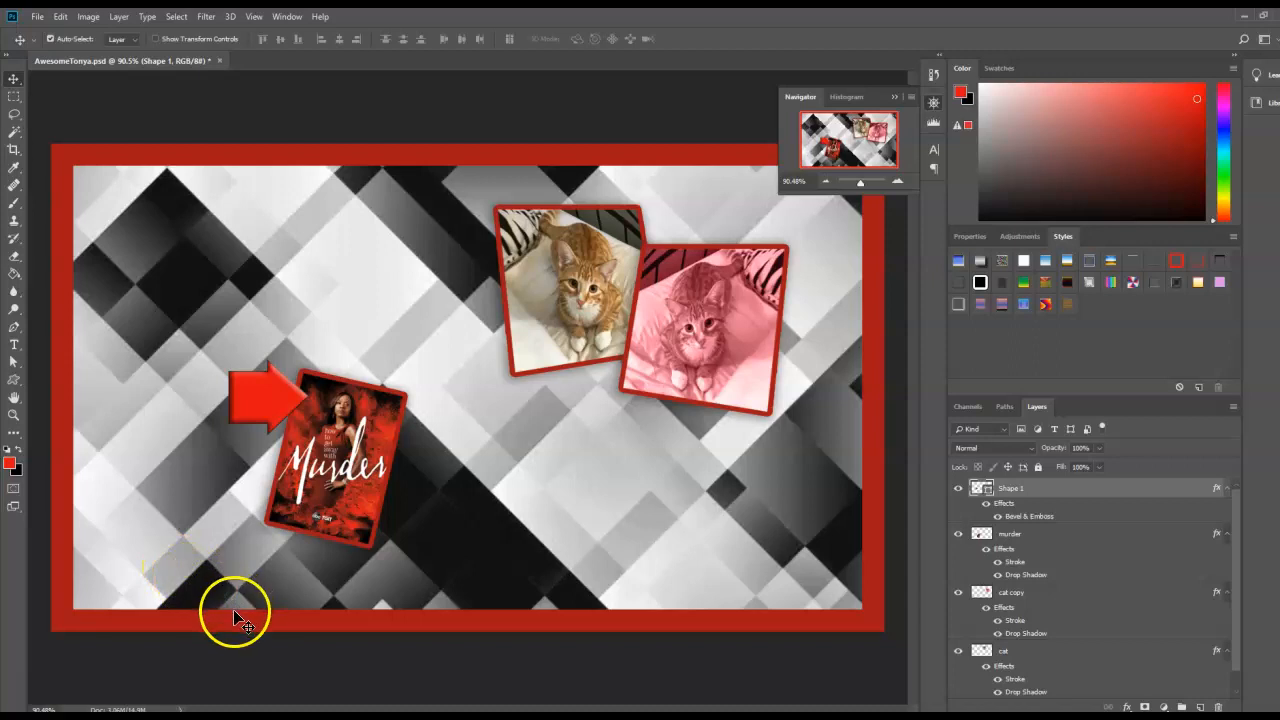
{"action": "mouse_move", "coordinate": [238, 608]}
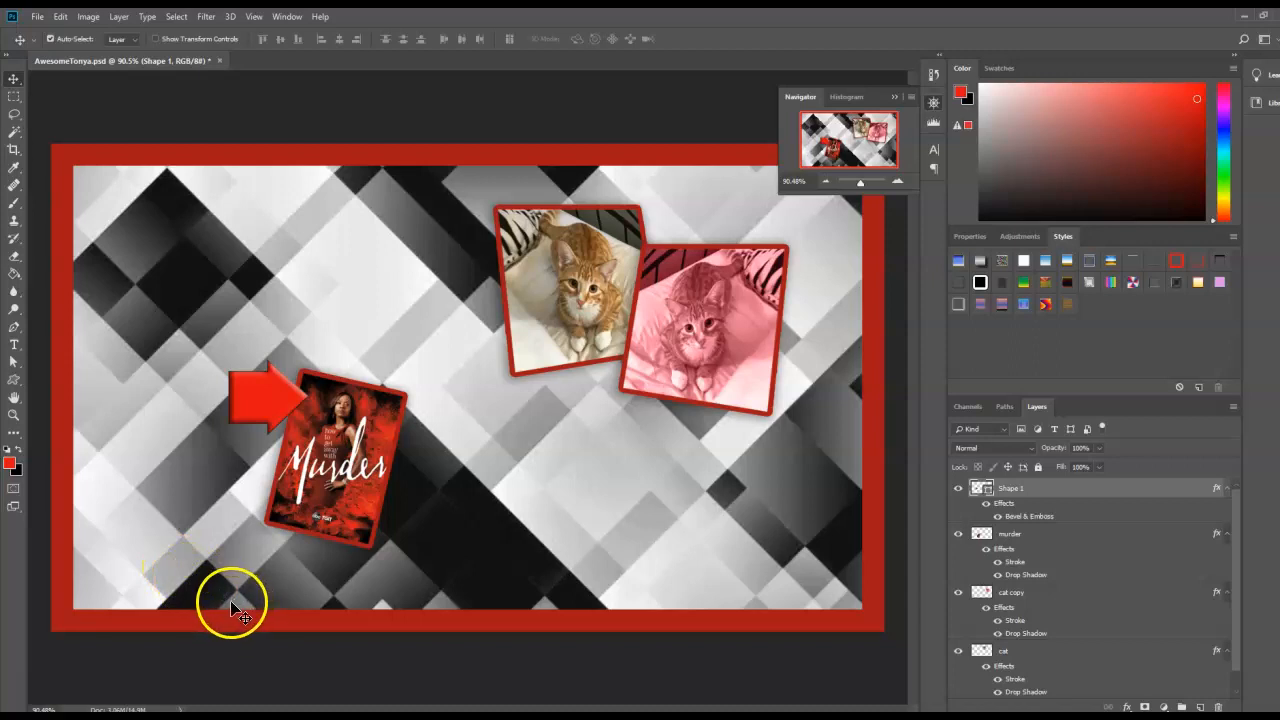
{"action": "mouse_move", "coordinate": [30, 690]}
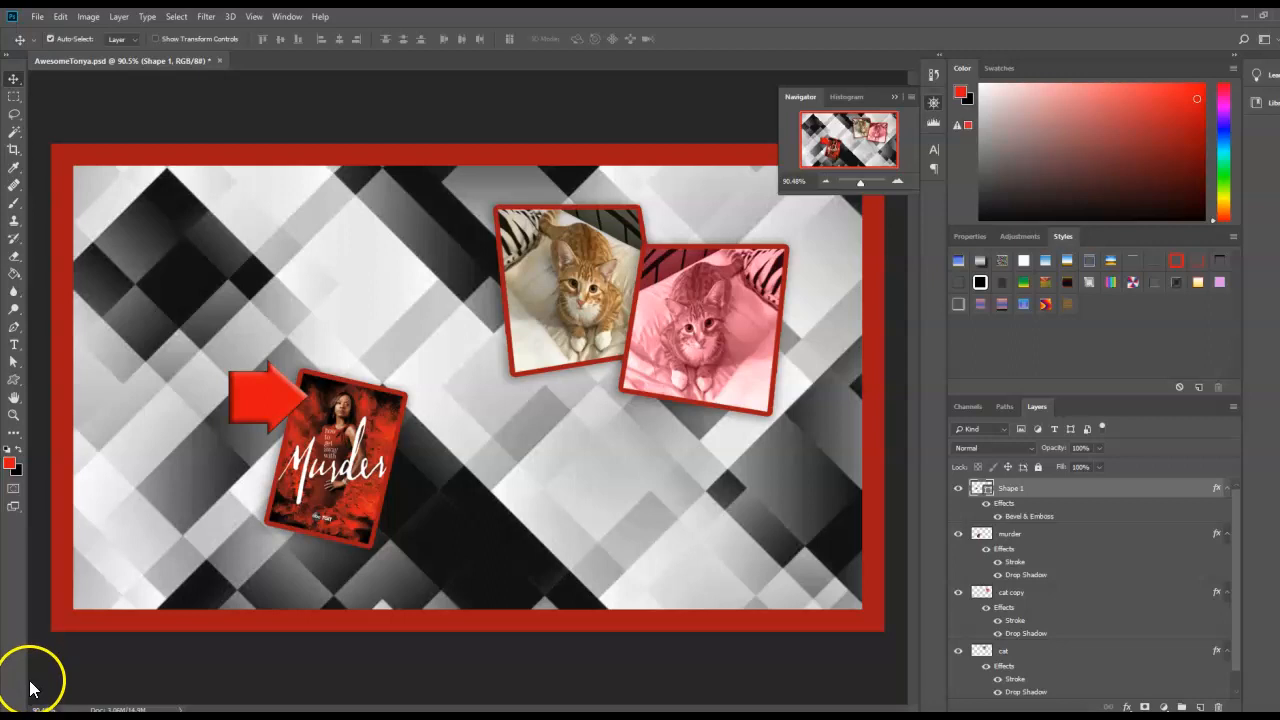